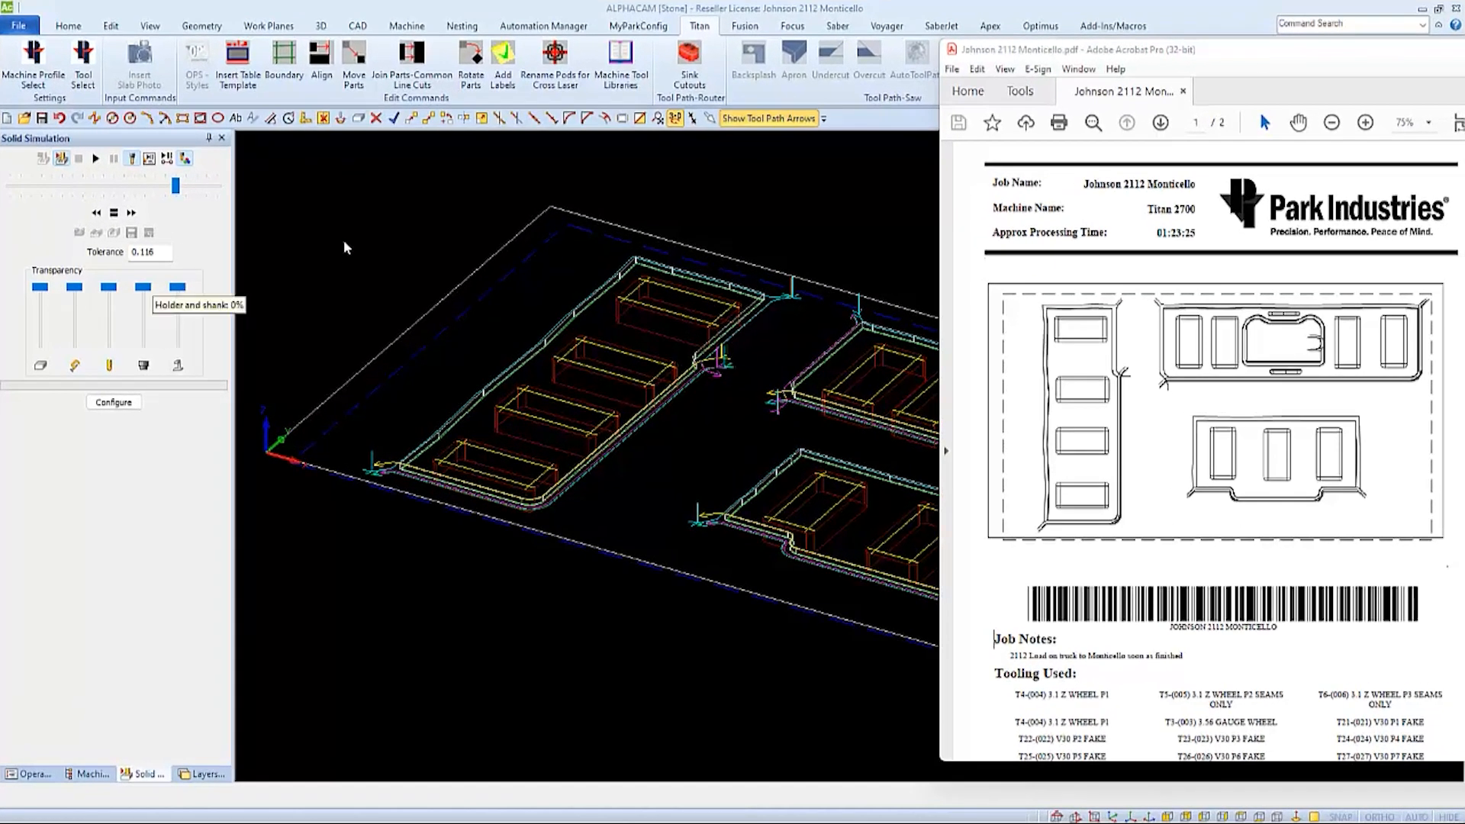
# Start a new drawing, closing the nested countertop job at its unsaved-changes prompt
pyautogui.click(17, 25)
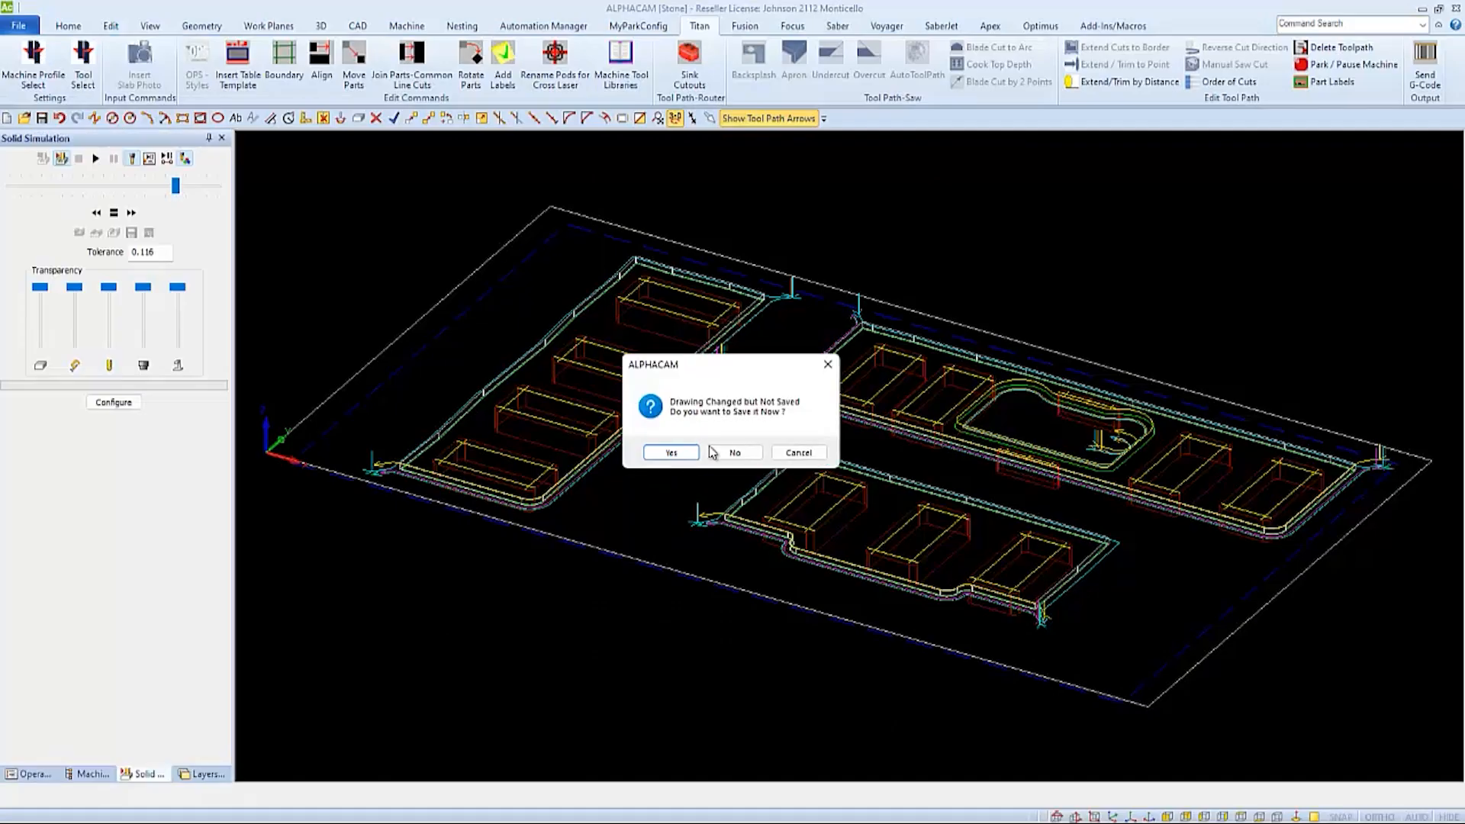
pyautogui.click(735, 452)
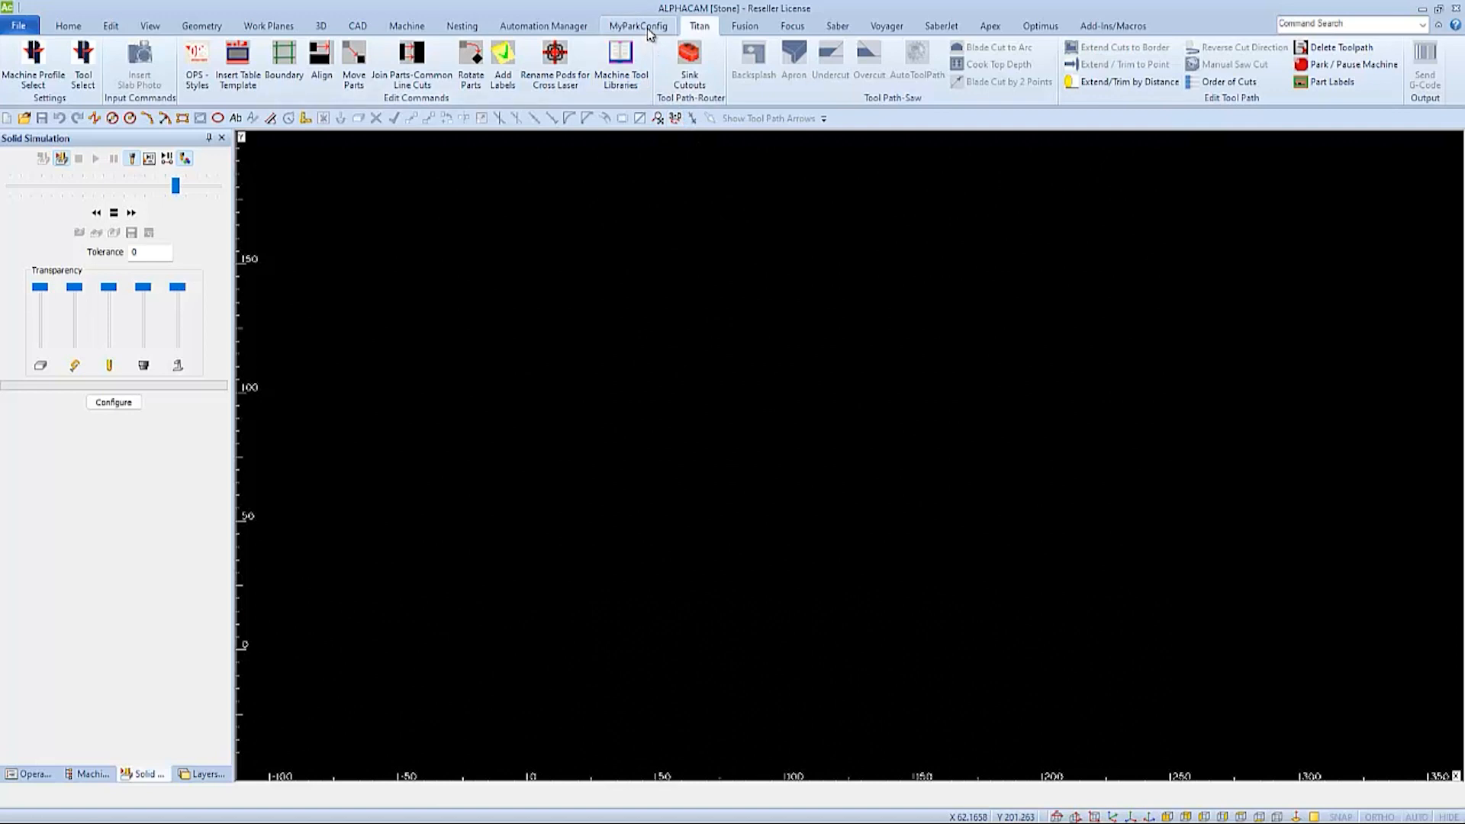
# Assign the PI-Titan3000_V1.asb post processor to the Titan 3700 profile and save it
pyautogui.click(638, 25)
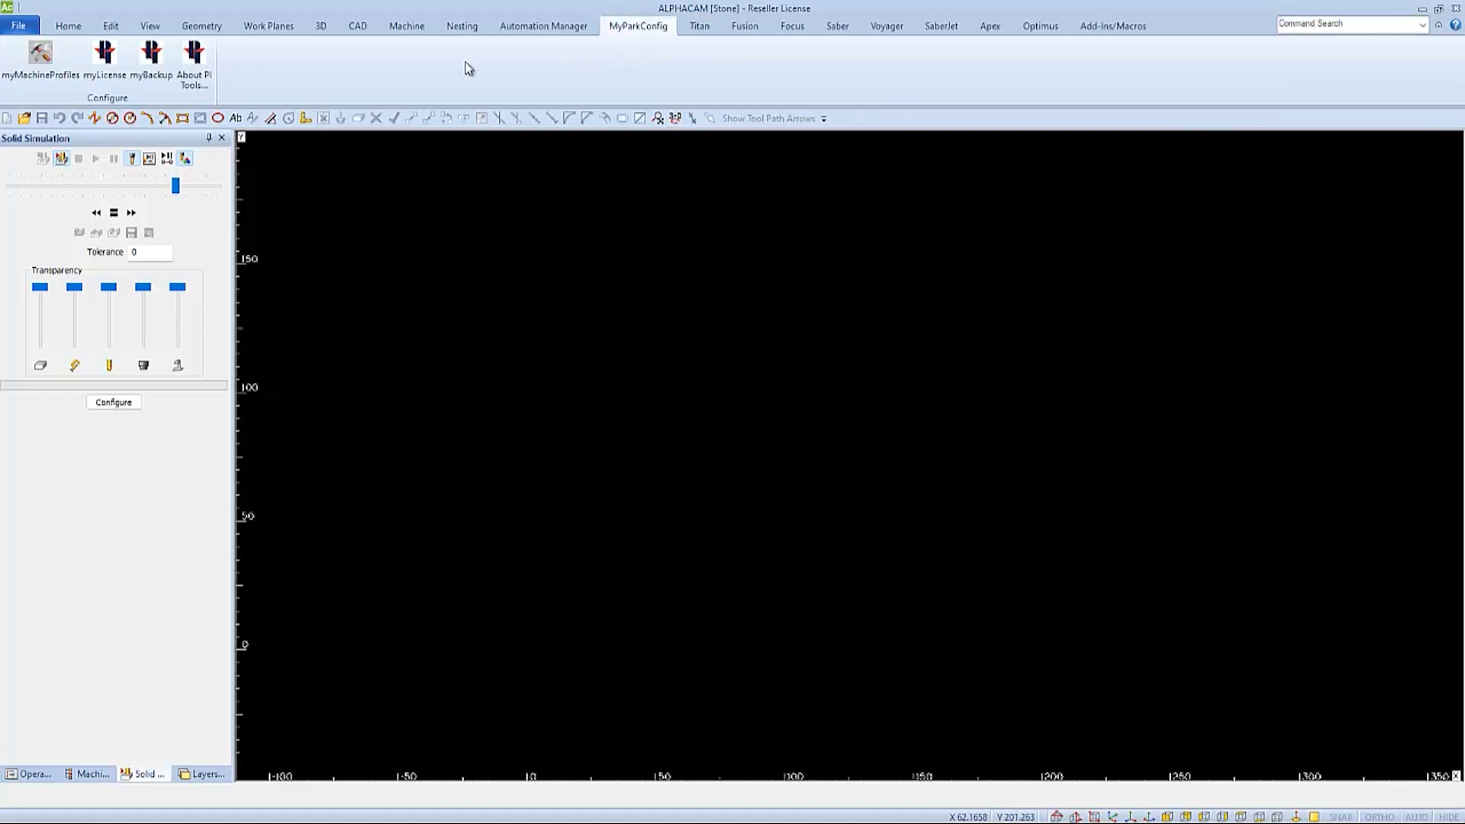
pyautogui.moveTo(35, 64)
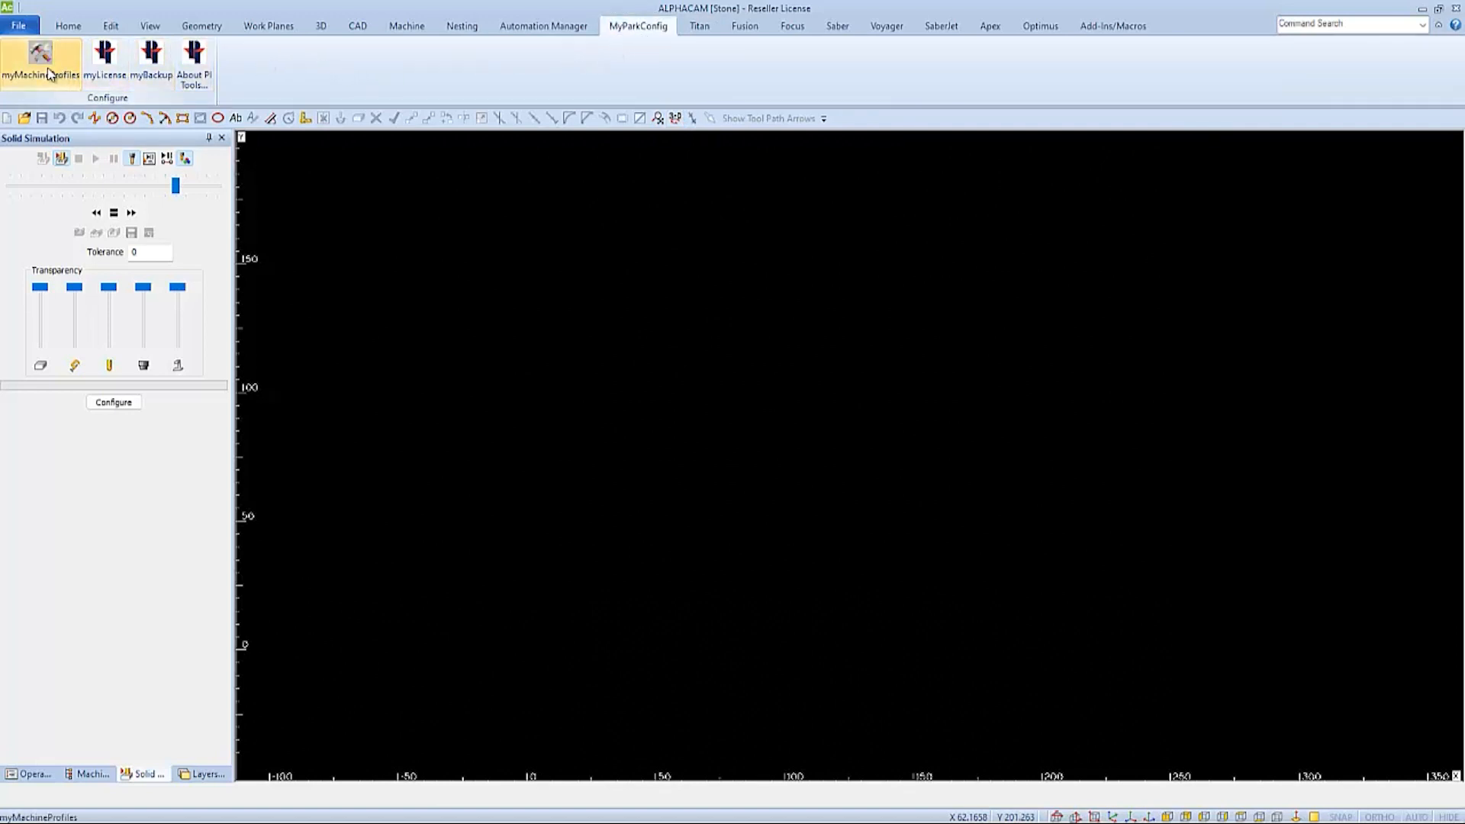
pyautogui.click(36, 60)
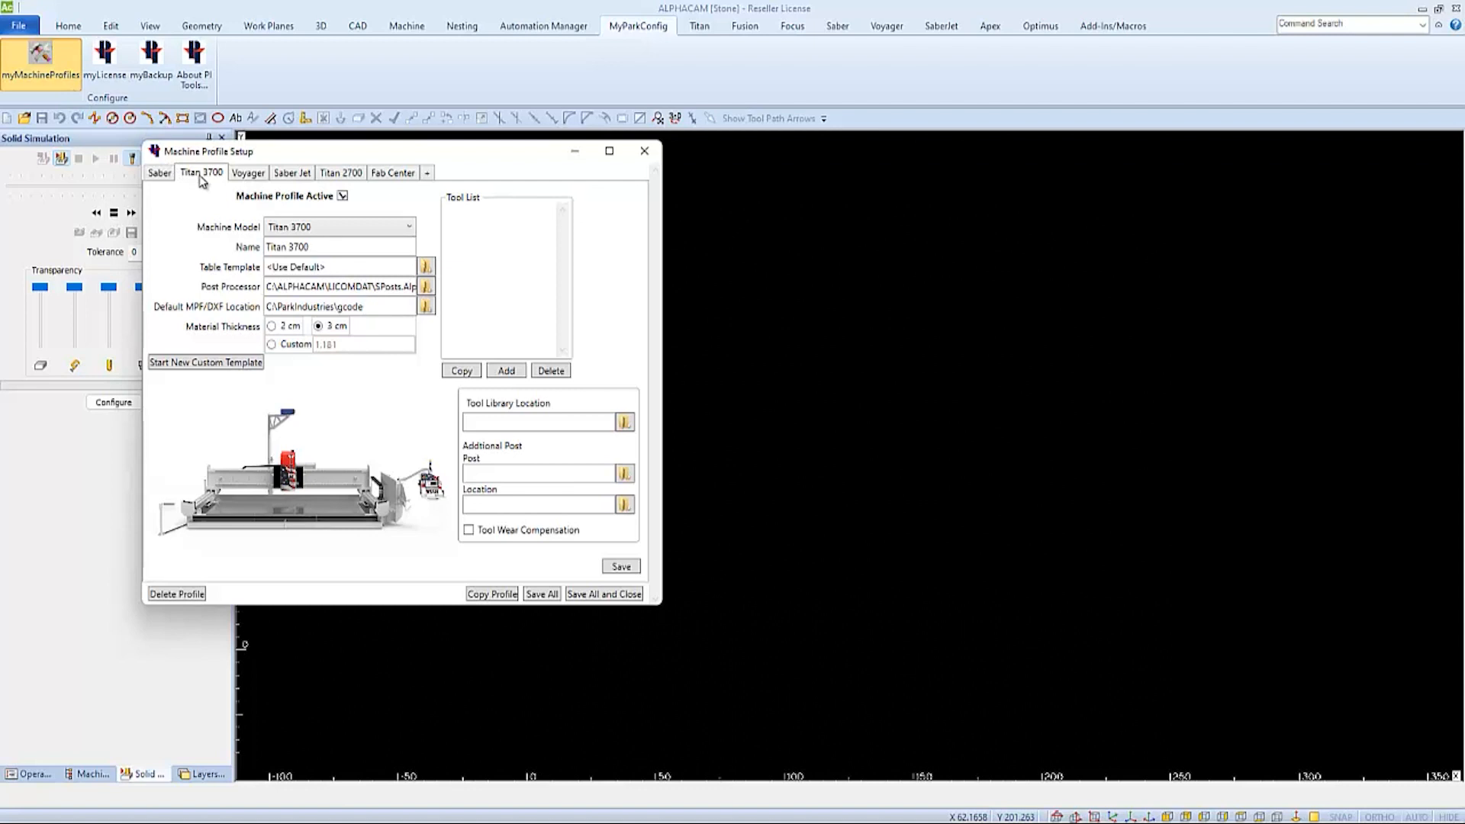
pyautogui.moveTo(222, 228)
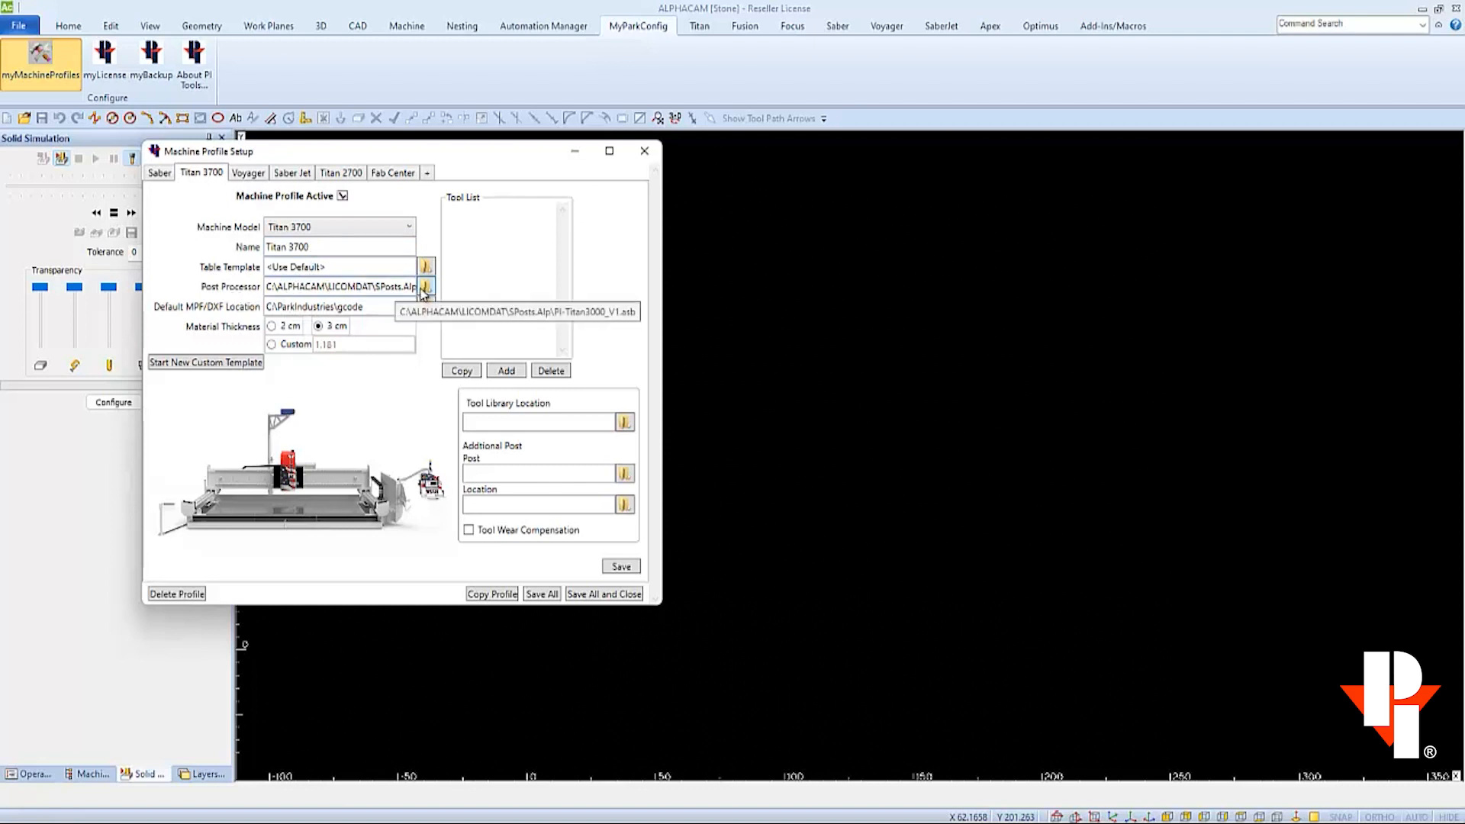
pyautogui.click(423, 286)
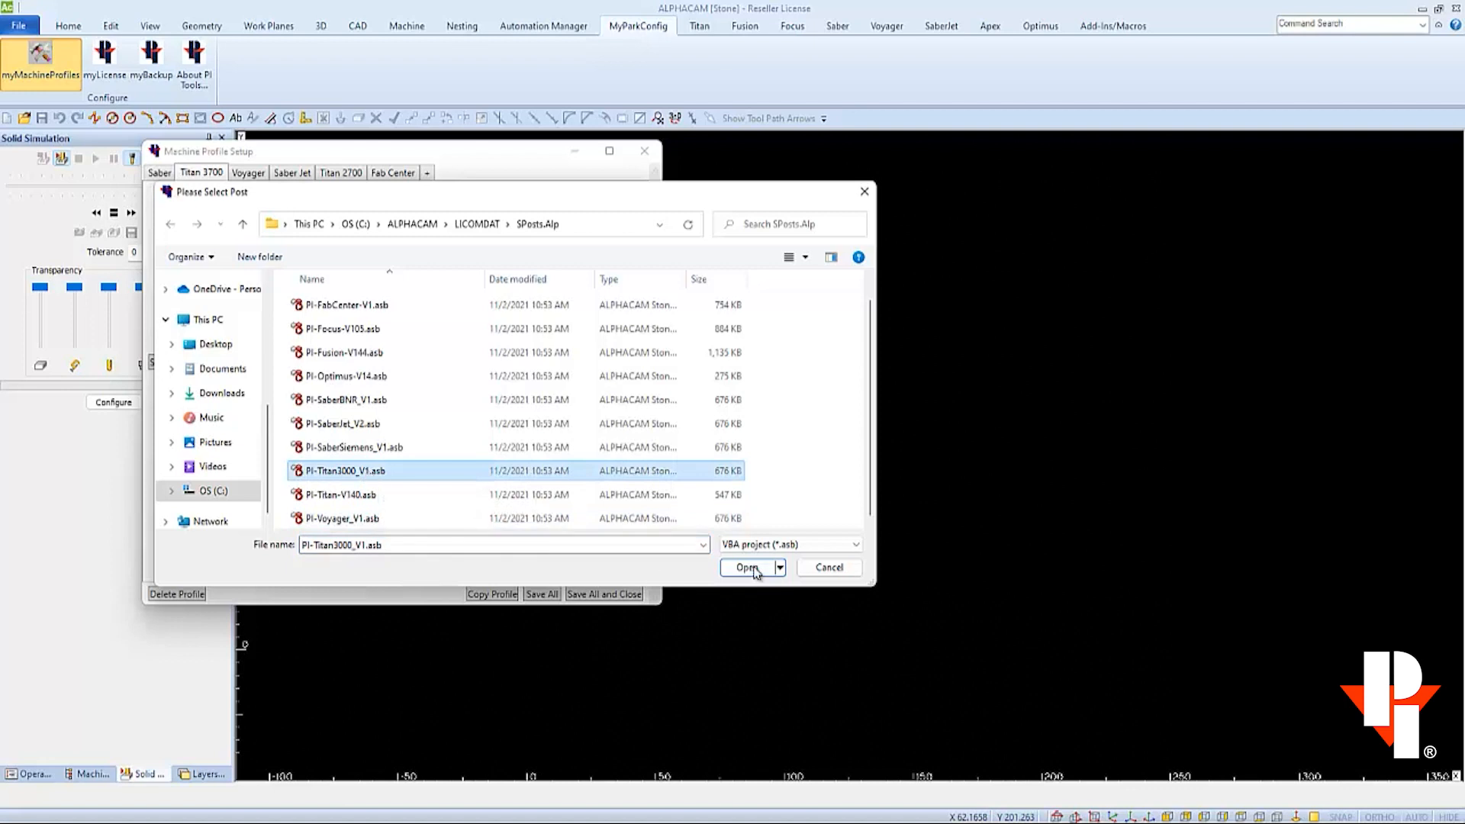
pyautogui.click(746, 567)
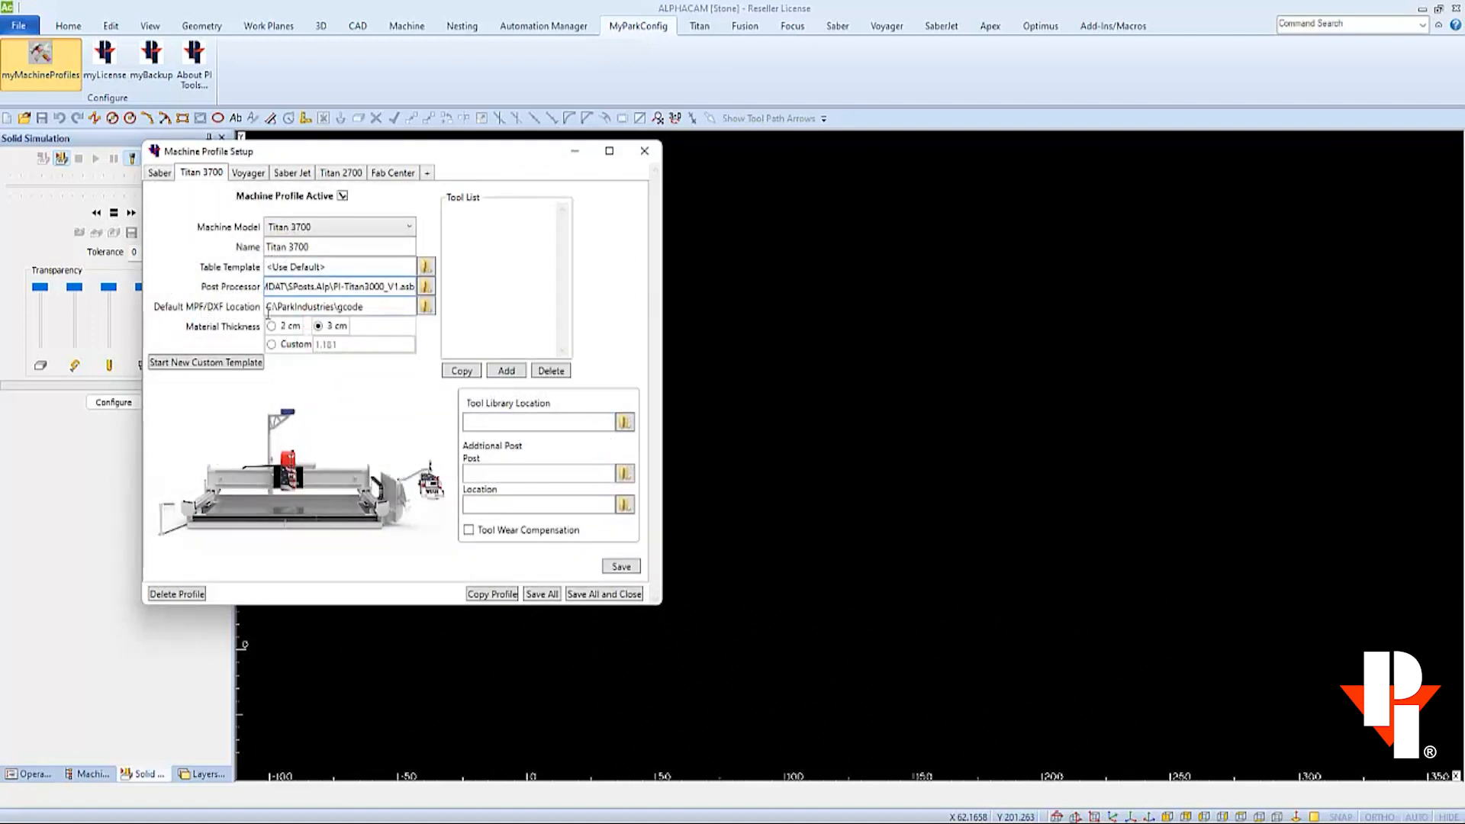
pyautogui.moveTo(402, 308)
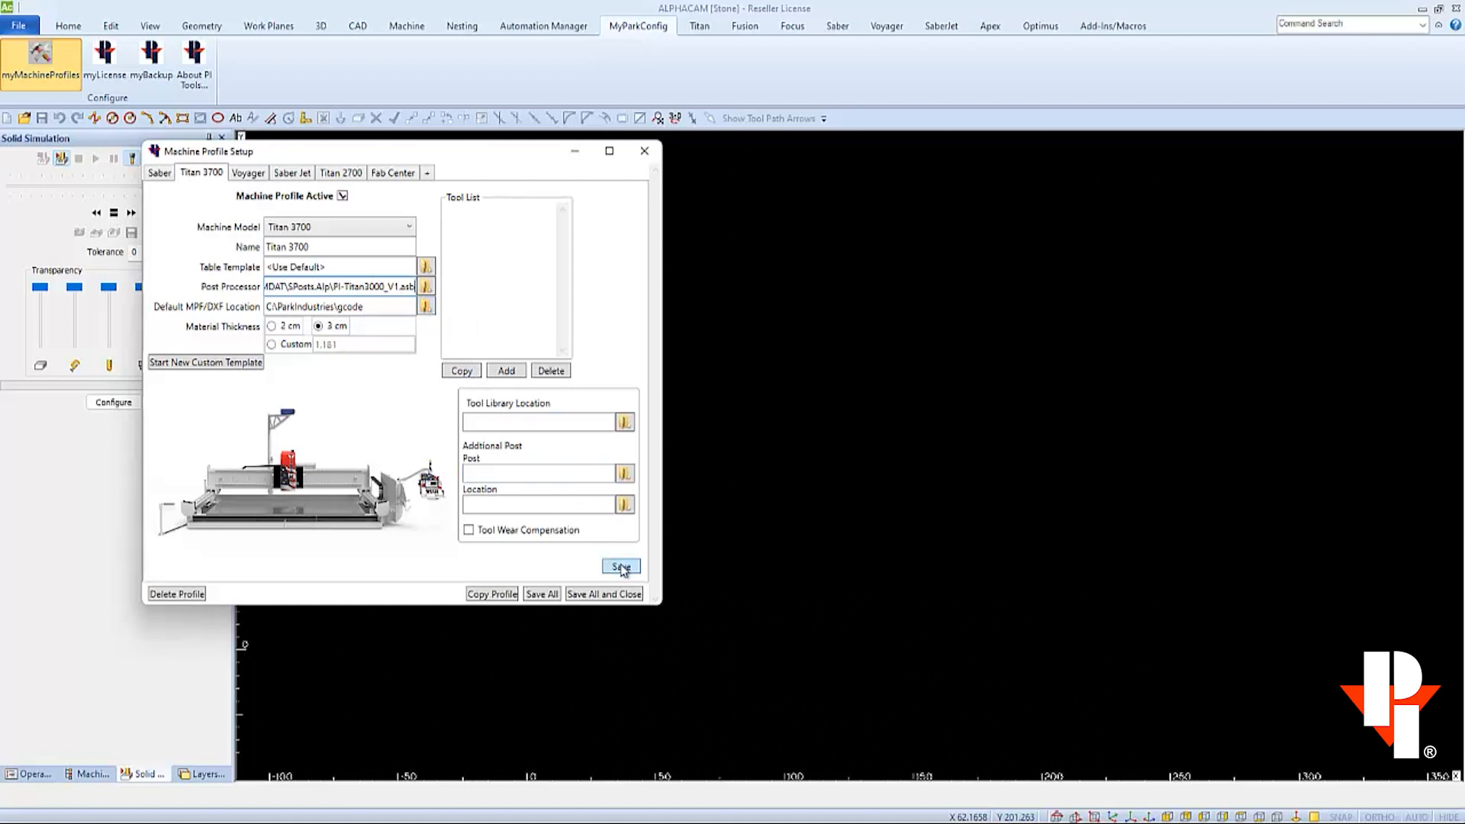
pyautogui.click(620, 566)
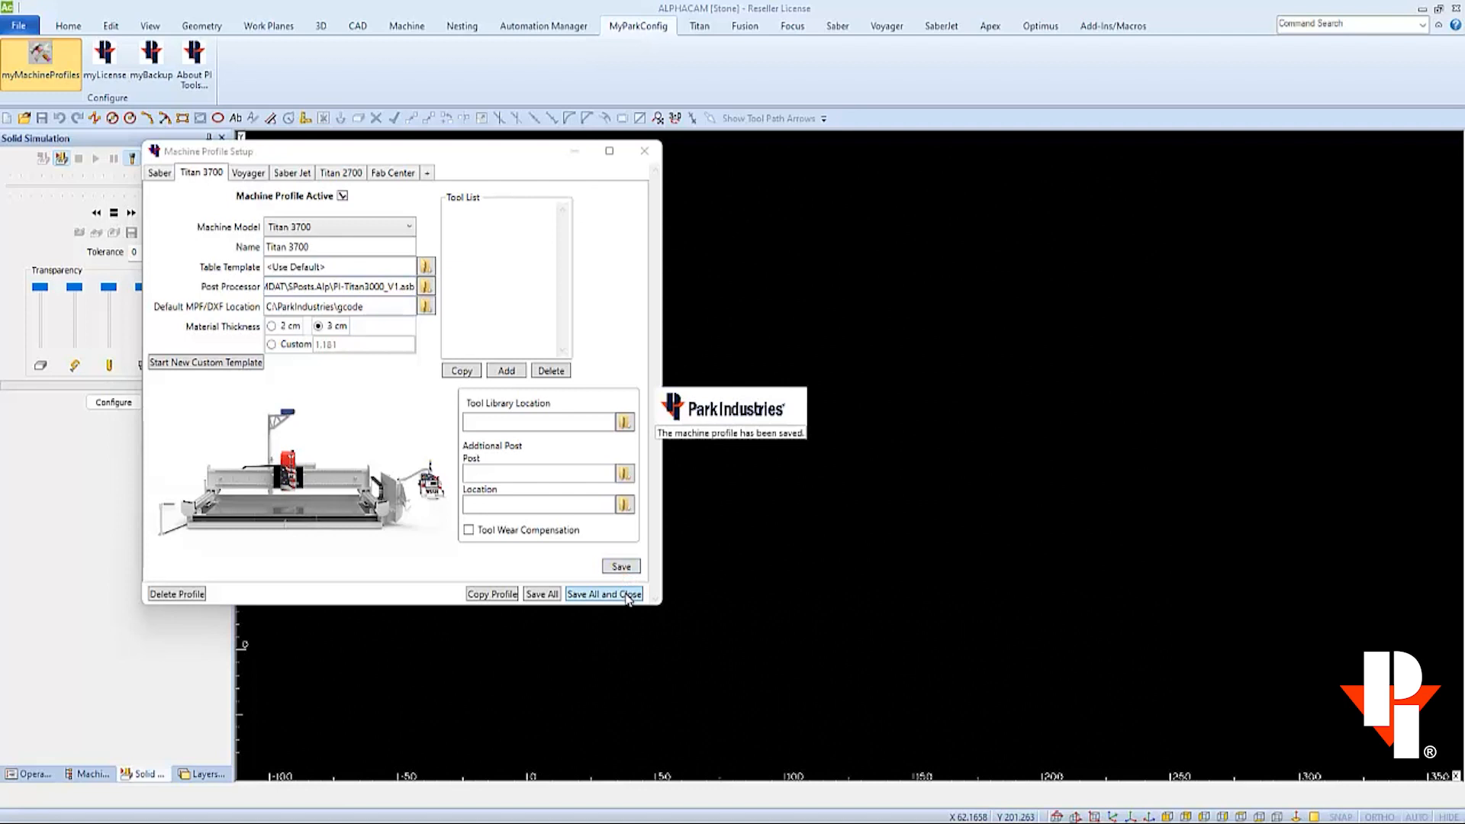
# Save all machine profiles, close the setup, and open the Titan machine profile chooser
pyautogui.click(603, 593)
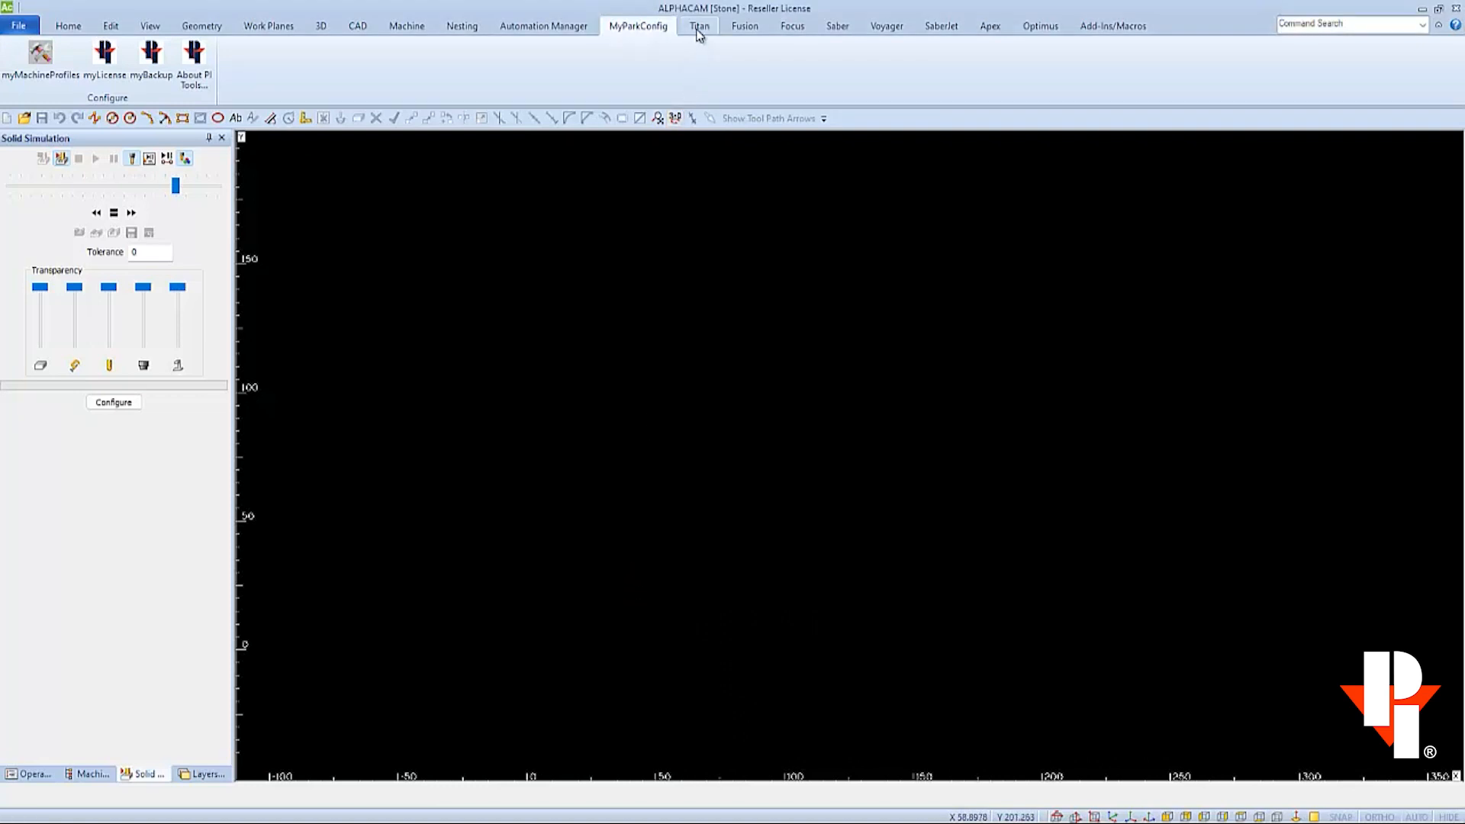
pyautogui.click(698, 26)
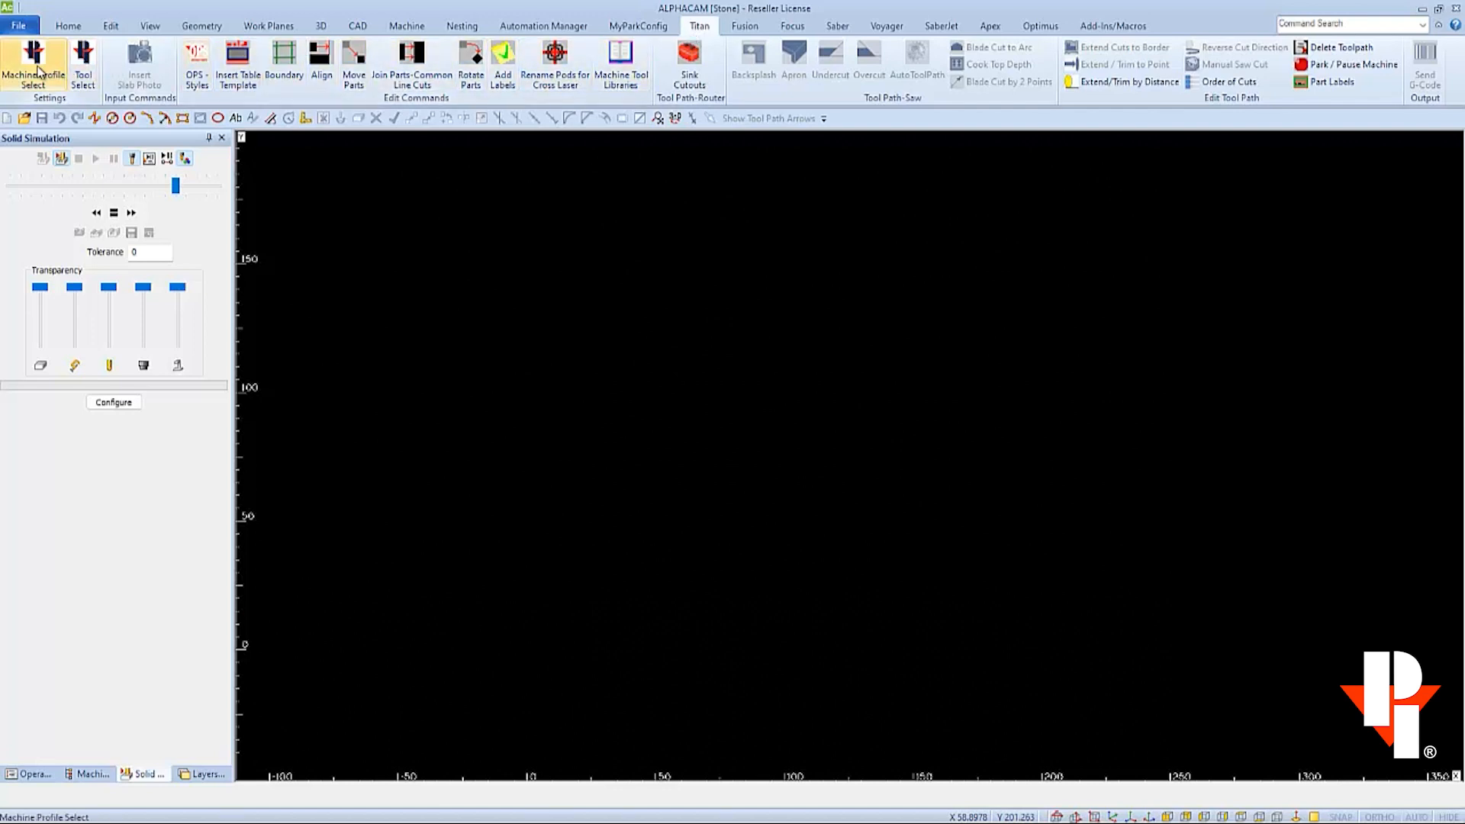
pyautogui.click(31, 60)
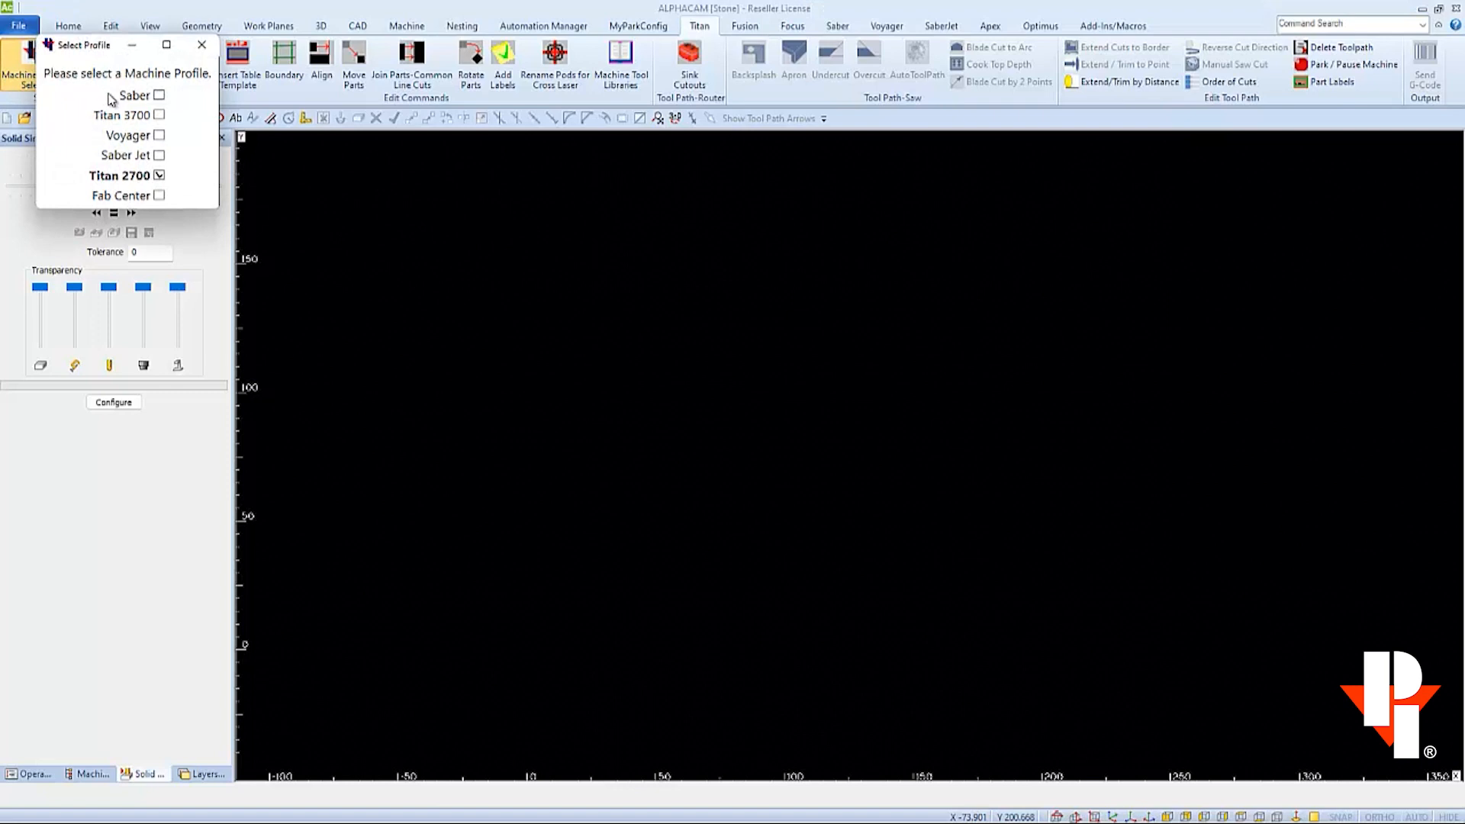
pyautogui.moveTo(160, 116)
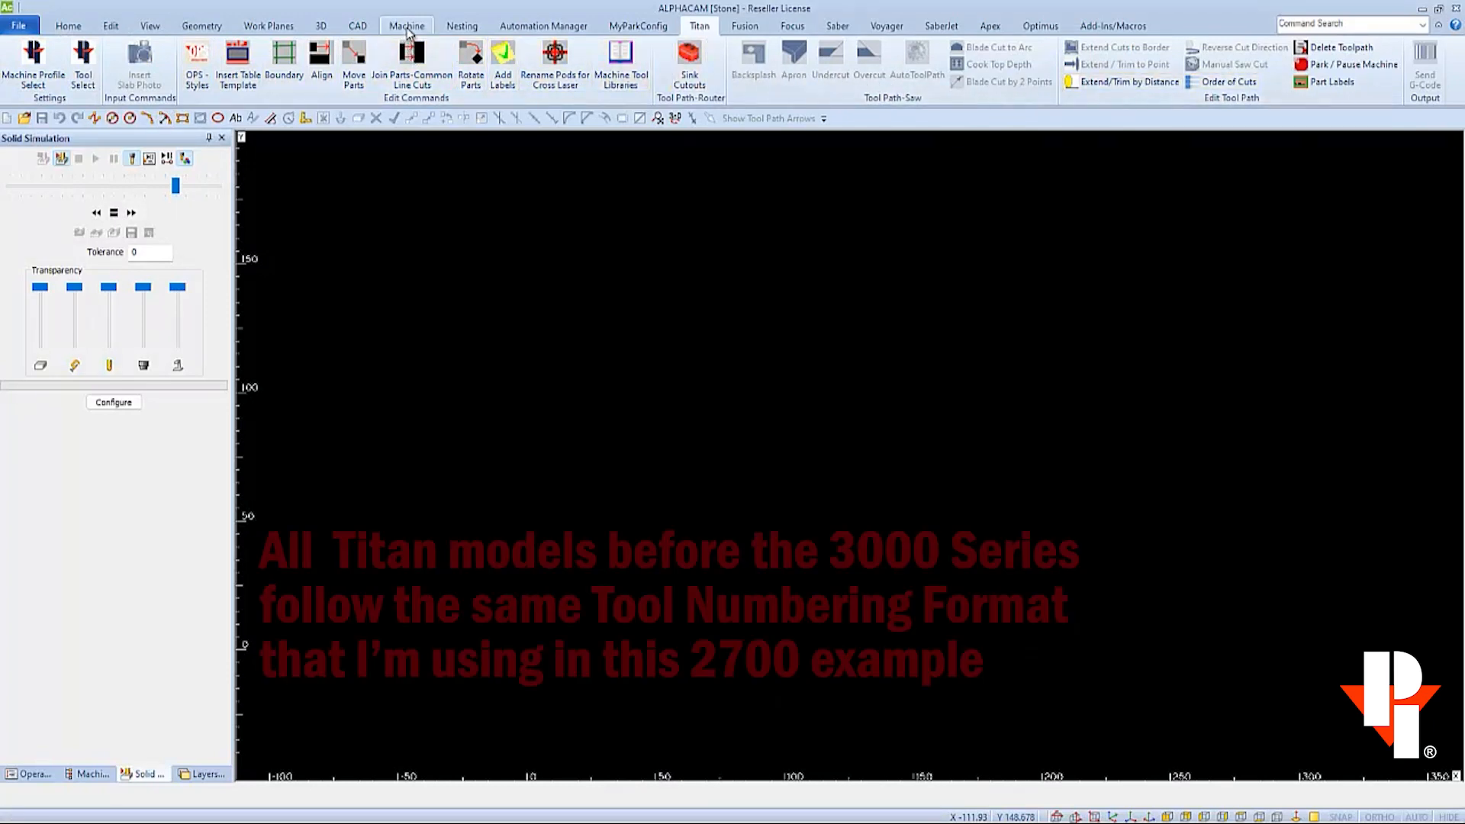
# Open the stools.alp tool library and preview the (034) OGEE Bladed Breaker tool
pyautogui.click(406, 25)
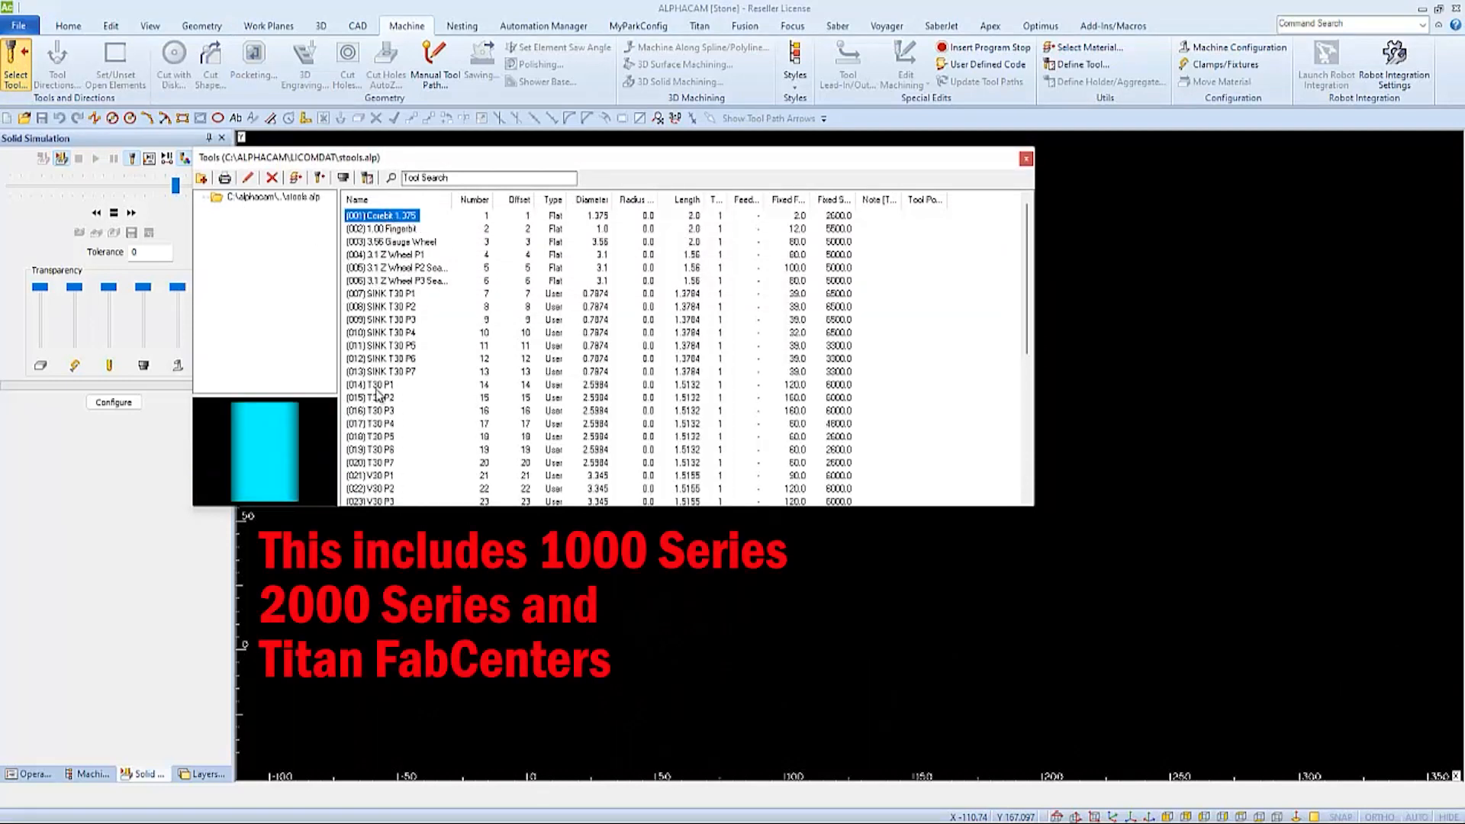
pyautogui.scroll(-3)
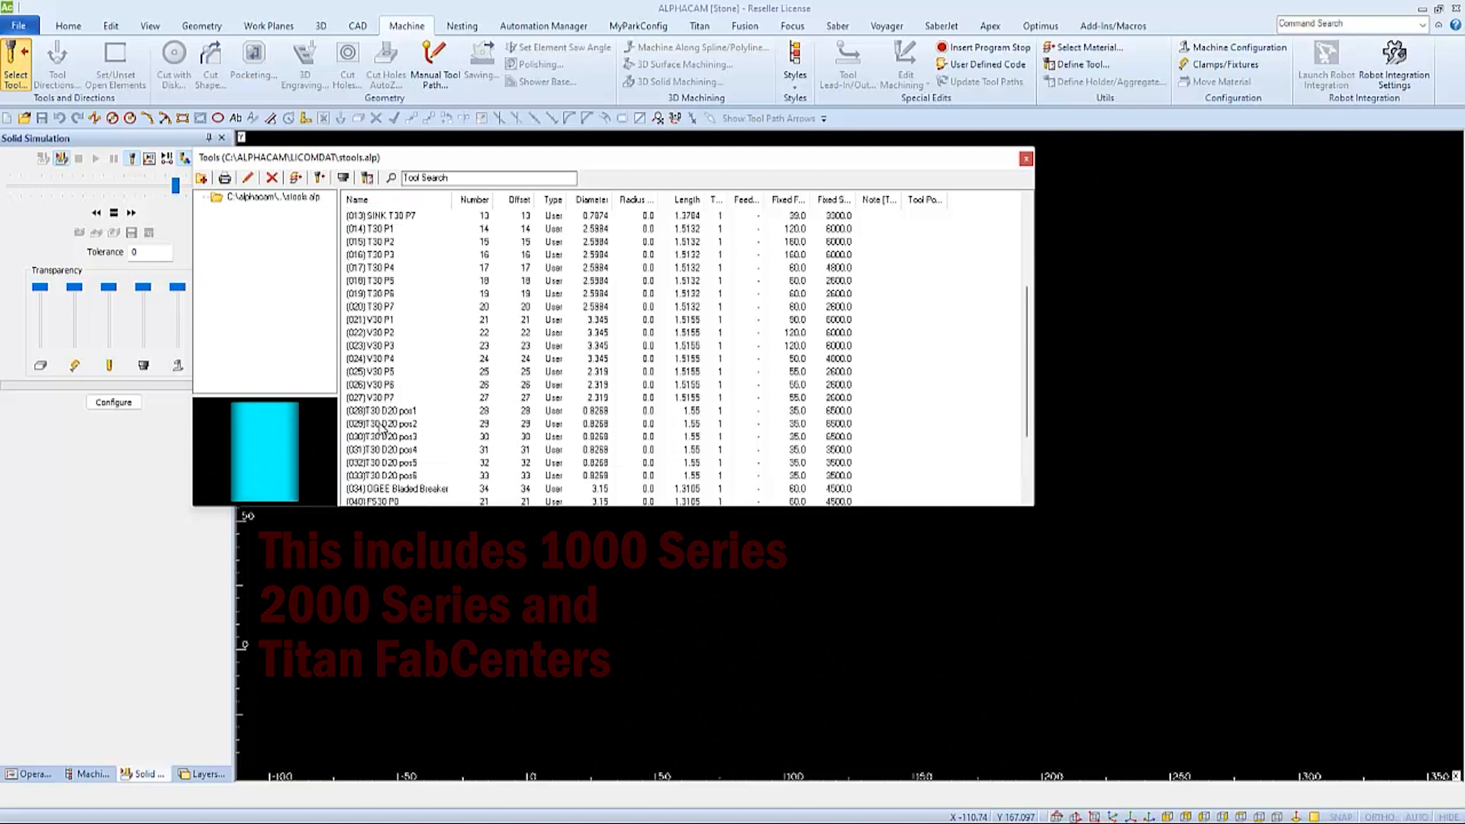
pyautogui.scroll(-3)
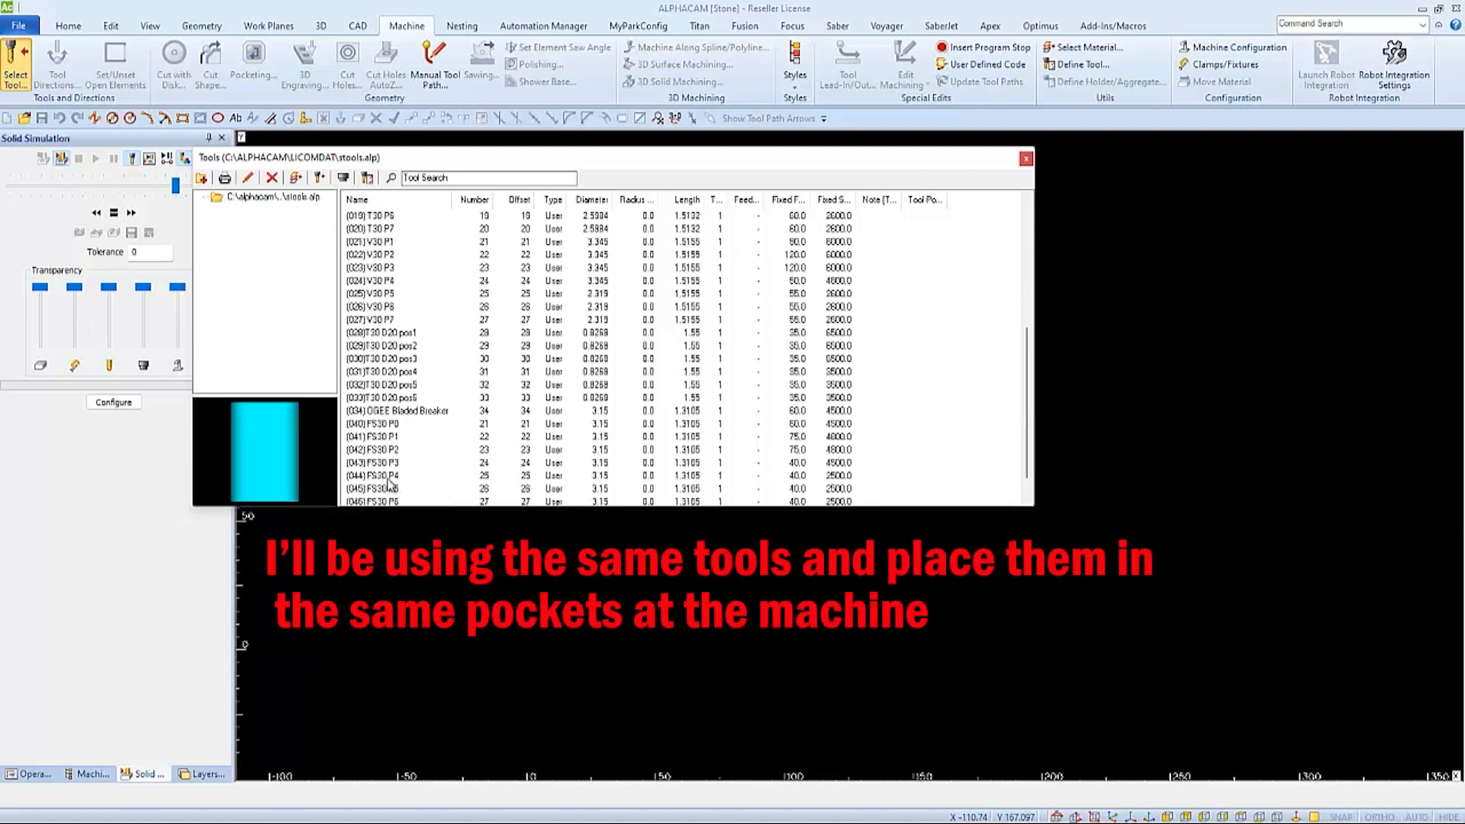
pyautogui.scroll(-3)
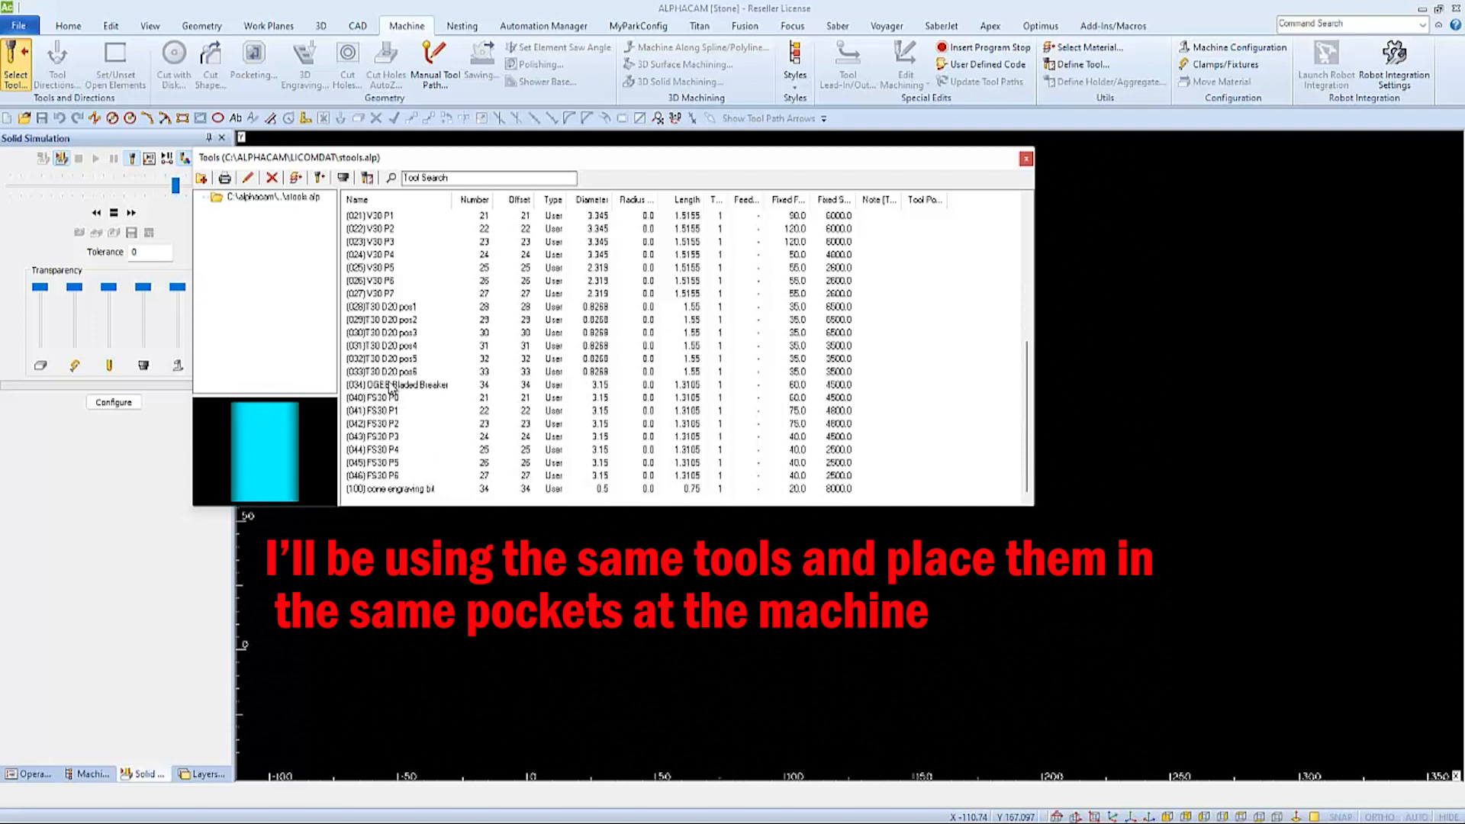
pyautogui.click(396, 385)
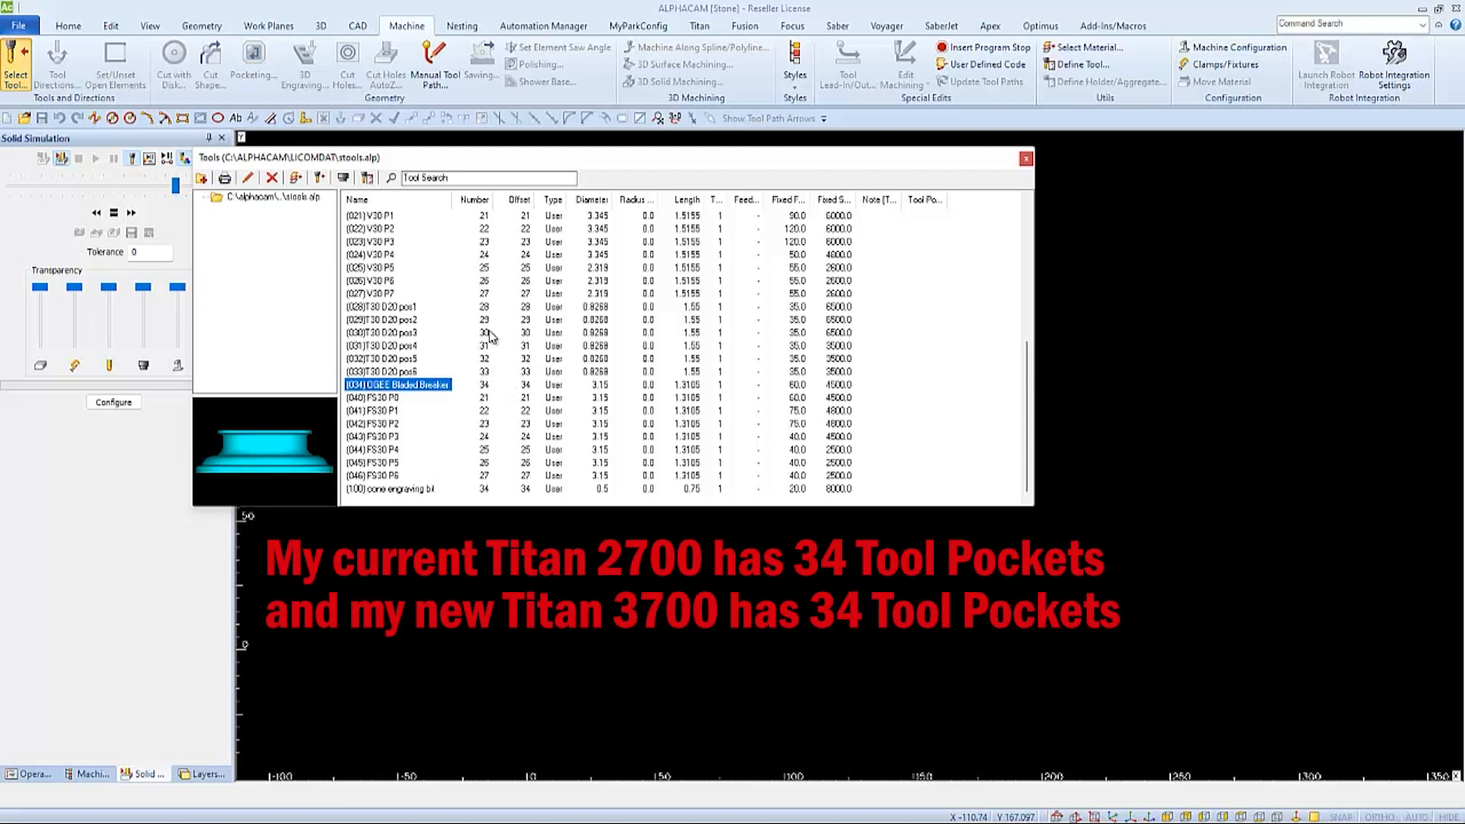
pyautogui.moveTo(478, 370)
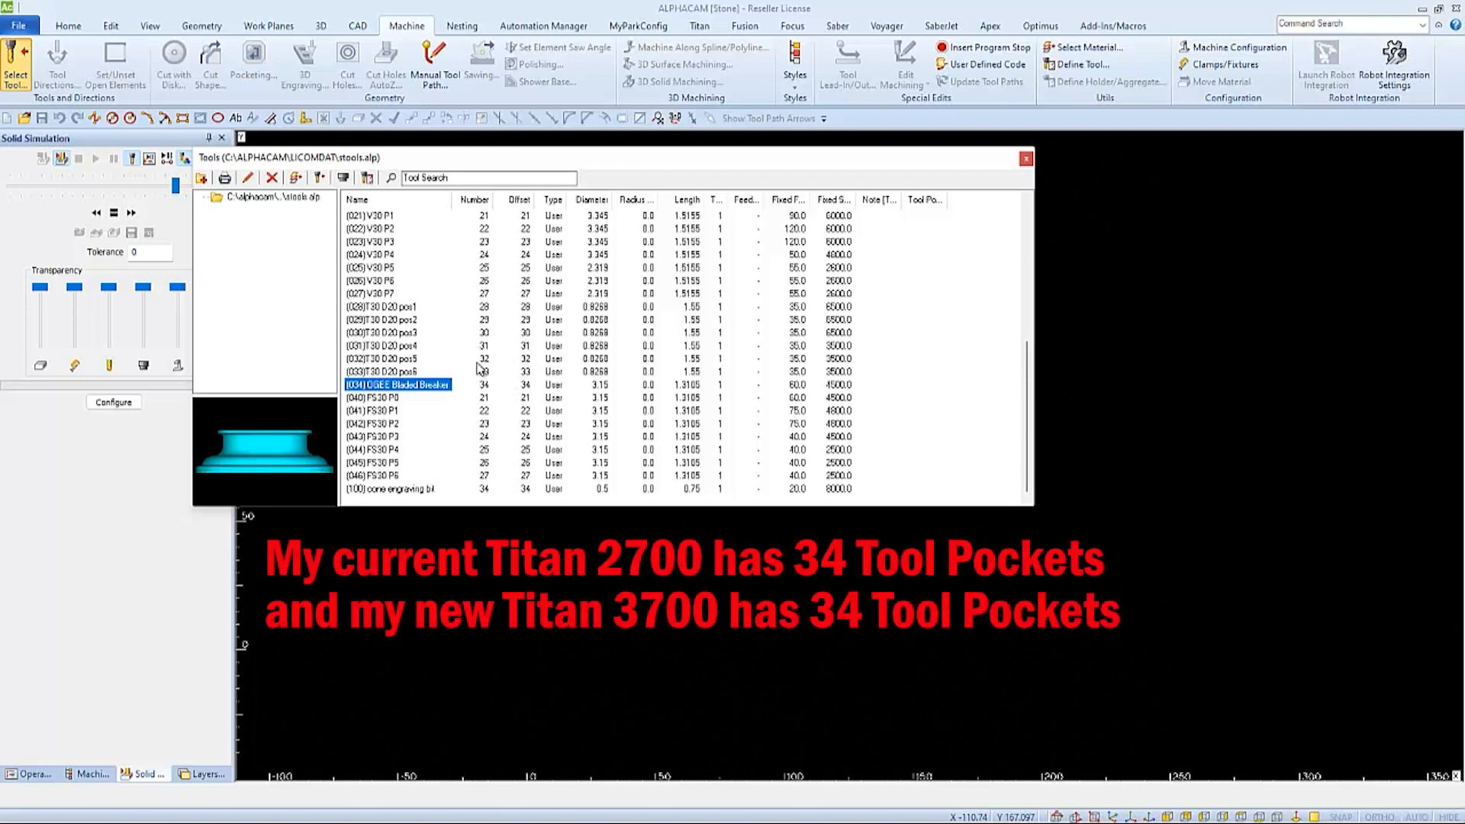
pyautogui.moveTo(394, 396)
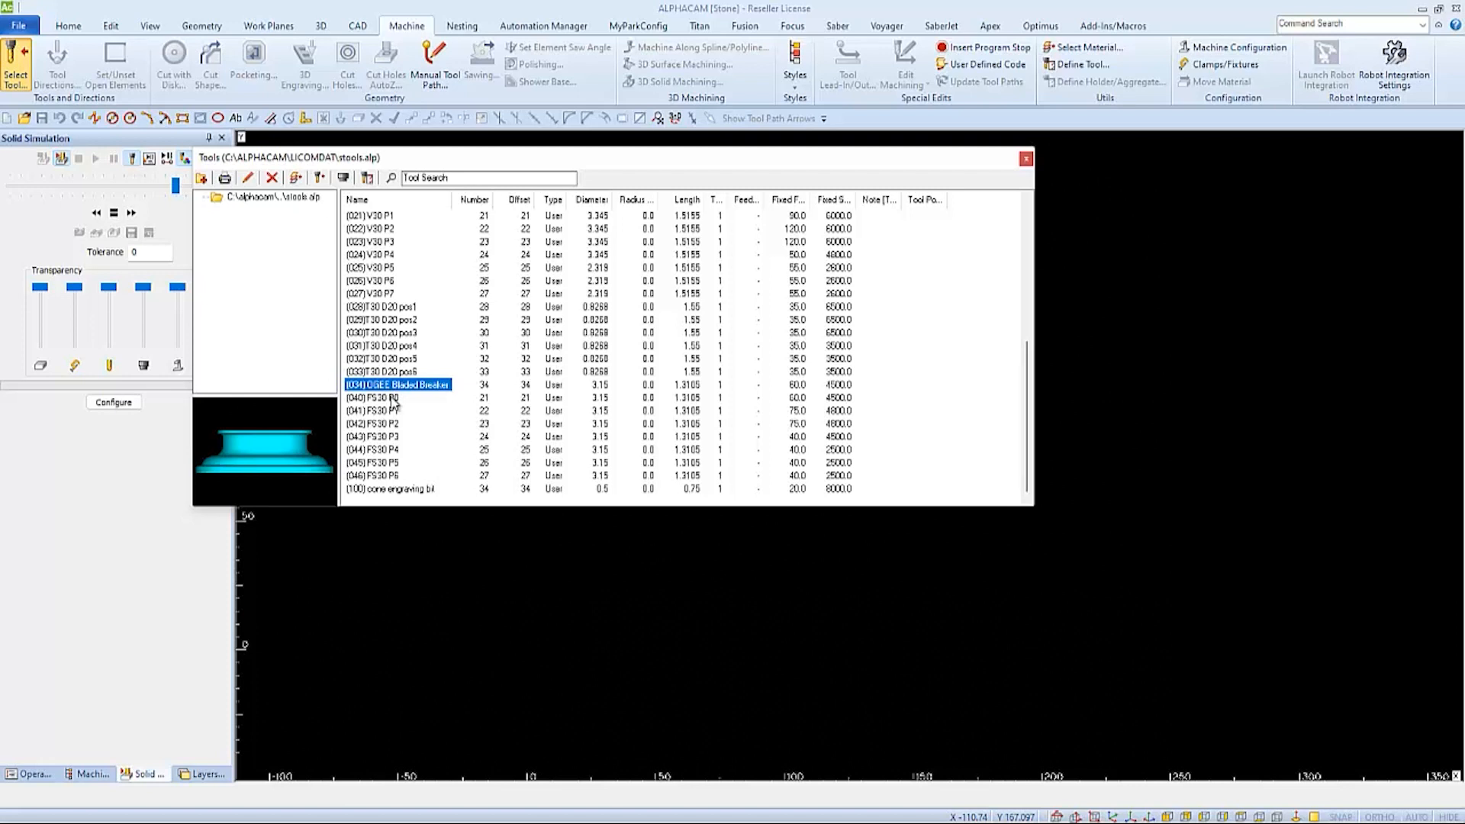
pyautogui.click(373, 398)
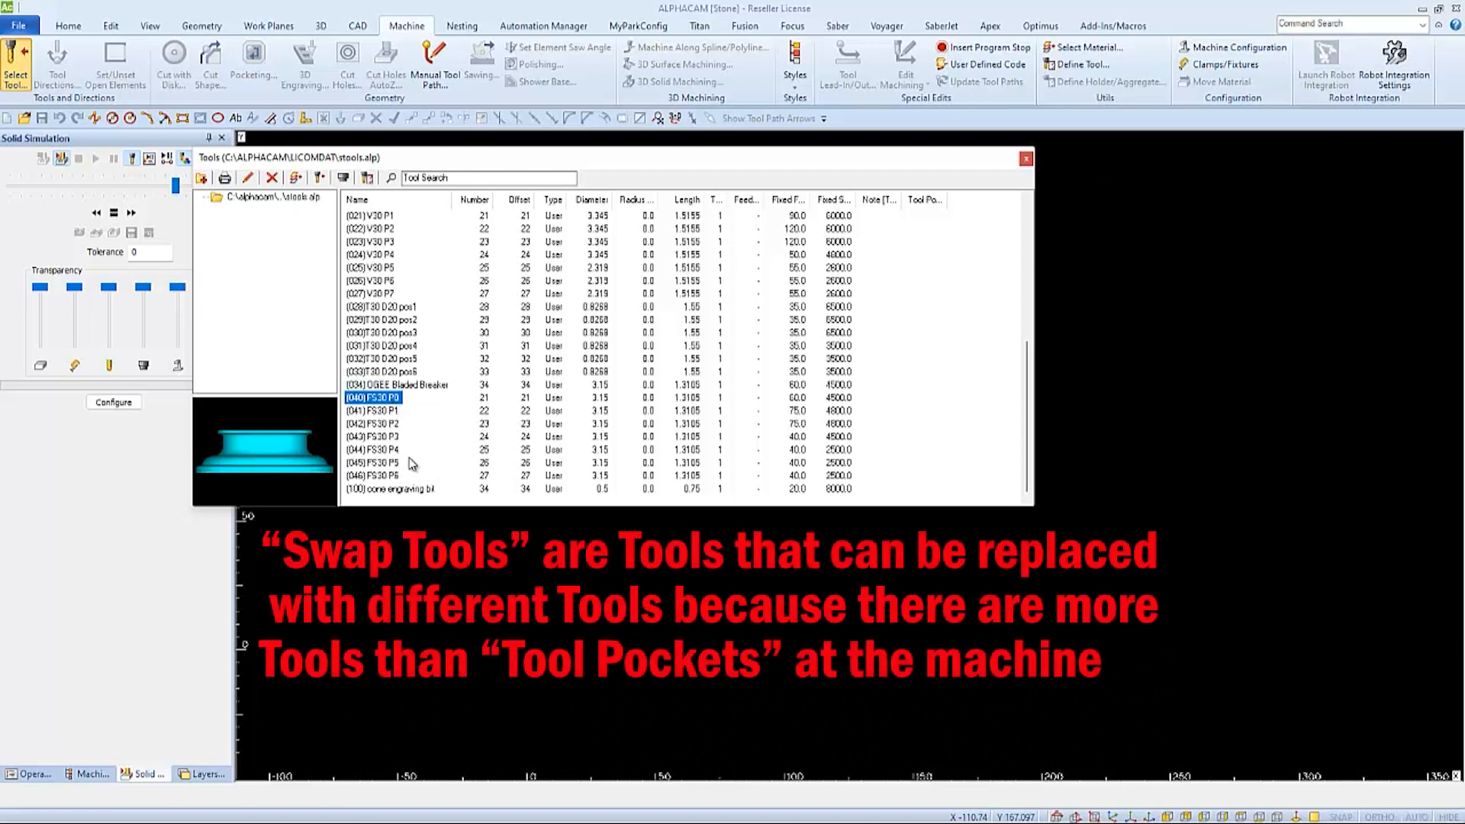
pyautogui.moveTo(518, 408)
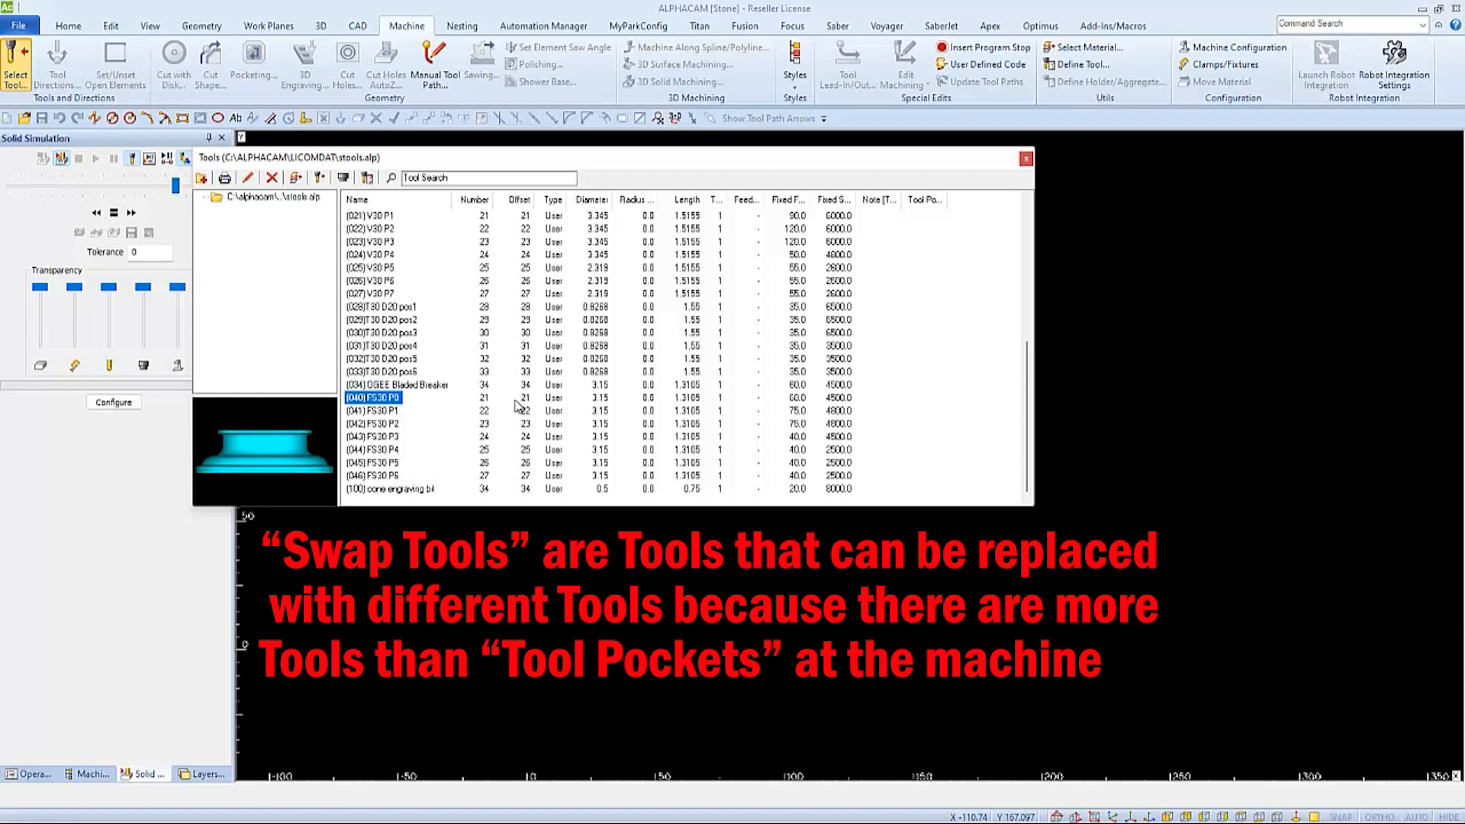
pyautogui.moveTo(483, 424)
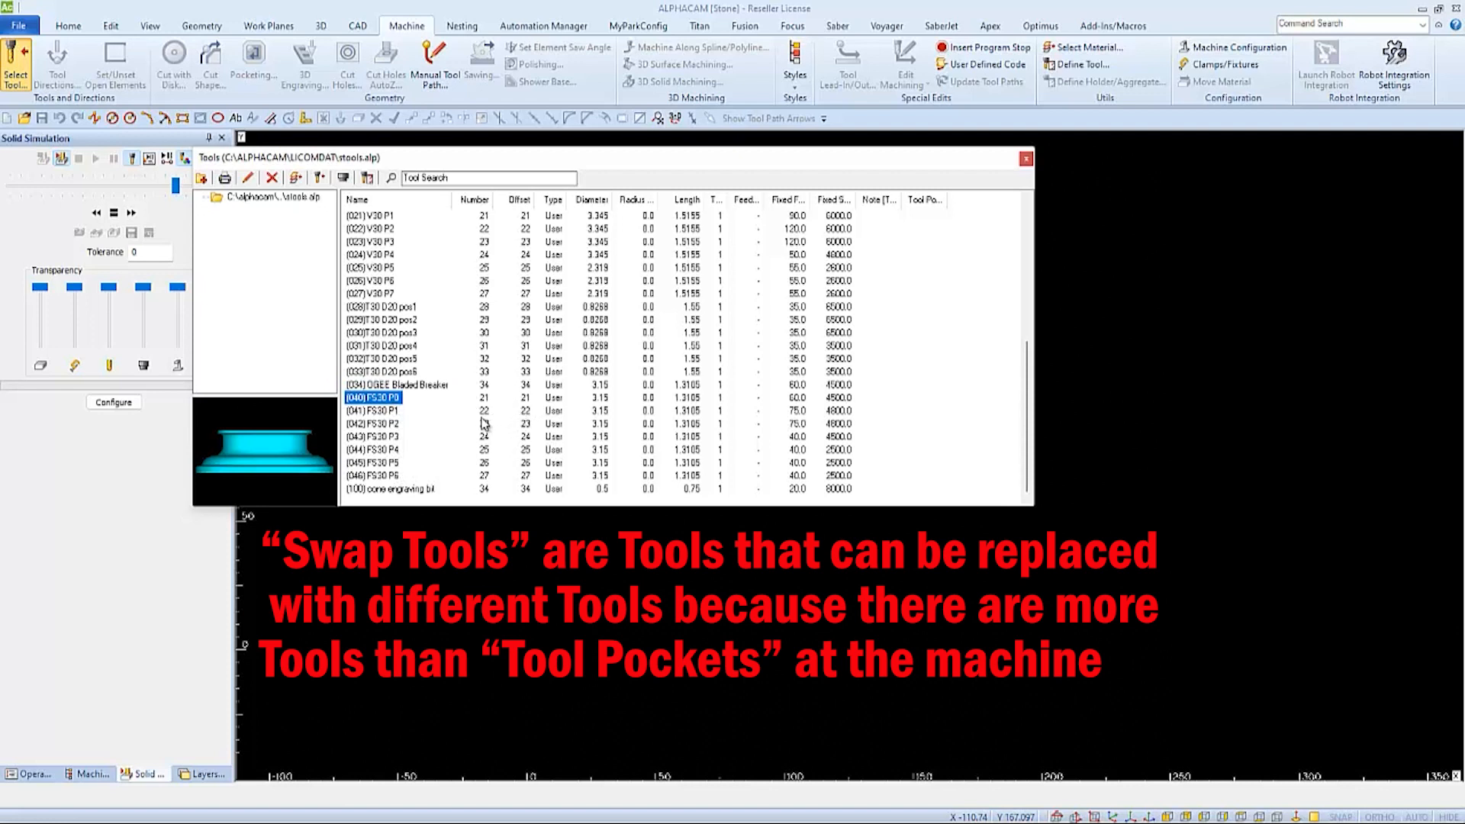
pyautogui.moveTo(524, 431)
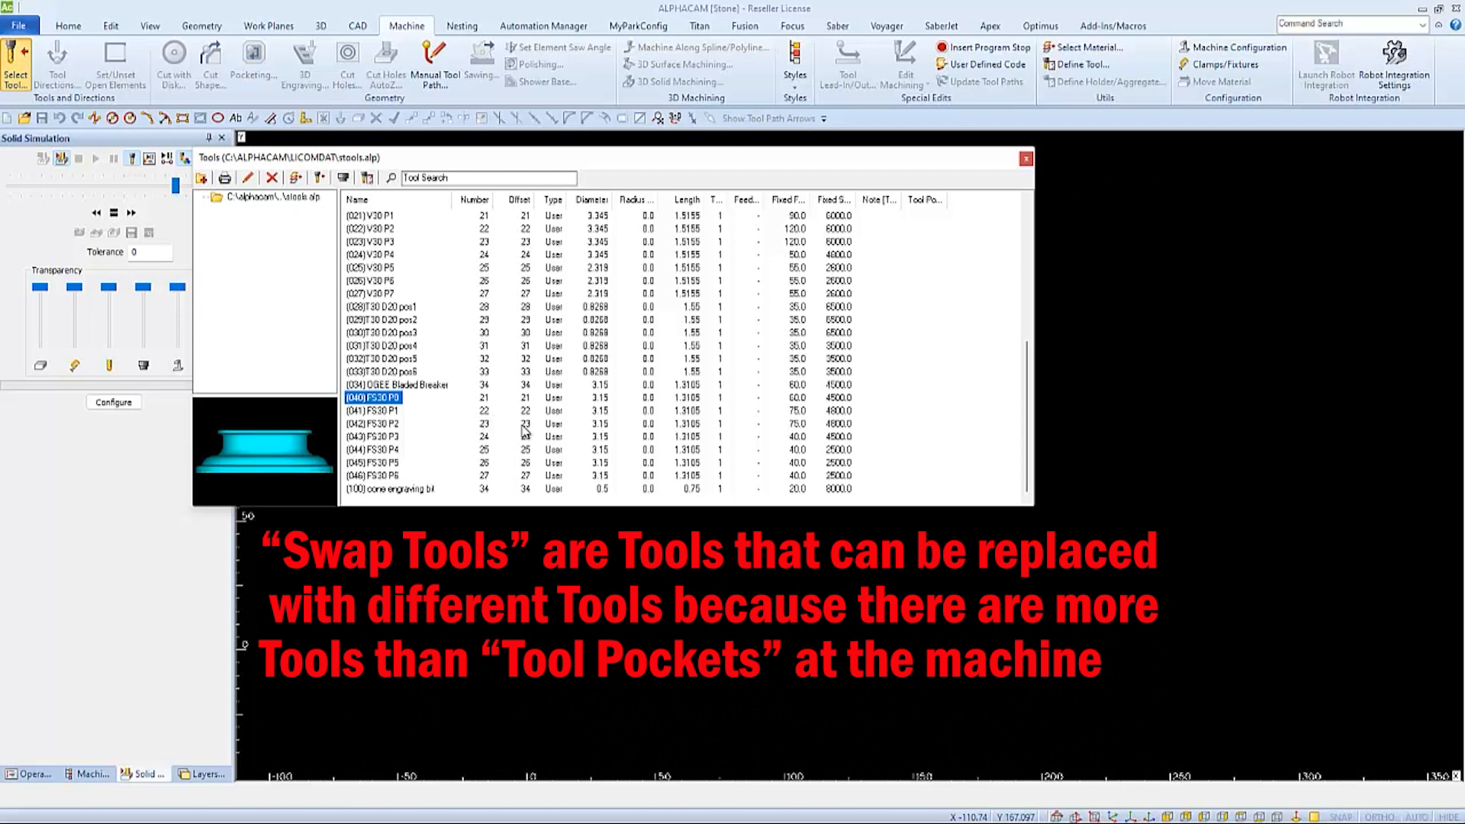
pyautogui.moveTo(478, 451)
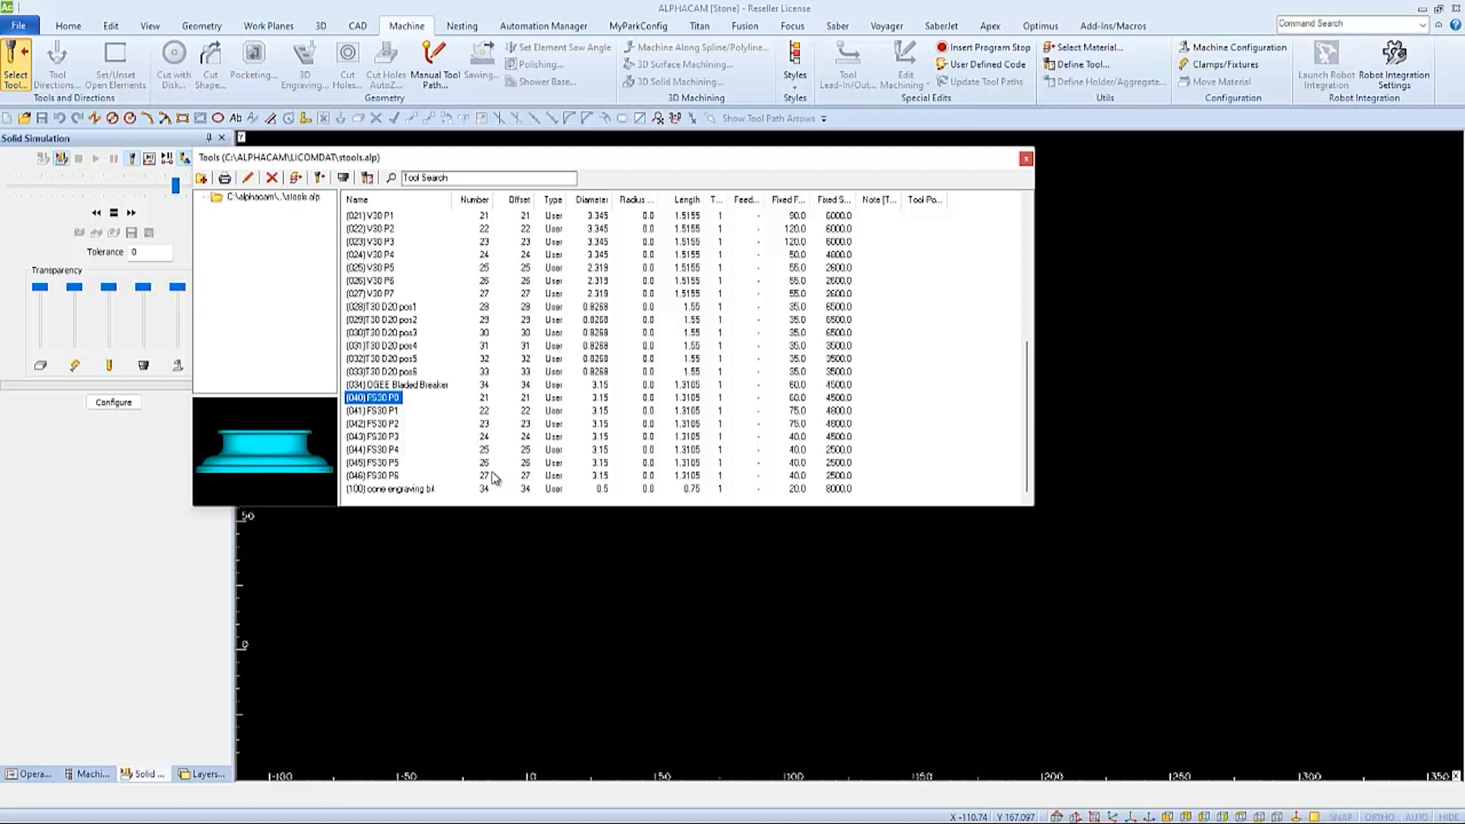
pyautogui.moveTo(498, 471)
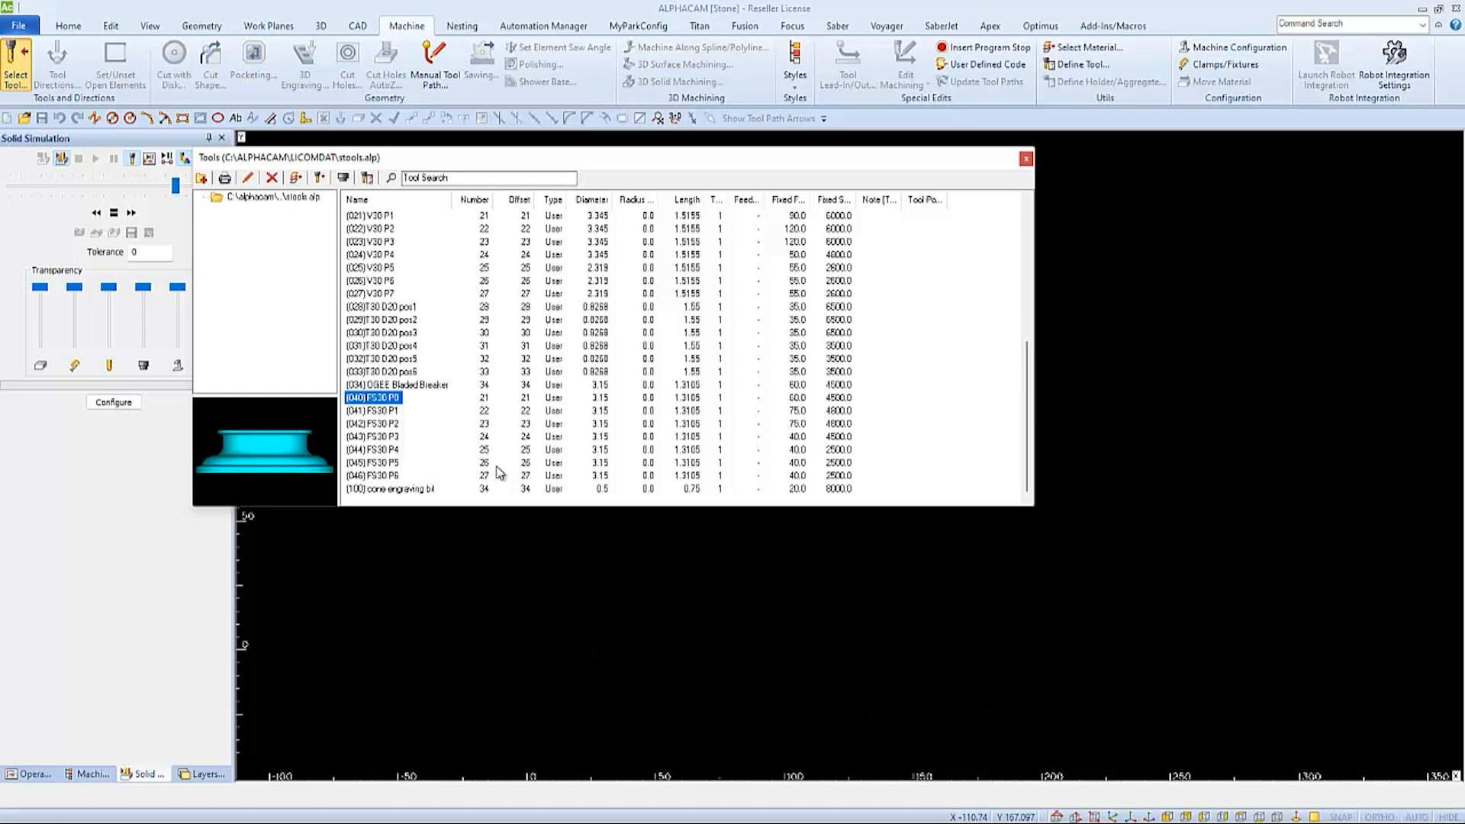
pyautogui.moveTo(275, 249)
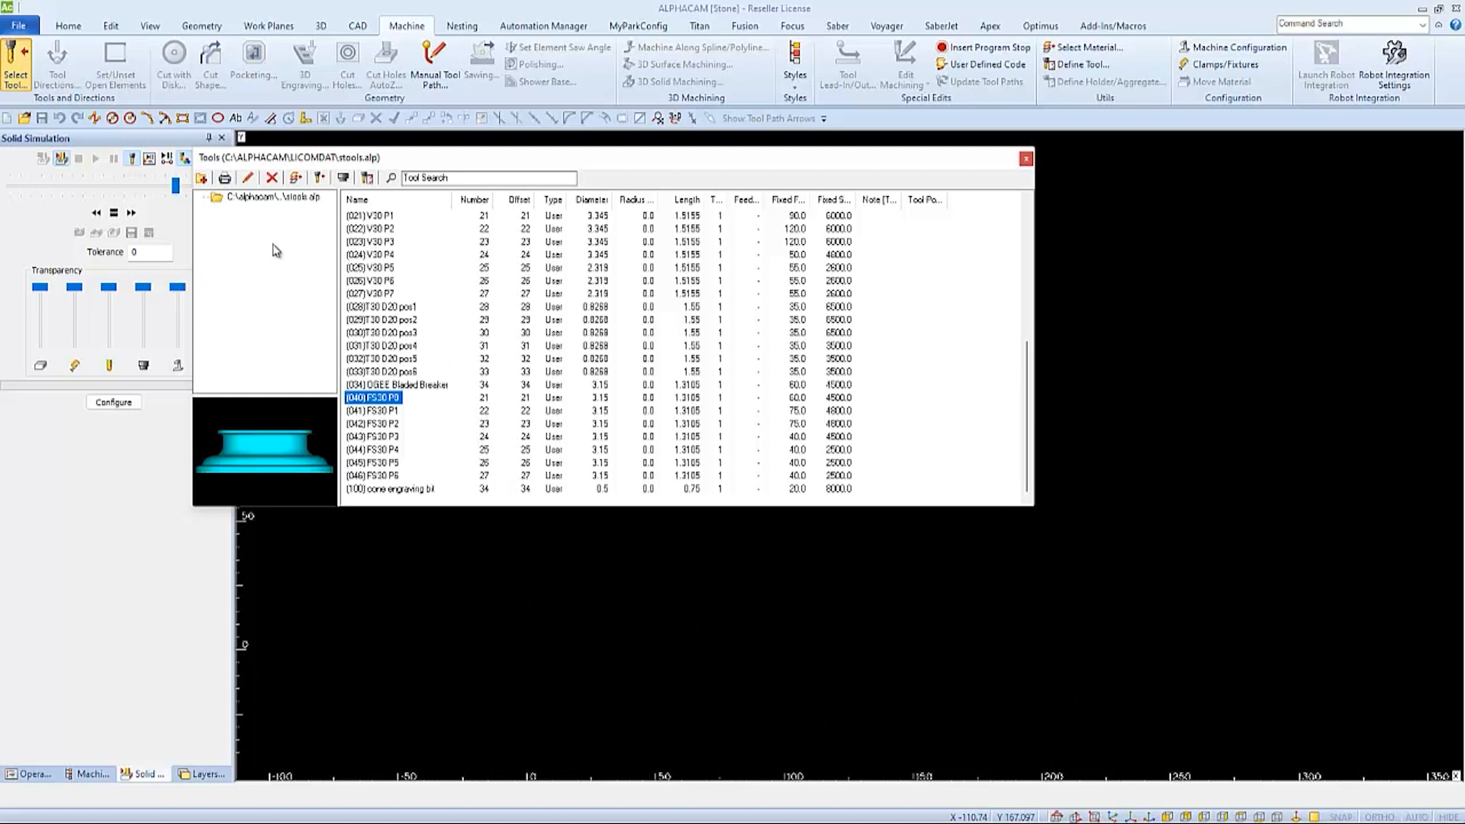
pyautogui.moveTo(234, 171)
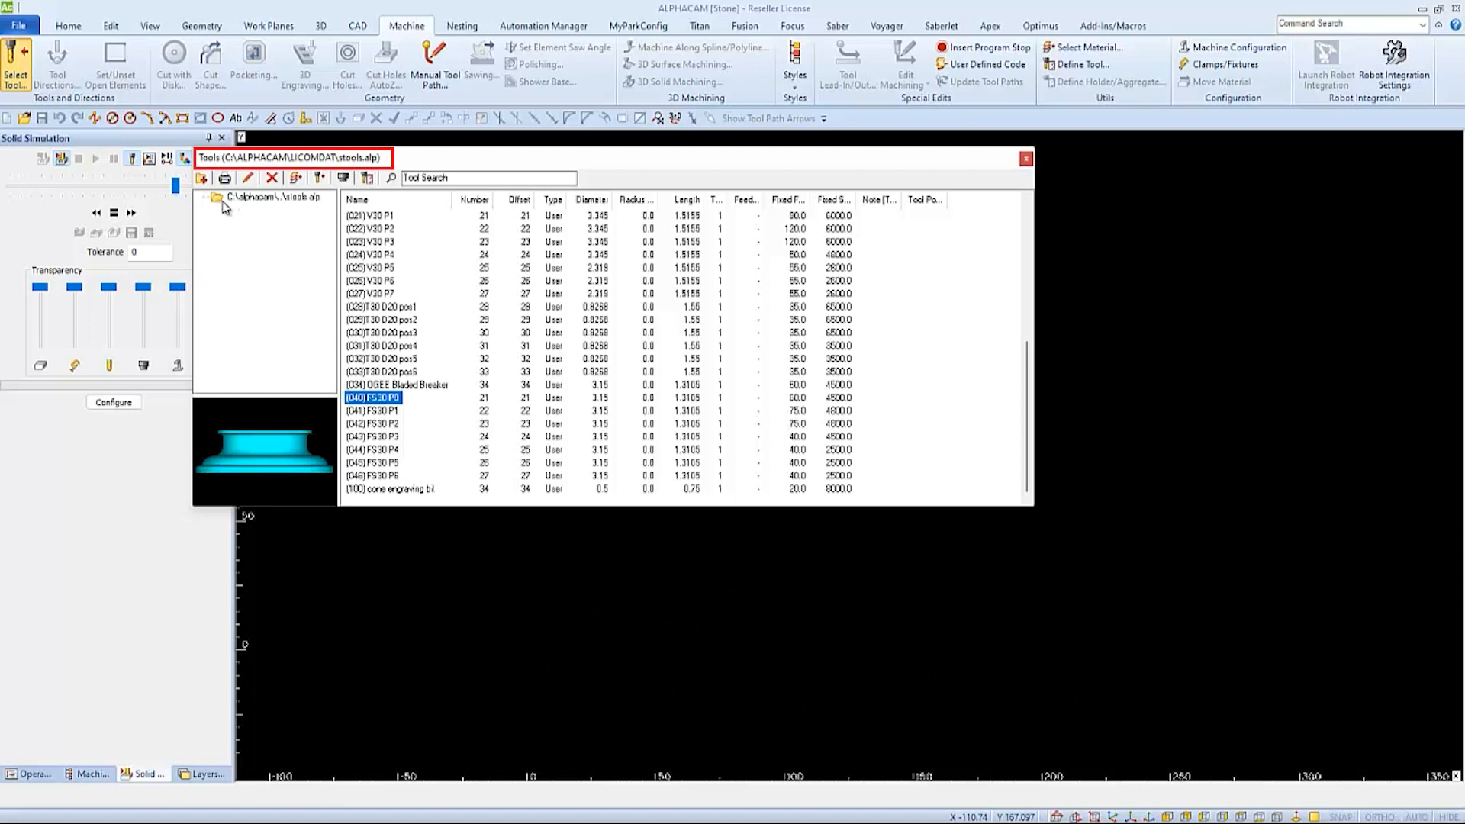
pyautogui.moveTo(243, 218)
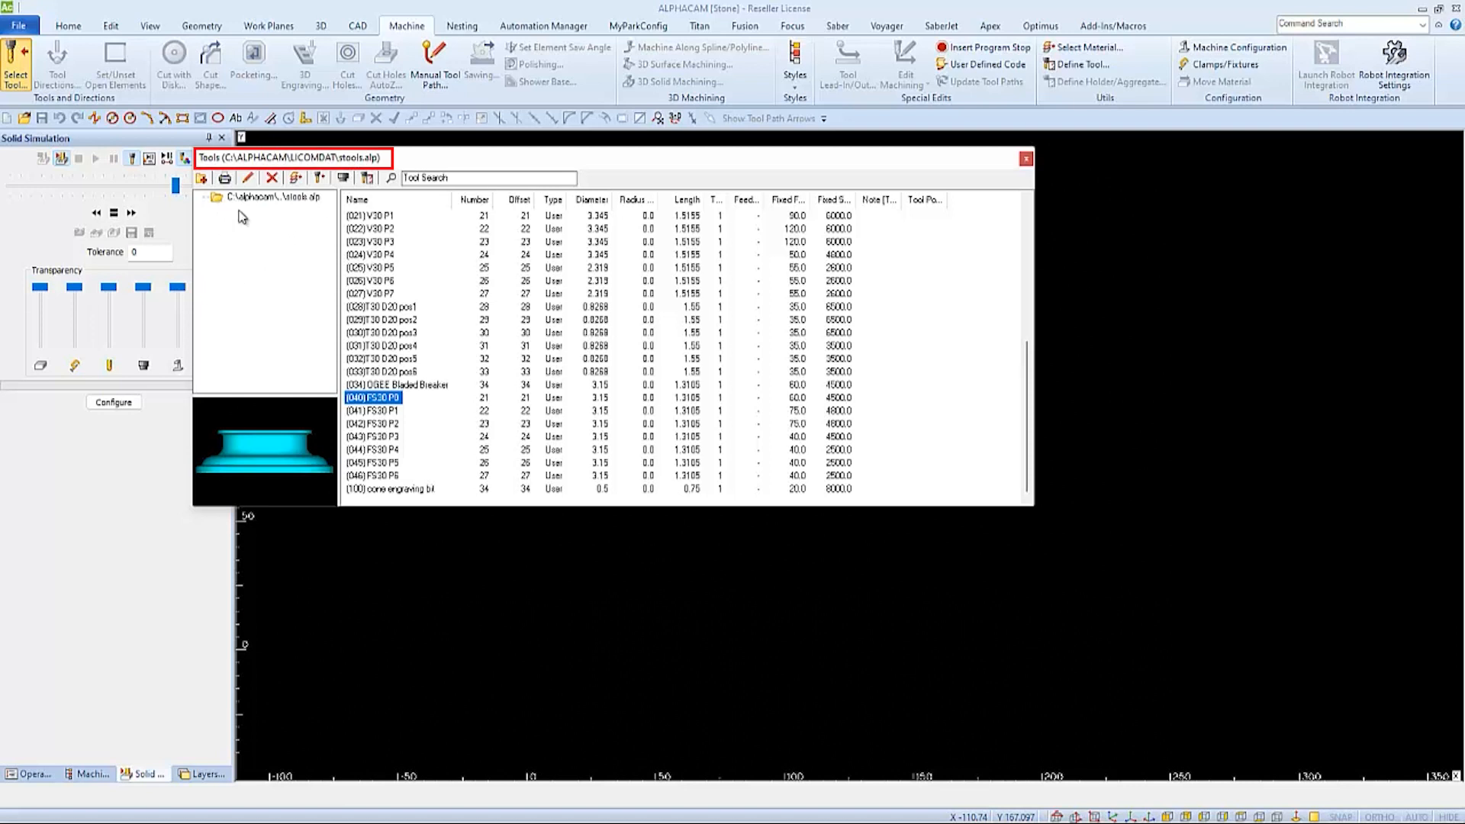
pyautogui.moveTo(235, 234)
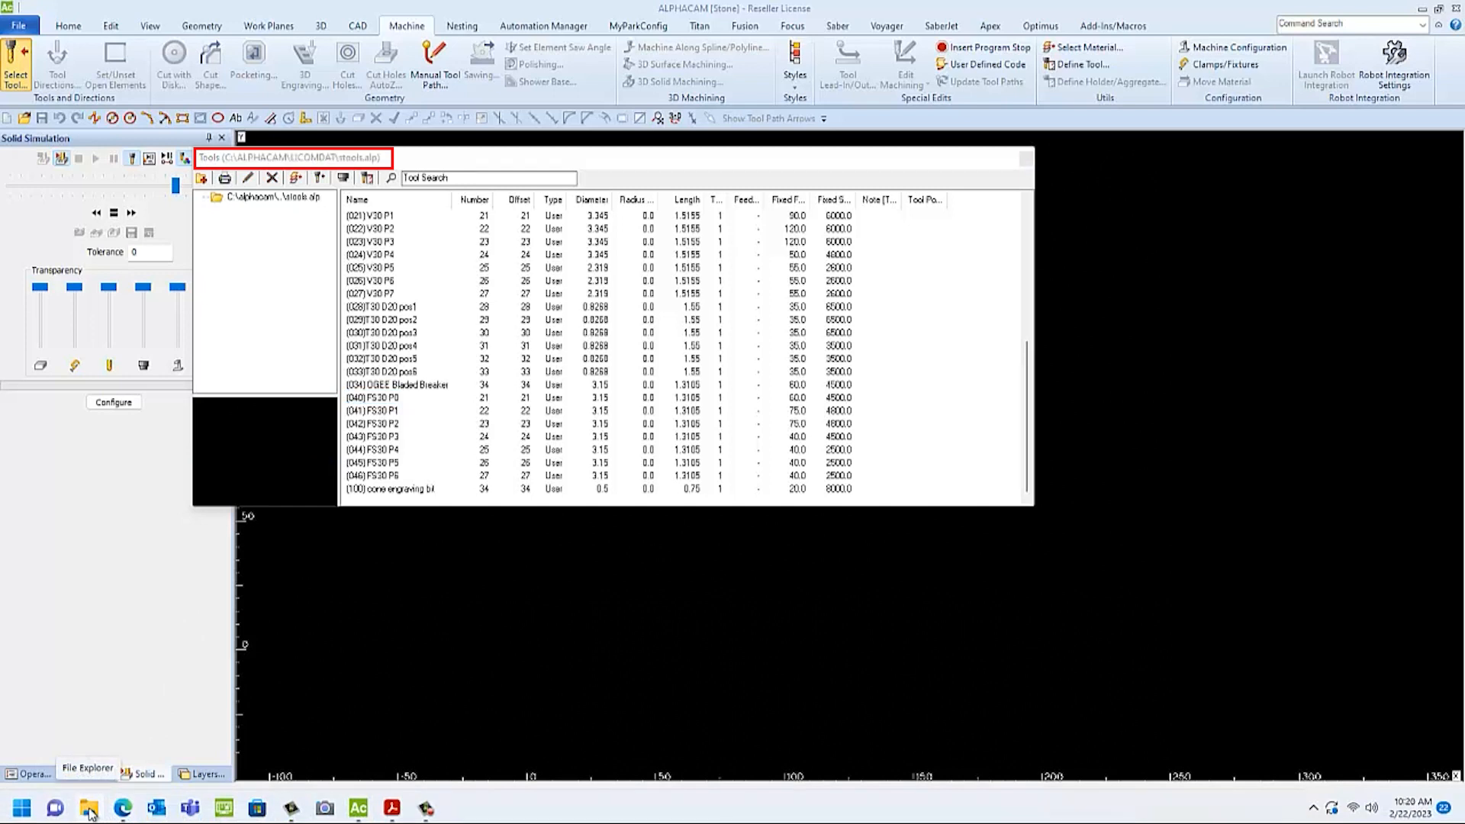
# Navigate File Explorer to C:\ALPHACAM\LICOMDAT\STools.Alp to view the .ast tool files
pyautogui.click(84, 805)
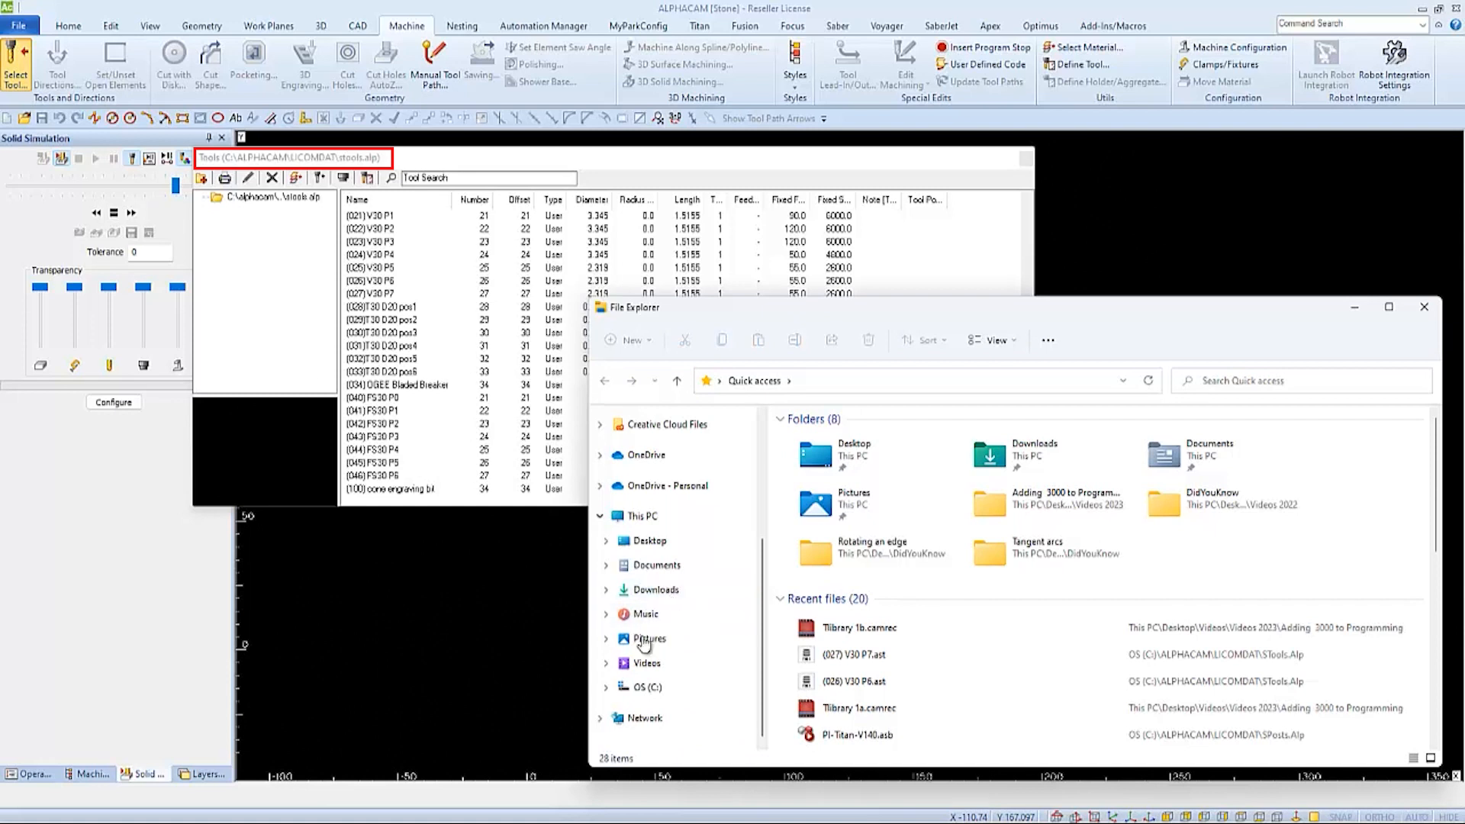
pyautogui.click(643, 687)
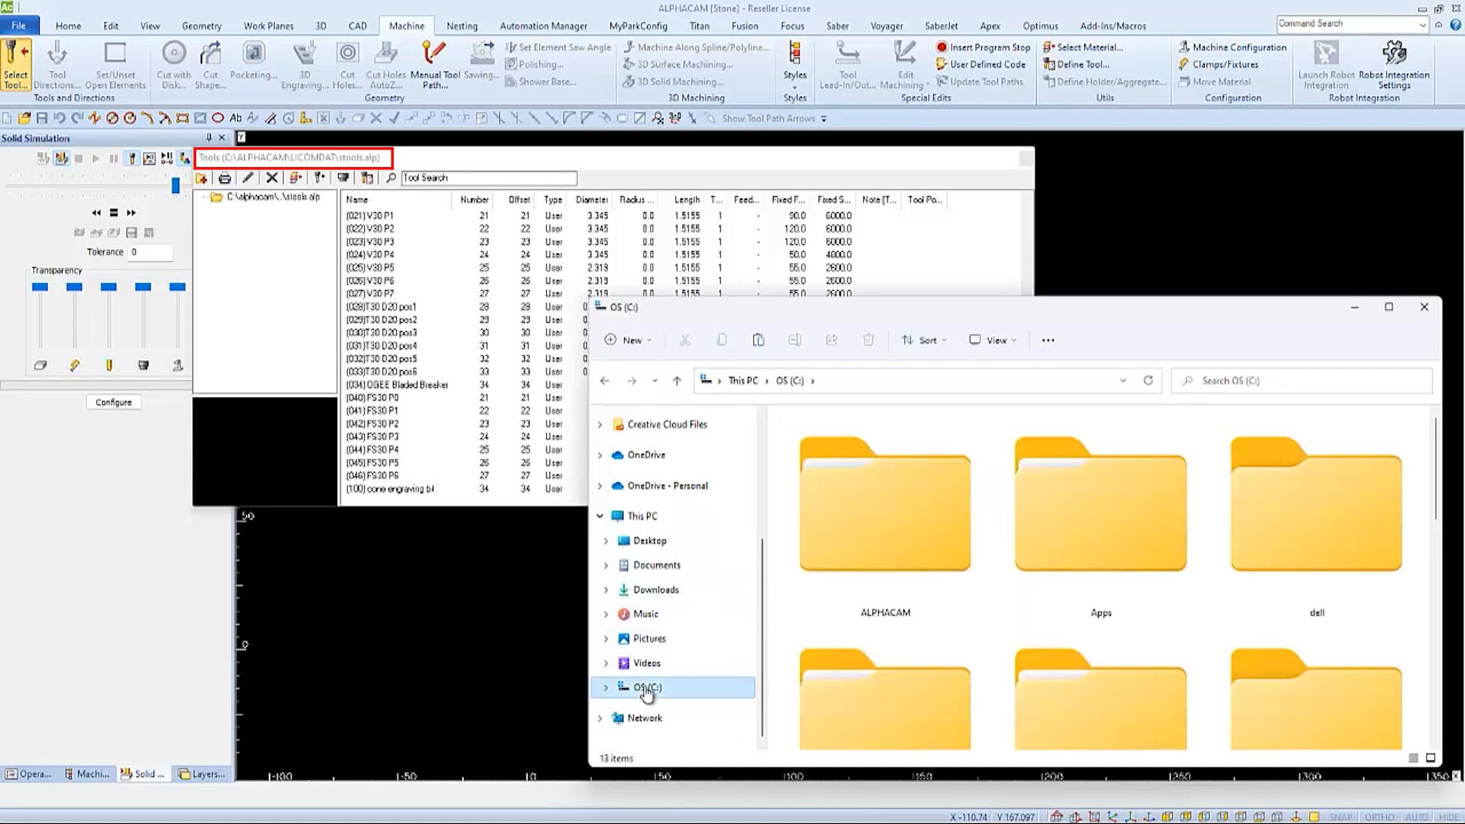
pyautogui.click(884, 525)
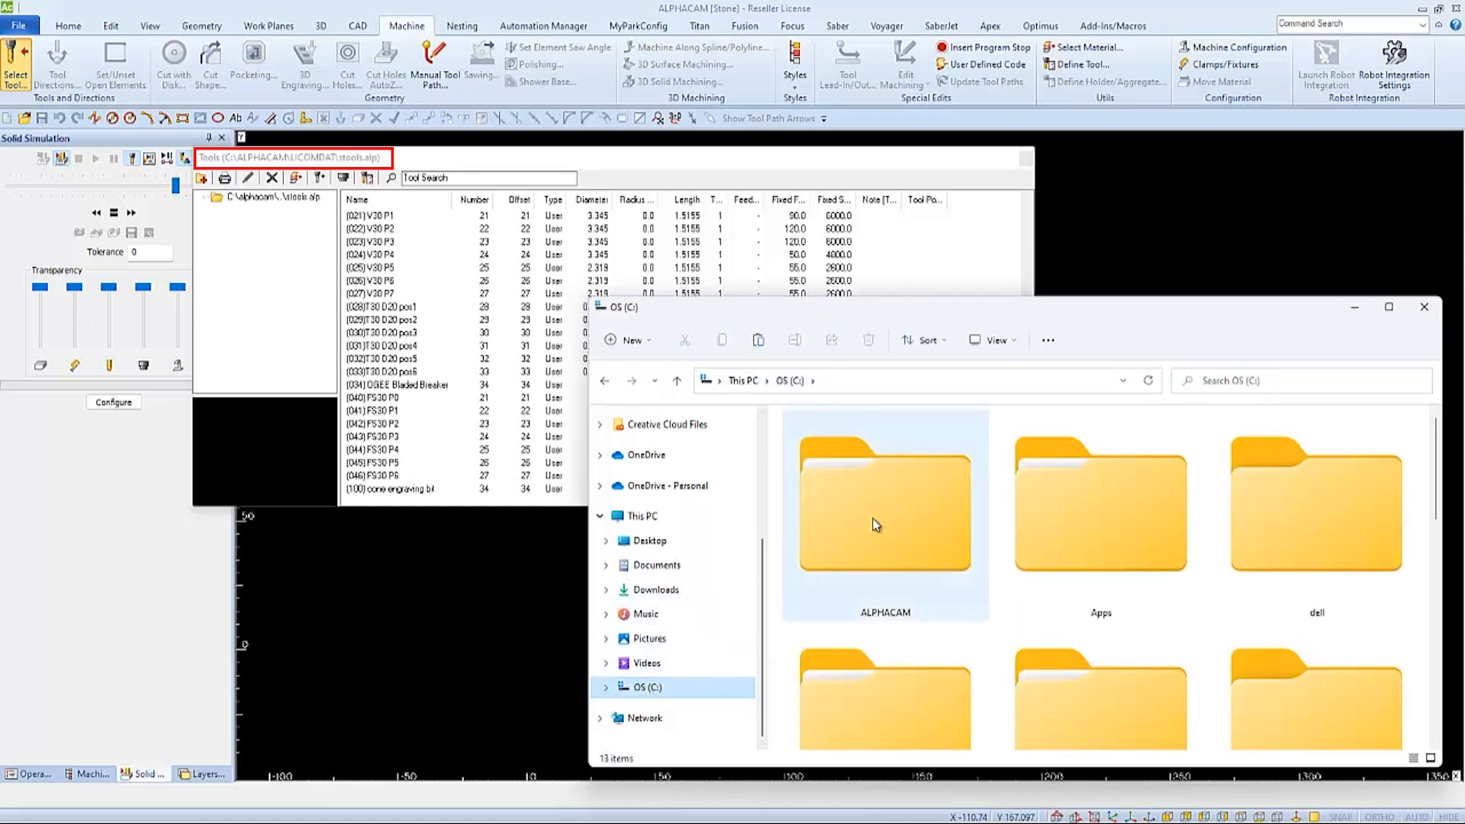
pyautogui.doubleClick(885, 515)
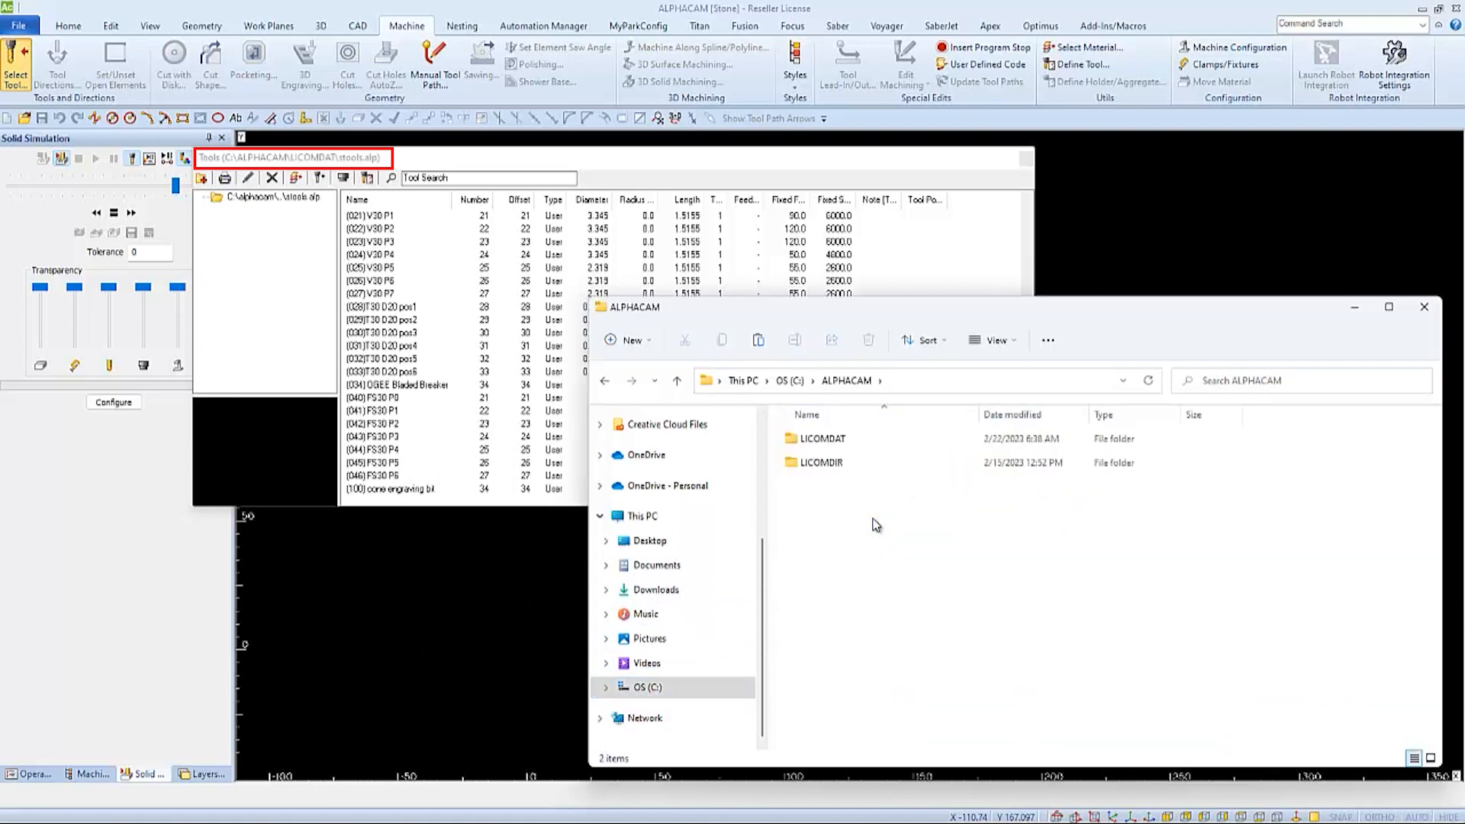
pyautogui.moveTo(821, 439)
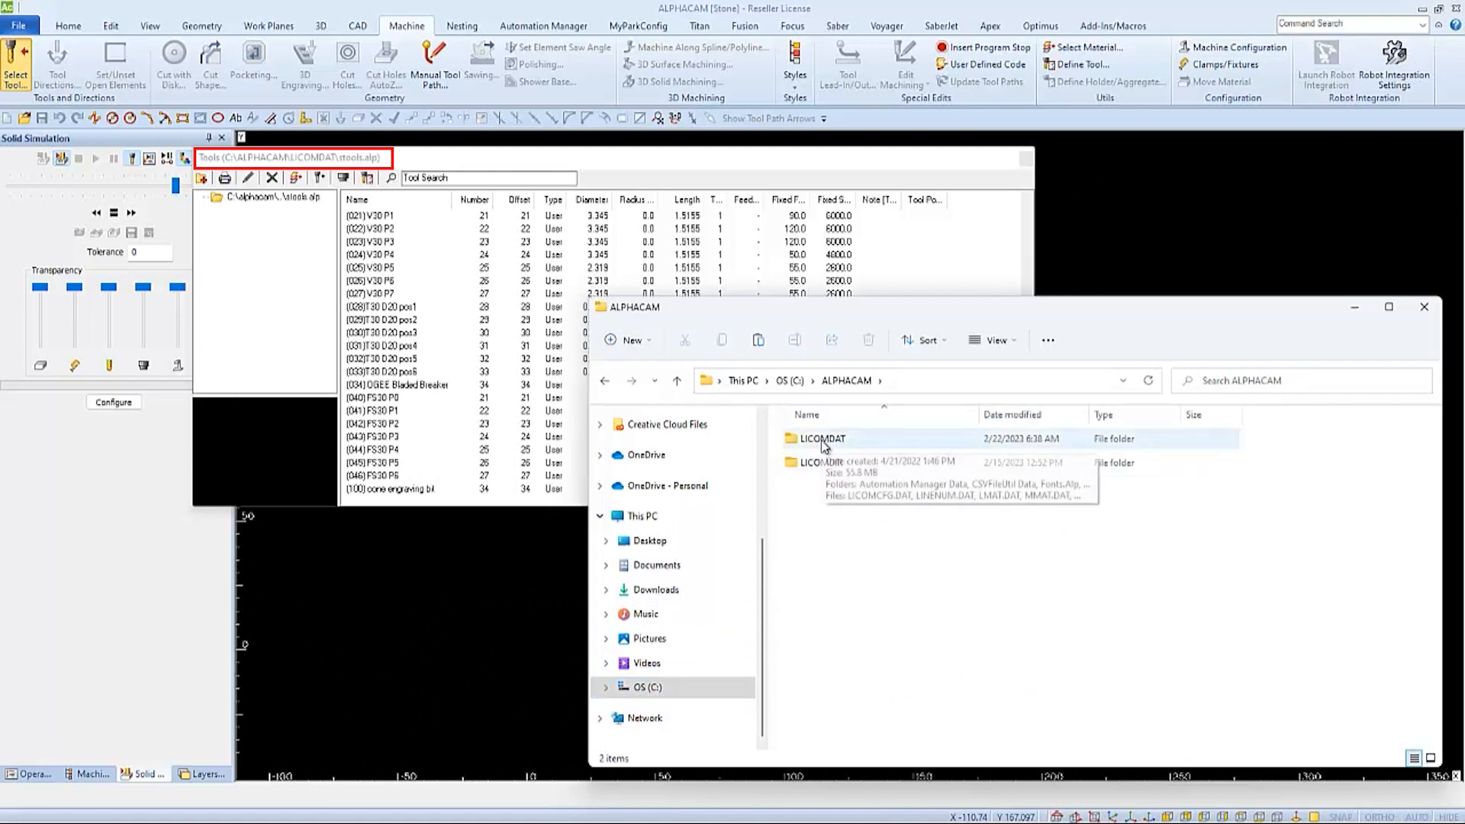
pyautogui.doubleClick(822, 438)
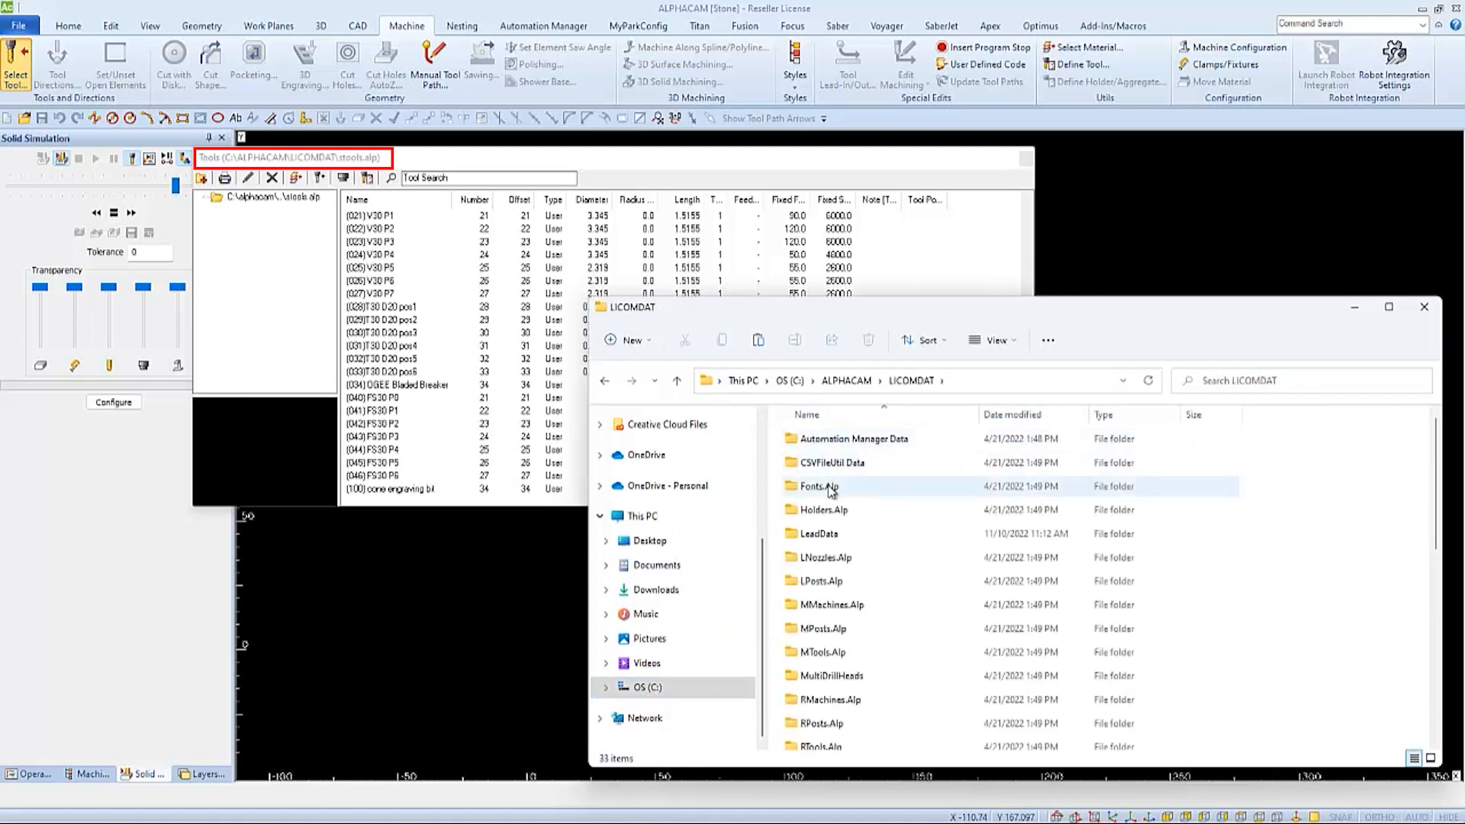
pyautogui.scroll(-3)
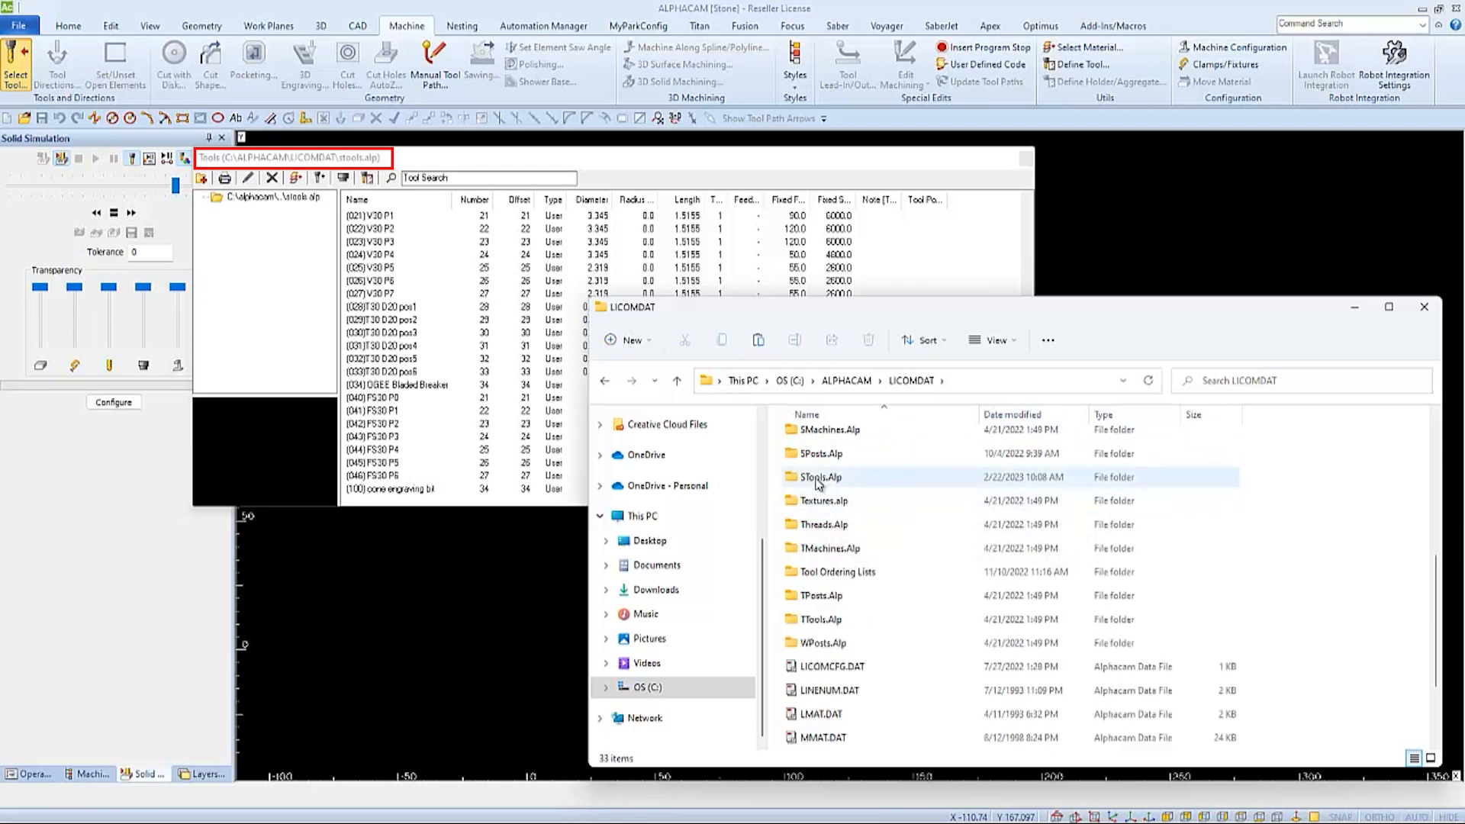
pyautogui.doubleClick(819, 477)
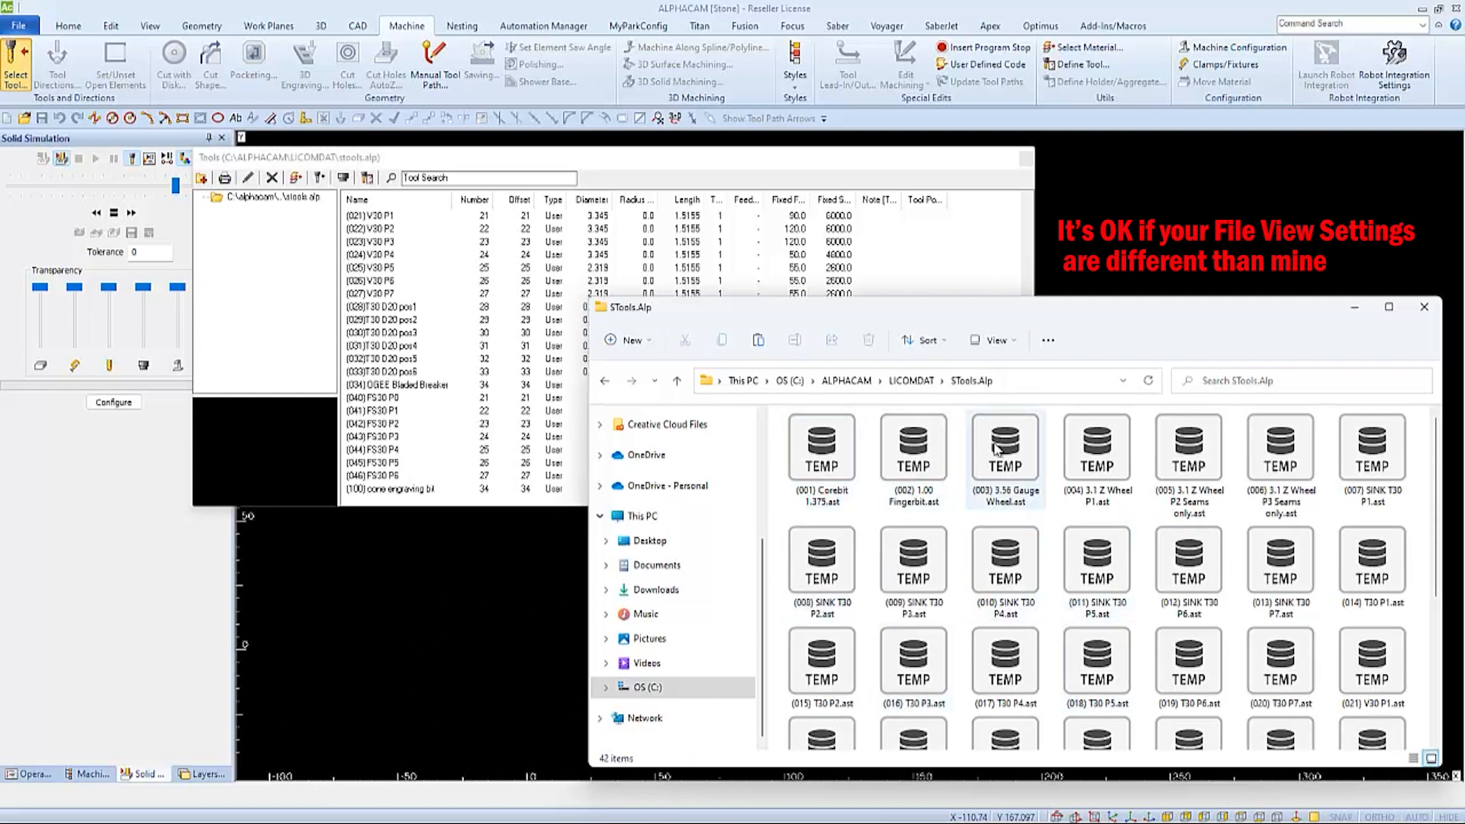
pyautogui.scroll(-3)
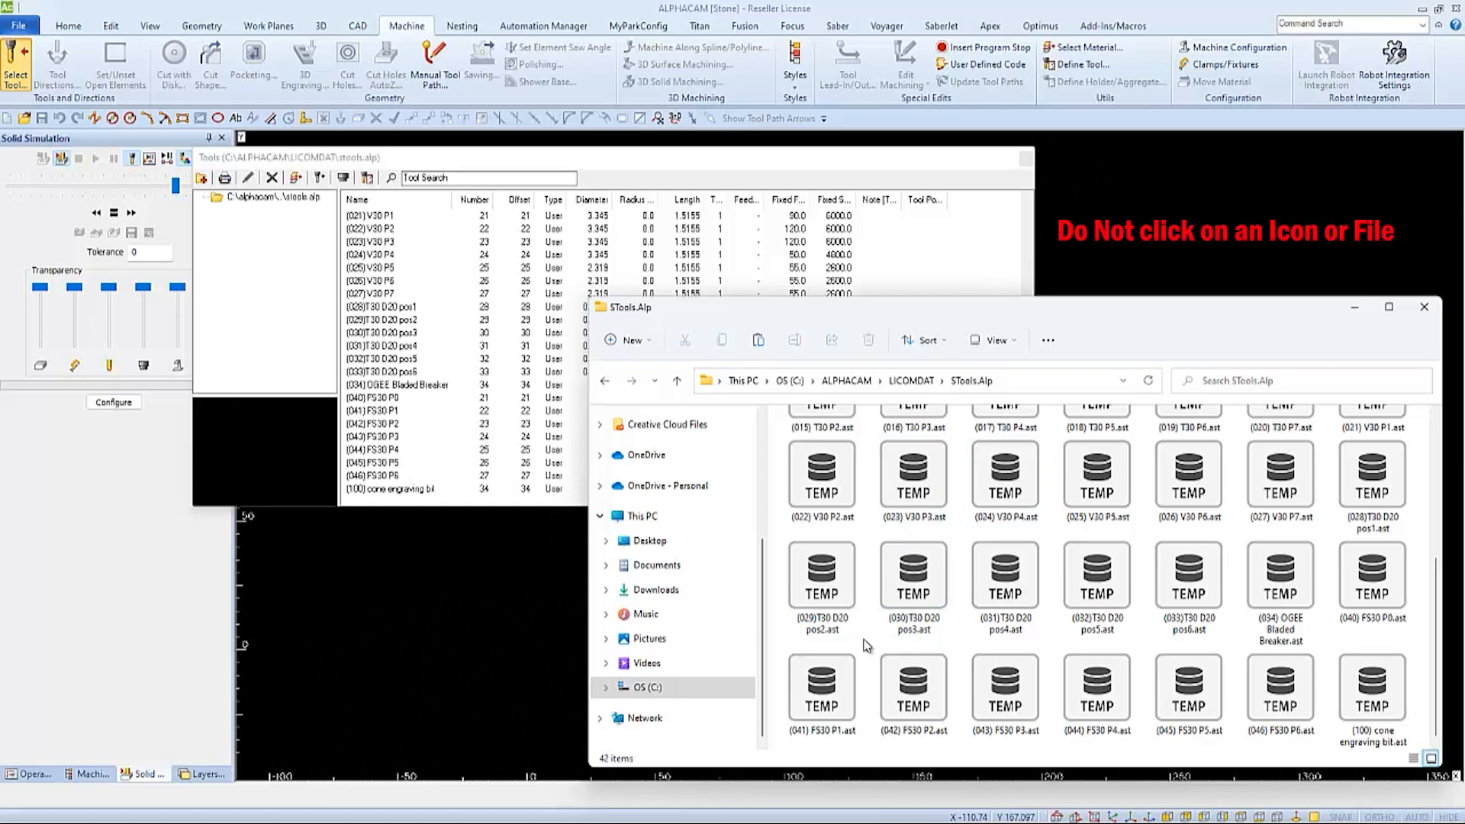
# Create a new folder named Titan 2700 in STools.Alp
pyautogui.rightClick(866, 646)
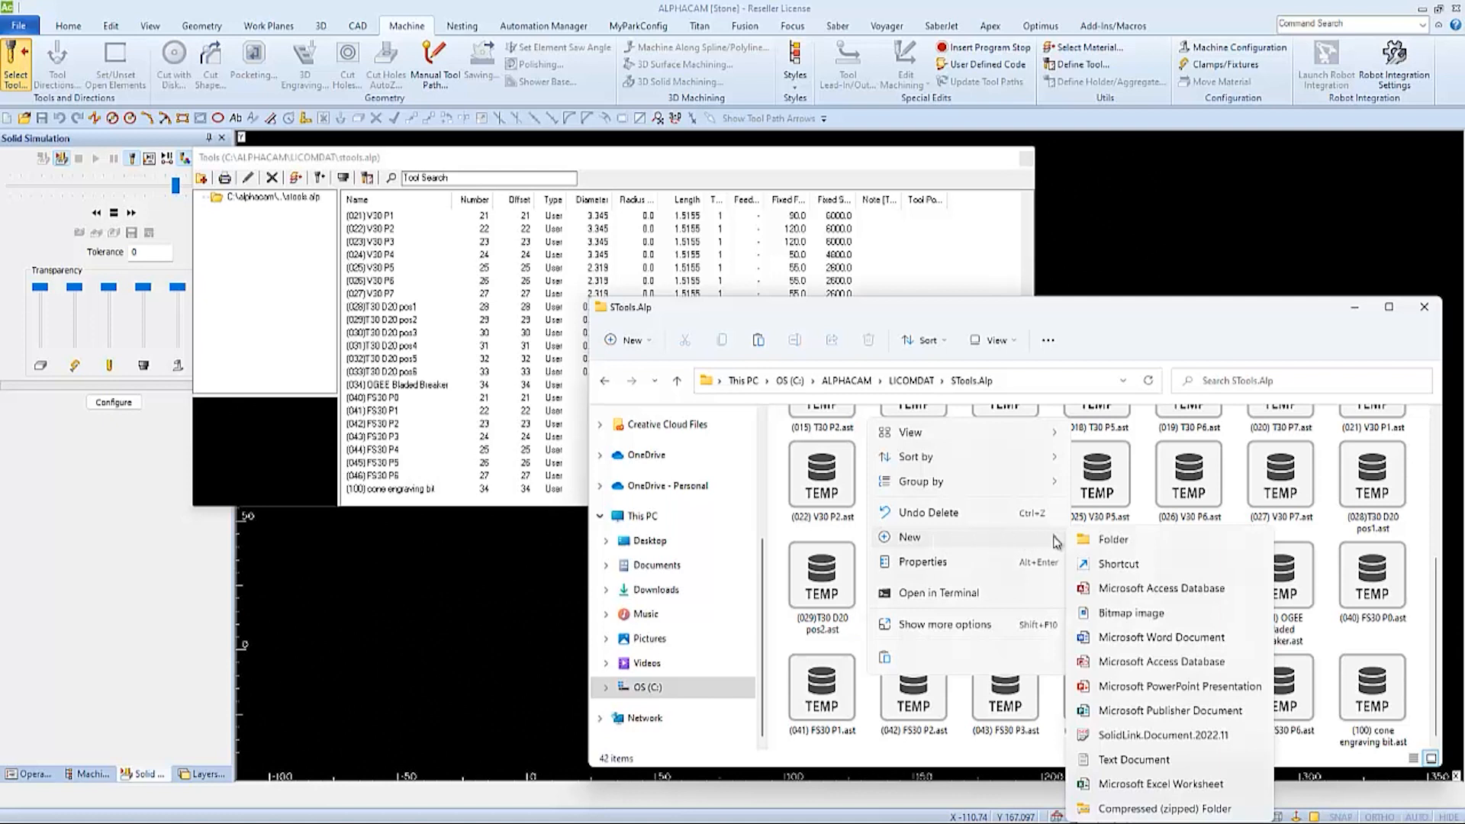
pyautogui.moveTo(1113, 539)
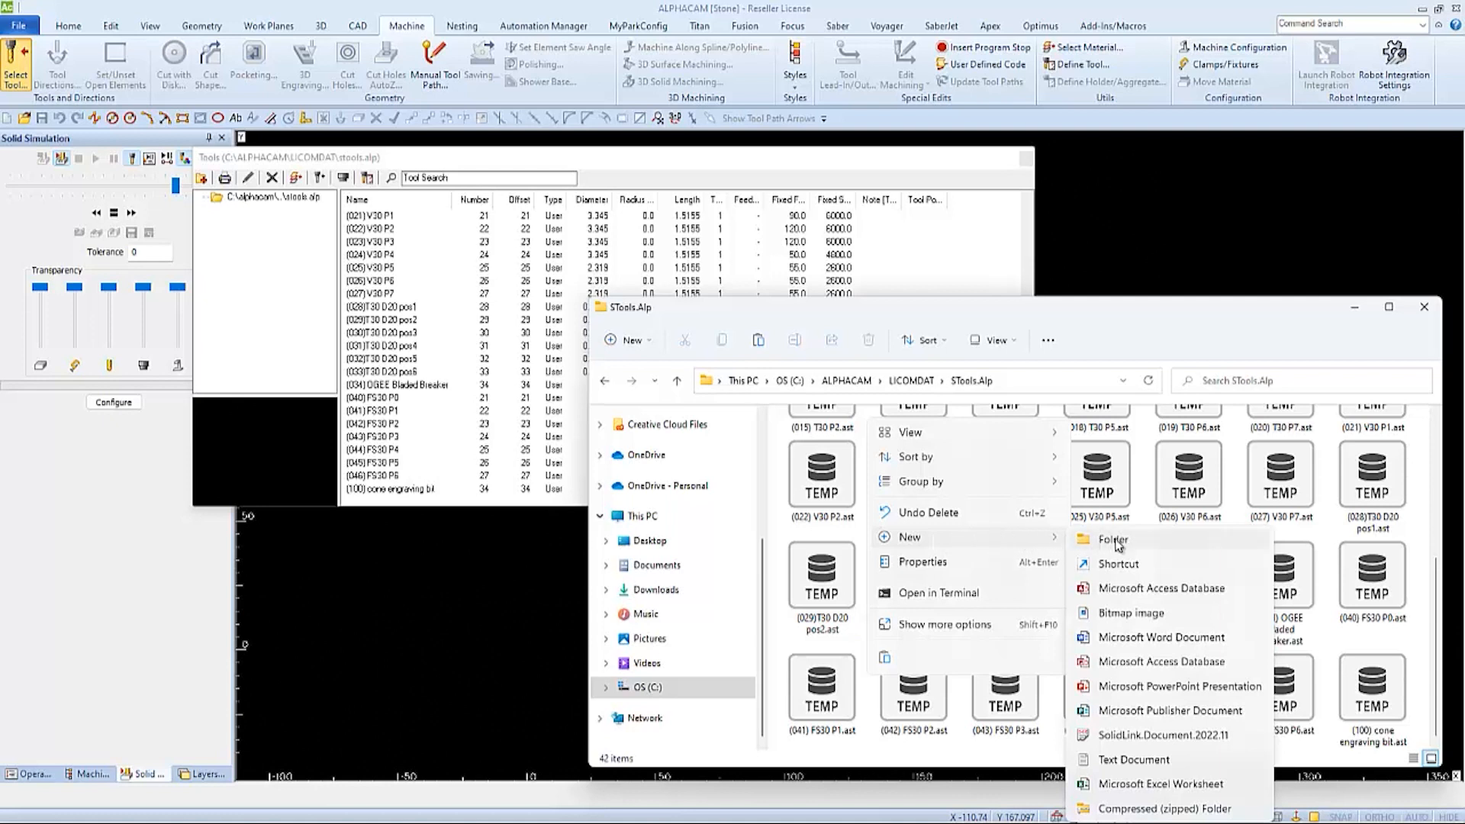
pyautogui.click(1112, 540)
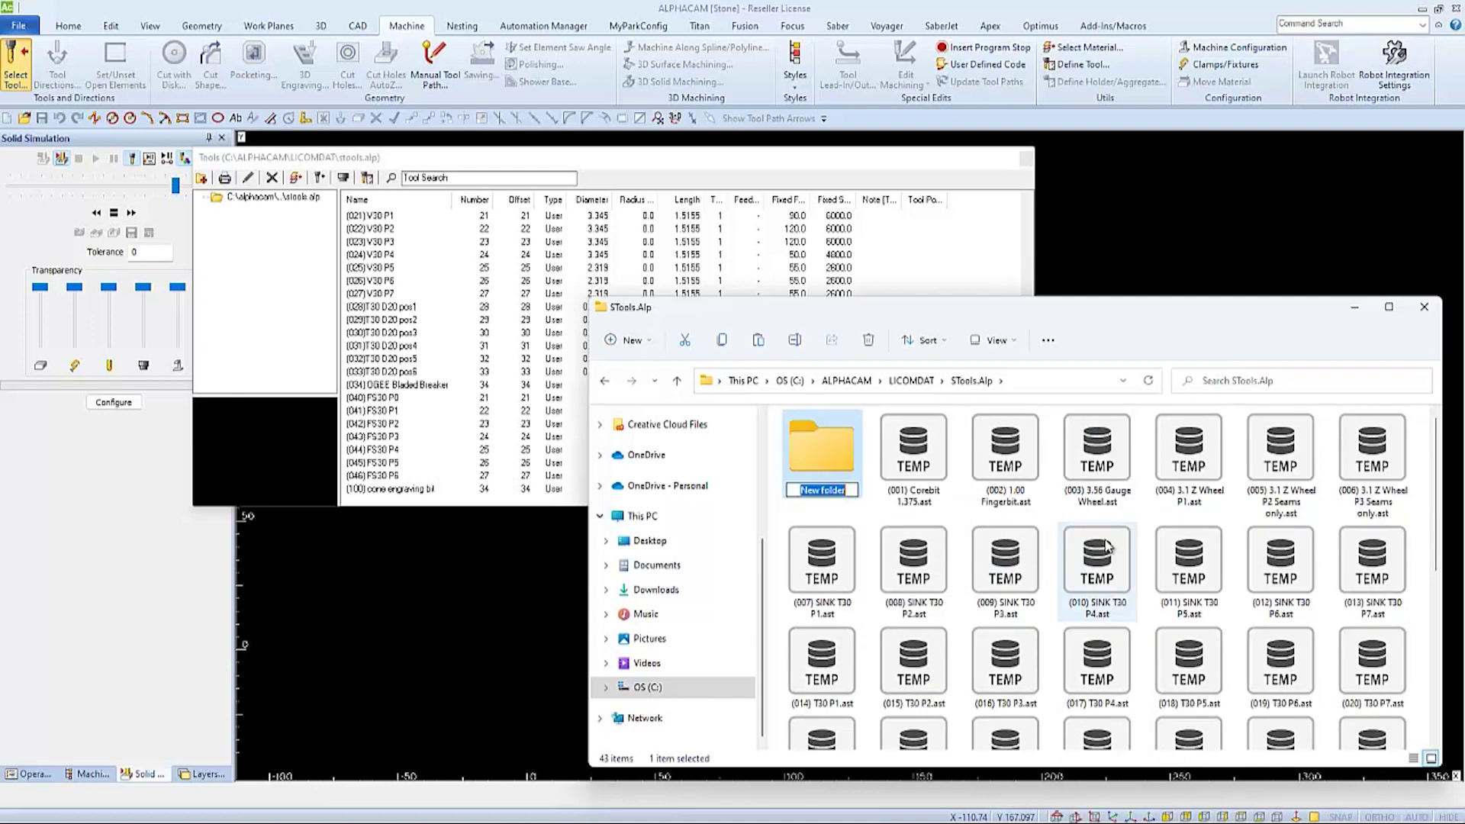
pyautogui.write('Titan 2700')
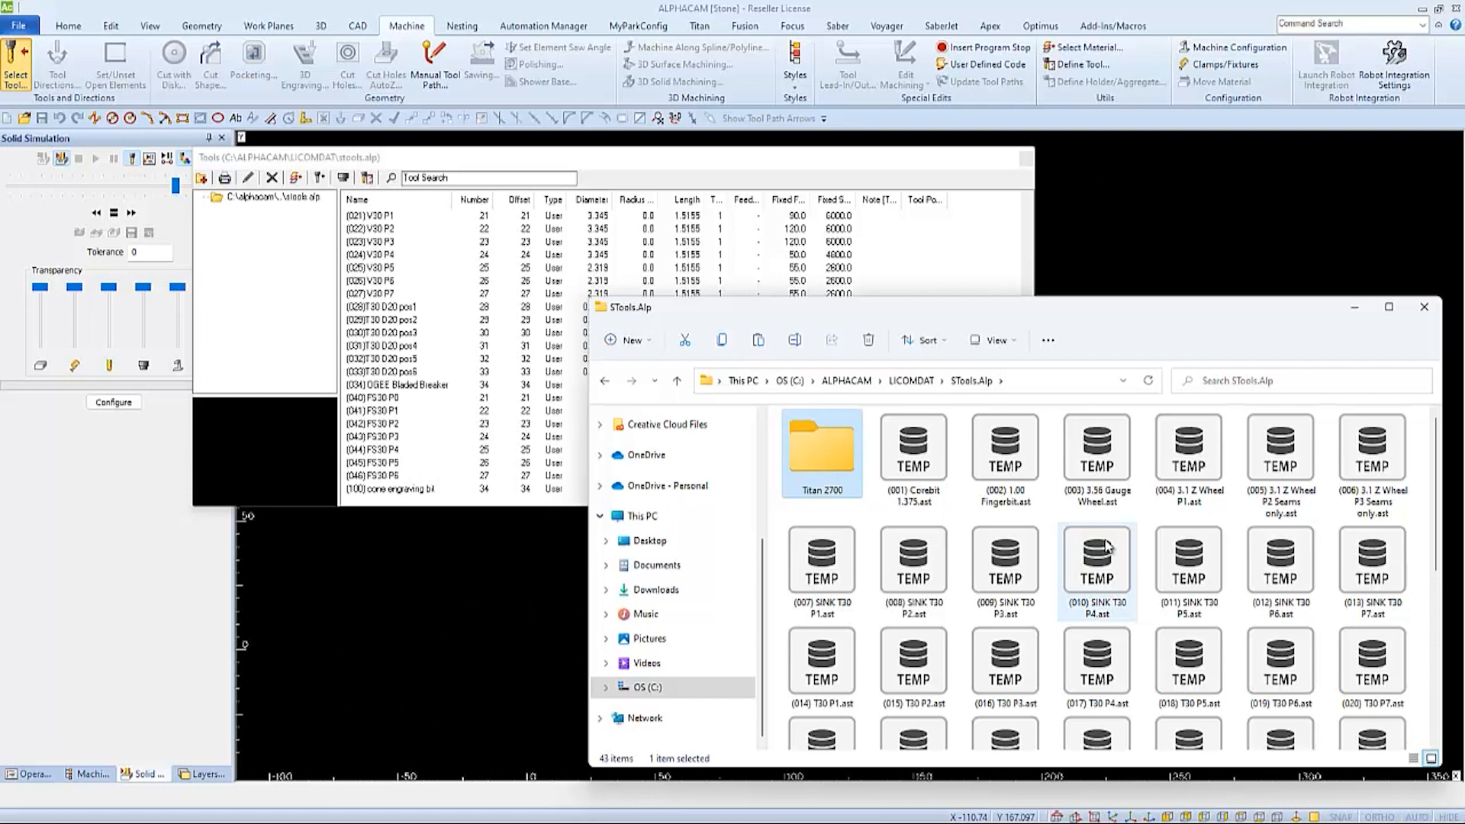
# Create a second new folder named Titan 3700
pyautogui.rightClick(1107, 546)
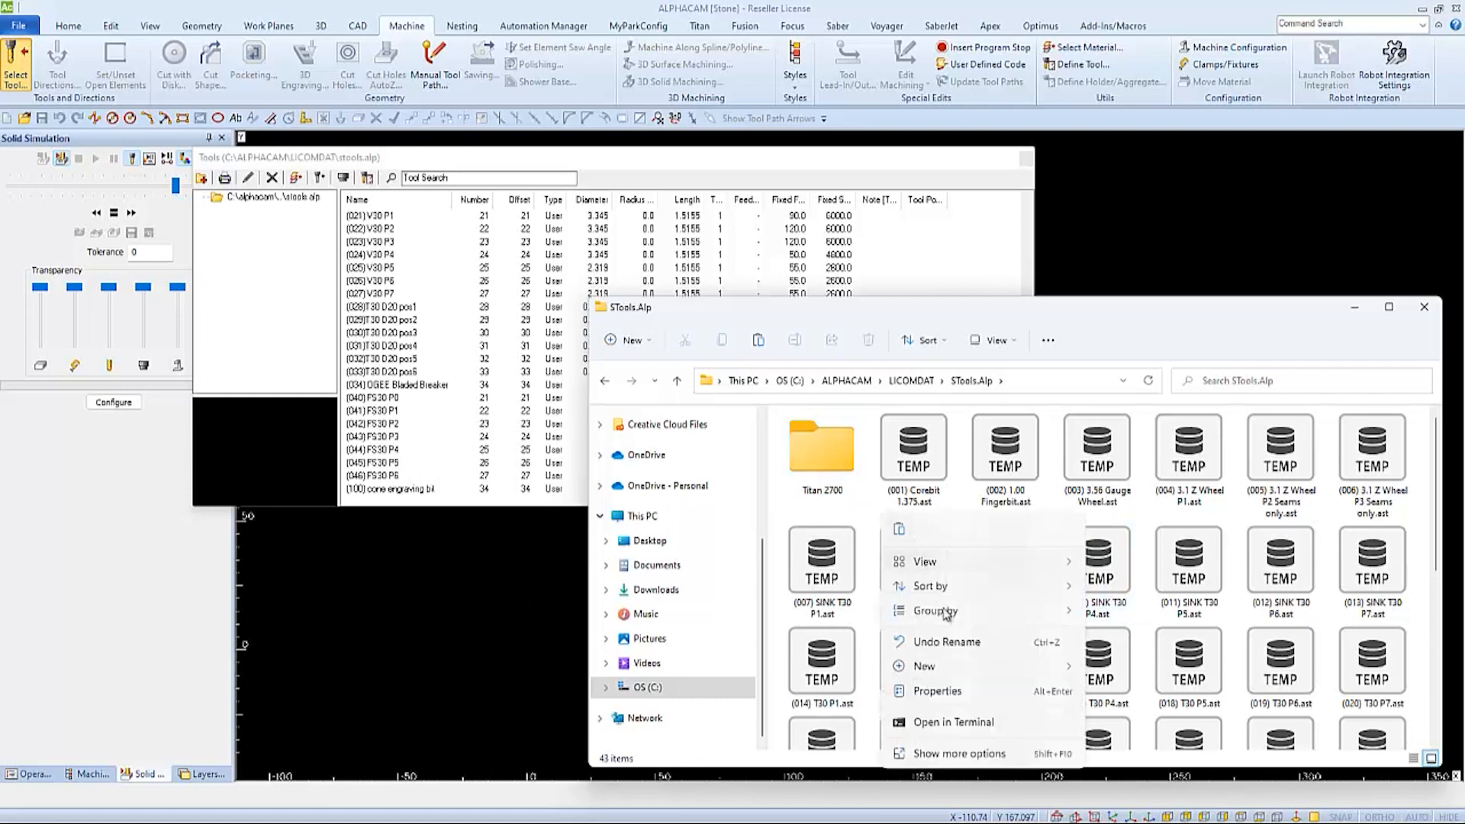
pyautogui.click(924, 666)
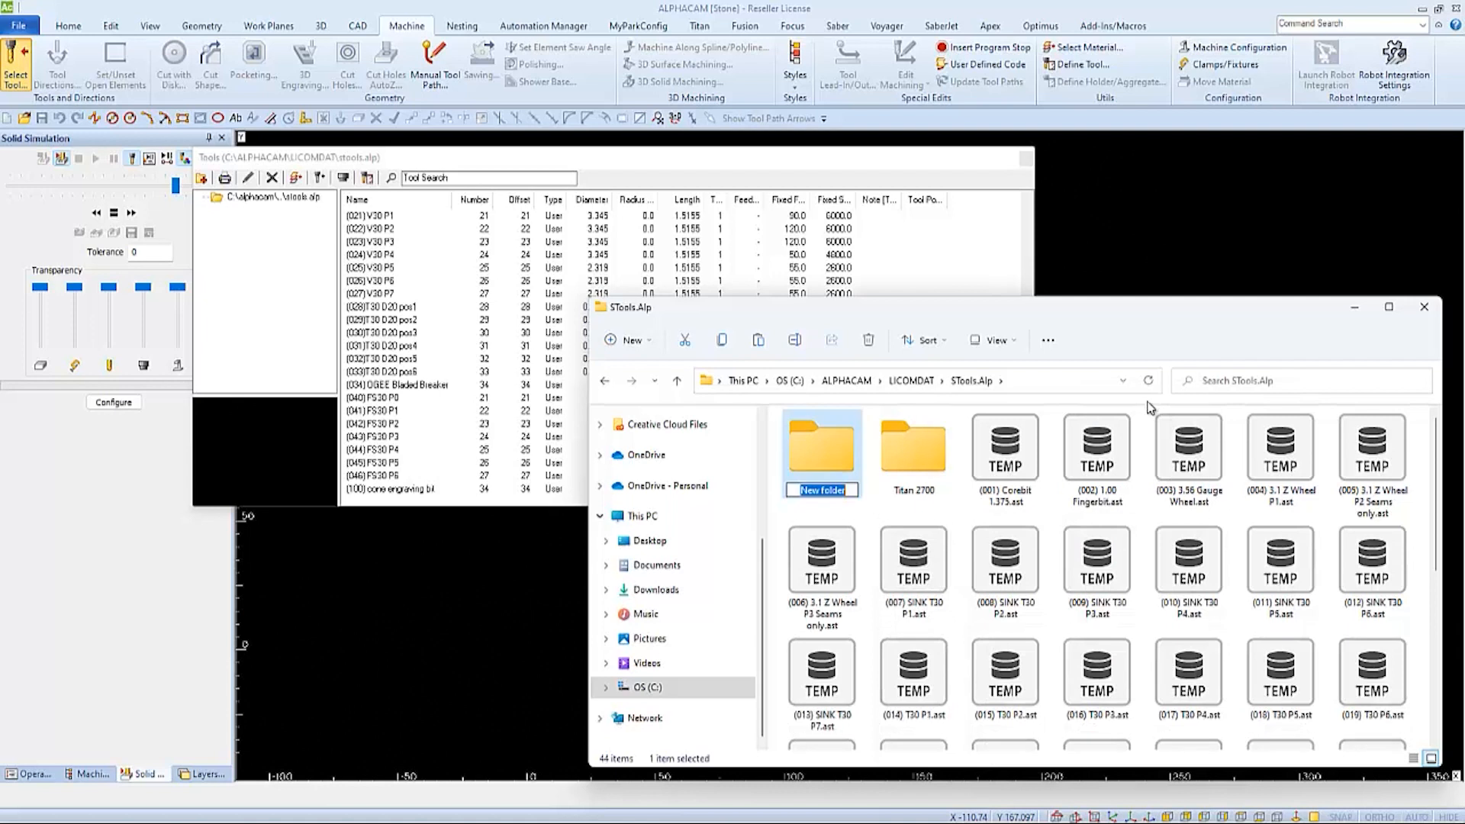
pyautogui.write('Titan 3700')
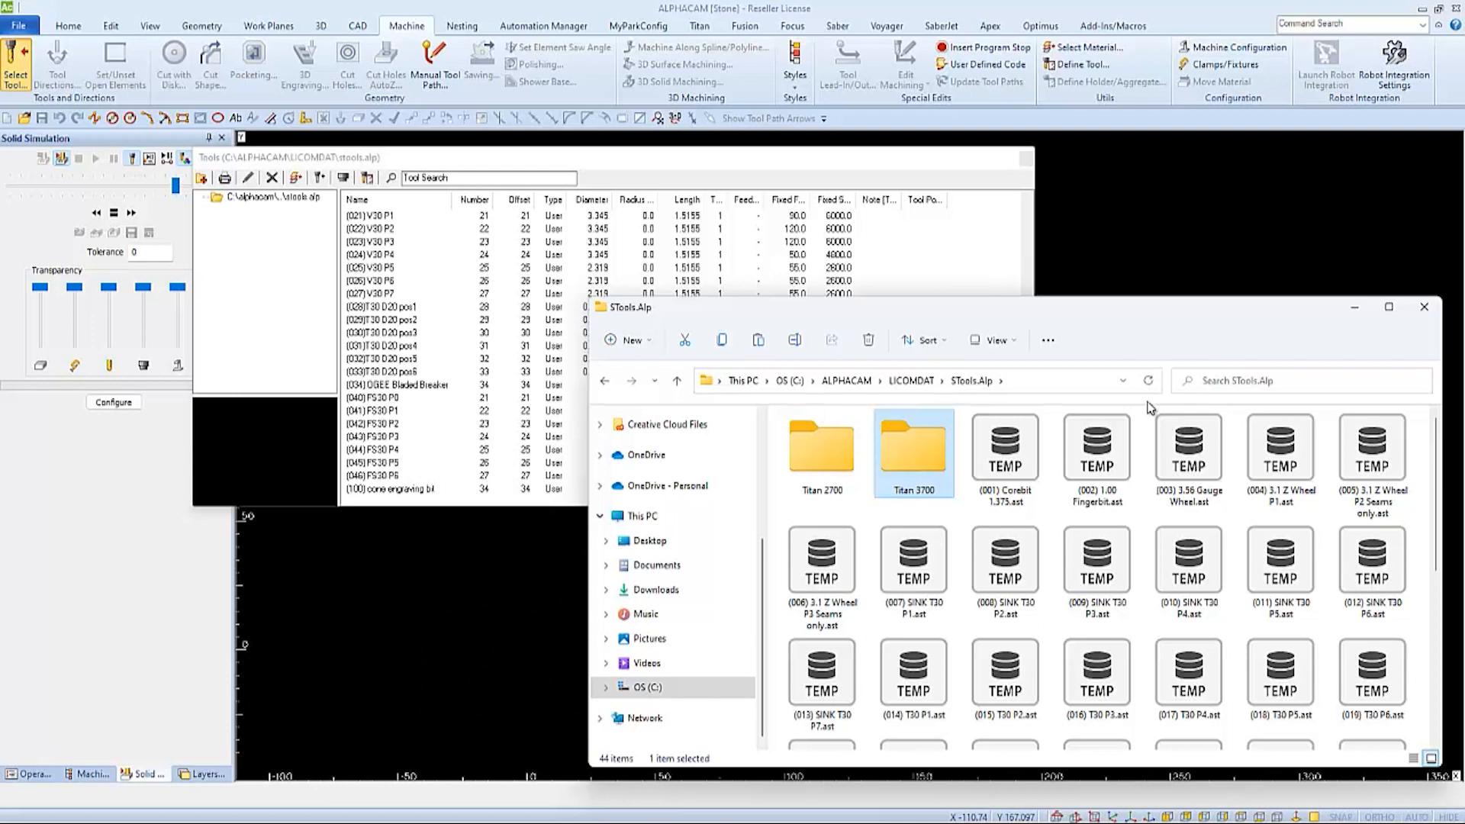
# Select and copy all 42 .ast tool files in STools.Alp
pyautogui.click(1005, 448)
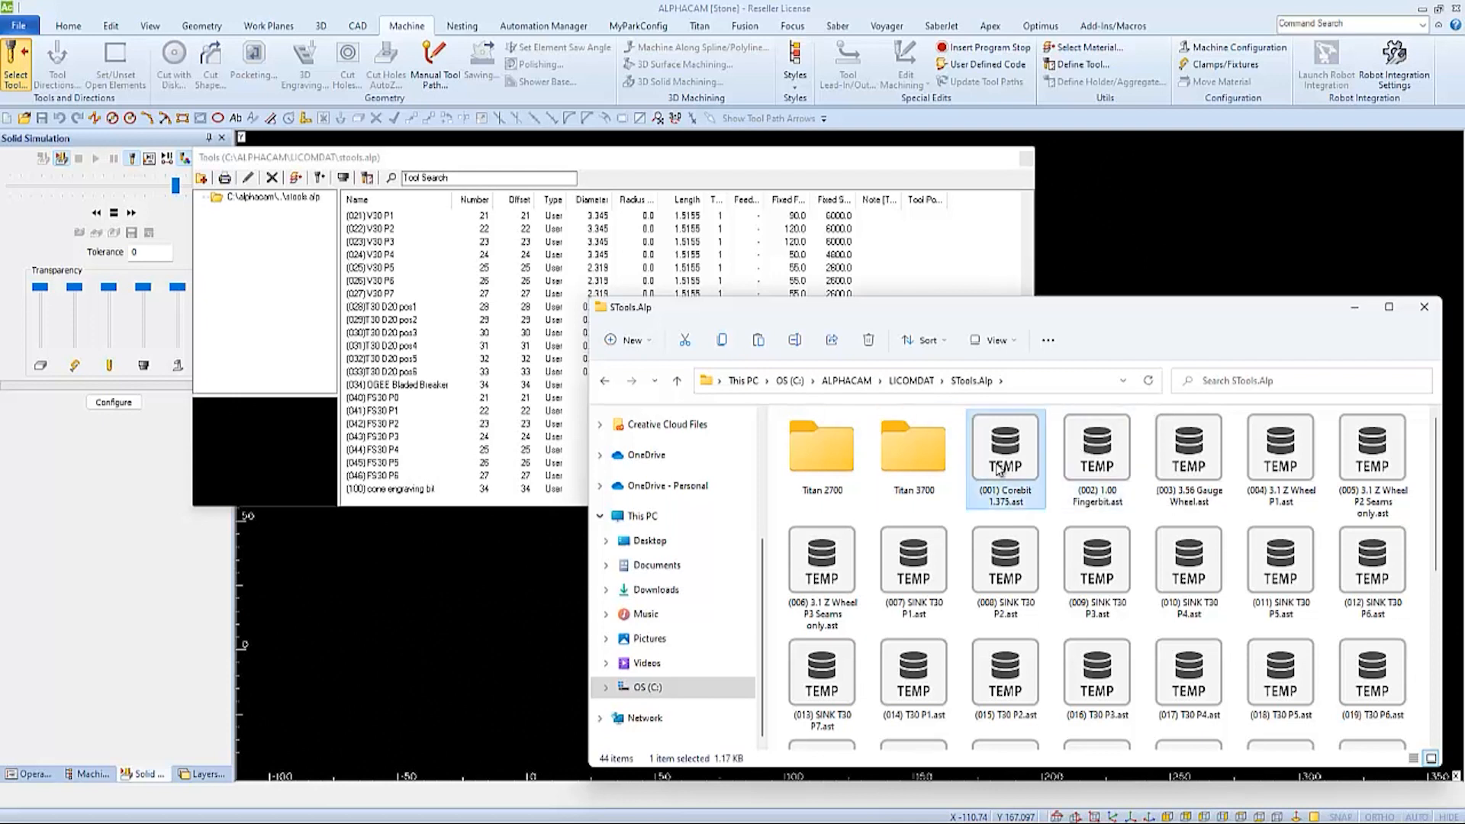
pyautogui.scroll(-3)
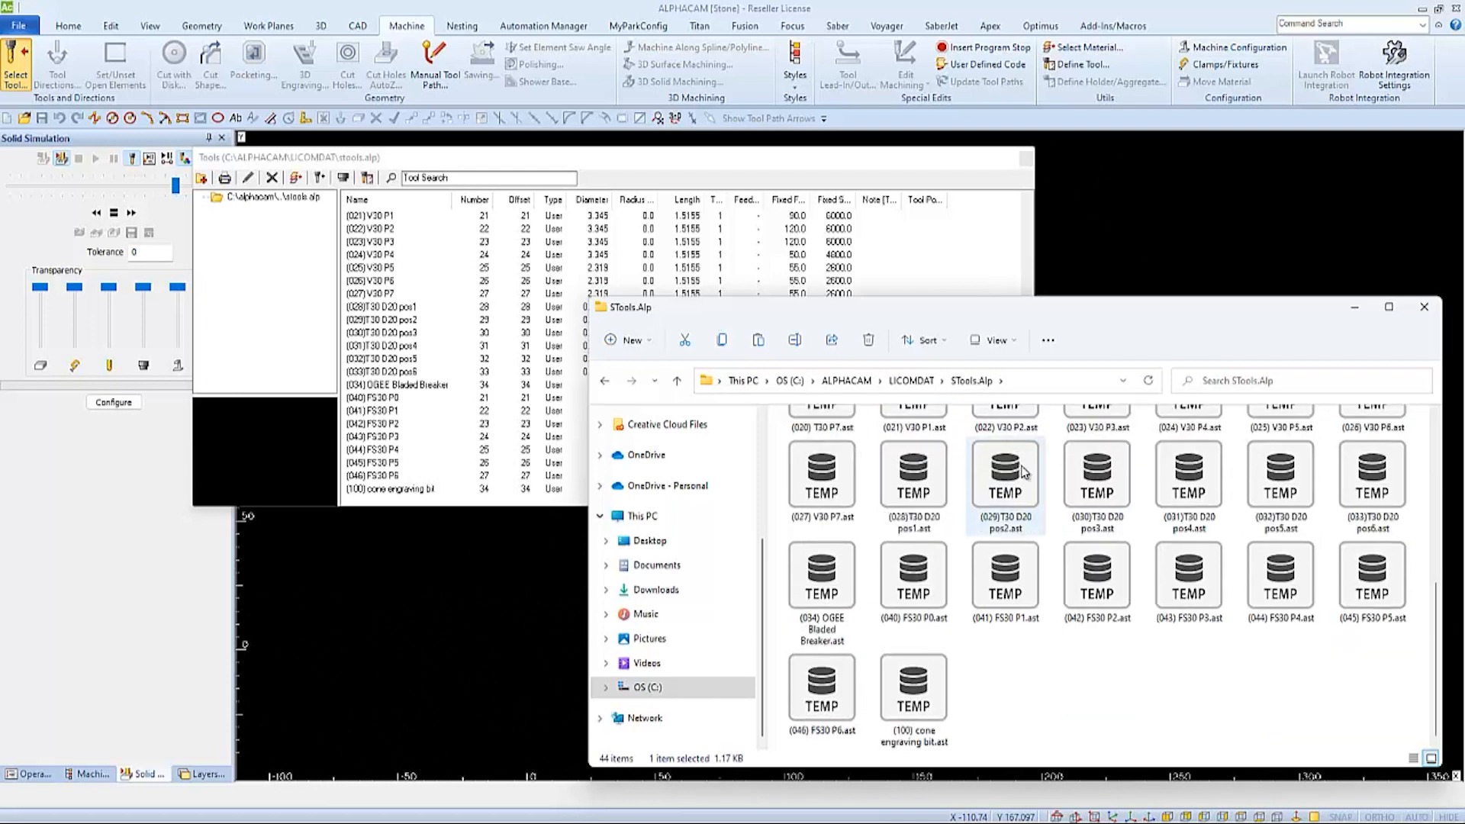
pyautogui.moveTo(926, 699)
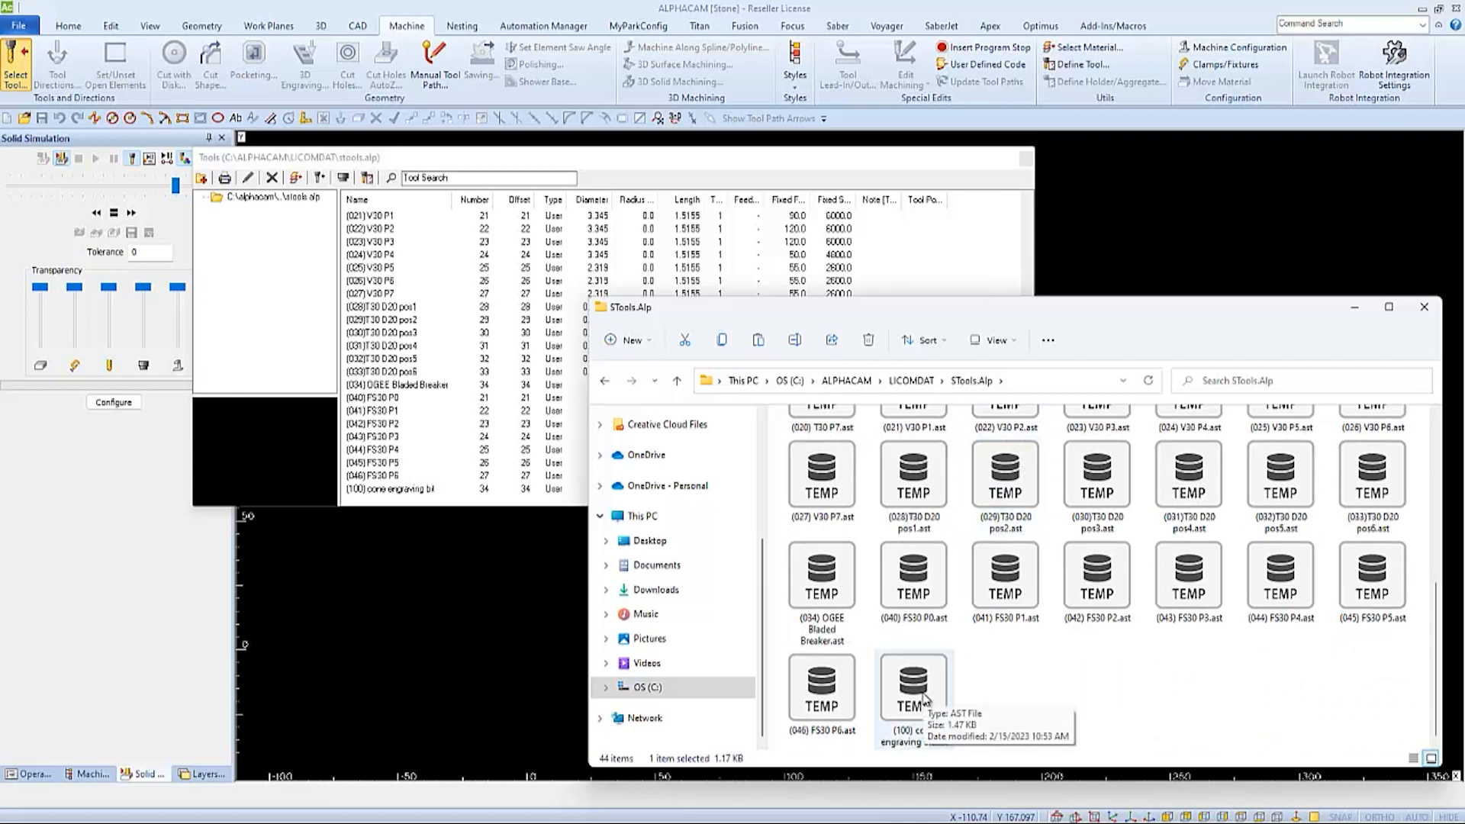
pyautogui.press('ctrl+a')
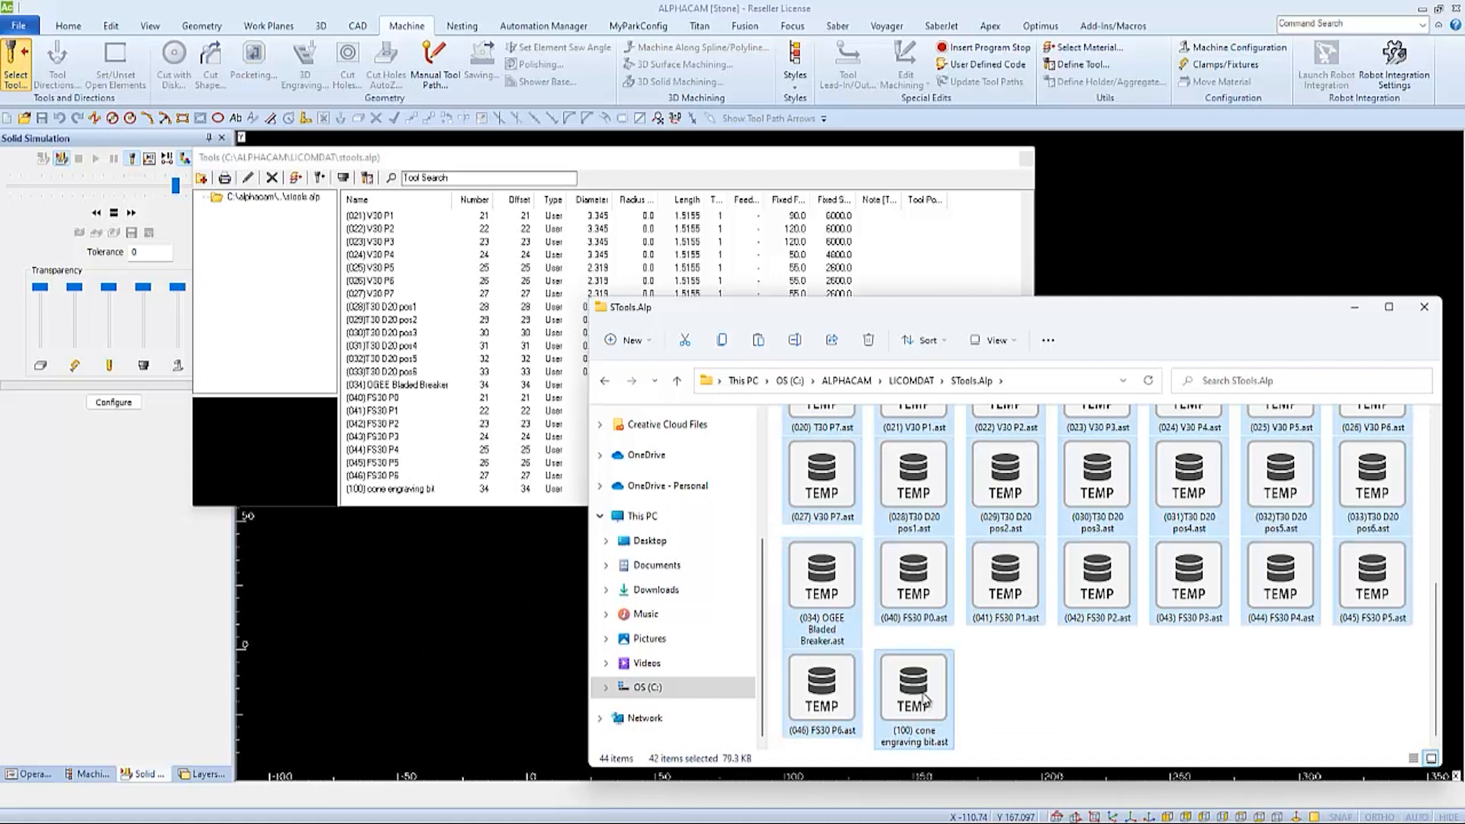
pyautogui.rightClick(921, 698)
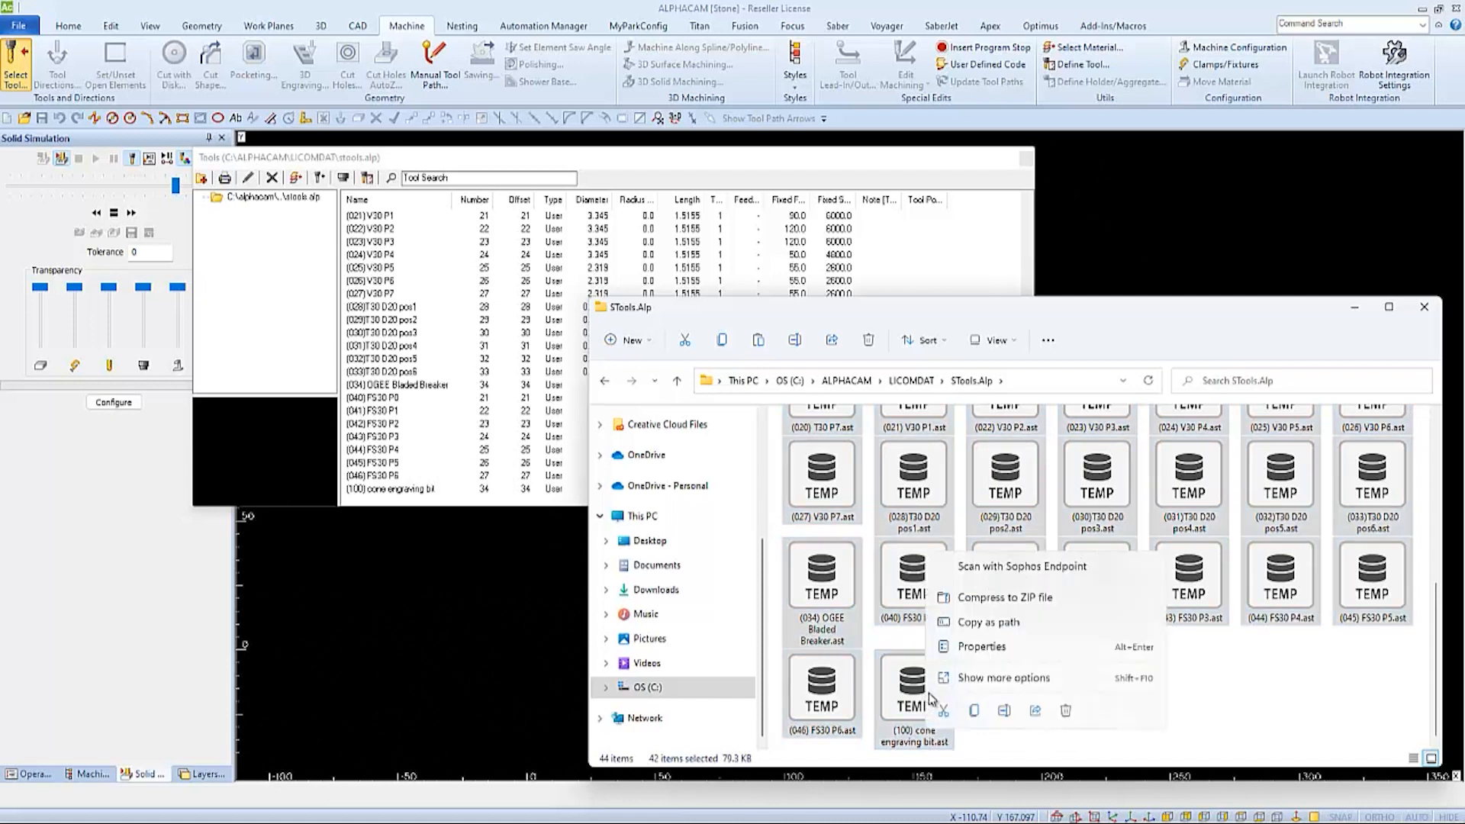
pyautogui.moveTo(973, 711)
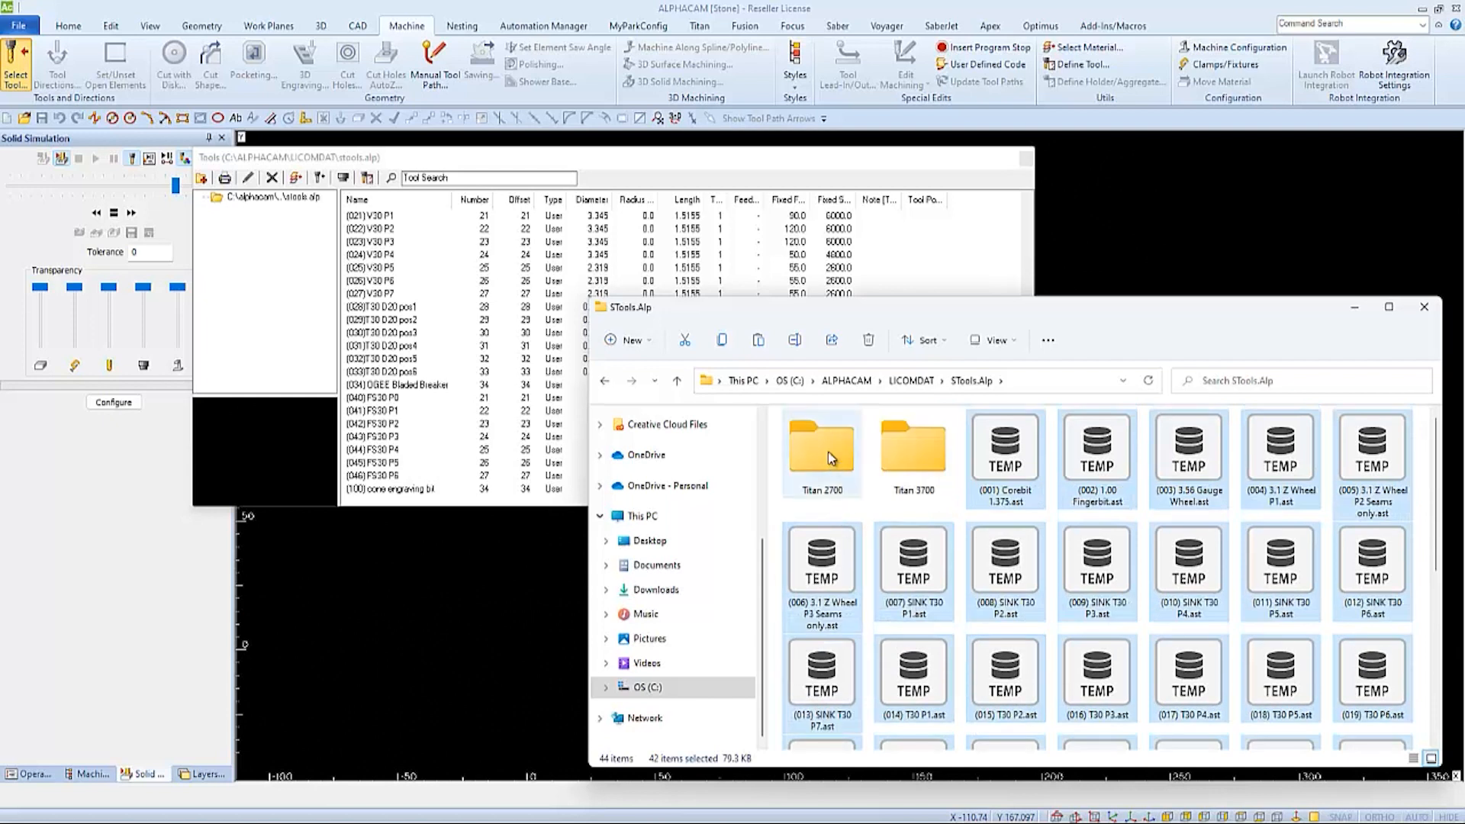
# Paste the copied tool files into the Titan 2700 folder, then into Titan 3700
pyautogui.rightClick(830, 457)
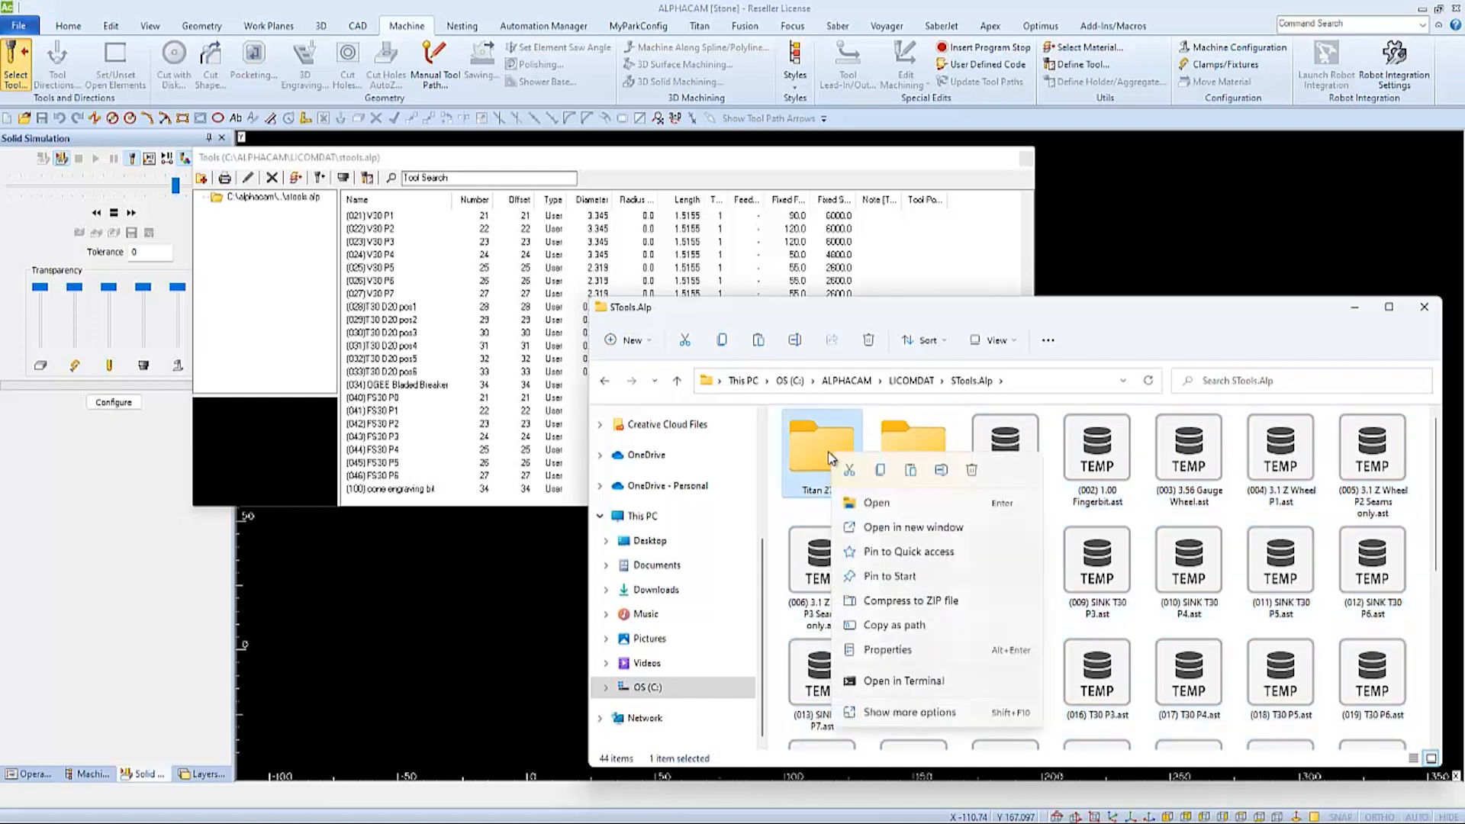
pyautogui.moveTo(911, 470)
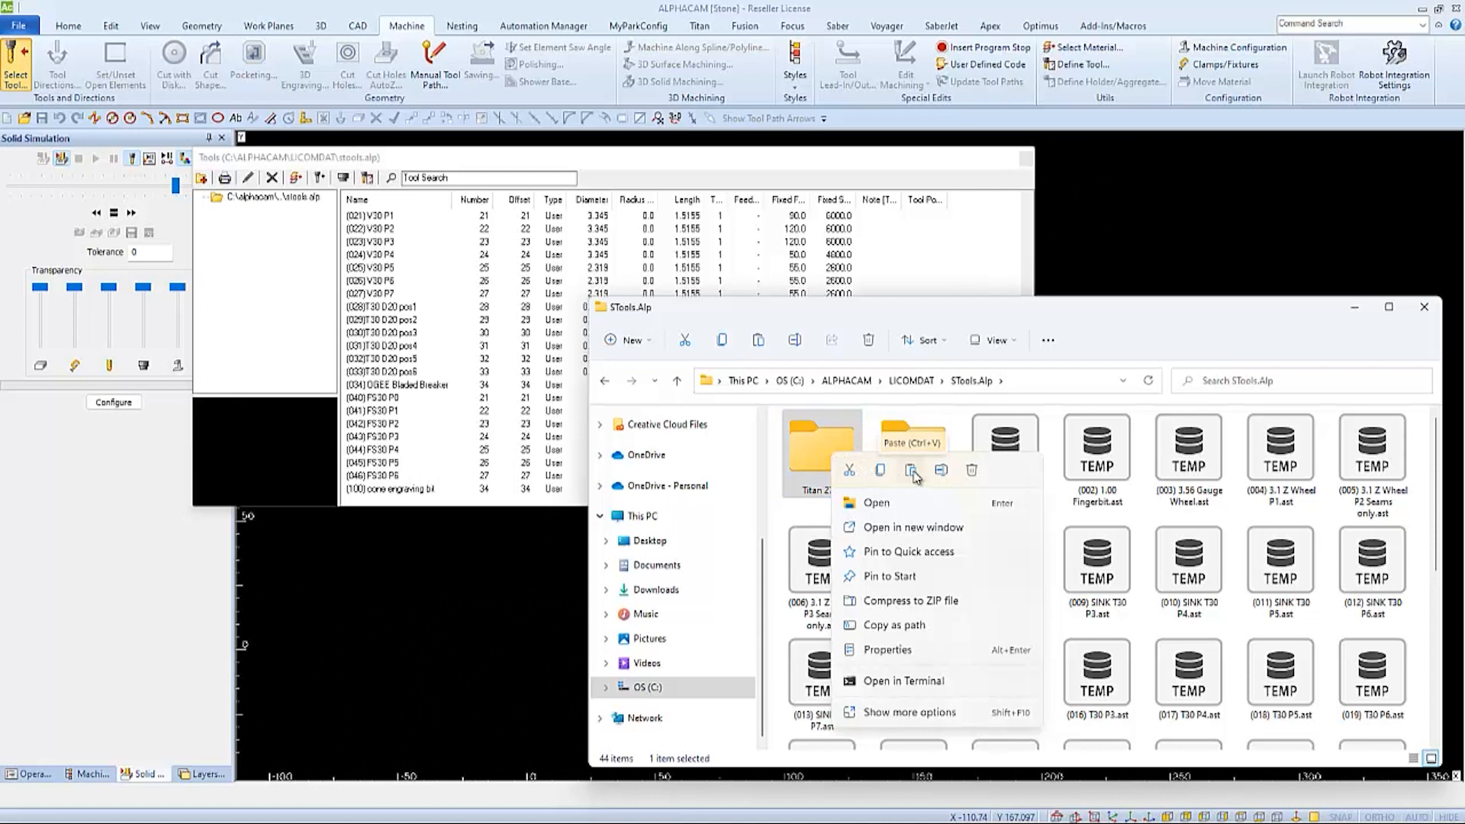
pyautogui.click(911, 470)
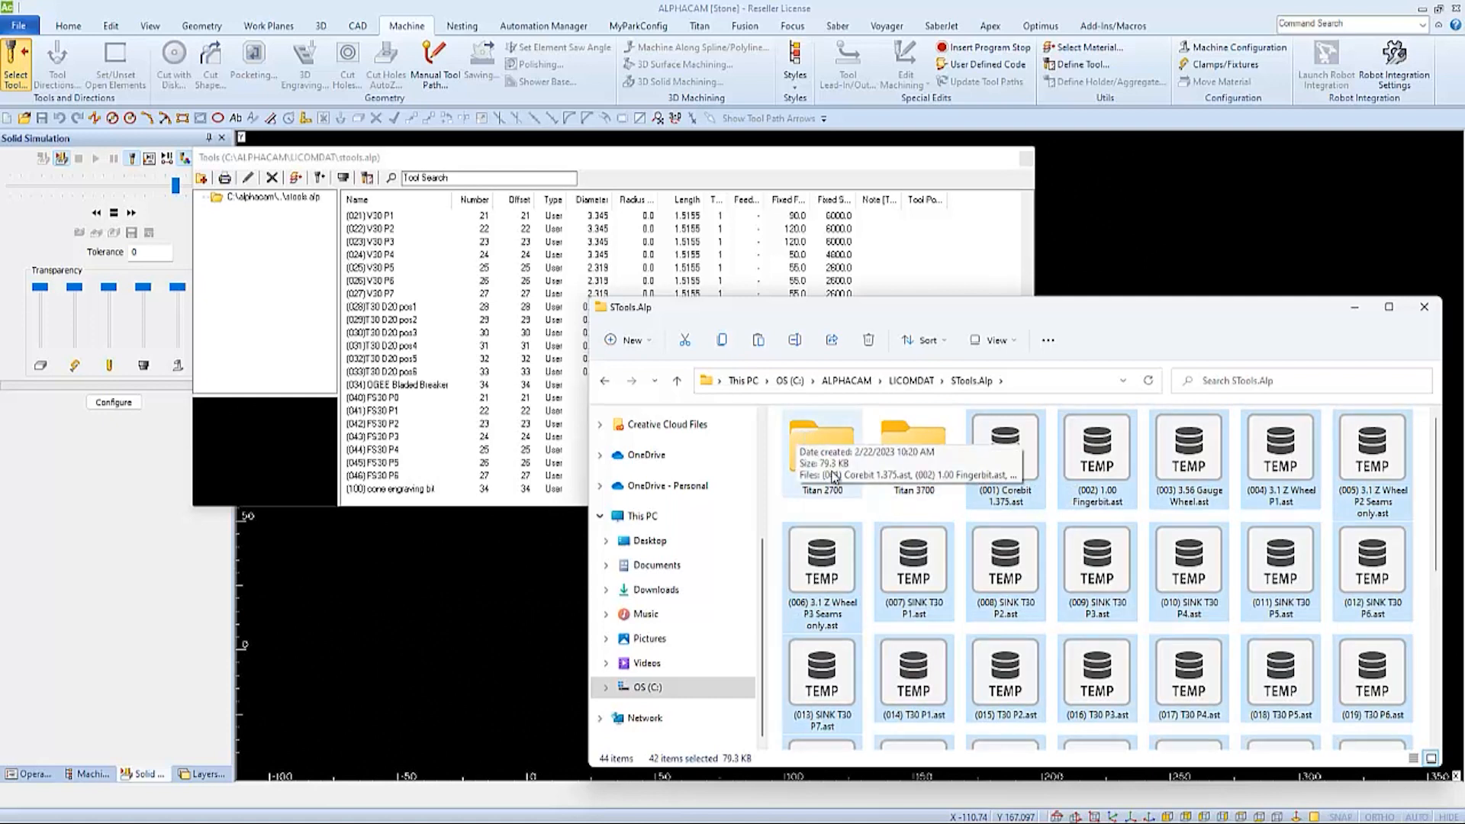
pyautogui.moveTo(919, 508)
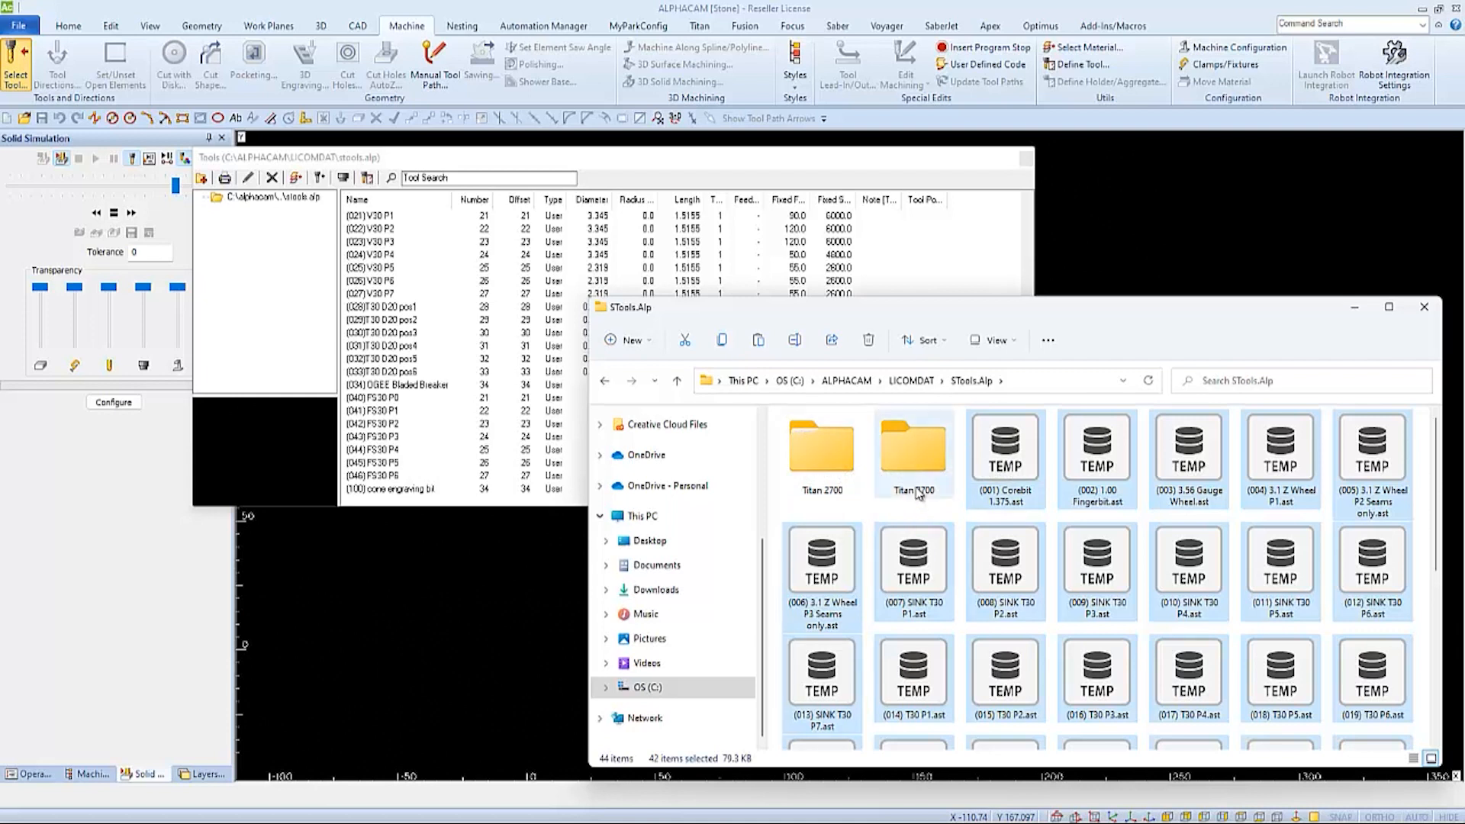
pyautogui.rightClick(913, 448)
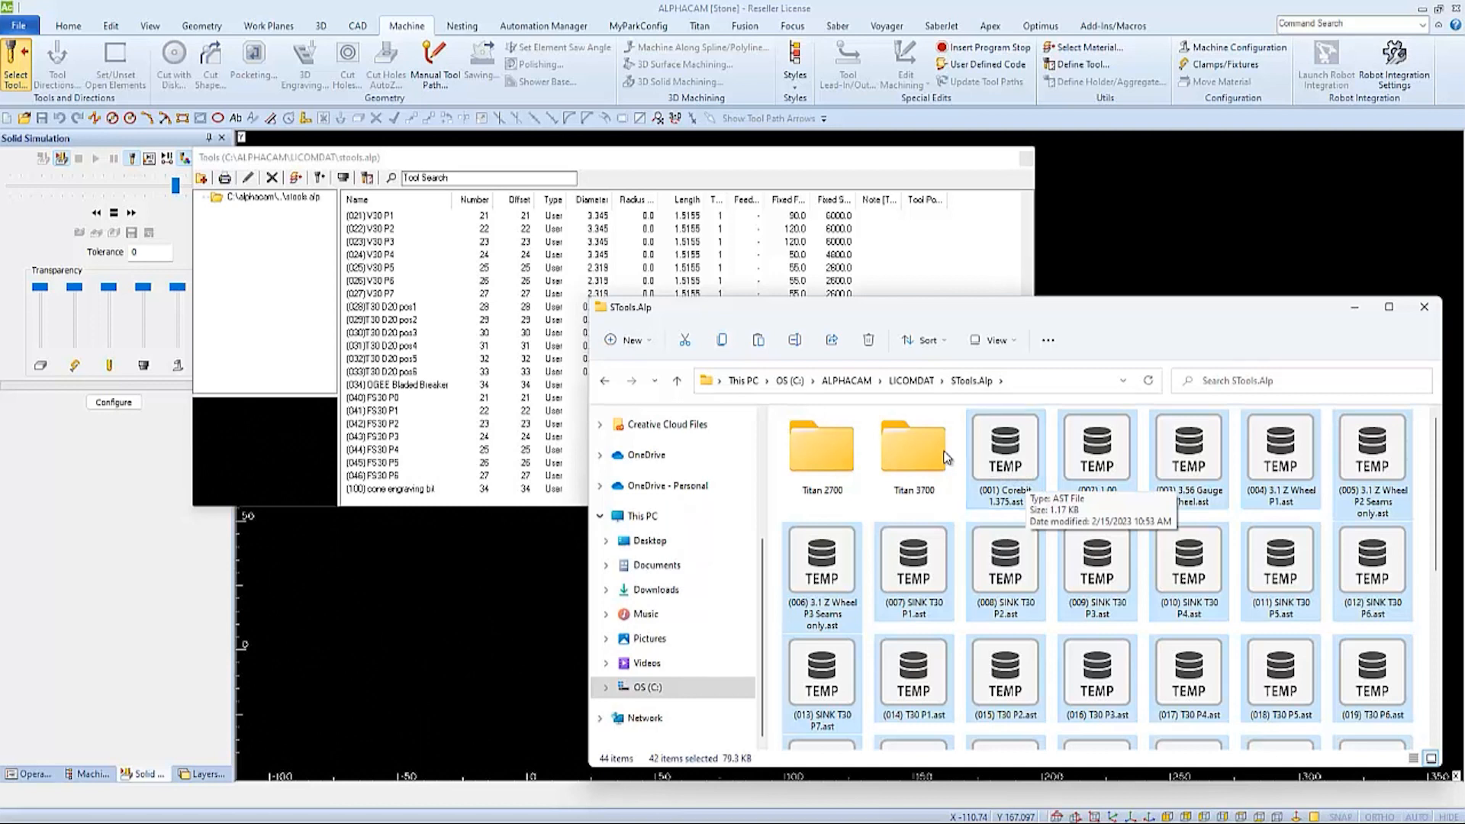
pyautogui.click(821, 451)
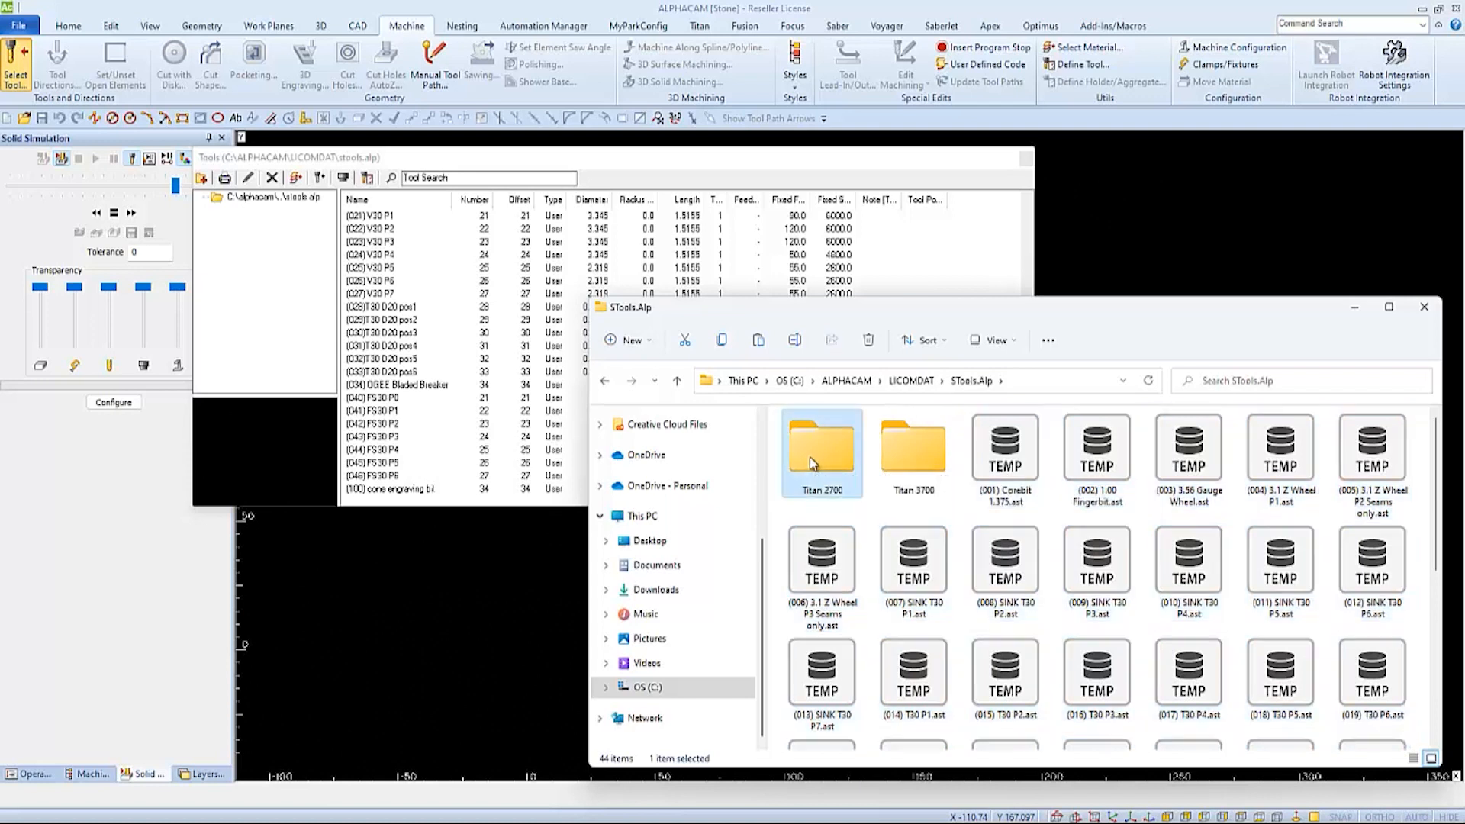
pyautogui.doubleClick(821, 447)
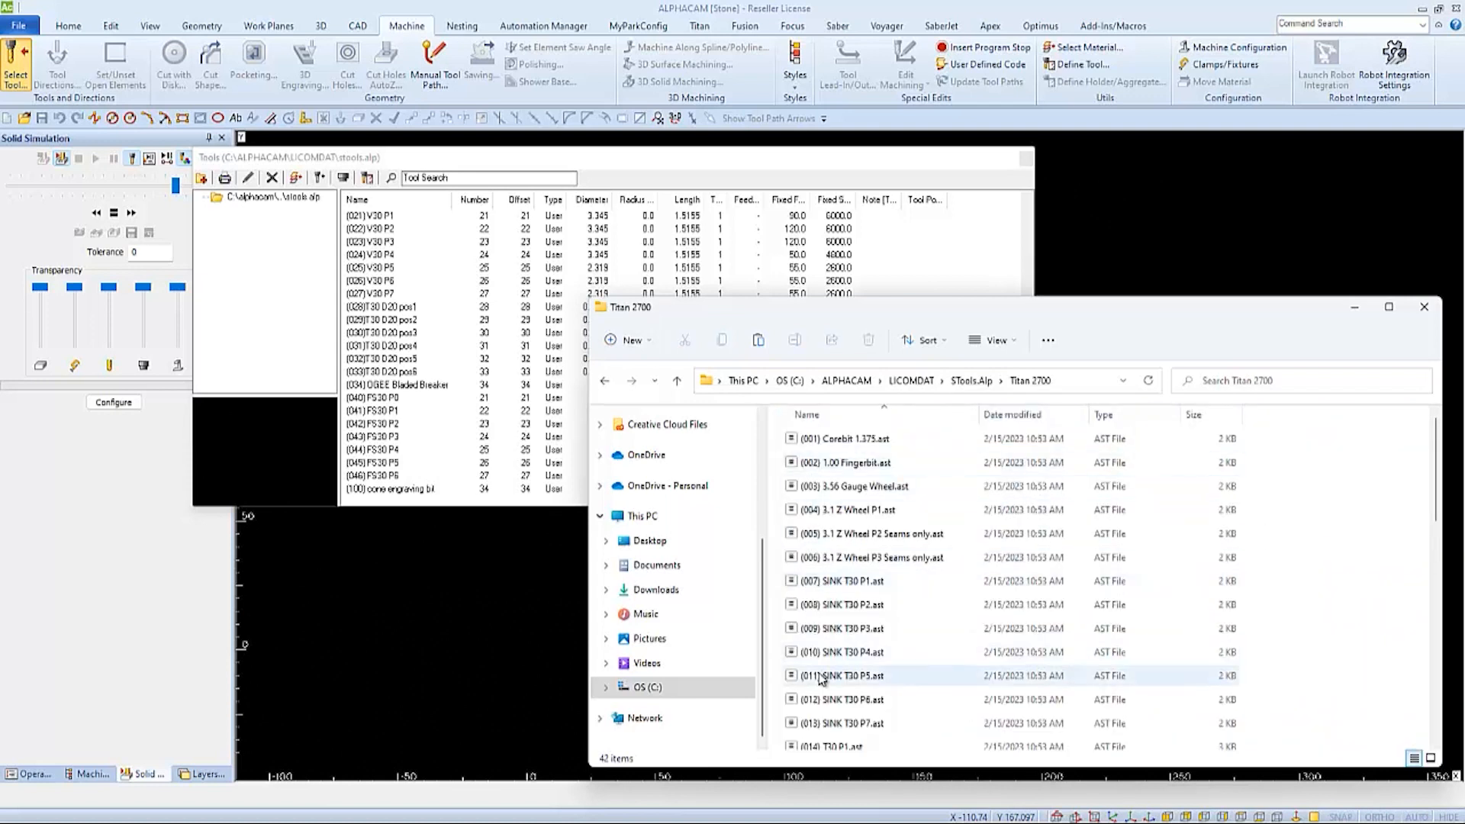
pyautogui.scroll(-3)
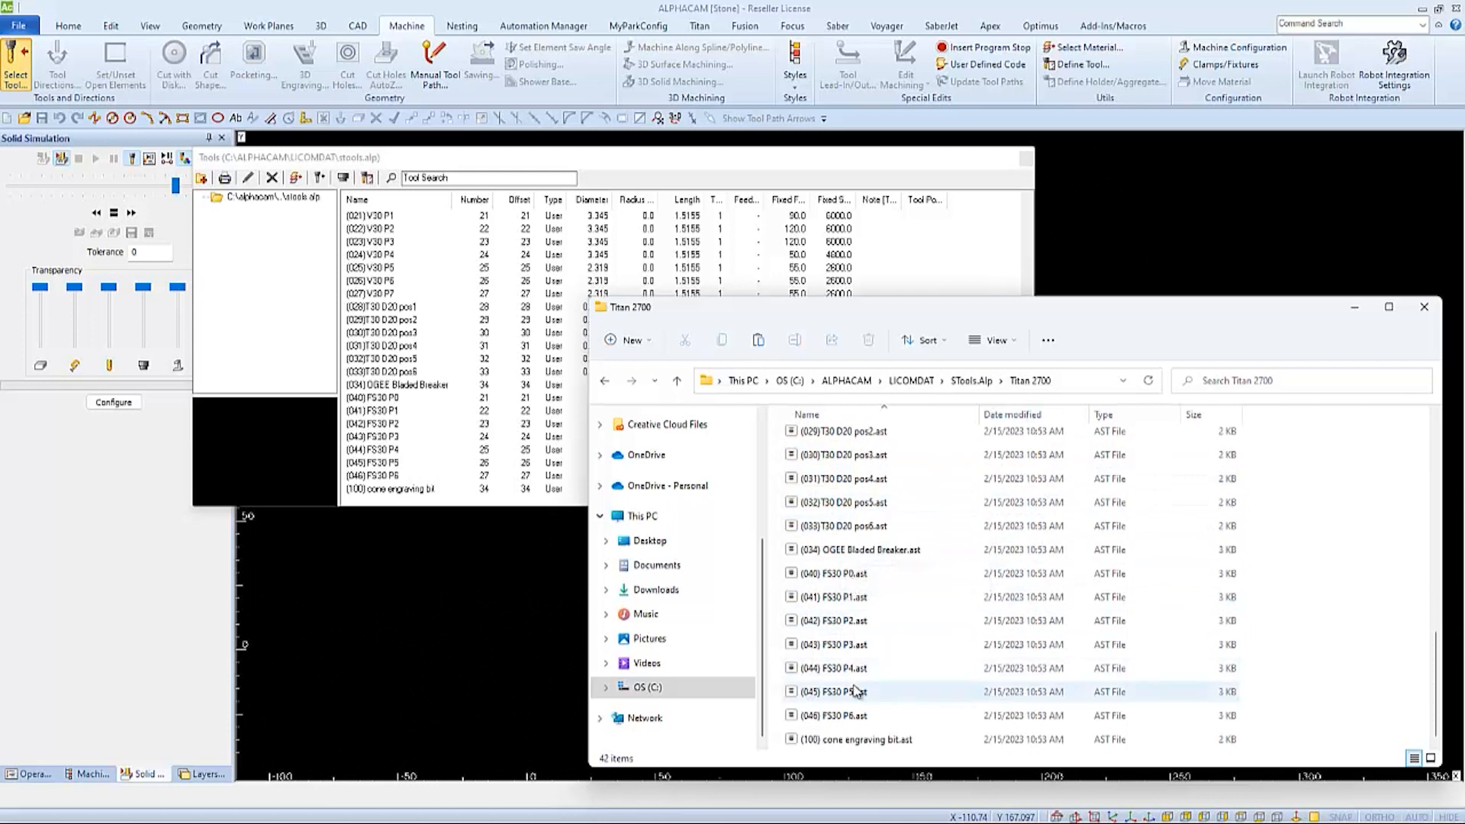
pyautogui.scroll(3)
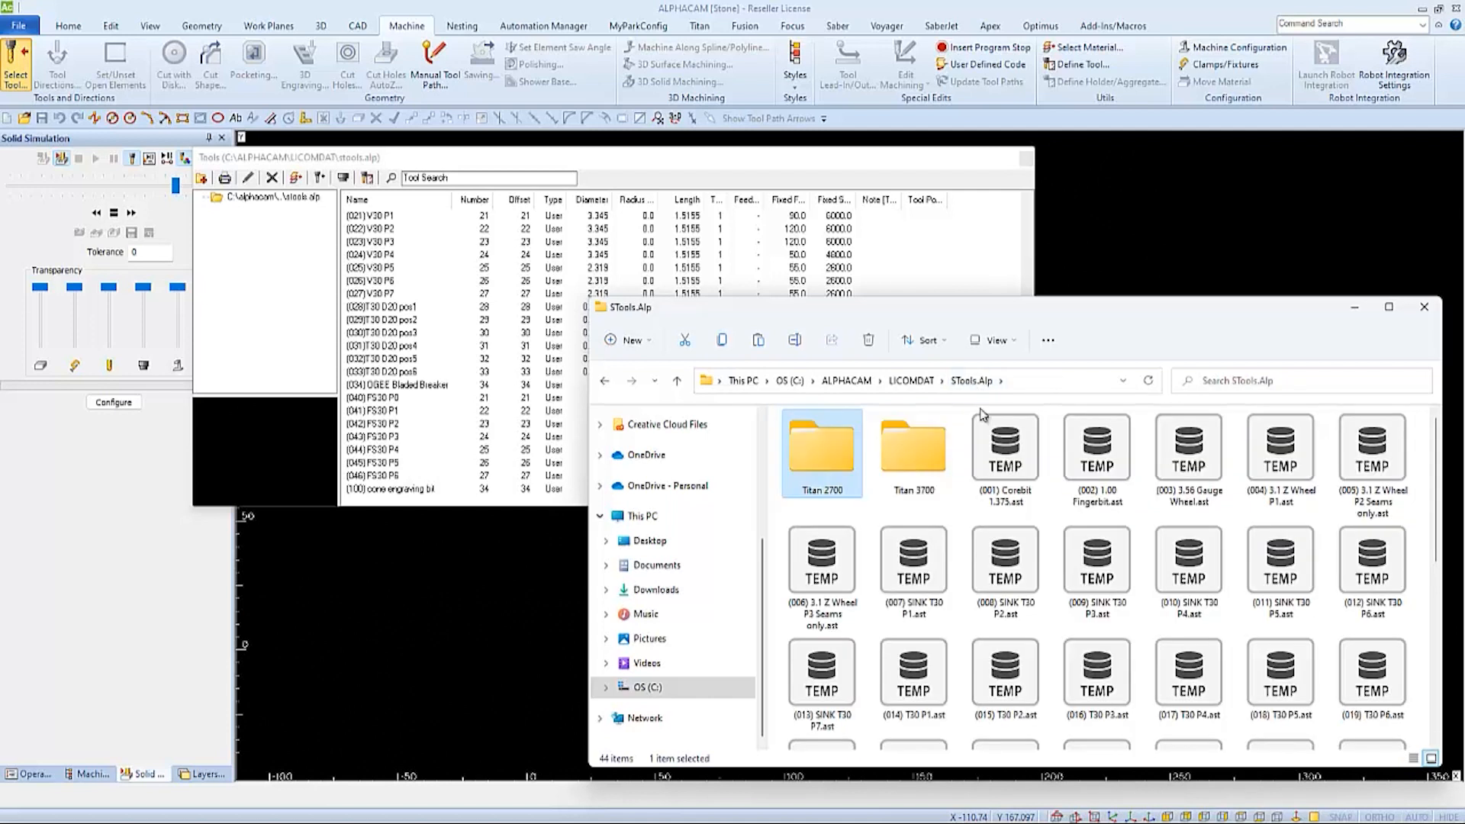
# Delete the 42 loose .ast files from STools.Alp and close File Explorer
pyautogui.scroll(-3)
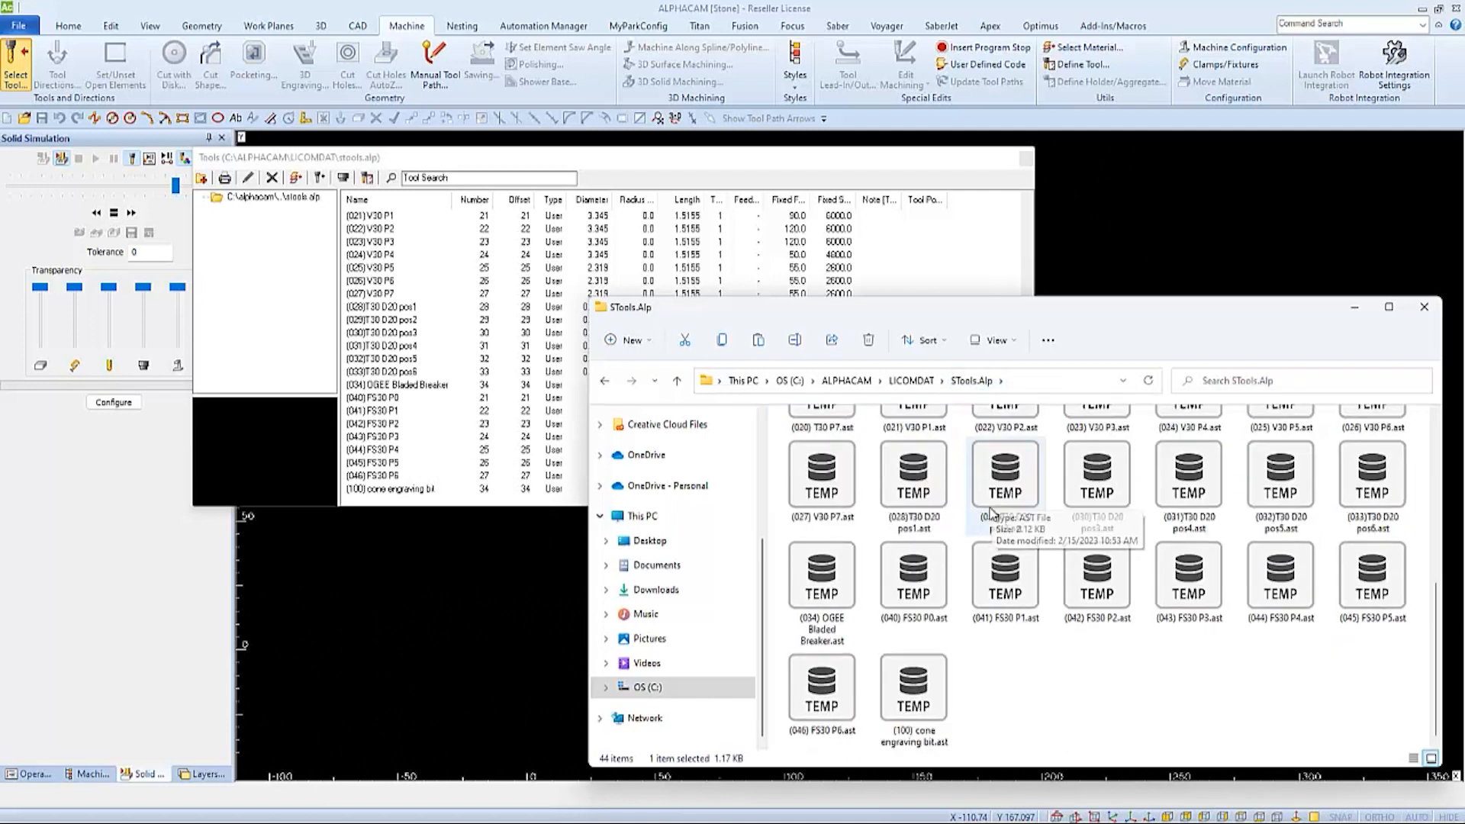
pyautogui.moveTo(927, 698)
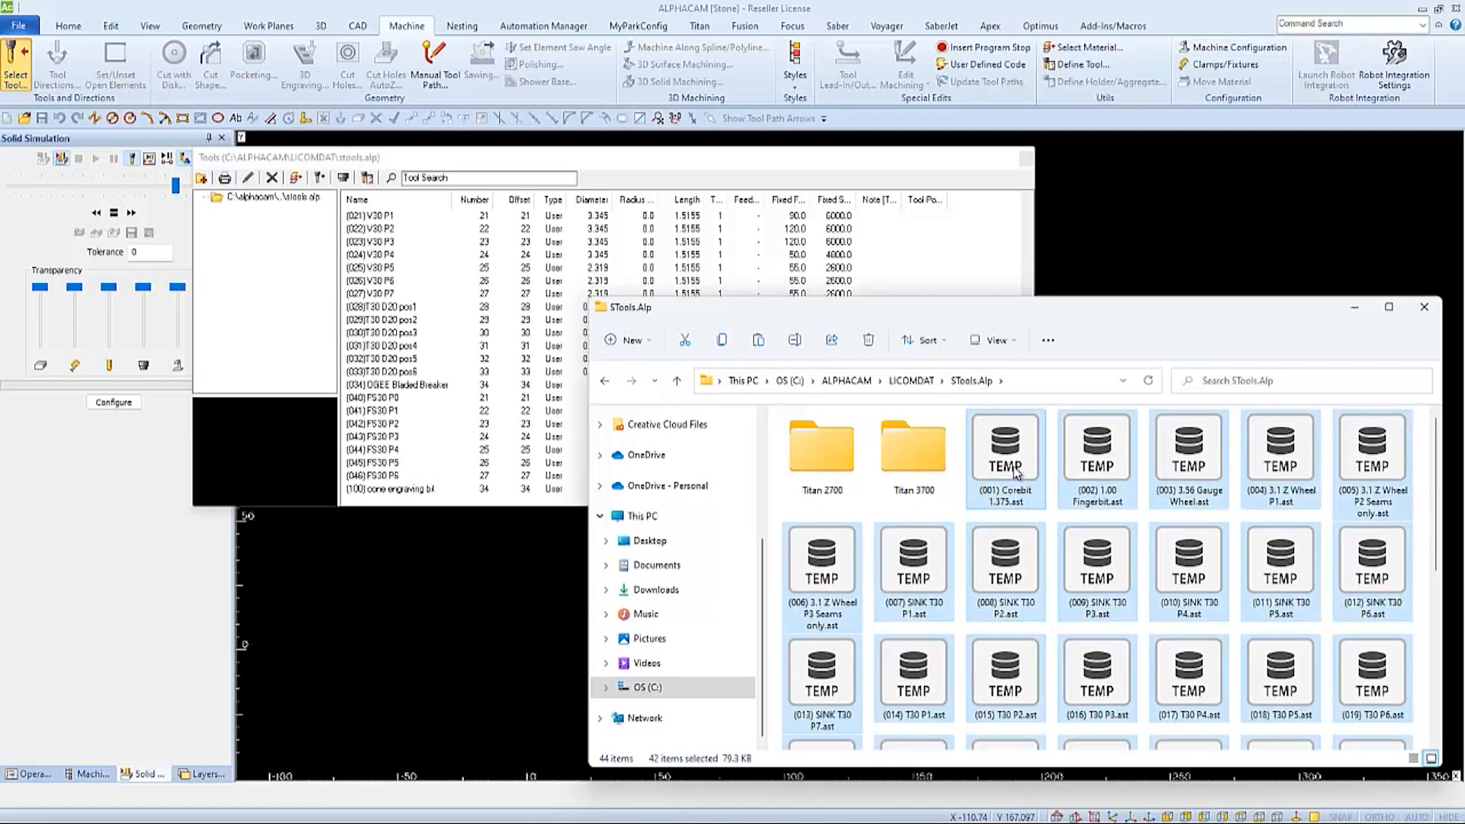
pyautogui.rightClick(1005, 451)
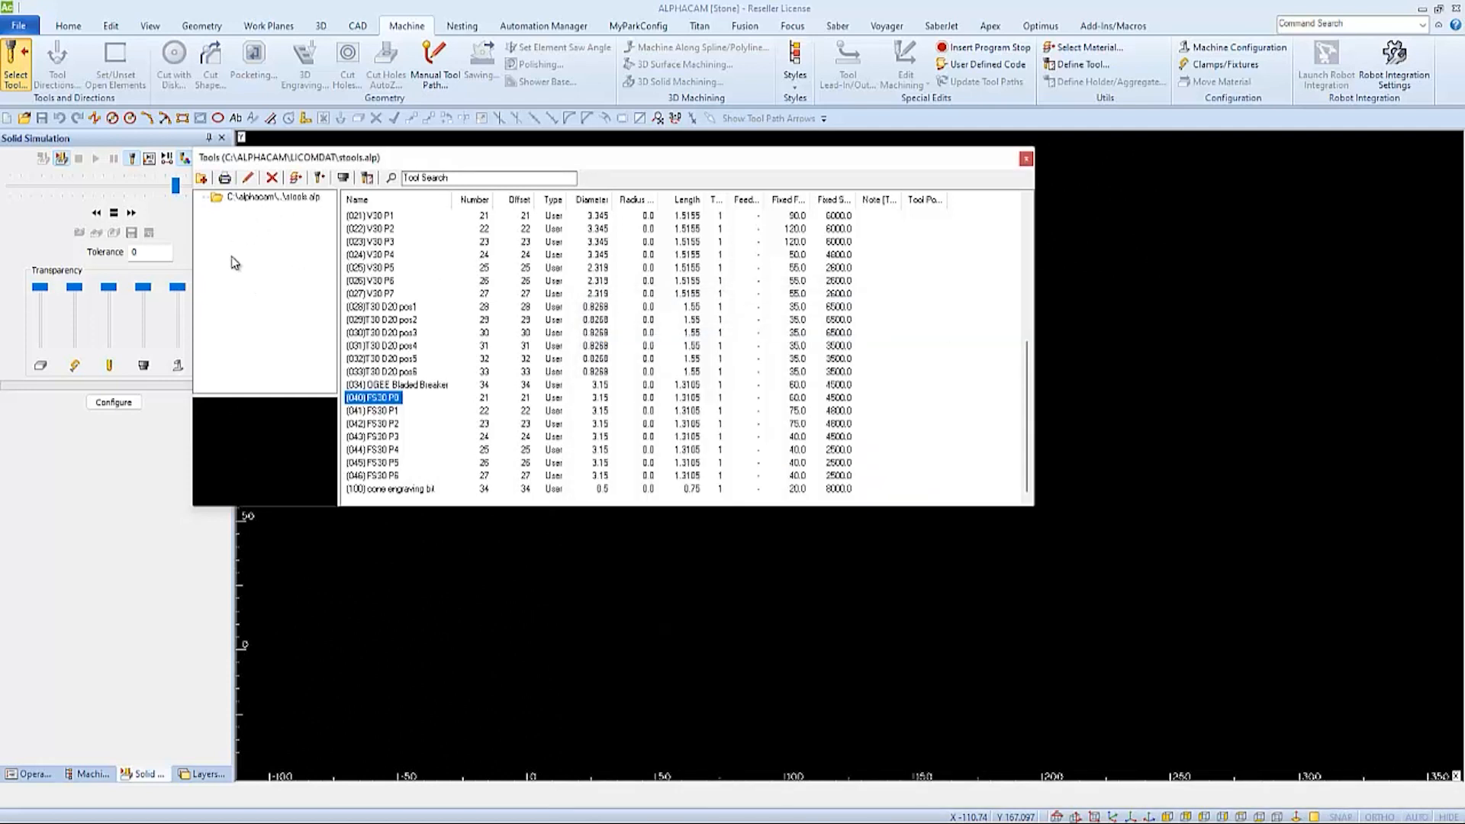
pyautogui.moveTo(875, 178)
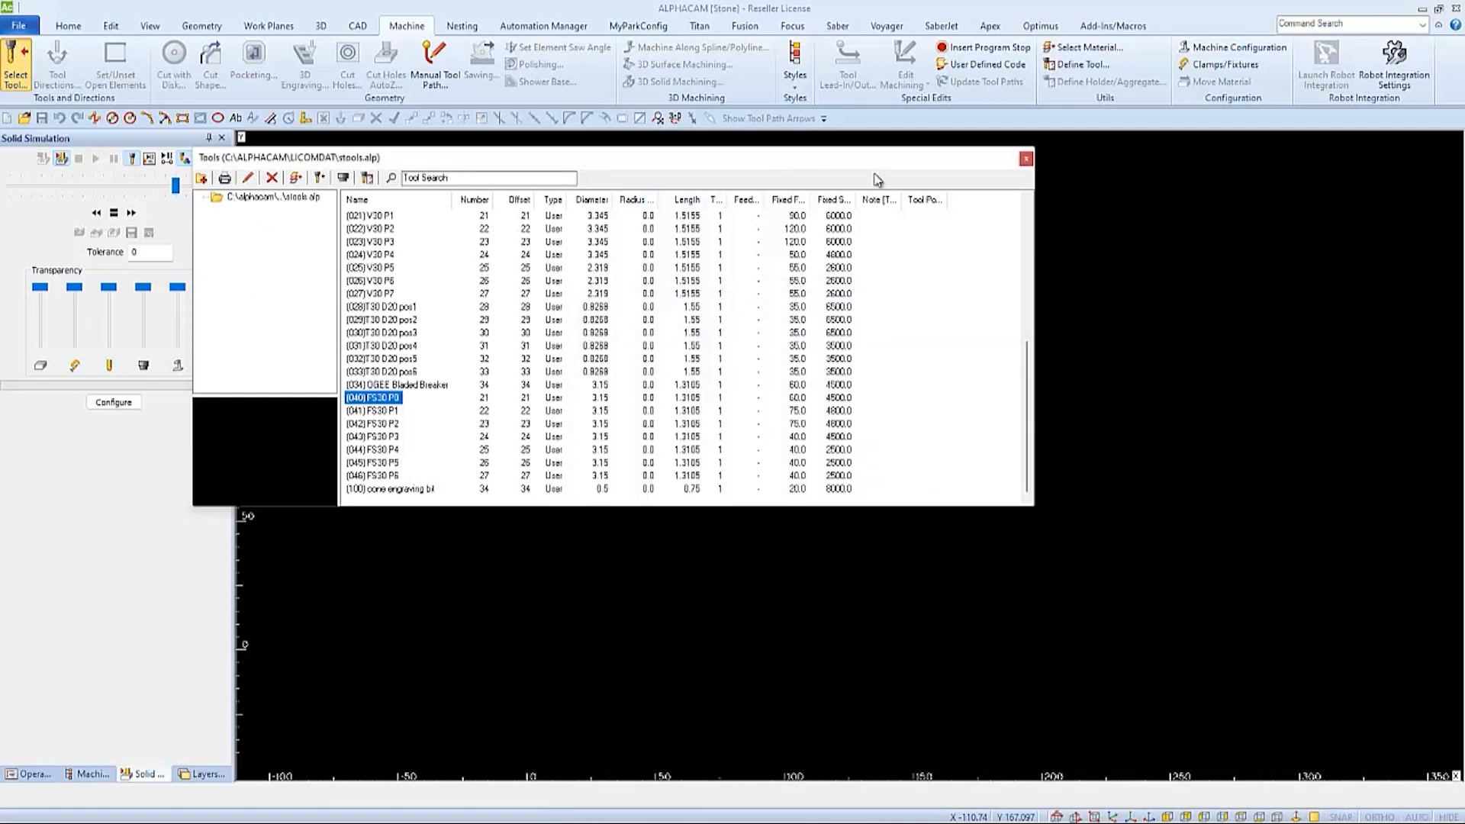
# Close and reopen the tool library so Titan 2700 and Titan 3700 folders appear
pyautogui.click(1025, 159)
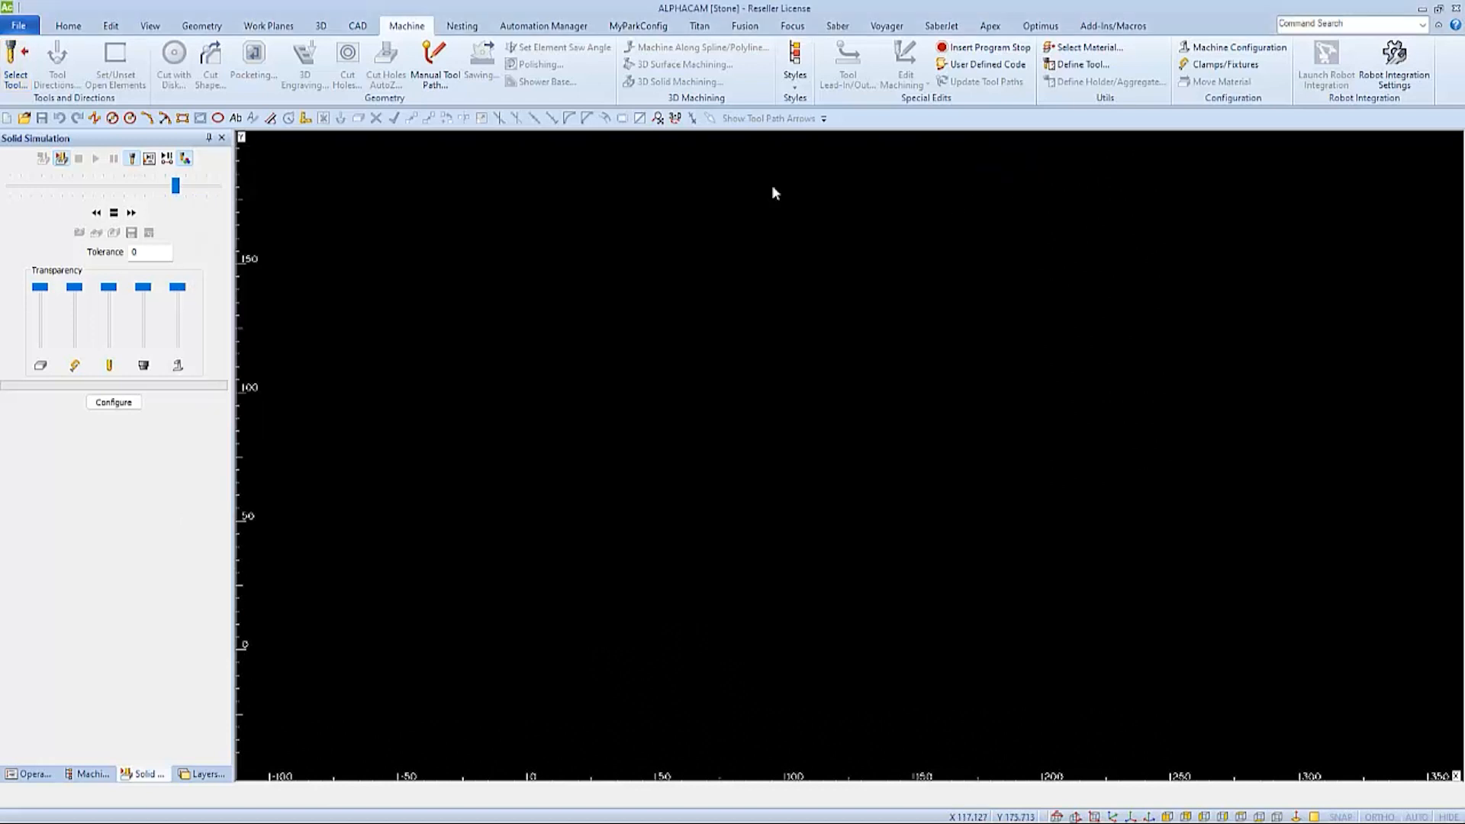
pyautogui.click(16, 61)
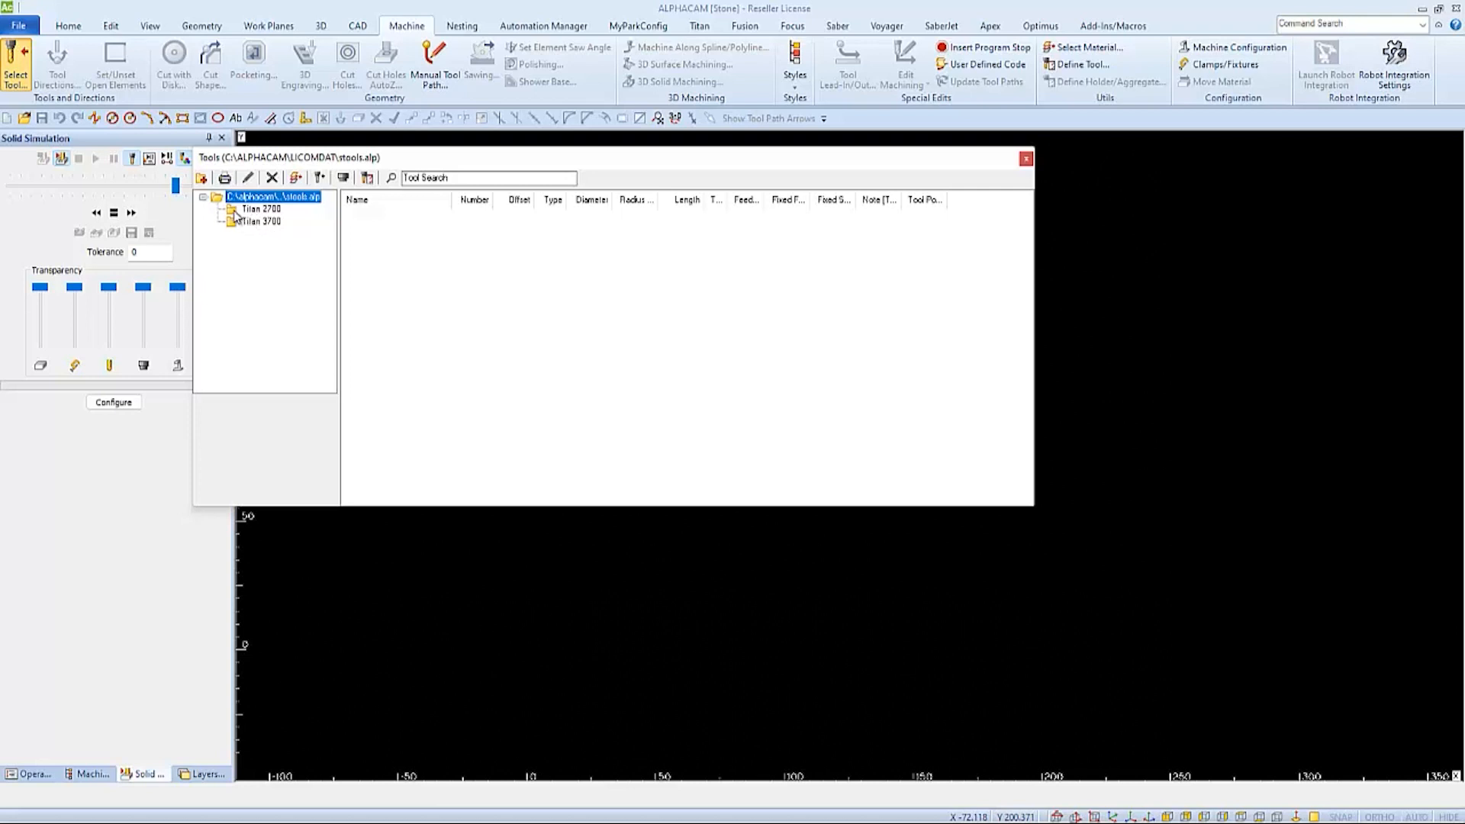
# Browse the Titan 2700 tool list, then show the copied tools in Titan 3700
pyautogui.click(260, 209)
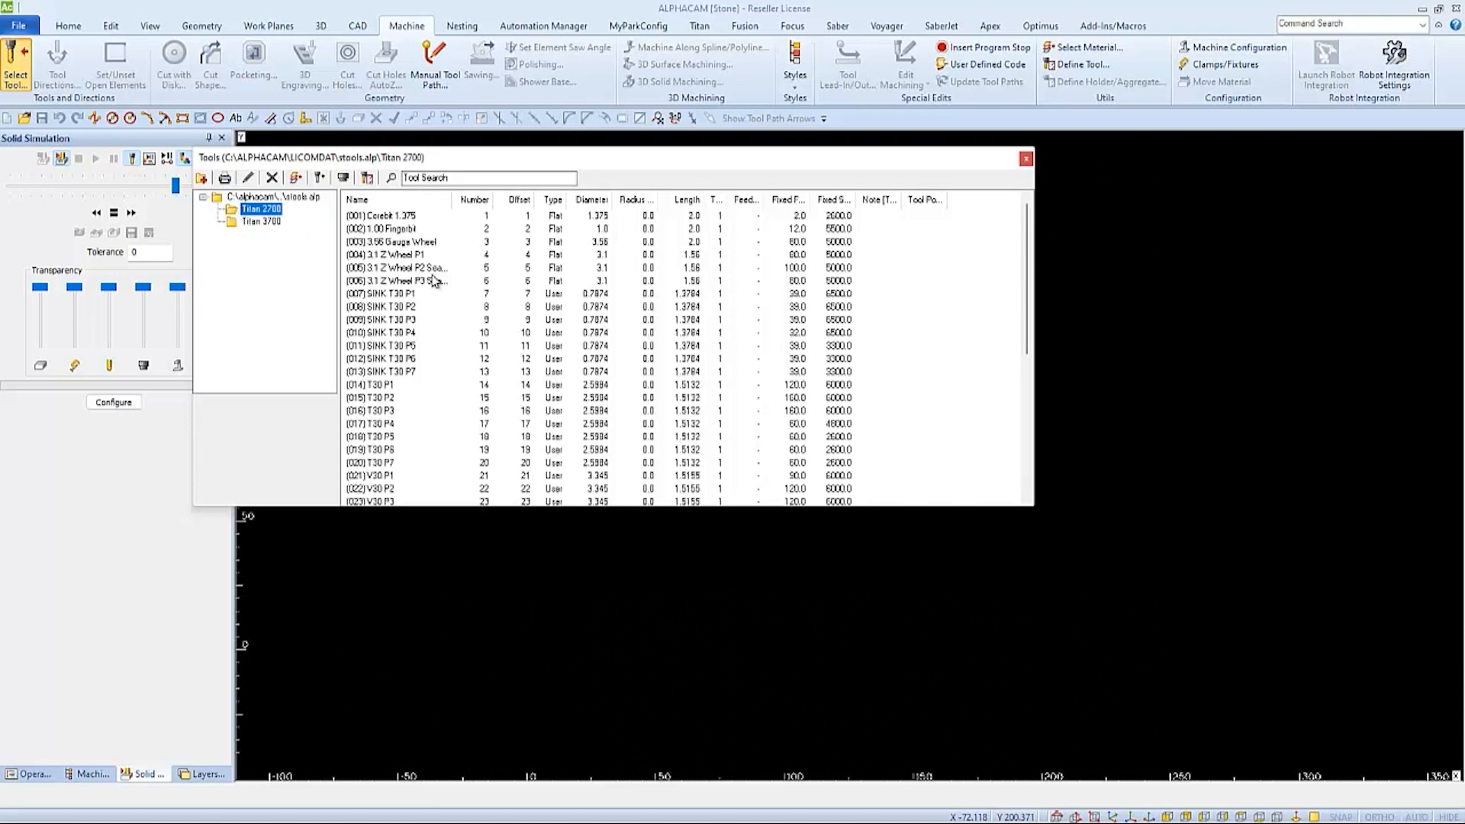
pyautogui.scroll(-3)
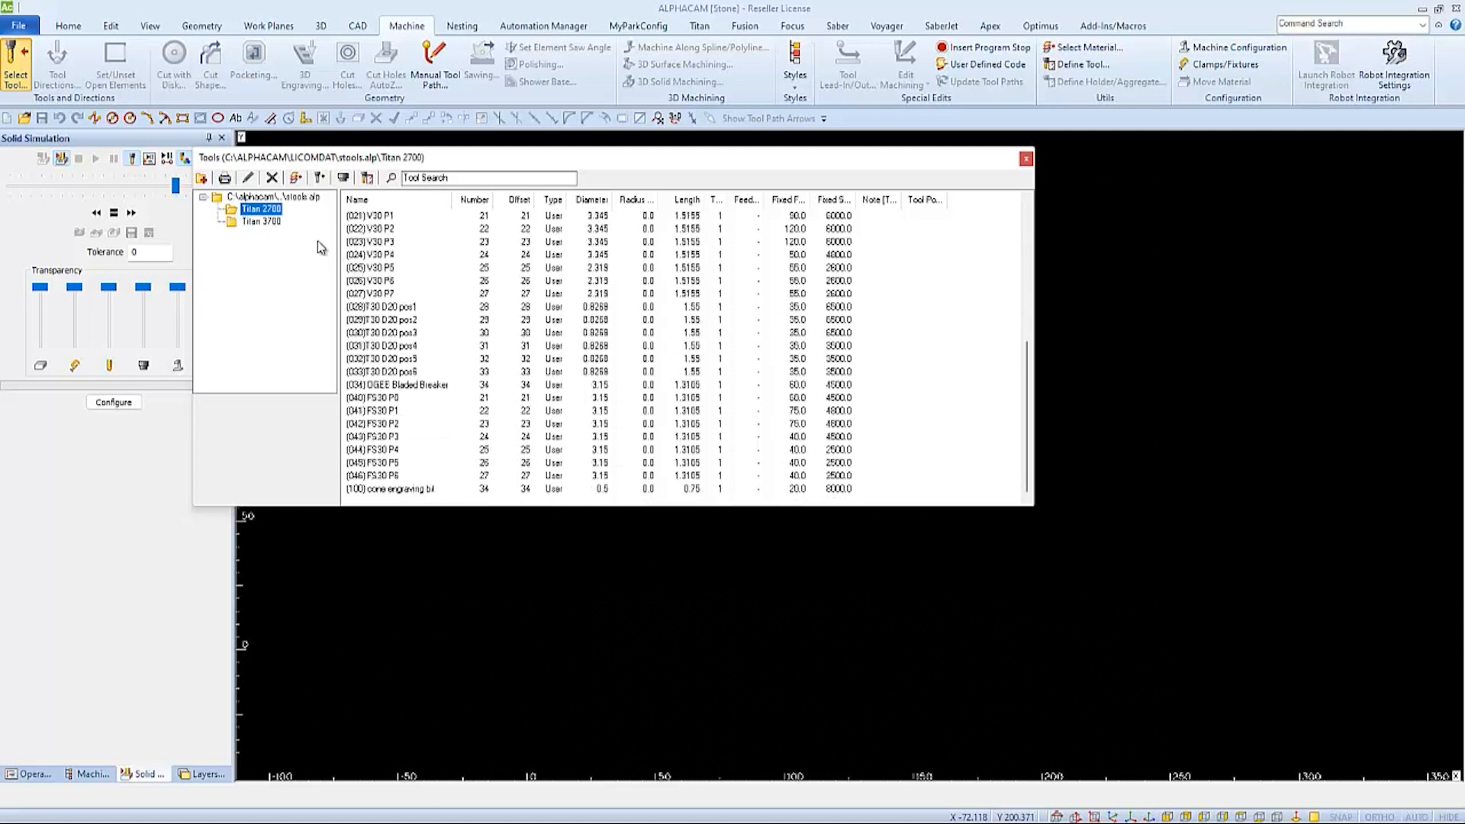
pyautogui.click(261, 222)
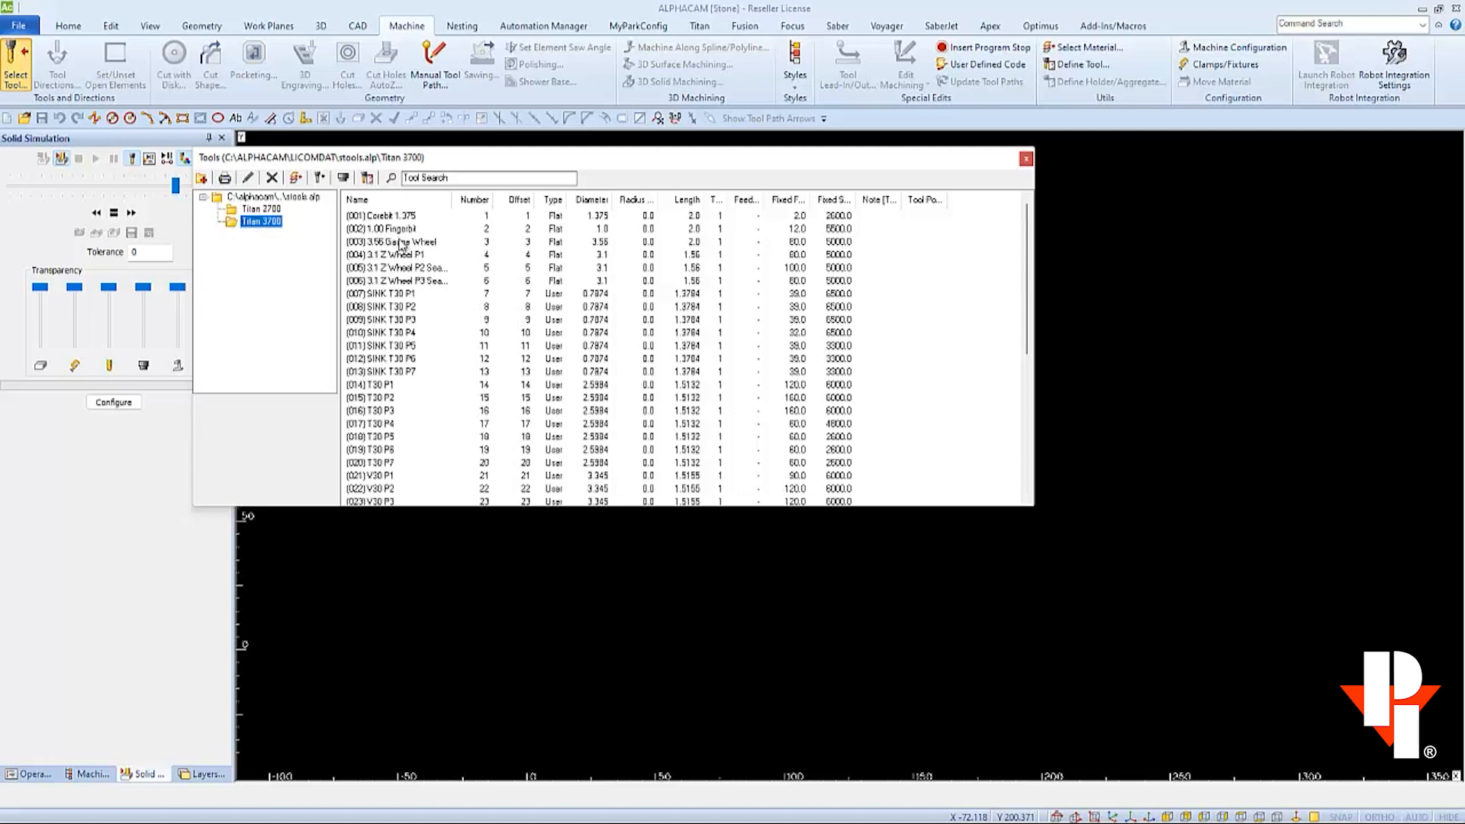
# Set the (040) FS30 P0 tool's tool and offset number to 40
pyautogui.scroll(-3)
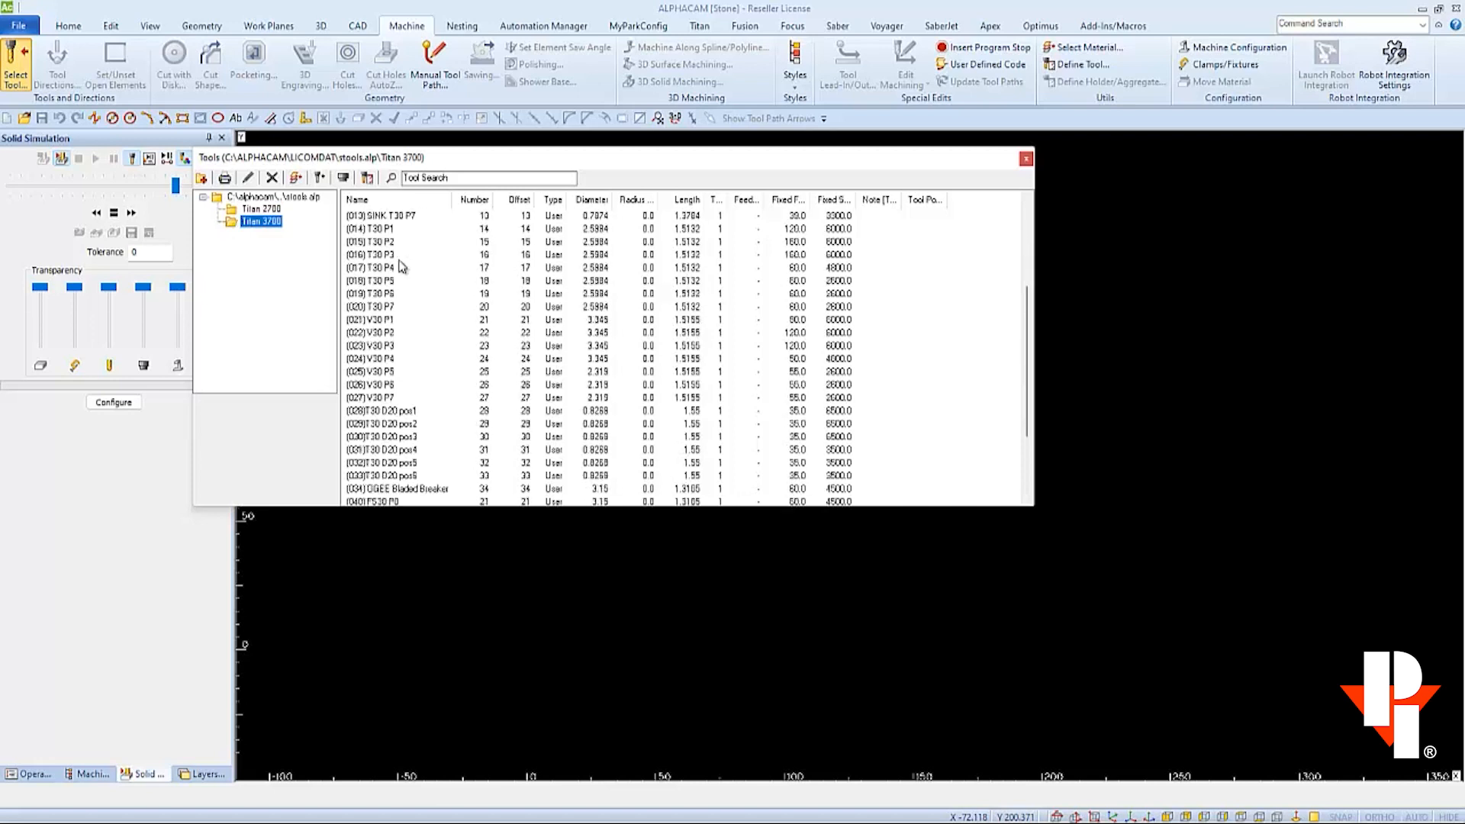
pyautogui.scroll(-3)
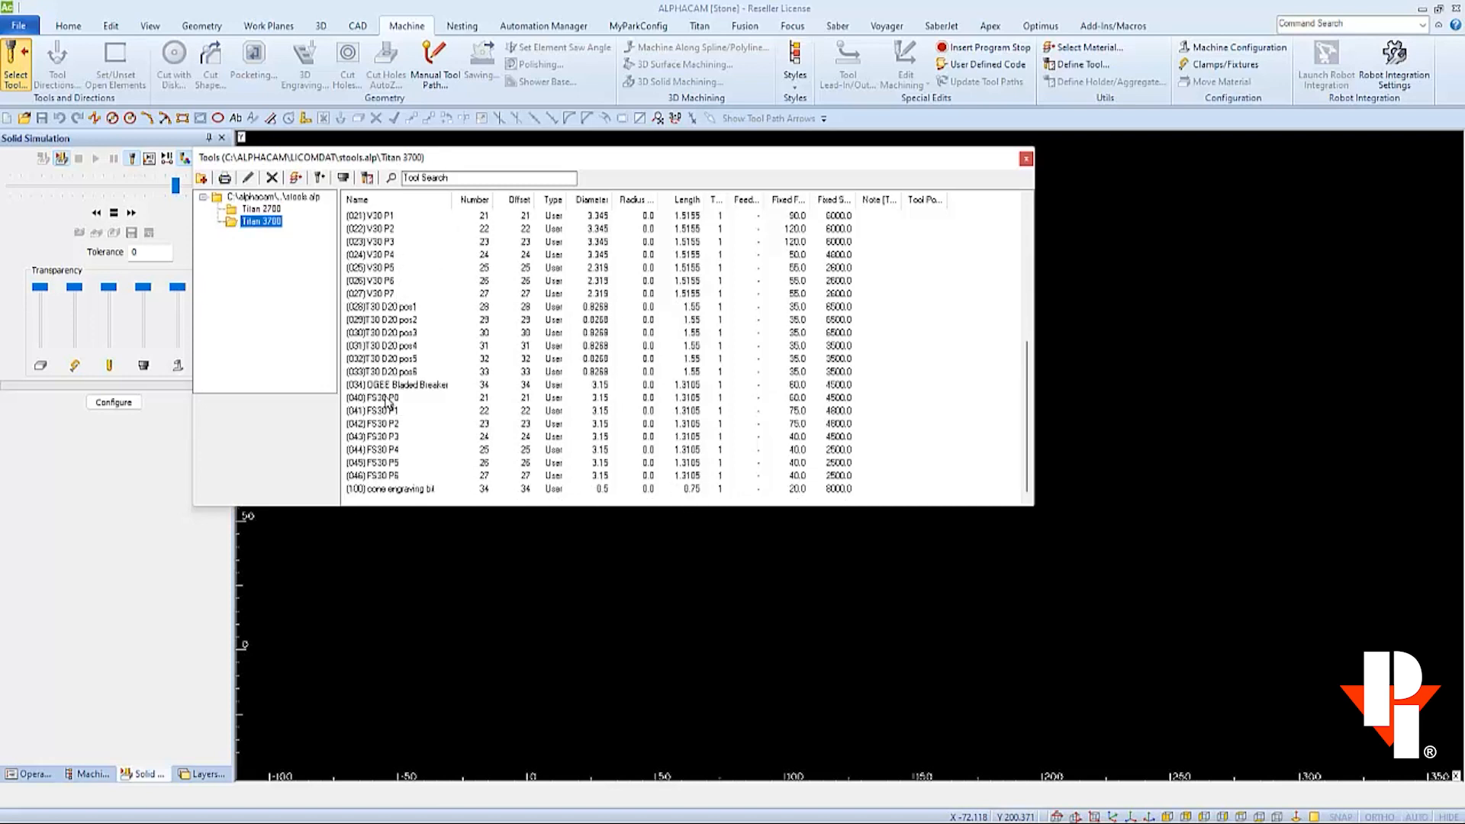
pyautogui.click(371, 397)
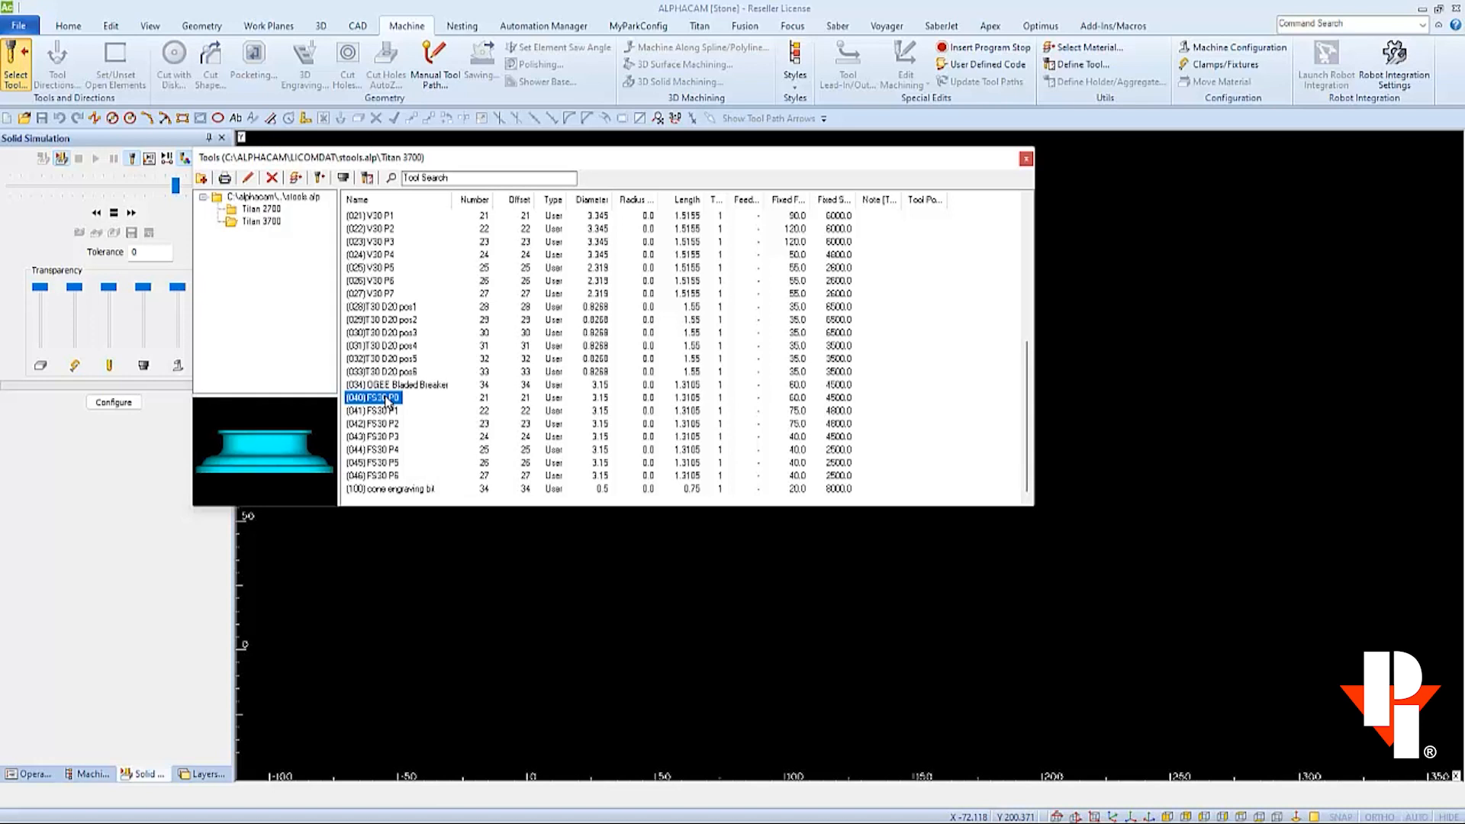
pyautogui.moveTo(432, 406)
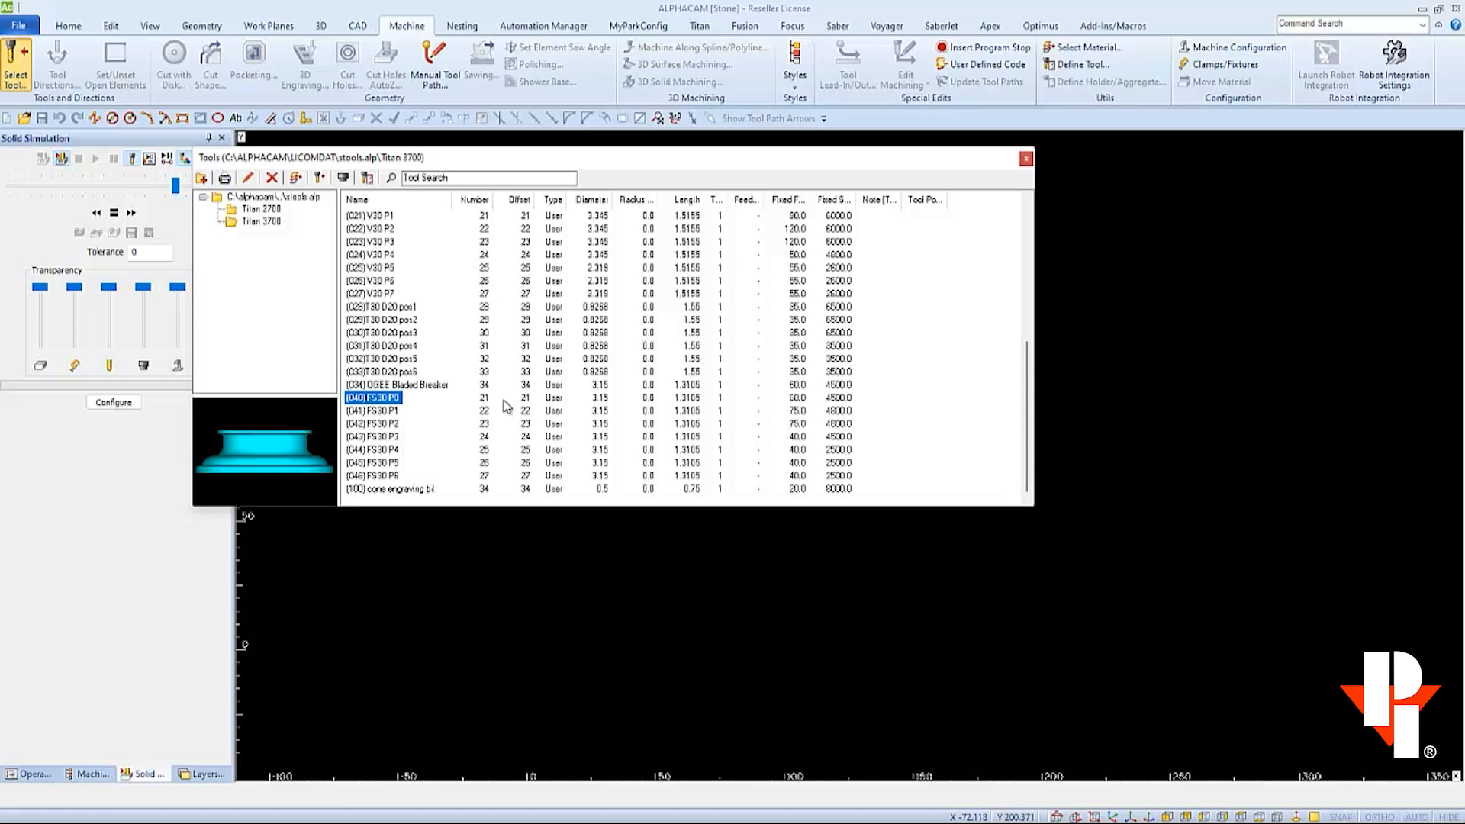
pyautogui.moveTo(489, 403)
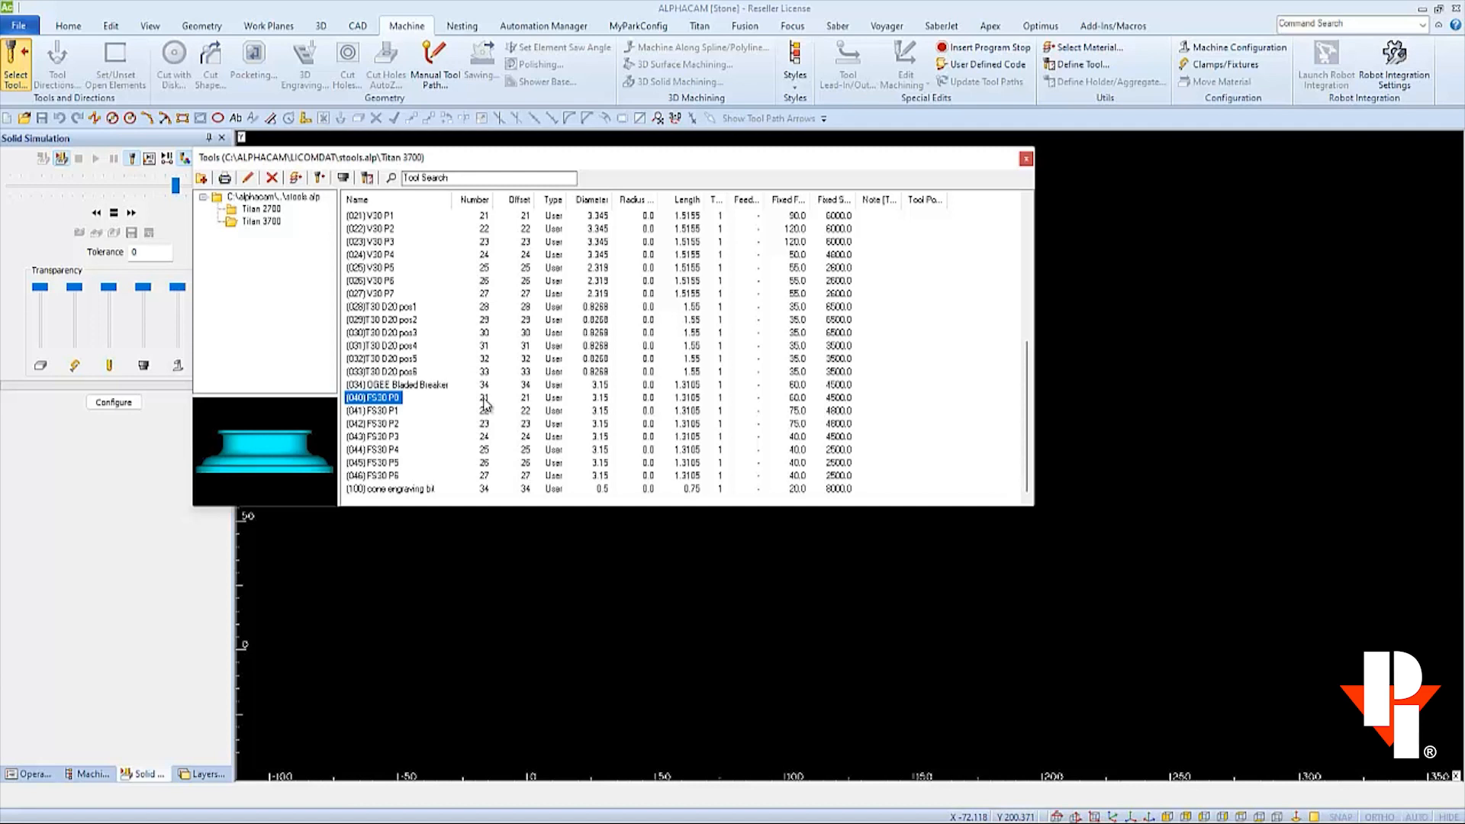
pyautogui.doubleClick(374, 397)
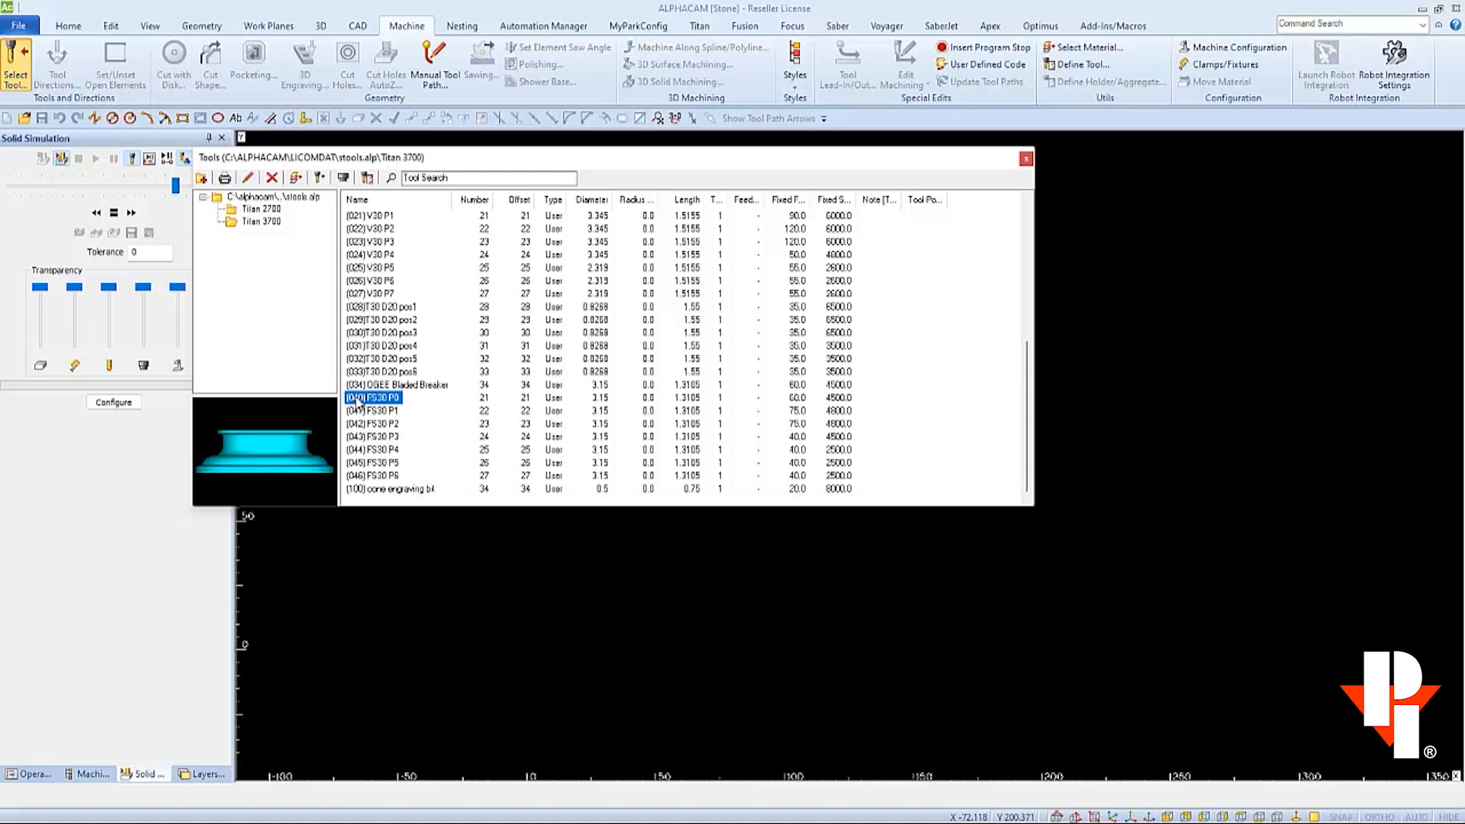
pyautogui.moveTo(489, 411)
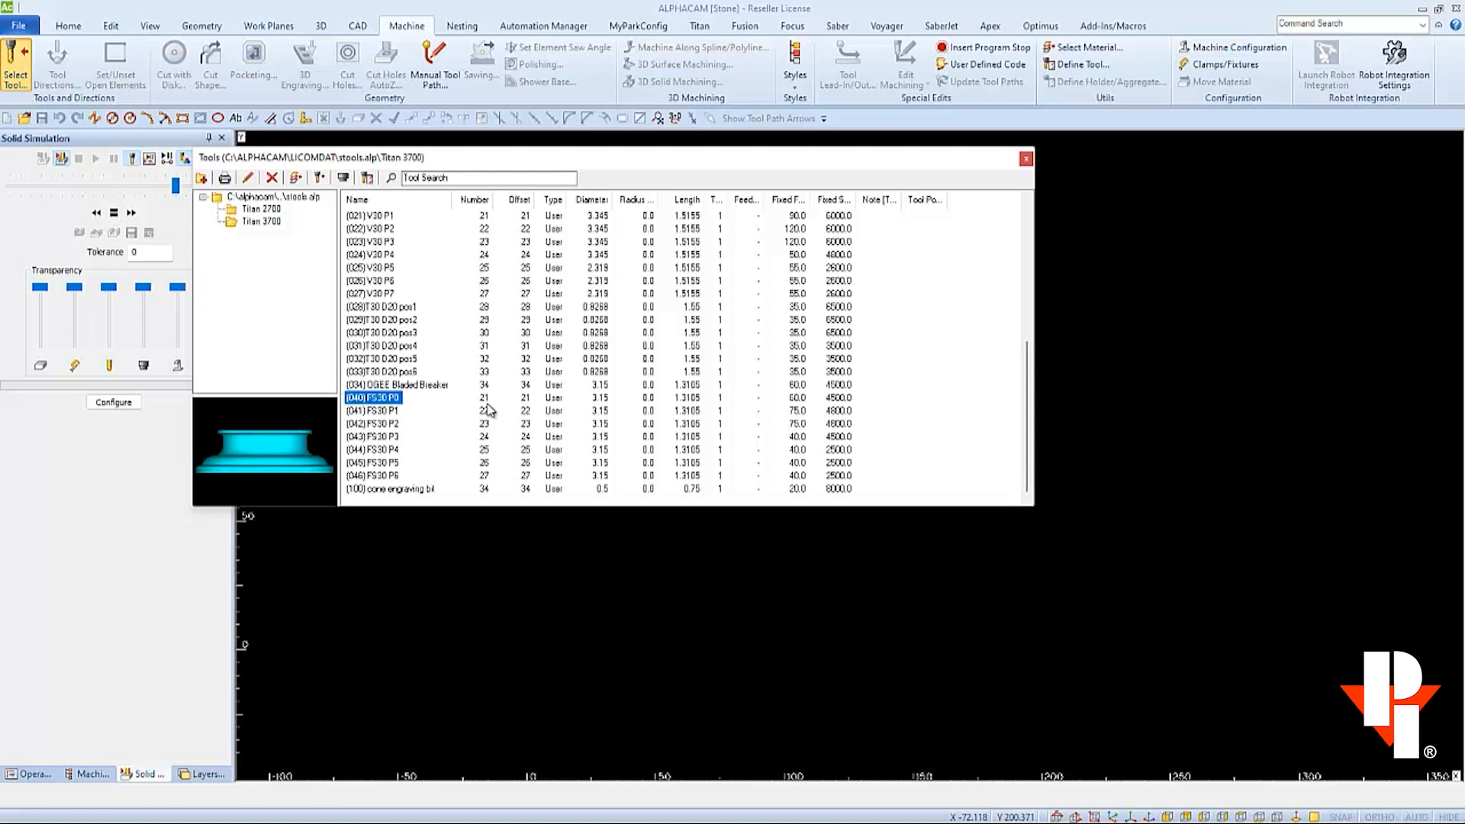
pyautogui.moveTo(483, 407)
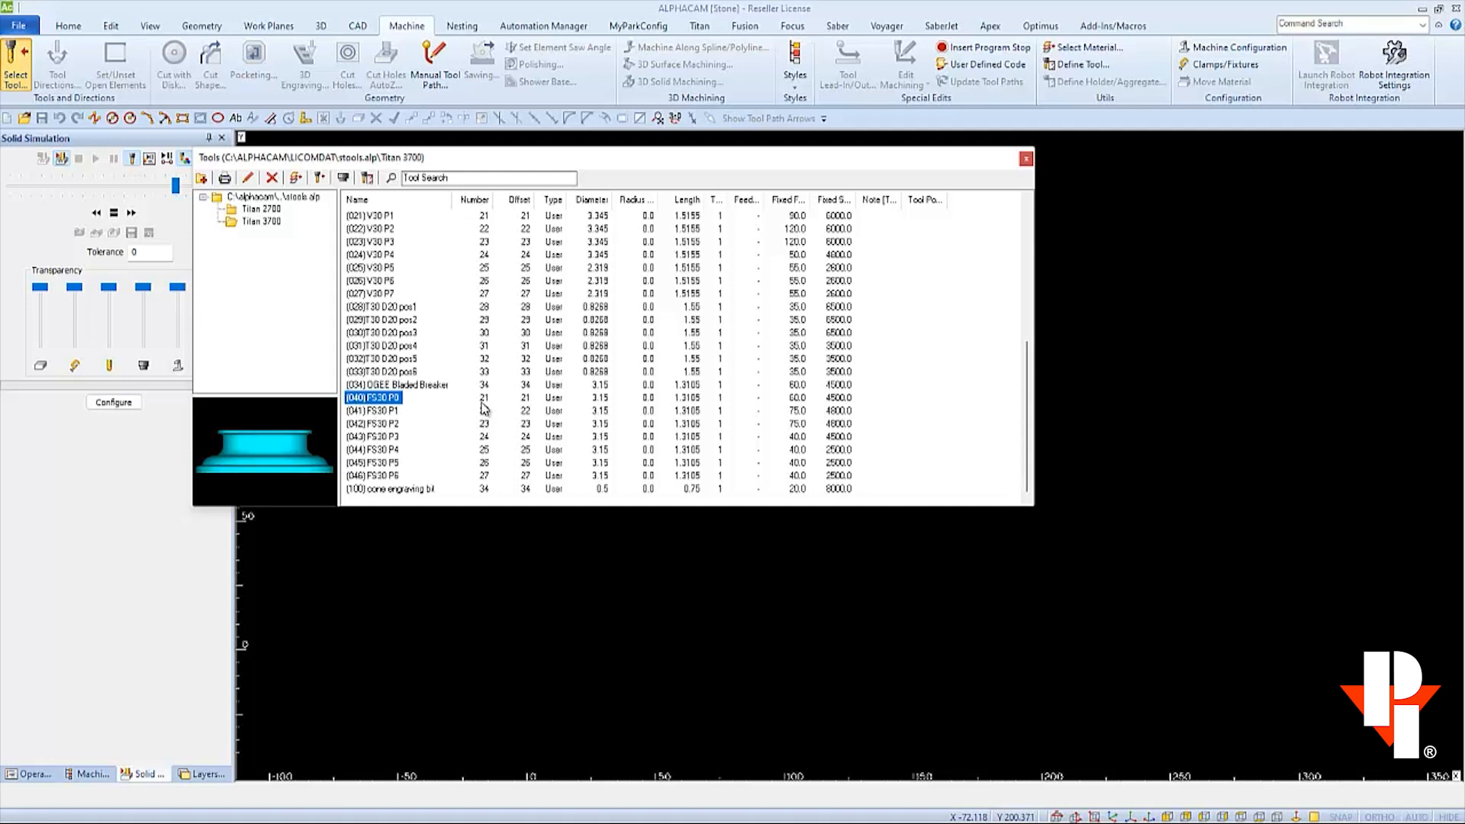
pyautogui.rightClick(375, 397)
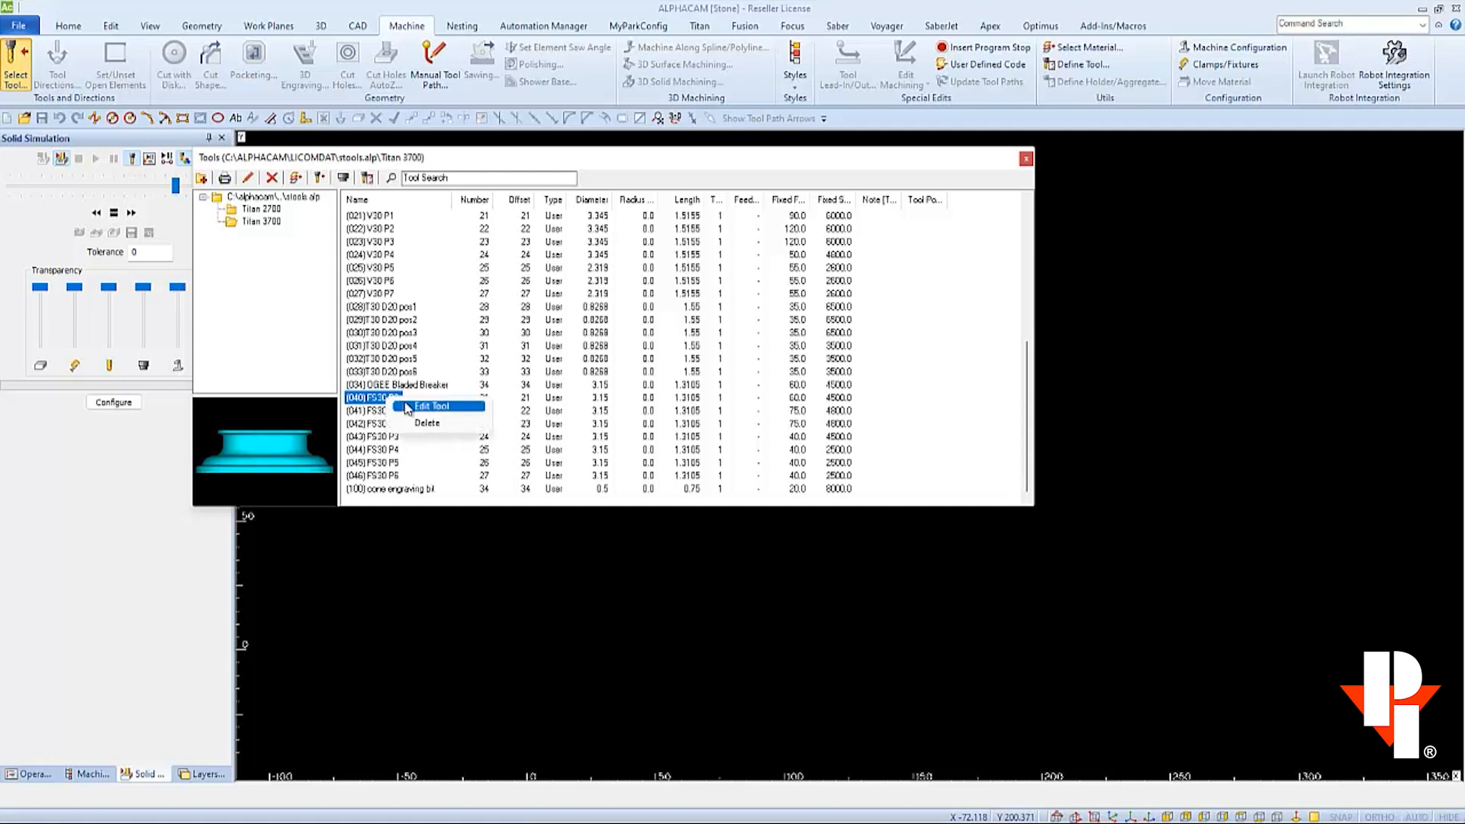
pyautogui.click(431, 405)
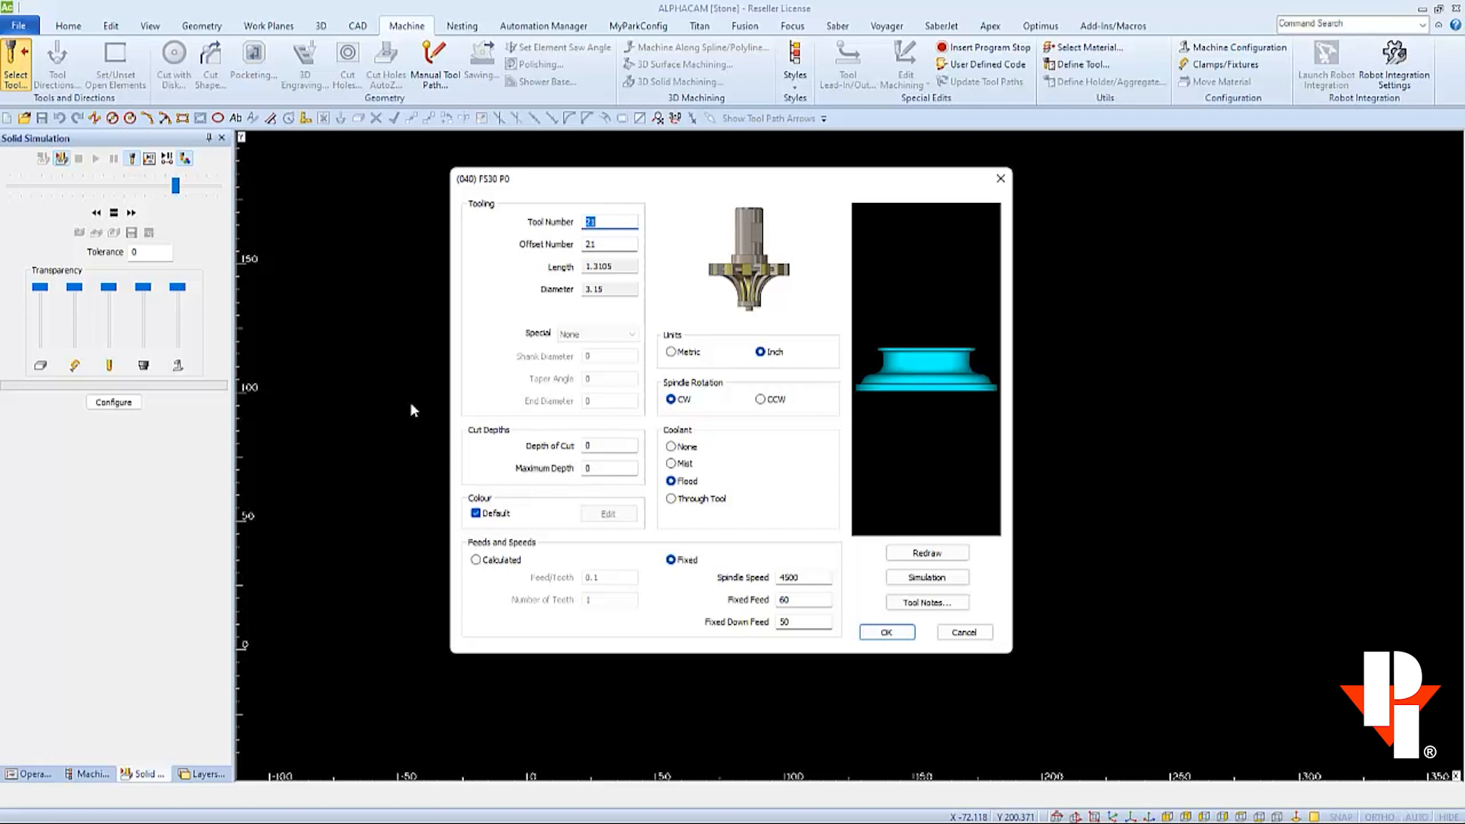
pyautogui.moveTo(603, 222)
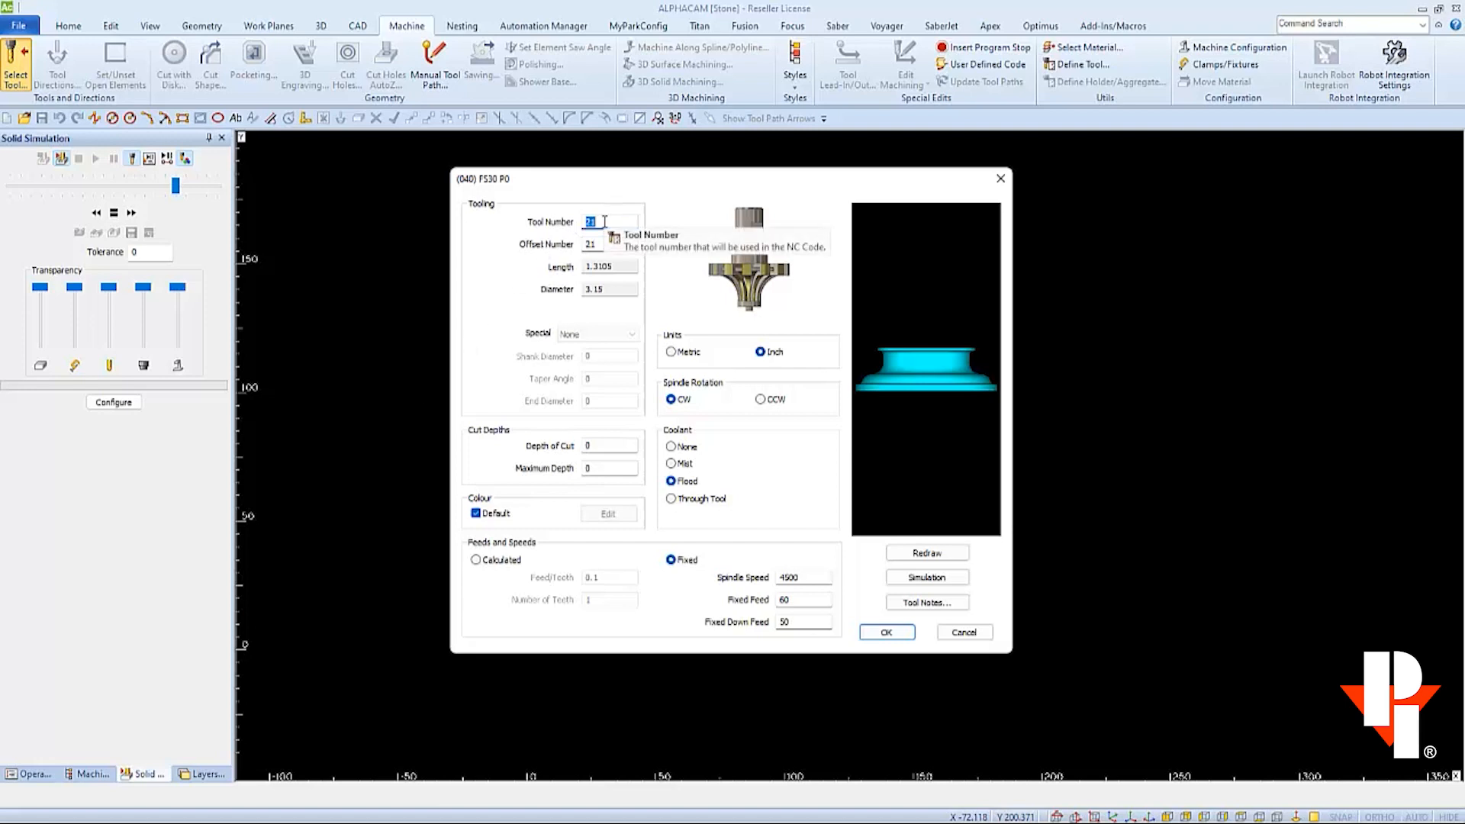
pyautogui.write('40')
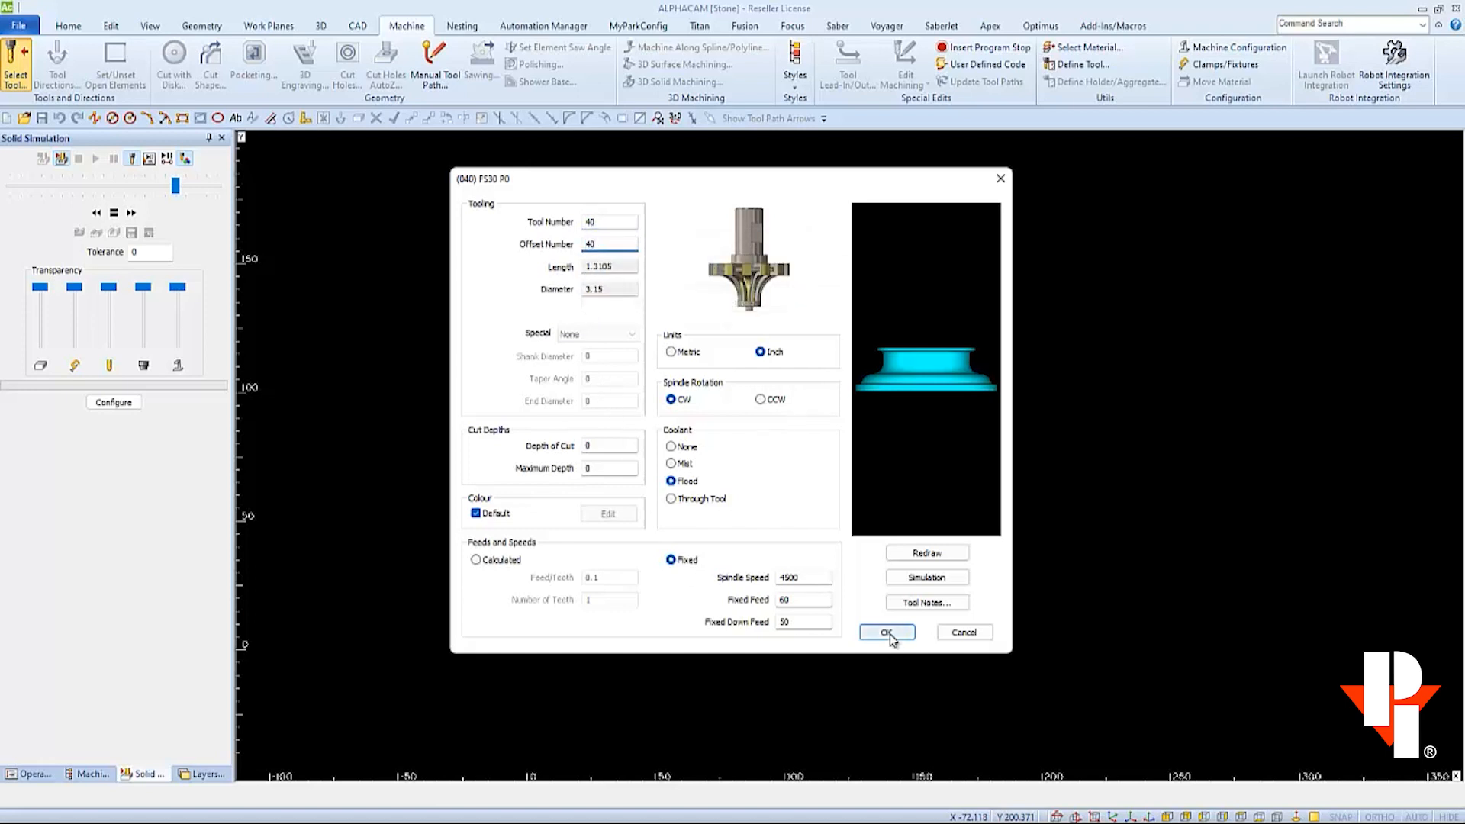
pyautogui.click(886, 632)
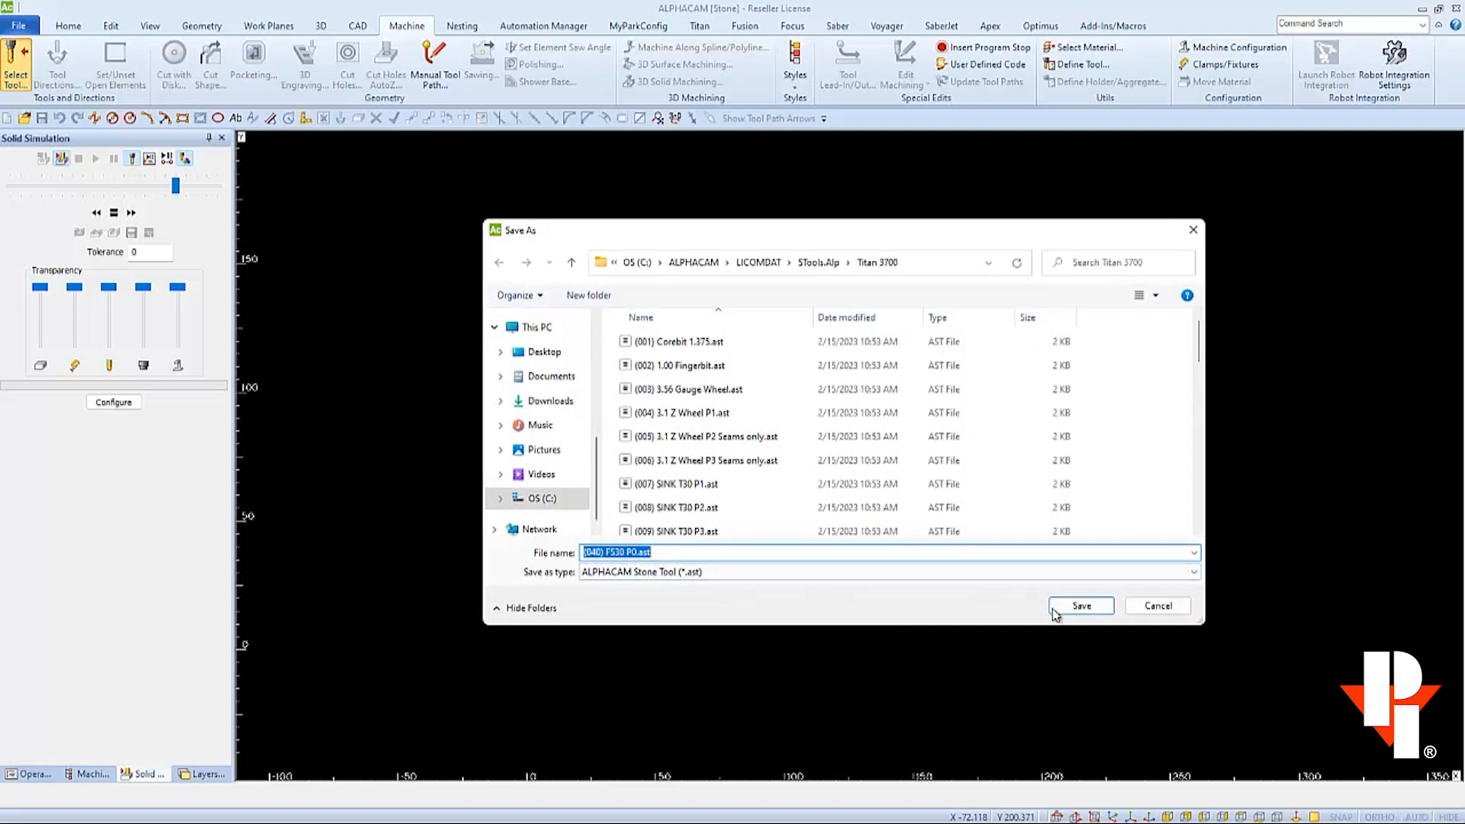
# Save the FS30 P0 tool over its existing (040) FS30 P0.ast file
pyautogui.click(1081, 606)
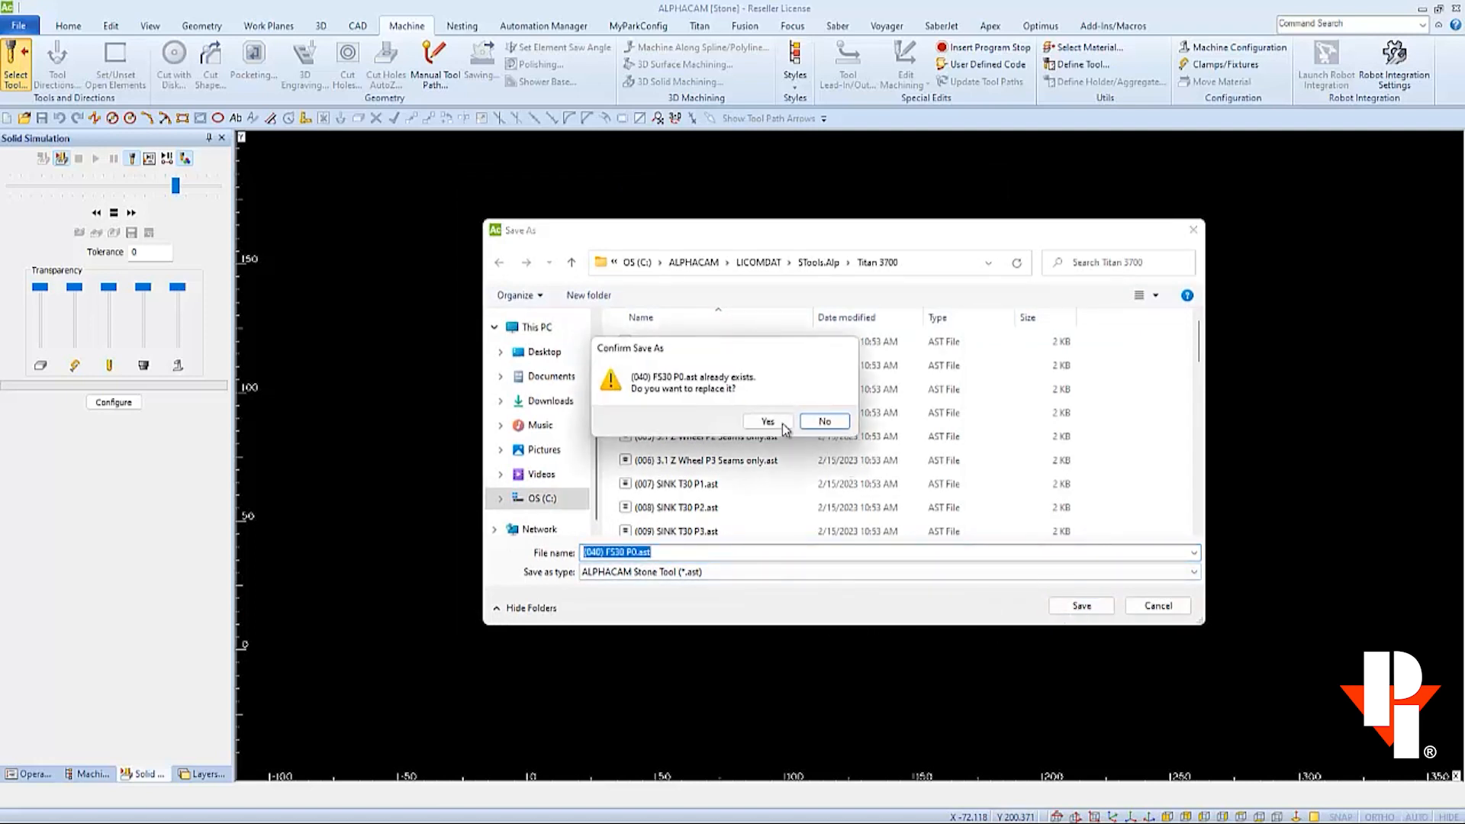
pyautogui.click(767, 421)
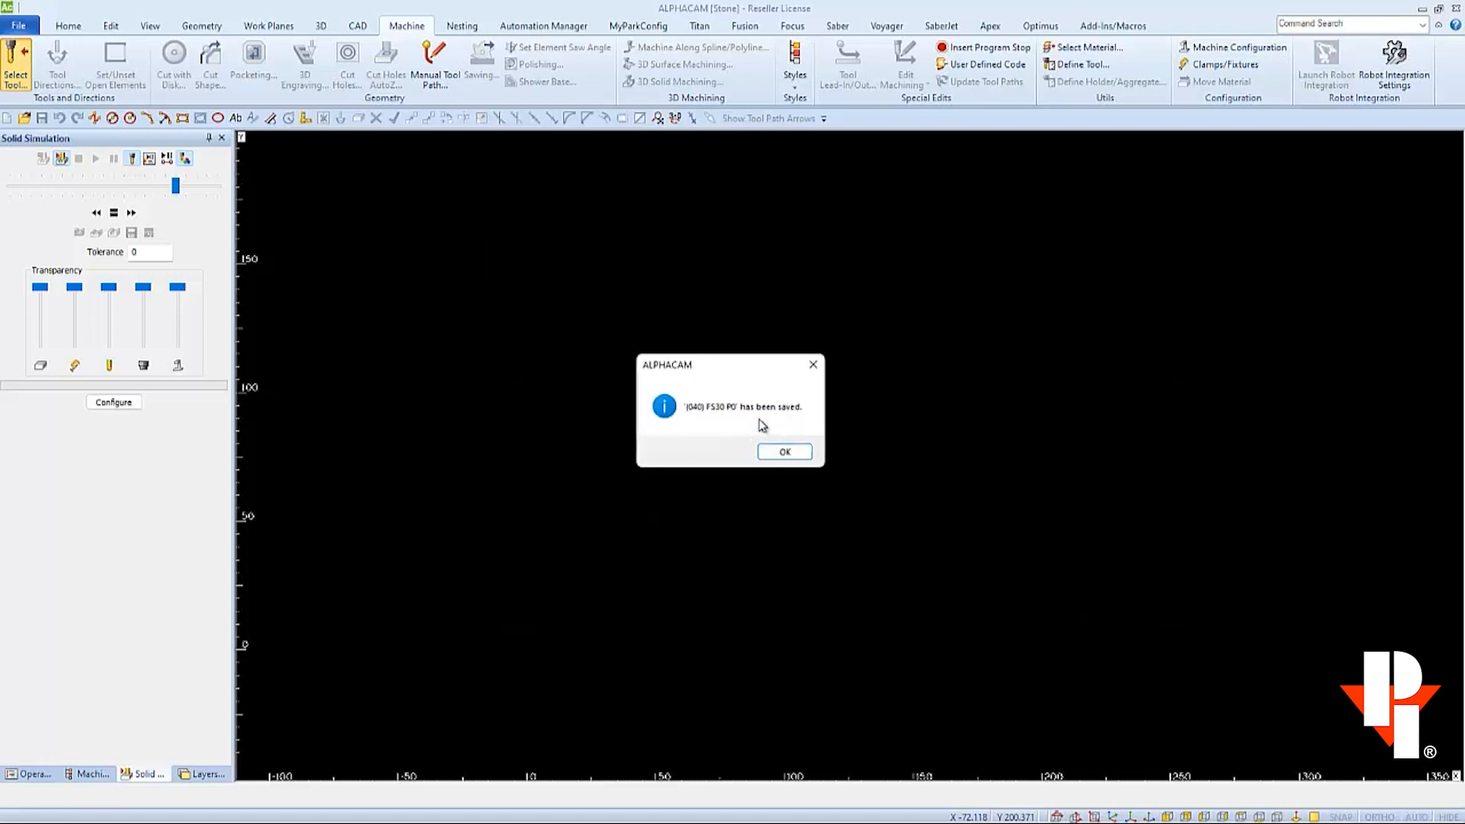
pyautogui.click(784, 452)
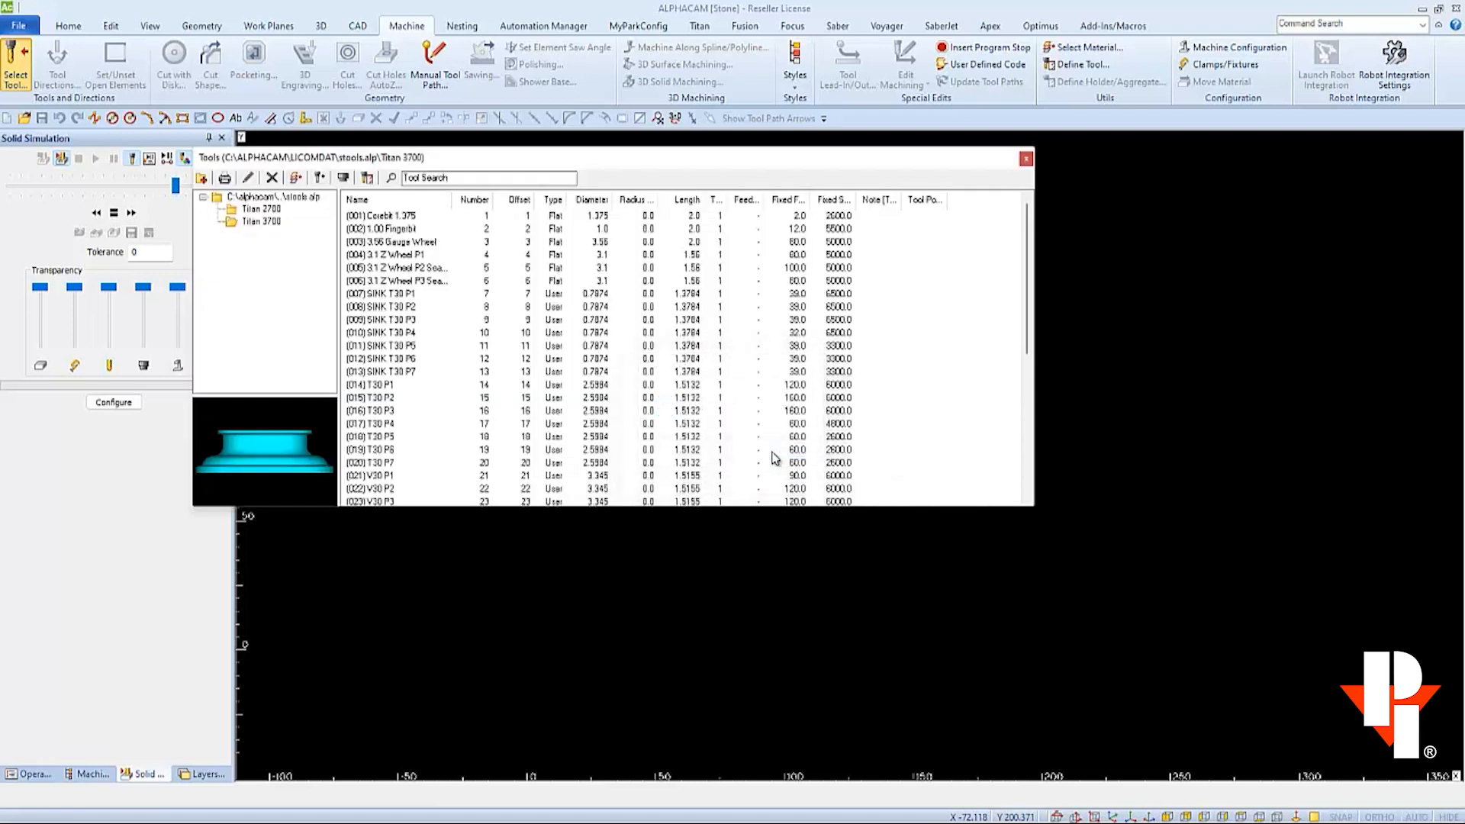
# Renumber the FS30 P1 tool to 41 and save it over its existing file
pyautogui.scroll(-3)
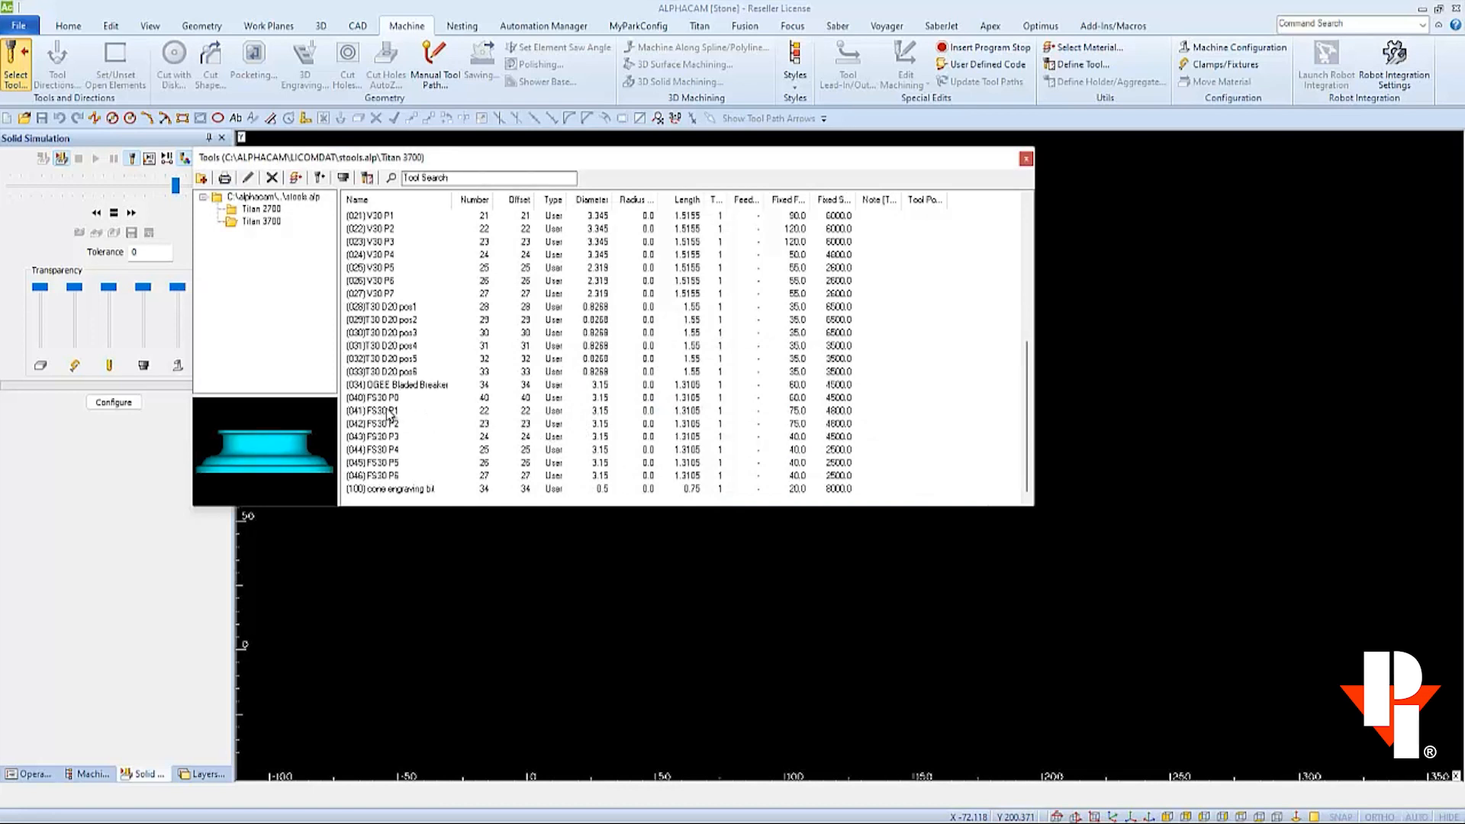
pyautogui.rightClick(379, 411)
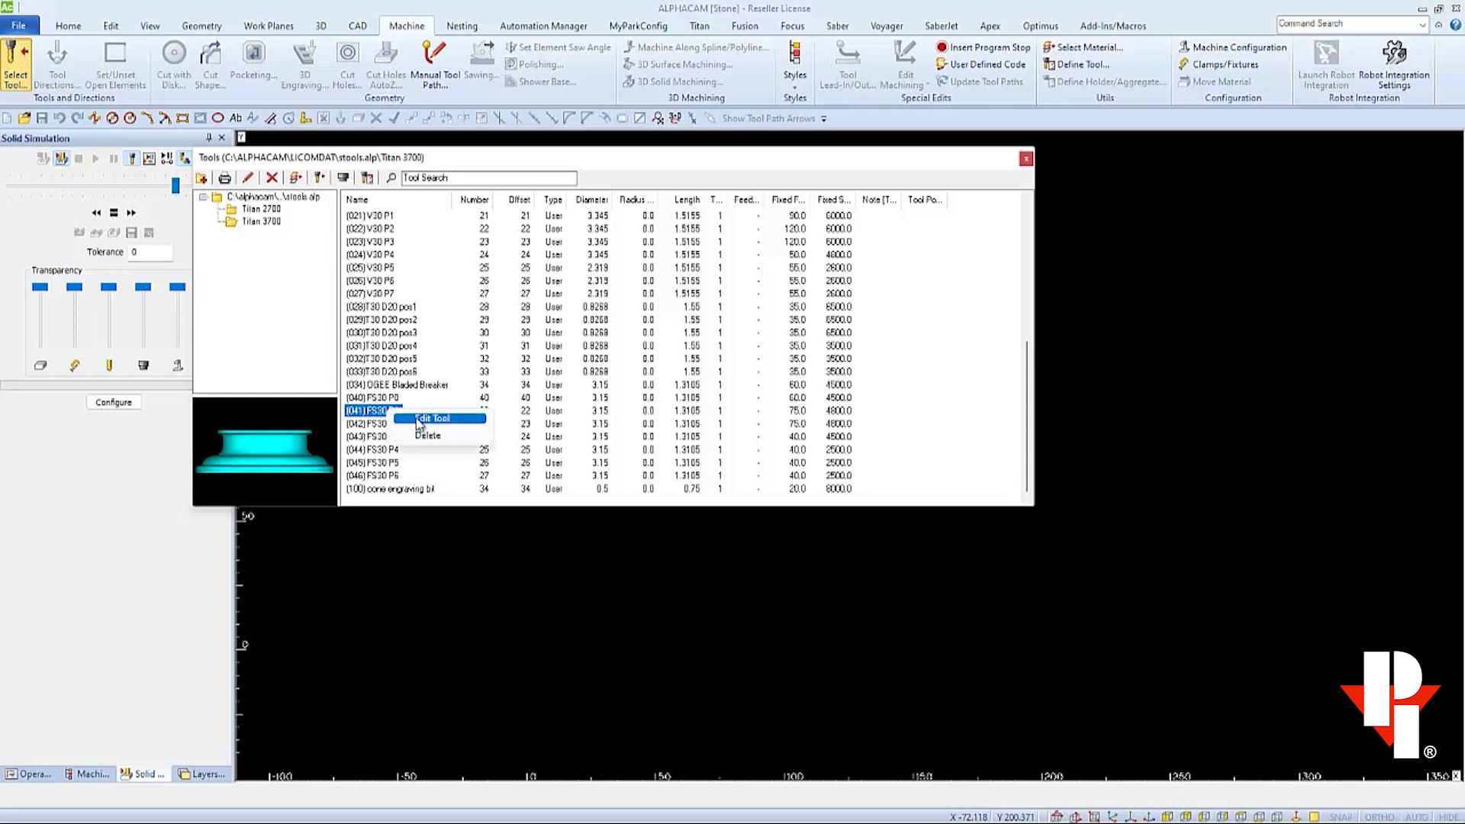
pyautogui.click(430, 418)
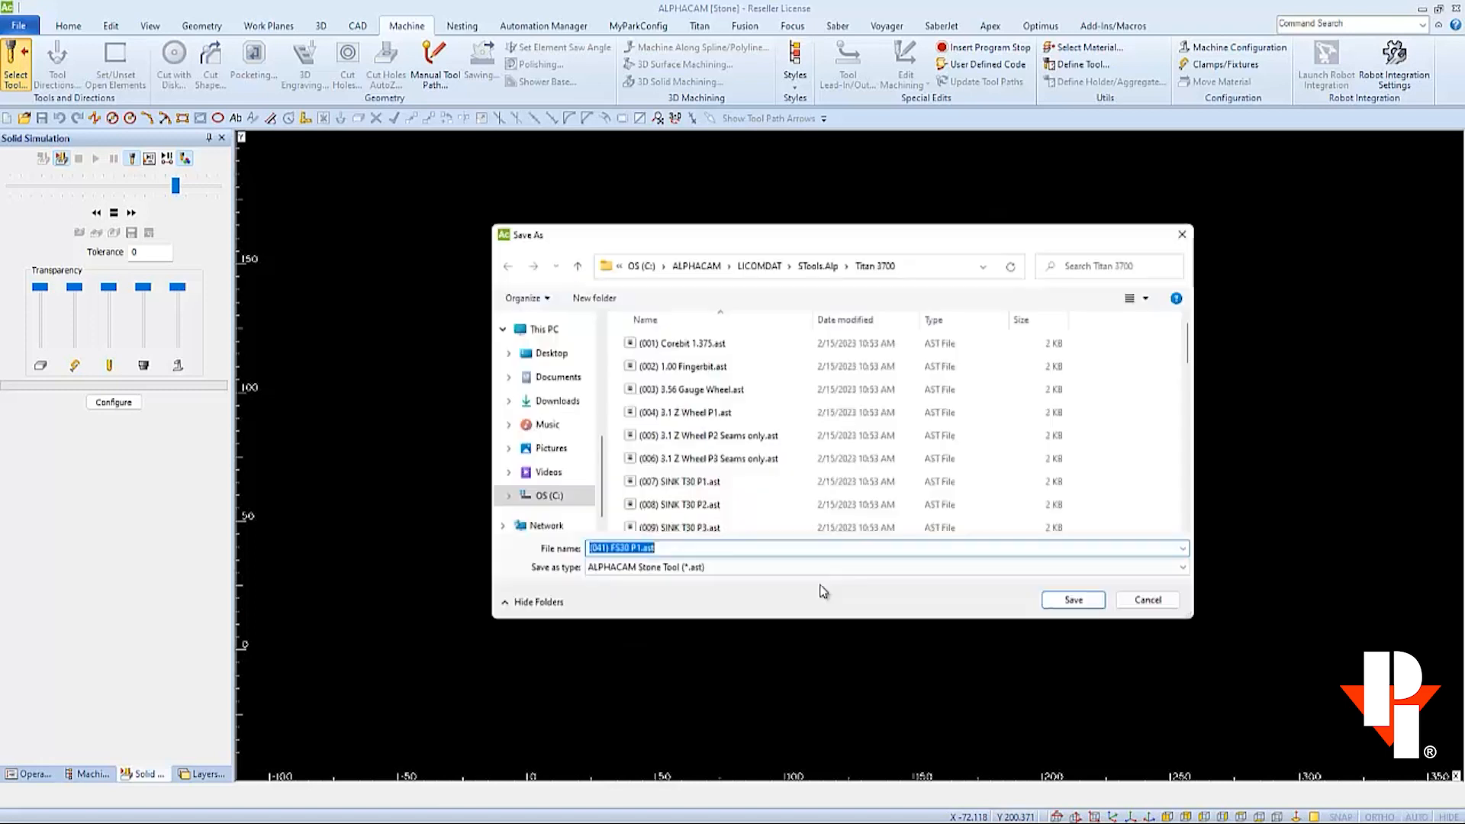
pyautogui.click(1080, 600)
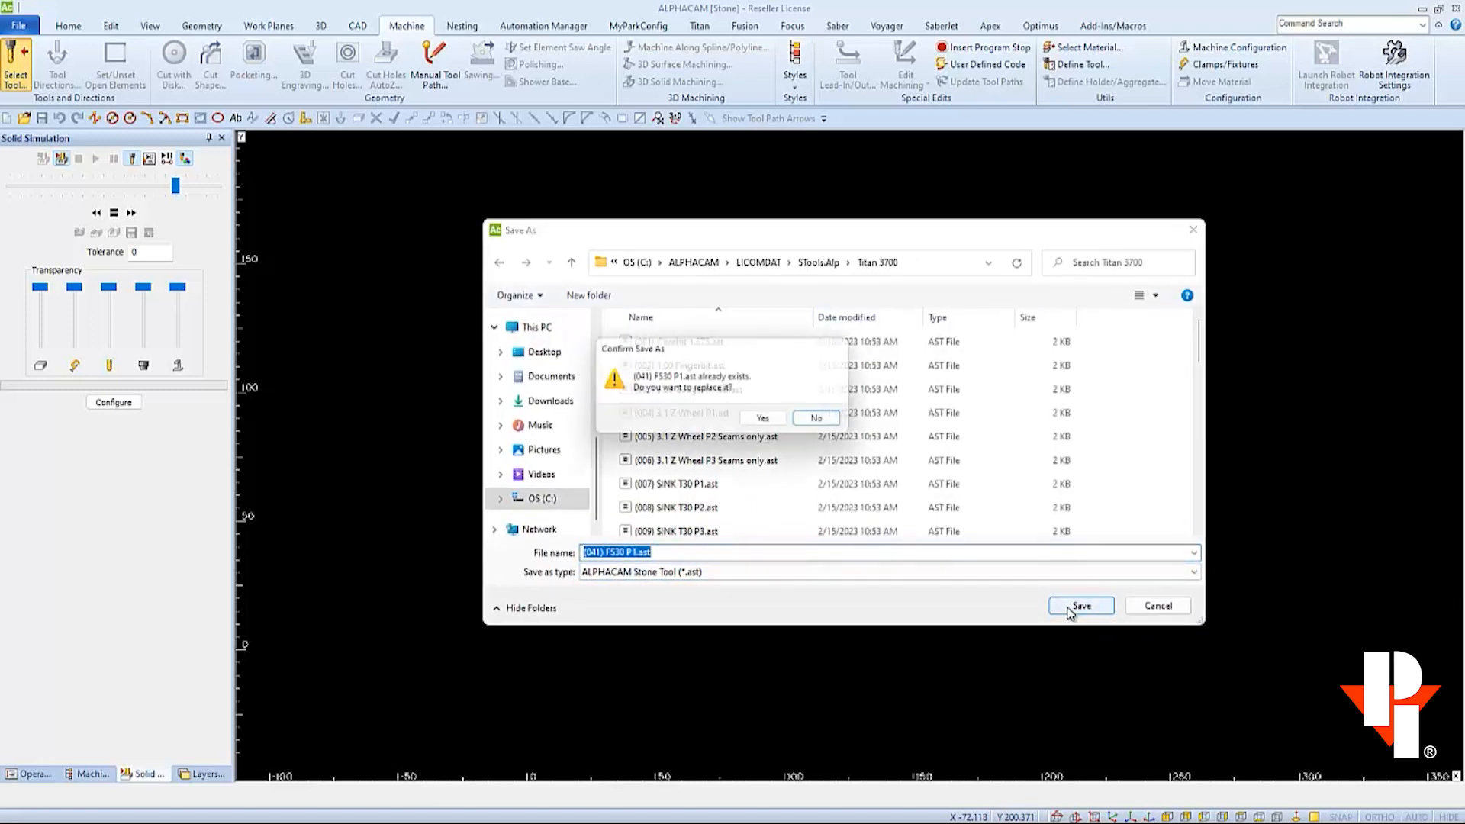
pyautogui.click(762, 417)
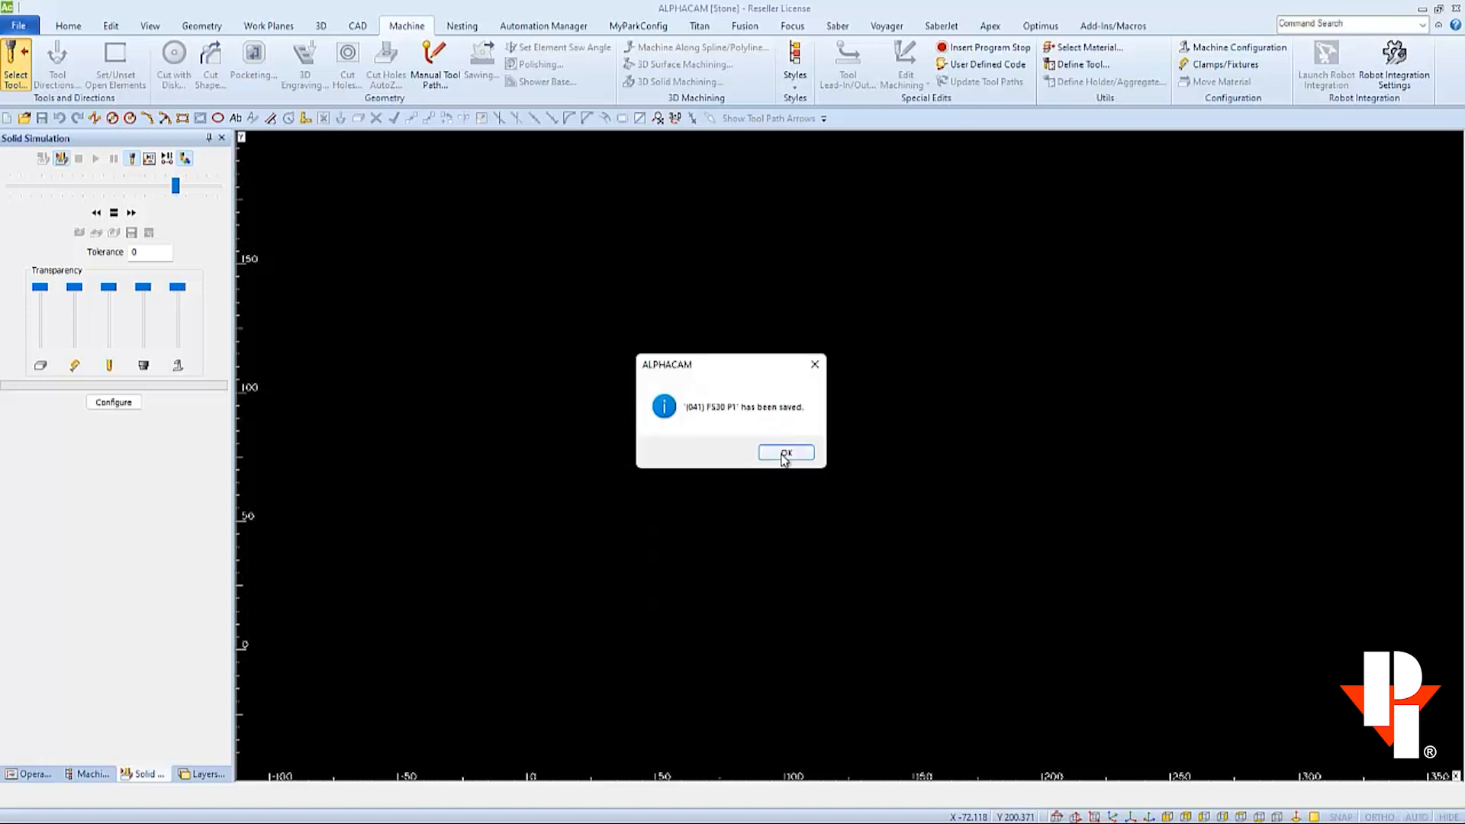
pyautogui.click(786, 453)
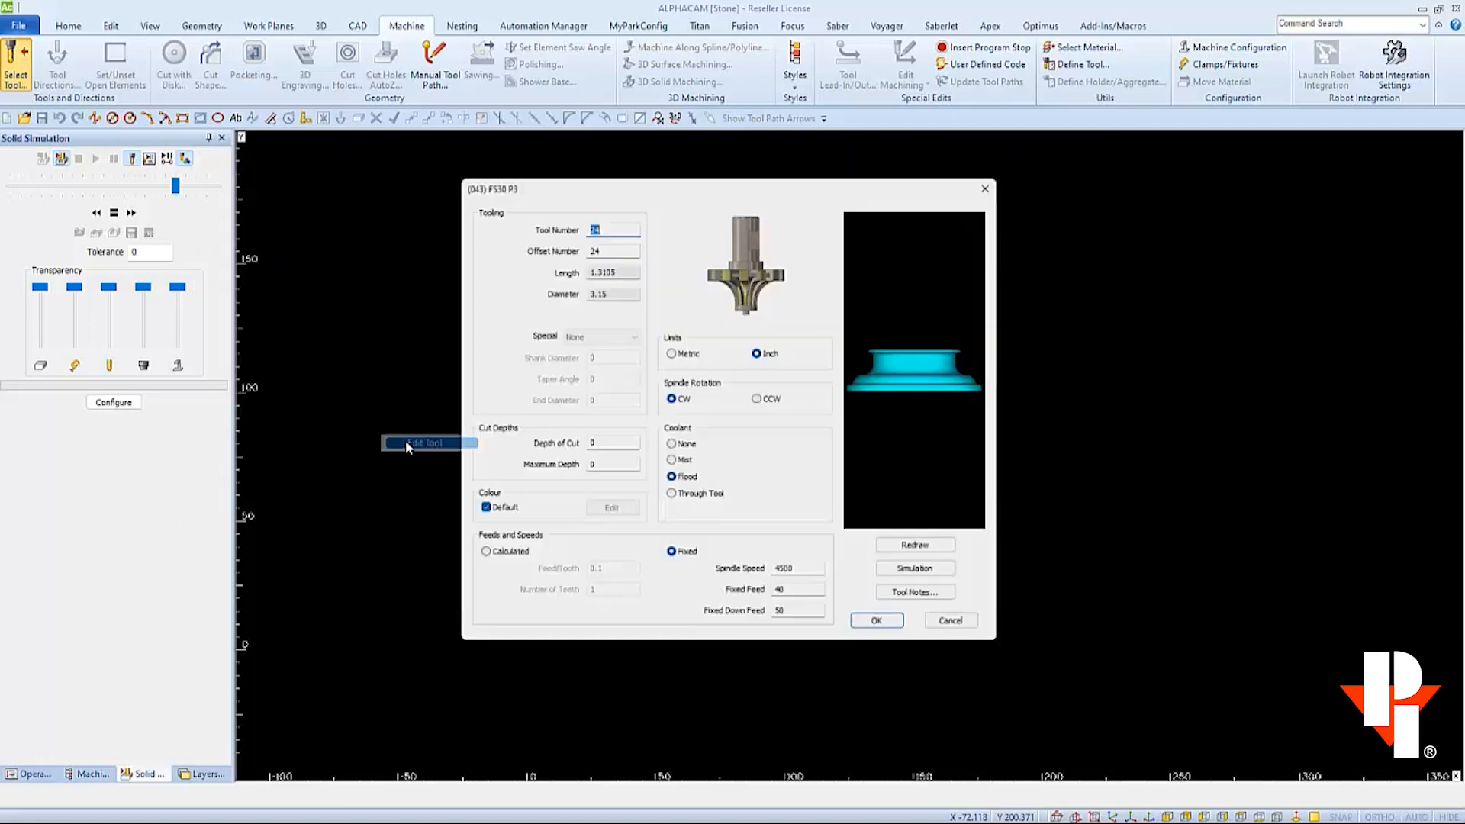
# Save the renumbered FS30 P3 through P6 tools, replacing their existing files
pyautogui.click(876, 621)
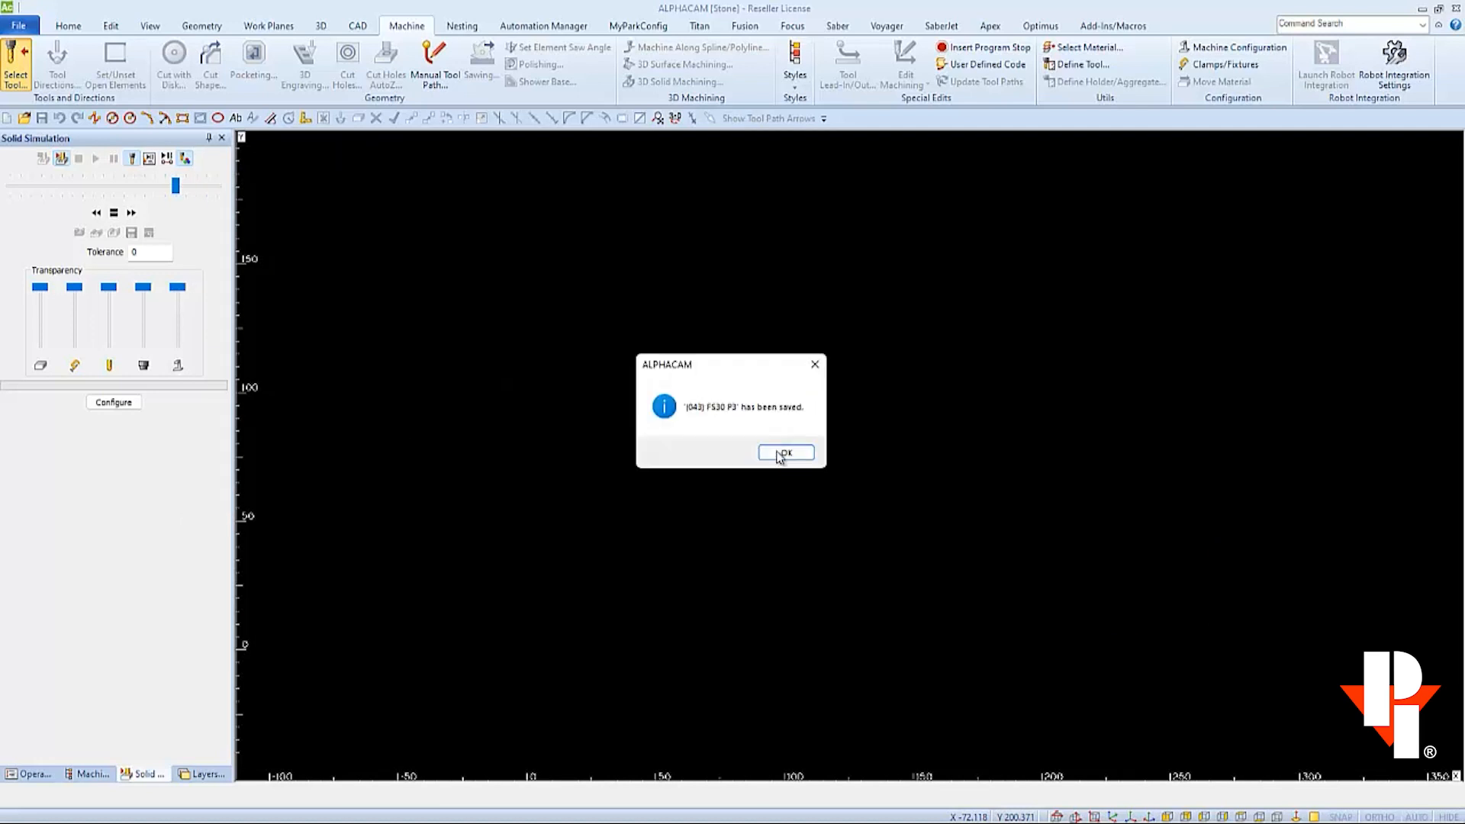
pyautogui.click(785, 453)
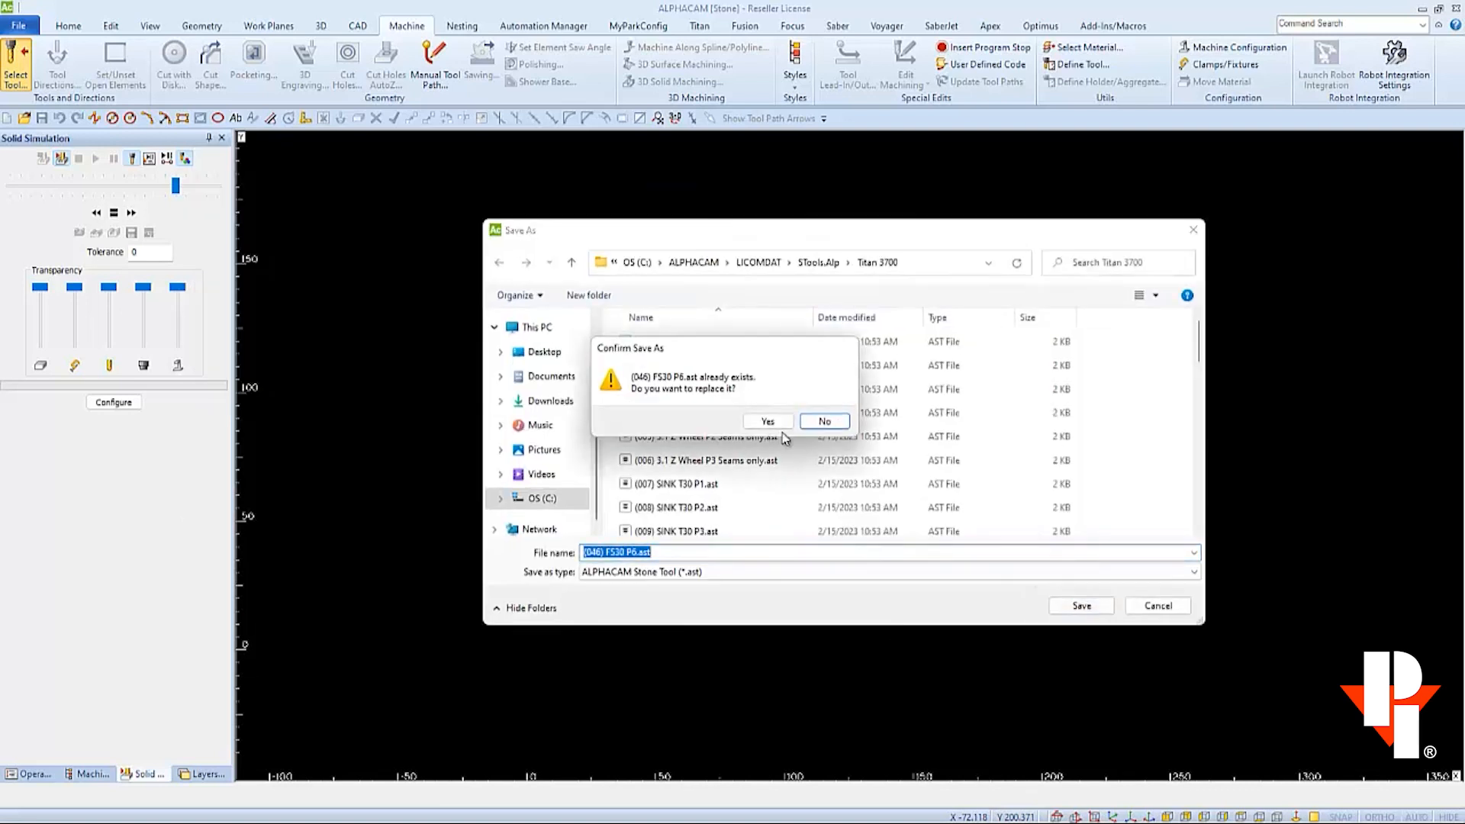
pyautogui.click(768, 421)
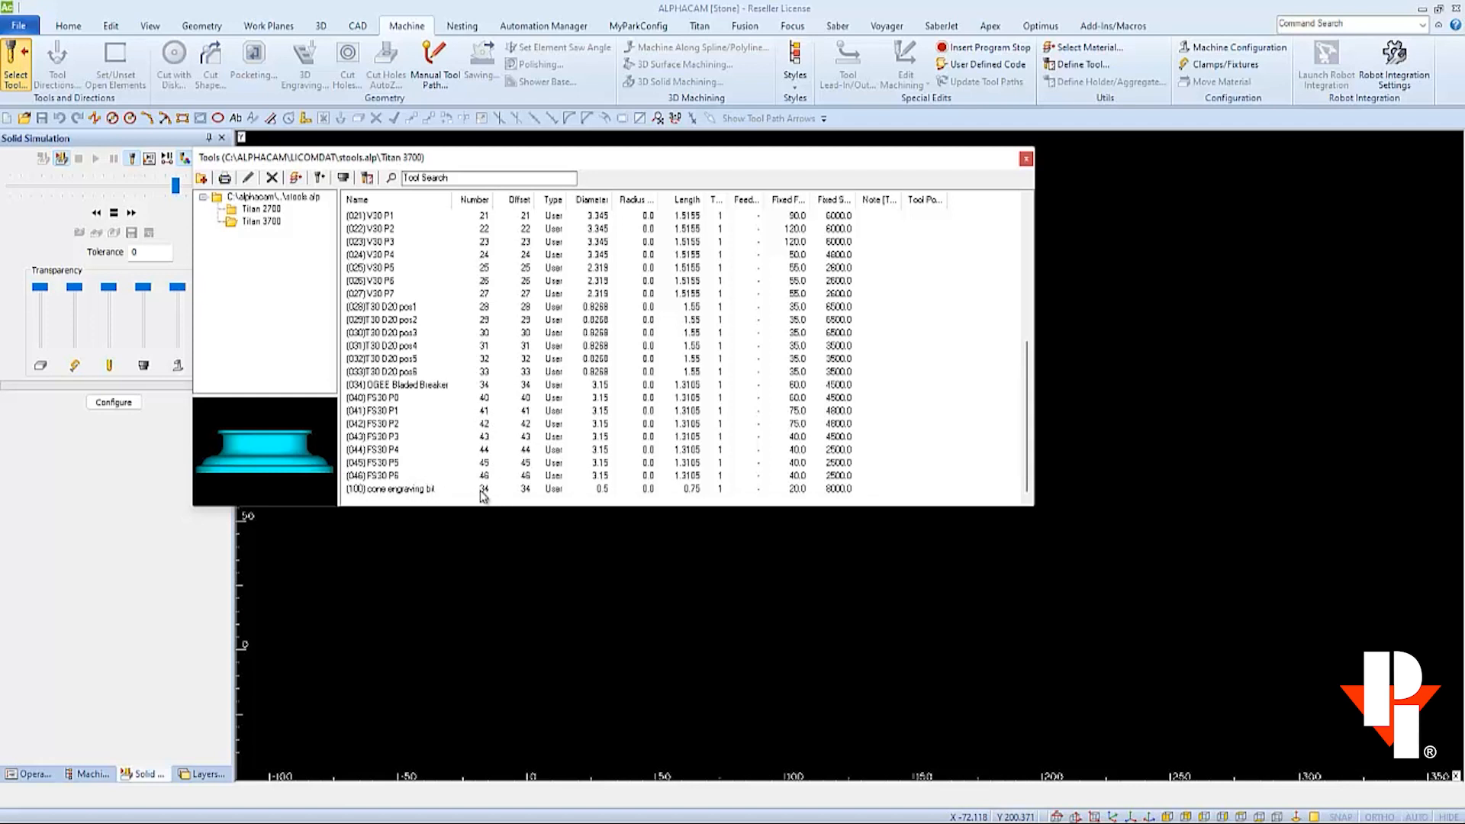
# Set the cone engraving bit's tool number to 100 and save it over its existing file
pyautogui.rightClick(395, 488)
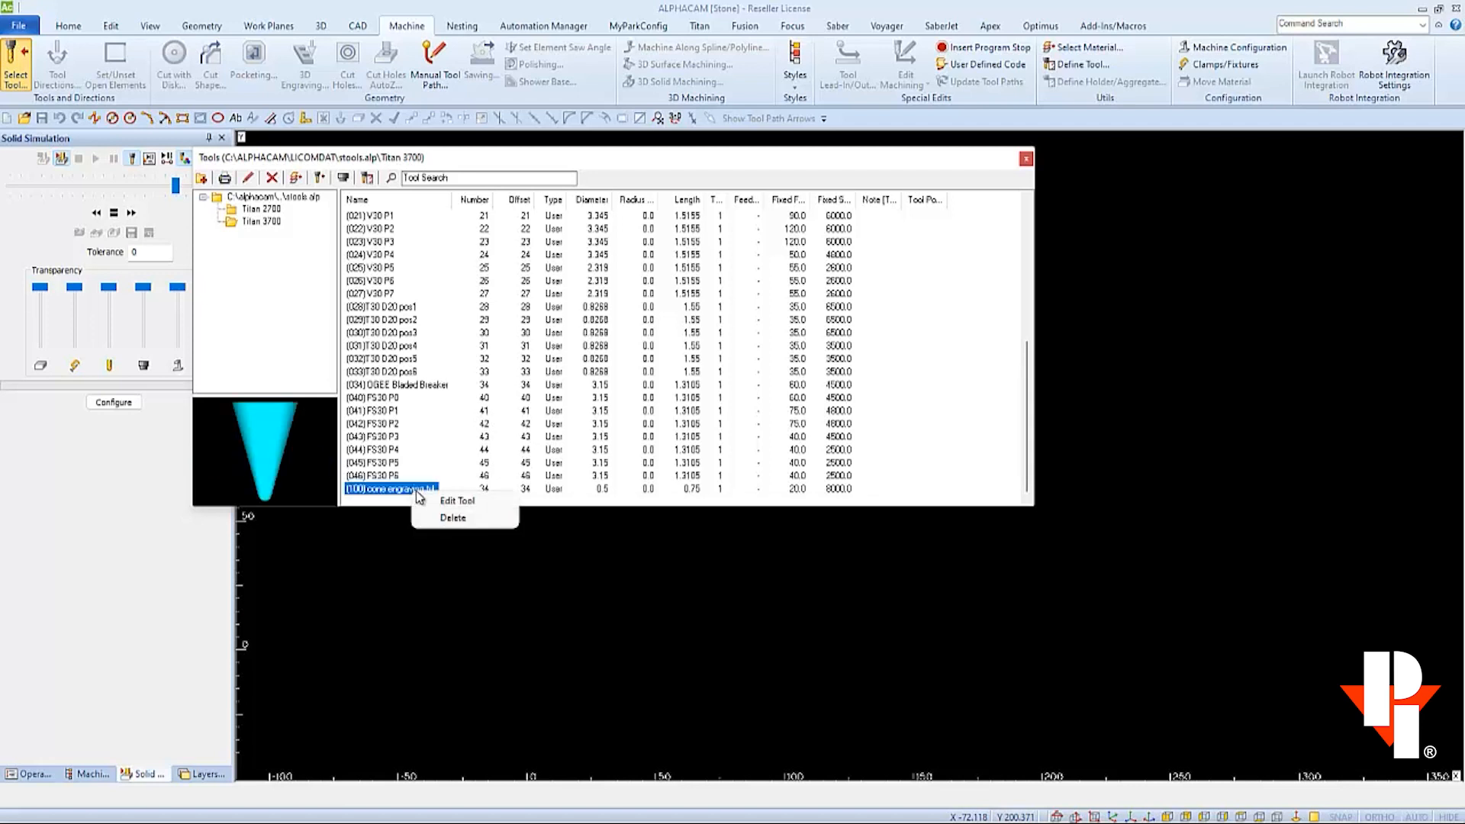
pyautogui.click(462, 501)
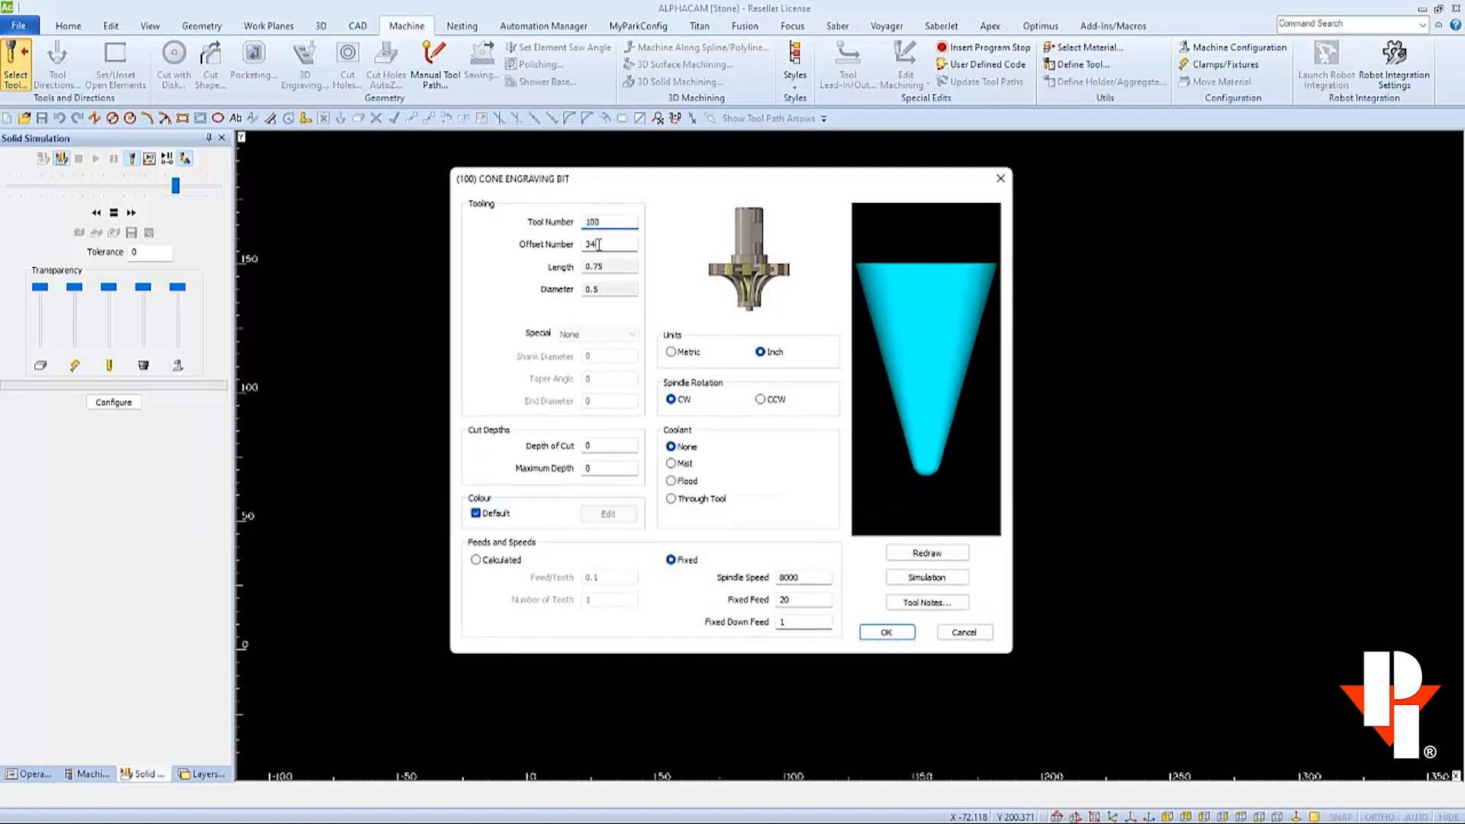
pyautogui.write('100) cone engraving bit.ast')
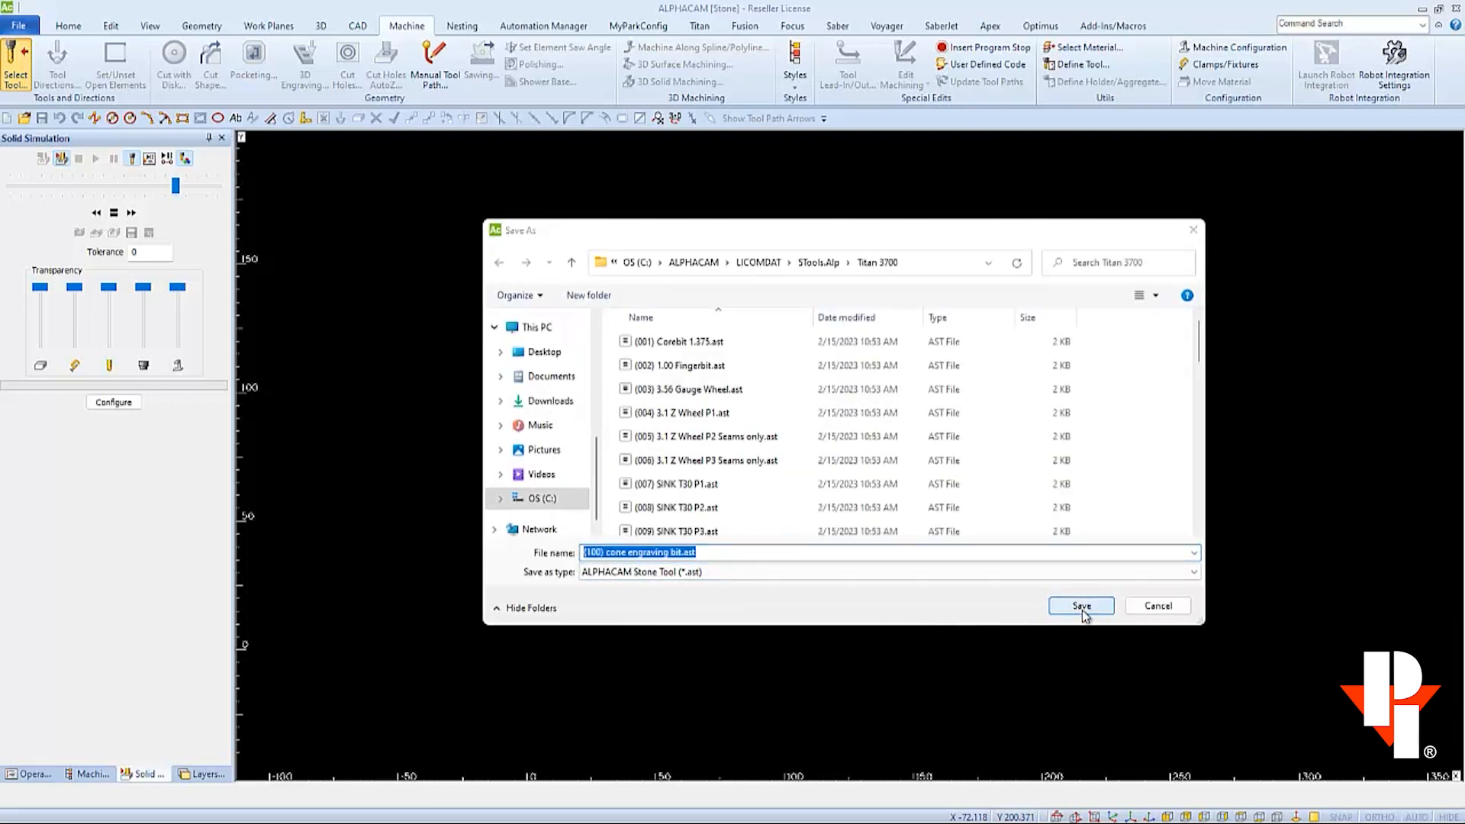
pyautogui.click(1081, 605)
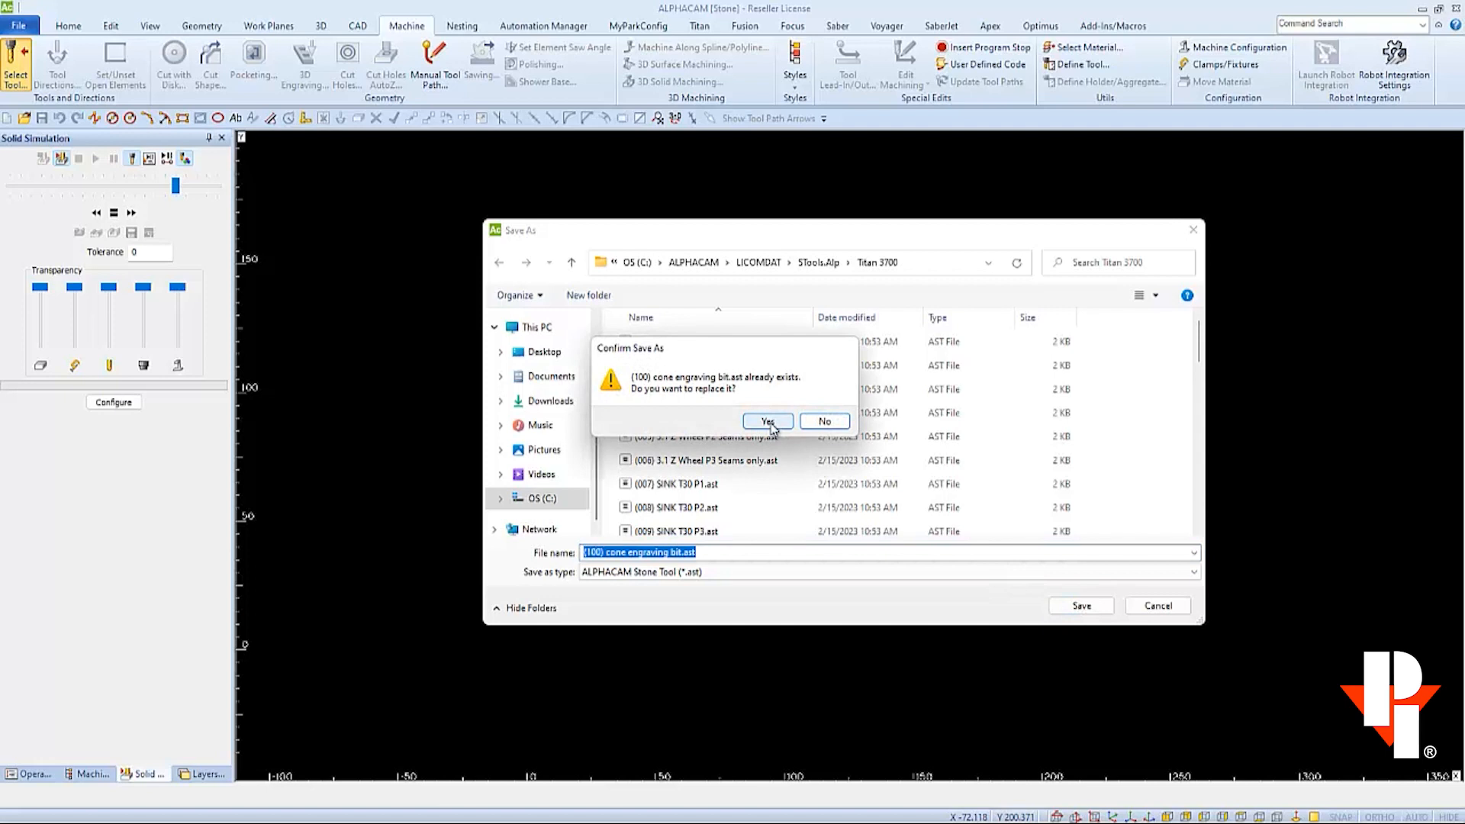
pyautogui.click(767, 421)
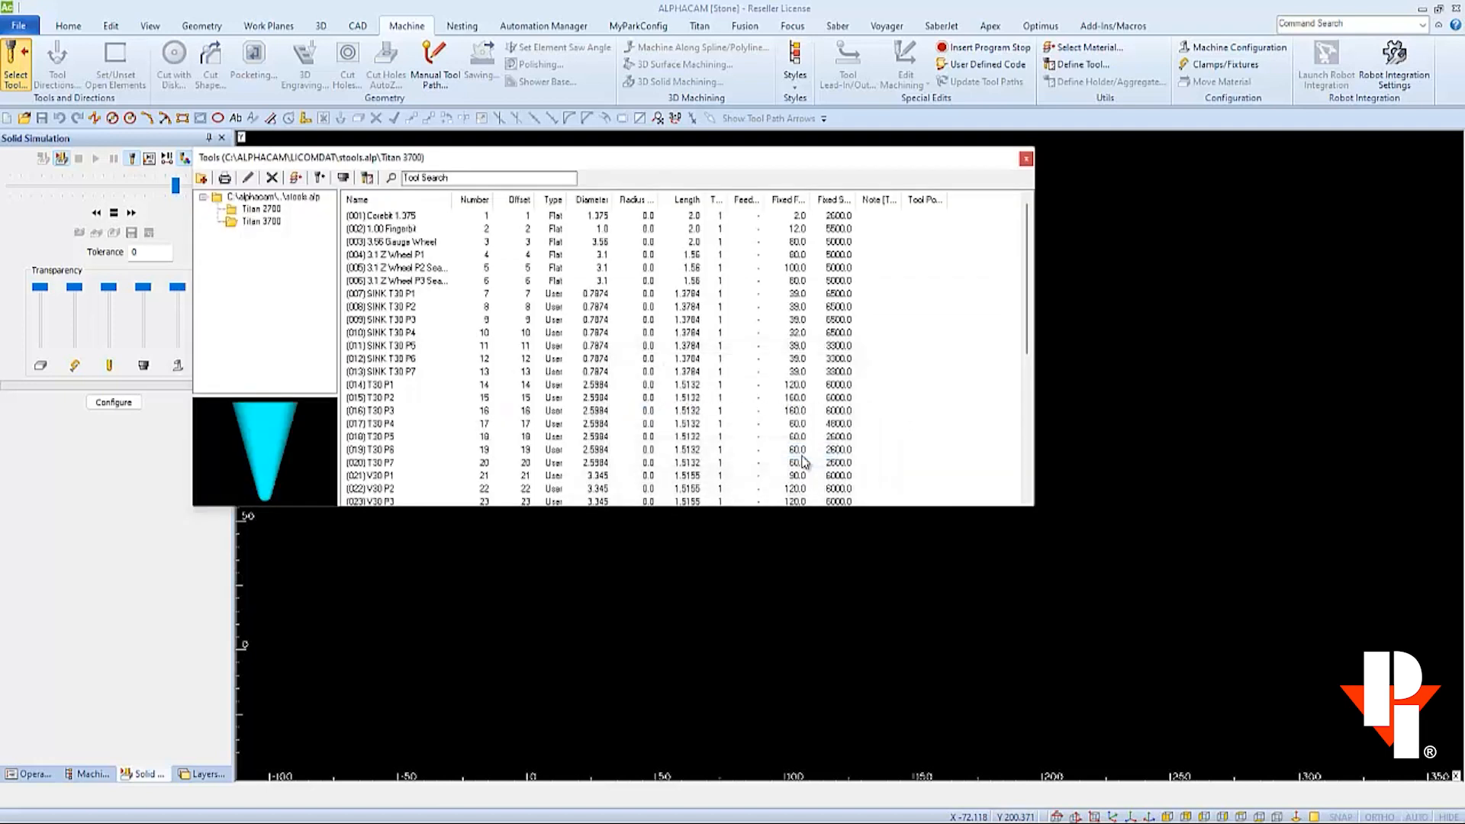
pyautogui.scroll(-3)
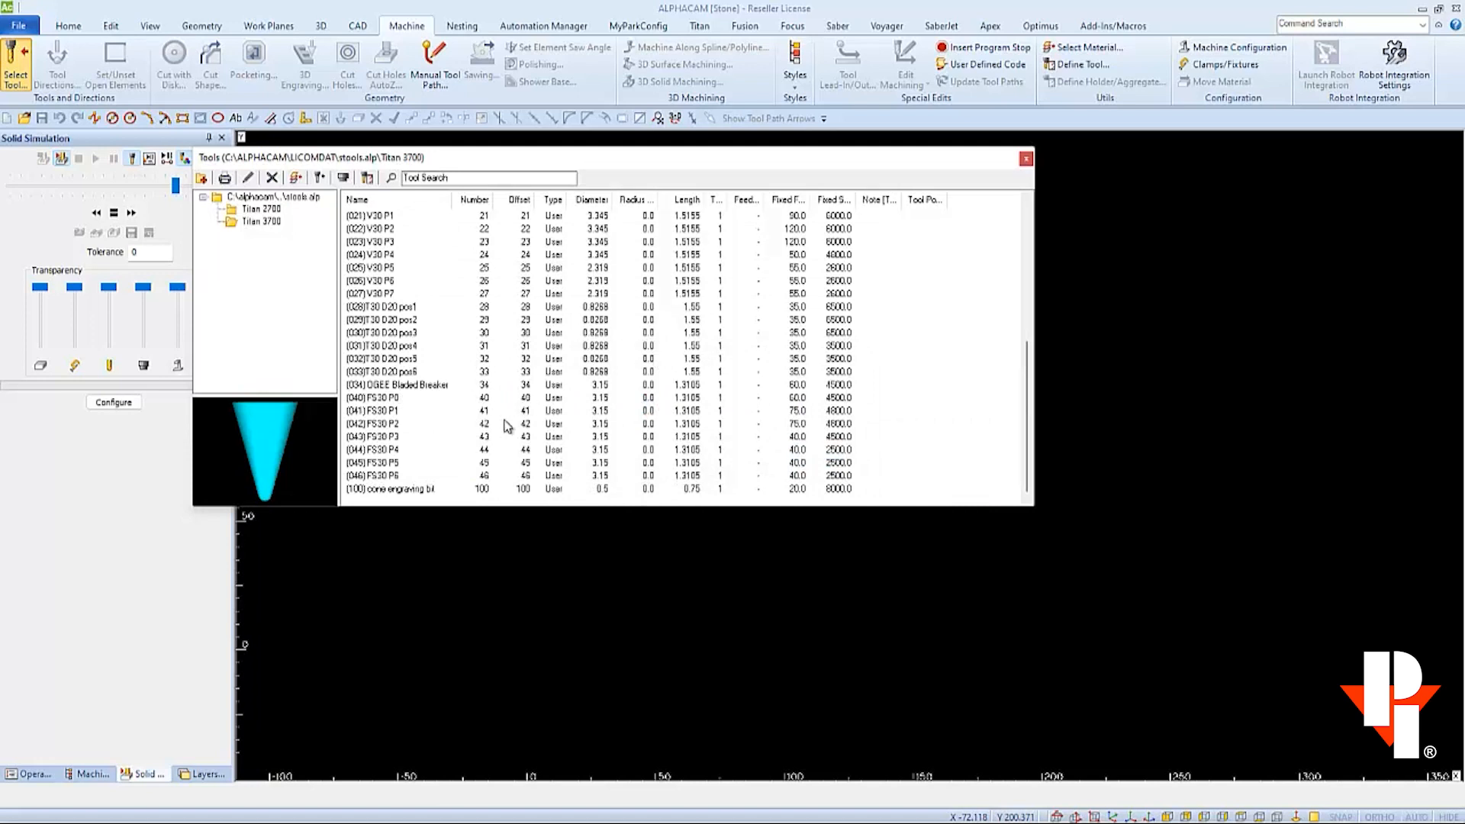
pyautogui.moveTo(523, 498)
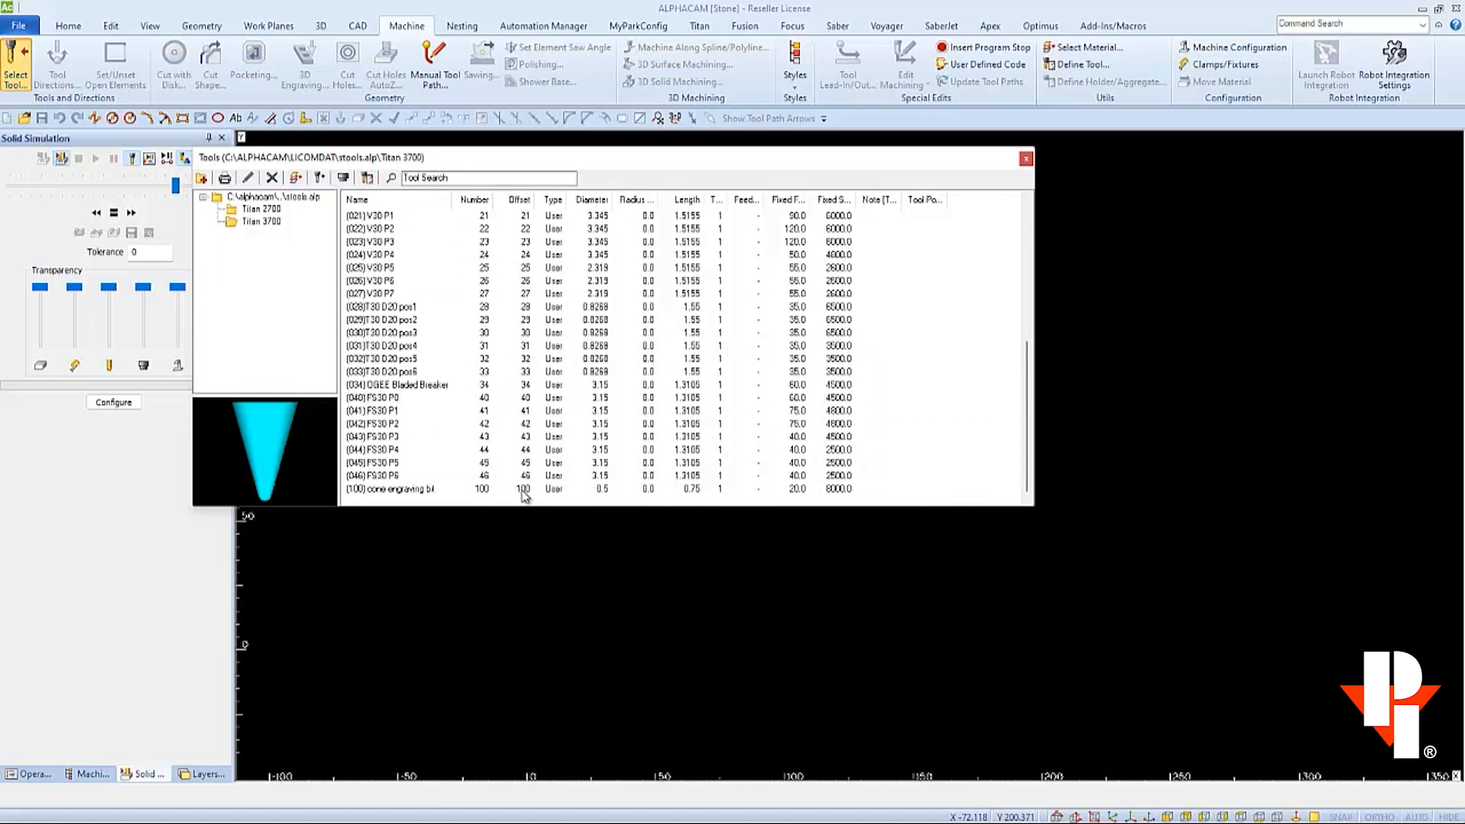
pyautogui.moveTo(504, 469)
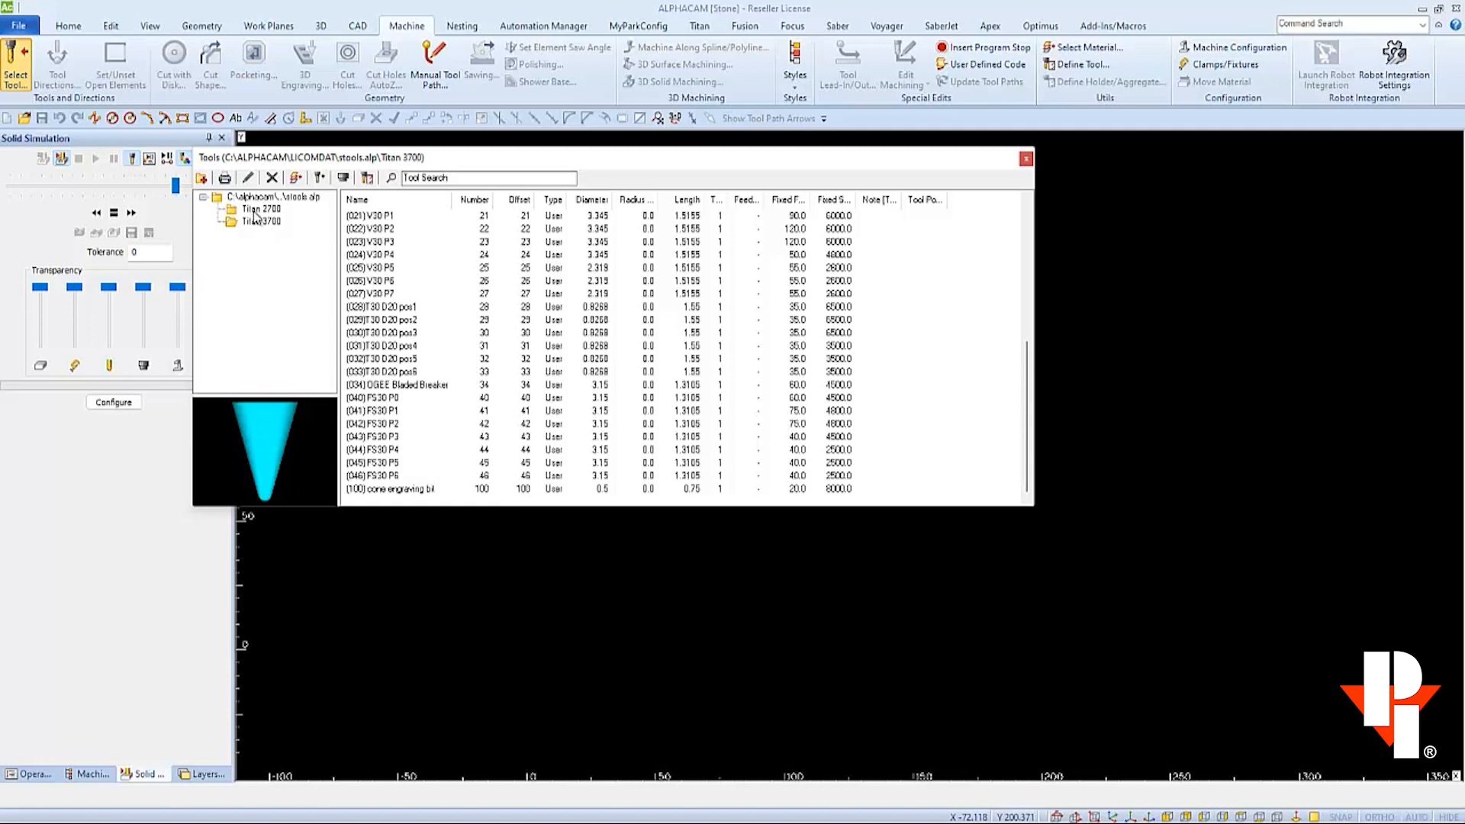
# Show the full Titan 3700 tool list, then close the Tools window
pyautogui.click(261, 220)
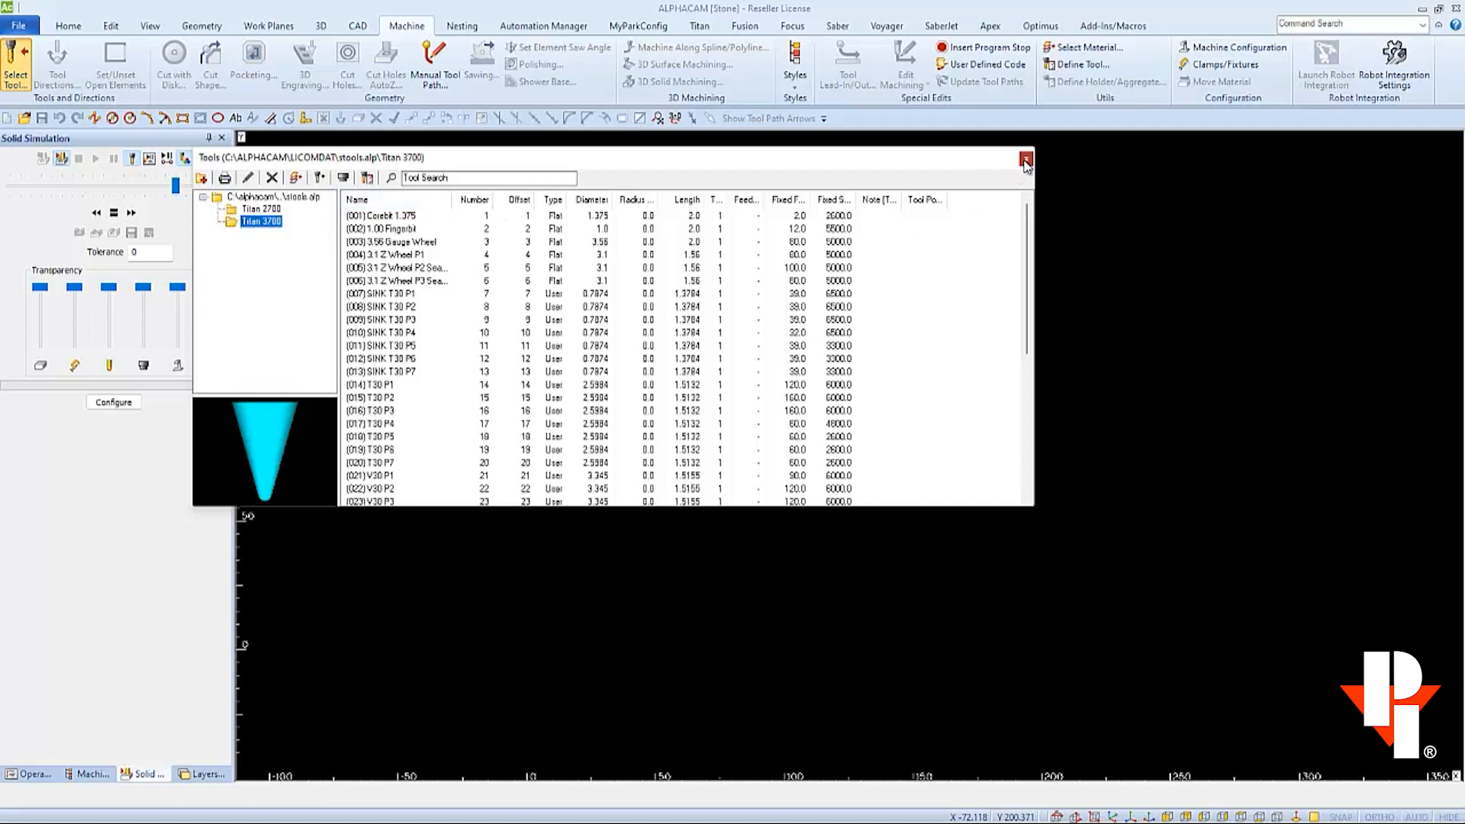
pyautogui.click(1024, 158)
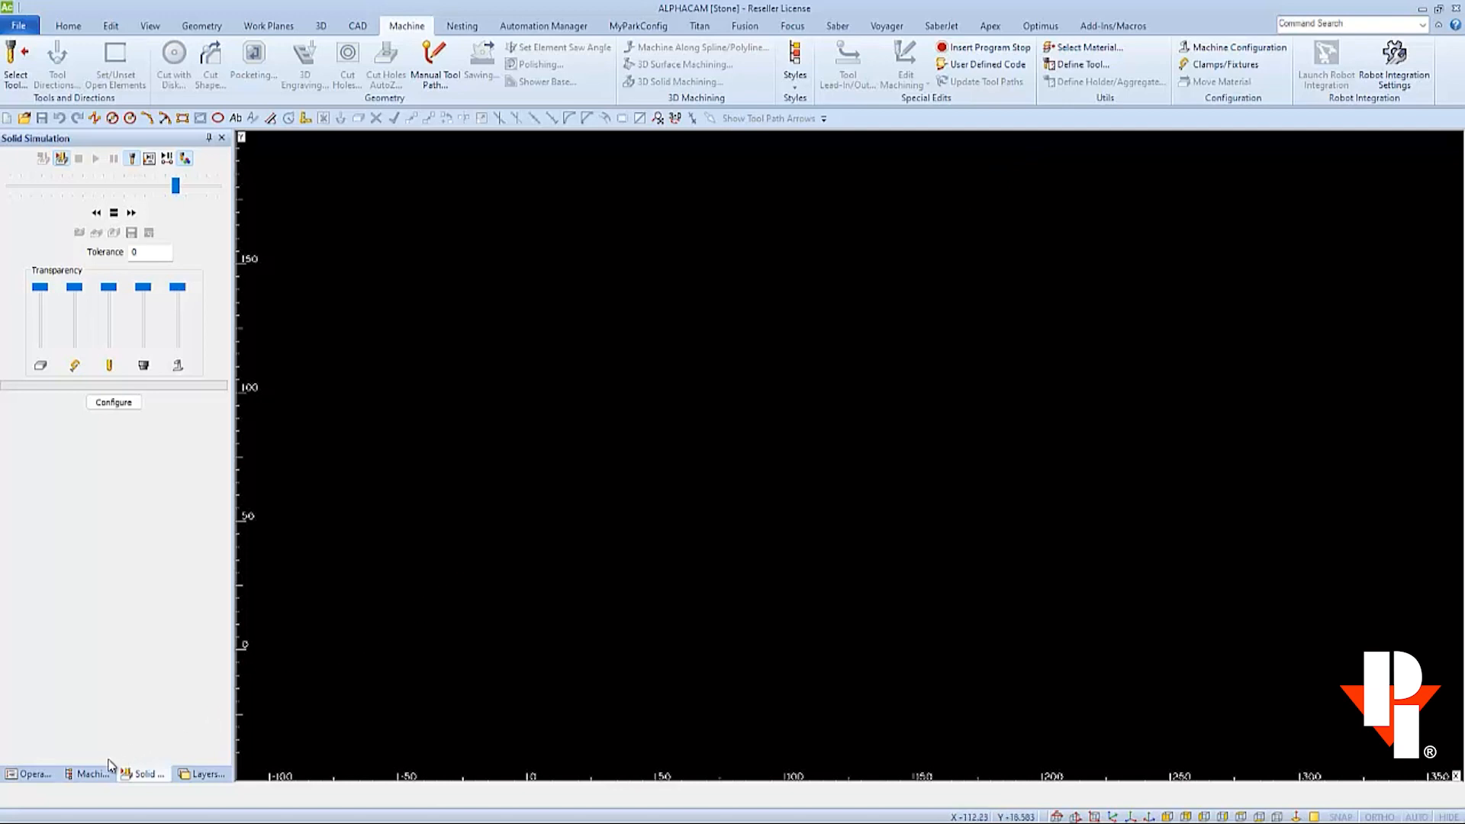
pyautogui.click(91, 773)
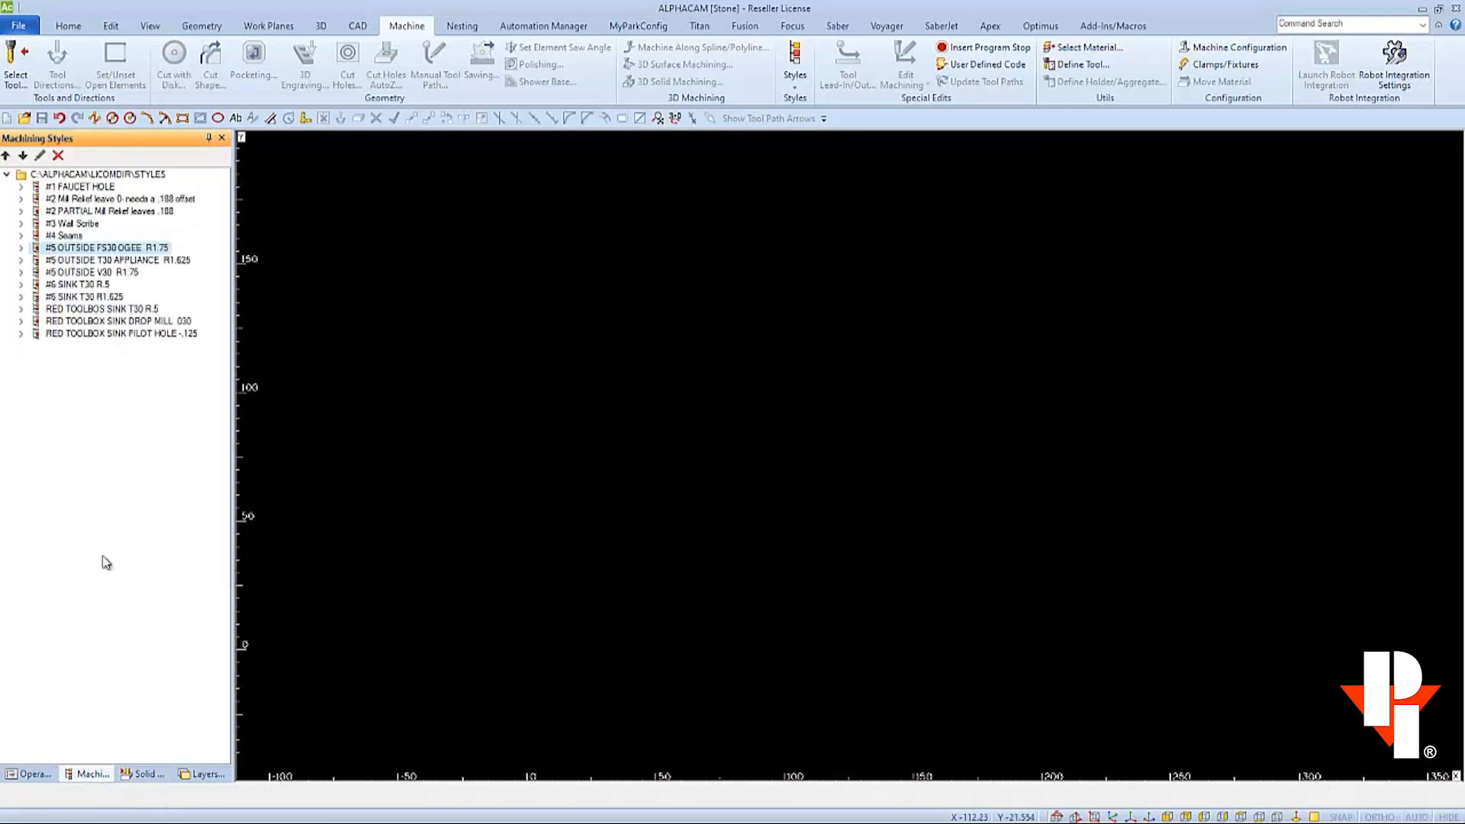
pyautogui.moveTo(99, 208)
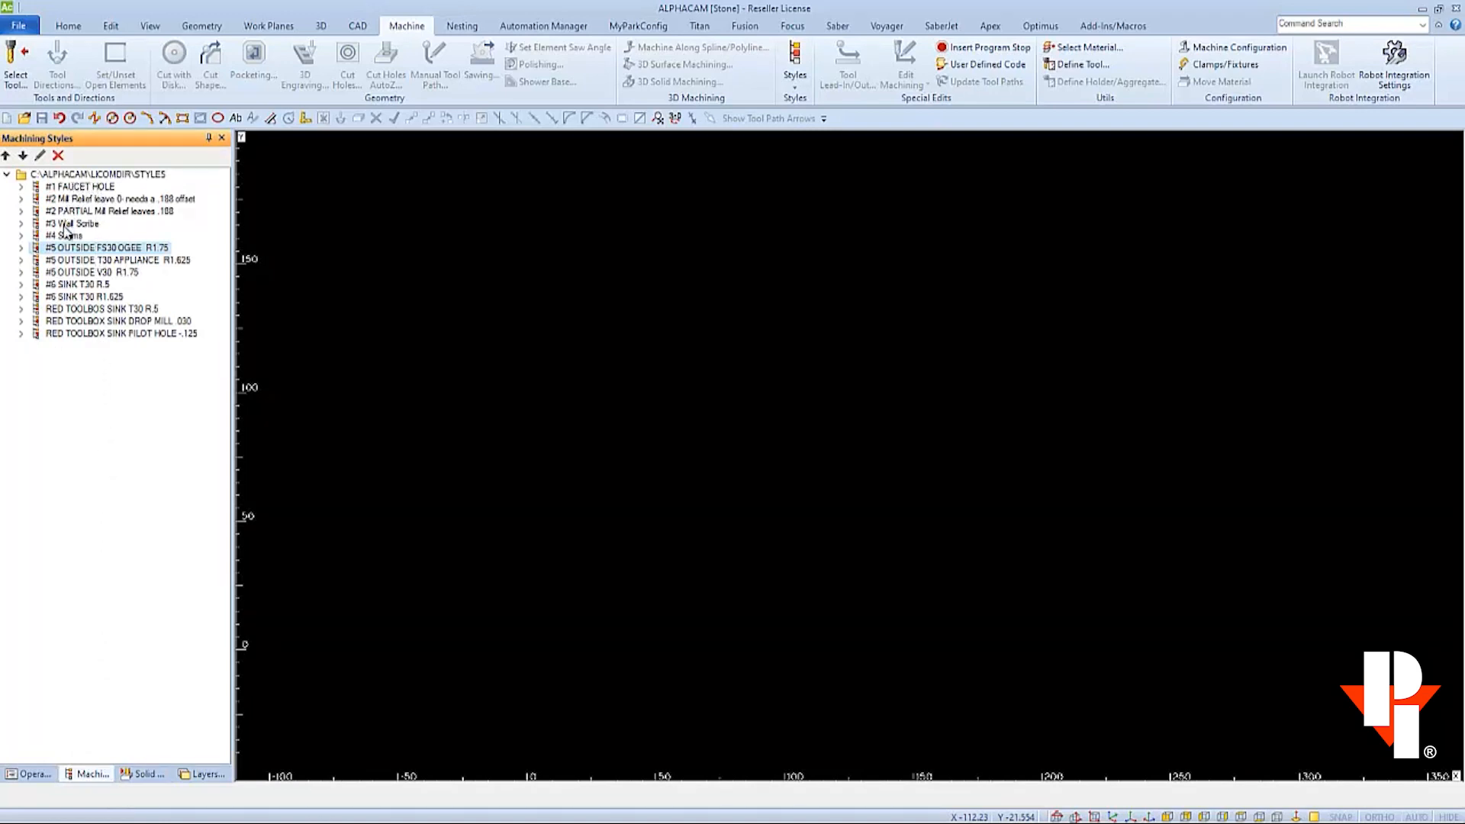
pyautogui.click(66, 224)
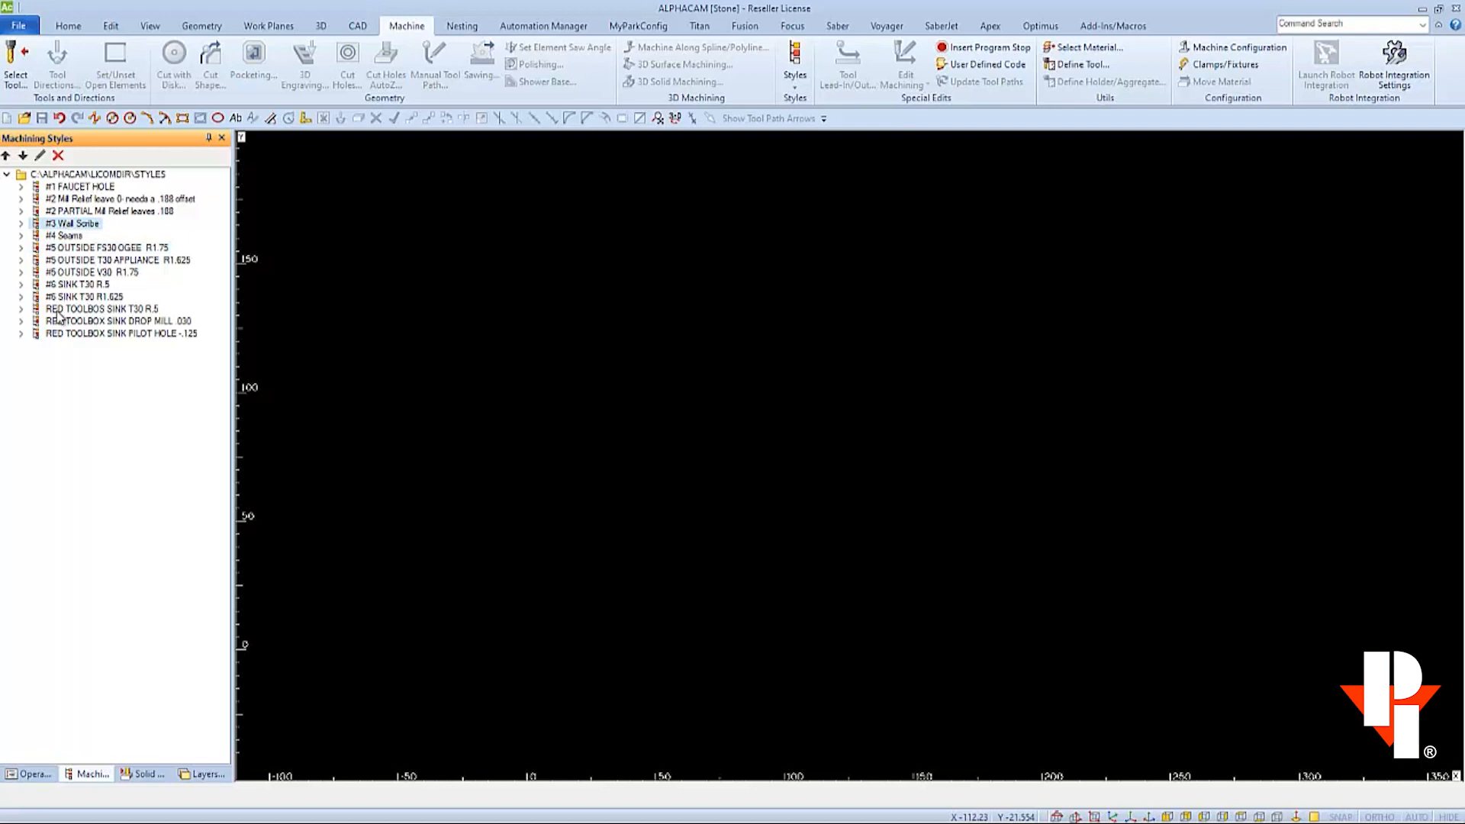
pyautogui.moveTo(61, 340)
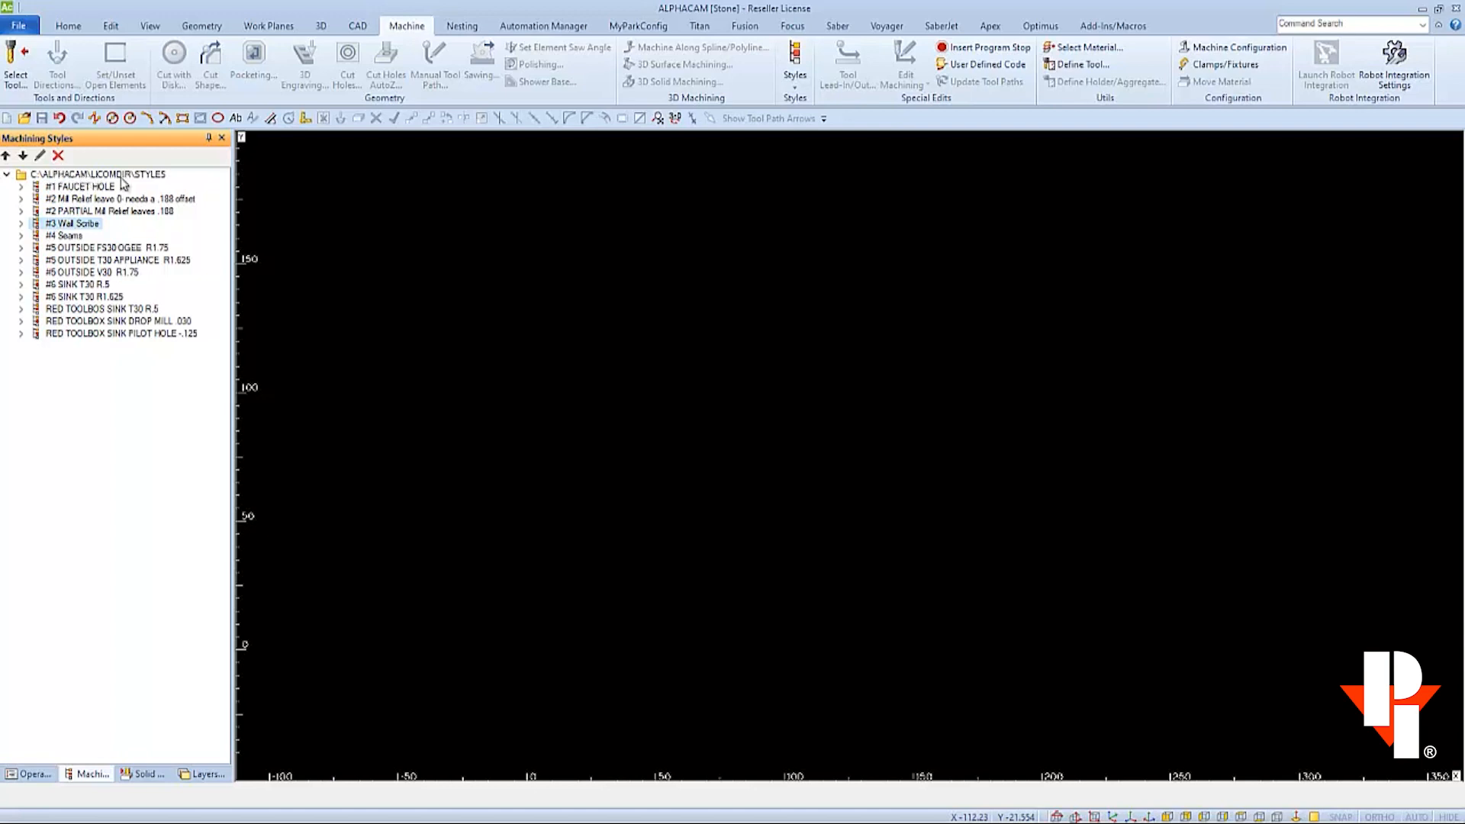
pyautogui.moveTo(159, 181)
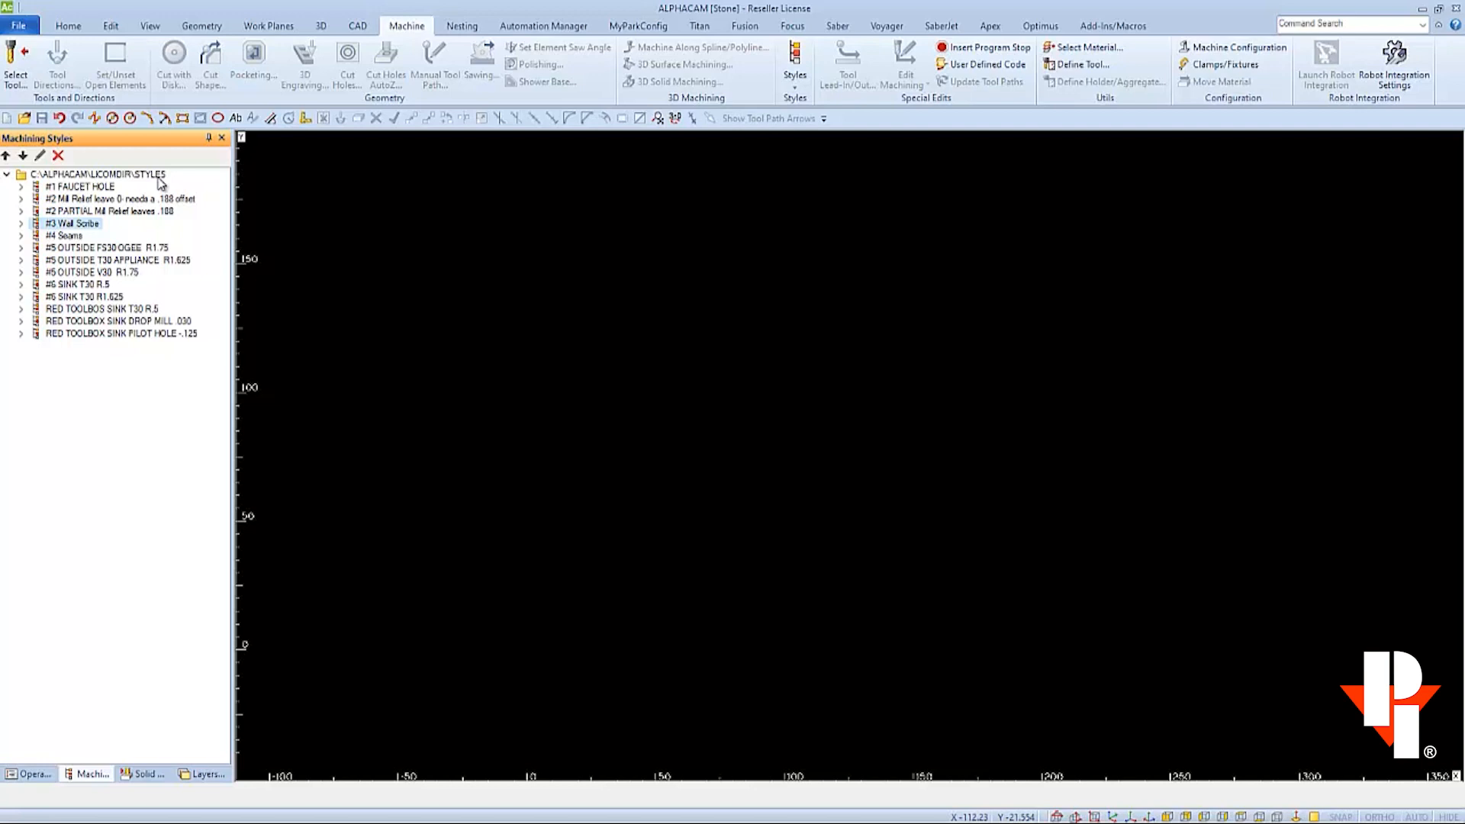
pyautogui.moveTo(159, 196)
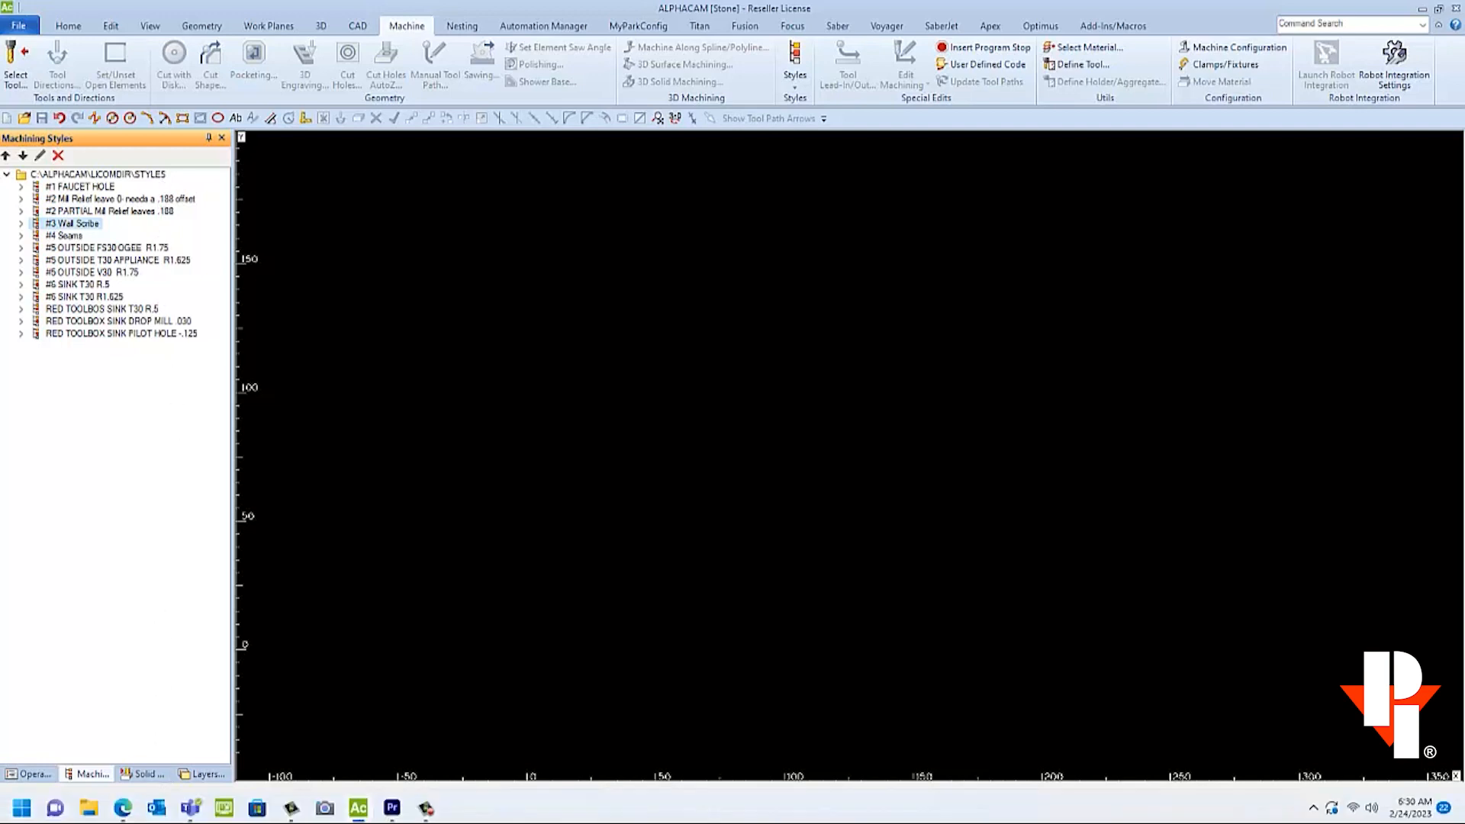
pyautogui.moveTo(91, 804)
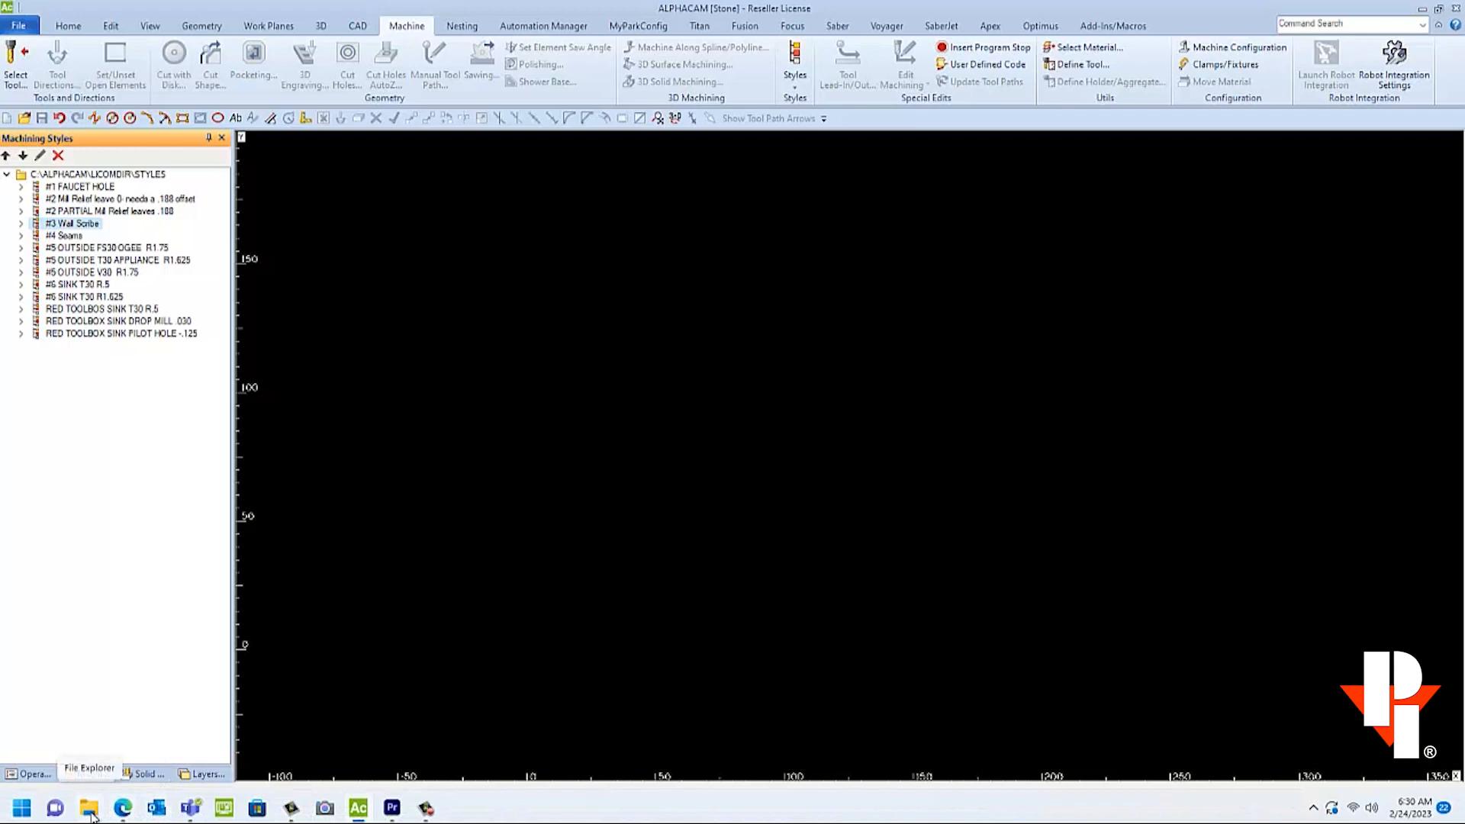
# Navigate File Explorer to C:\ALPHACAM\LICOMDIR\Styles
pyautogui.click(89, 803)
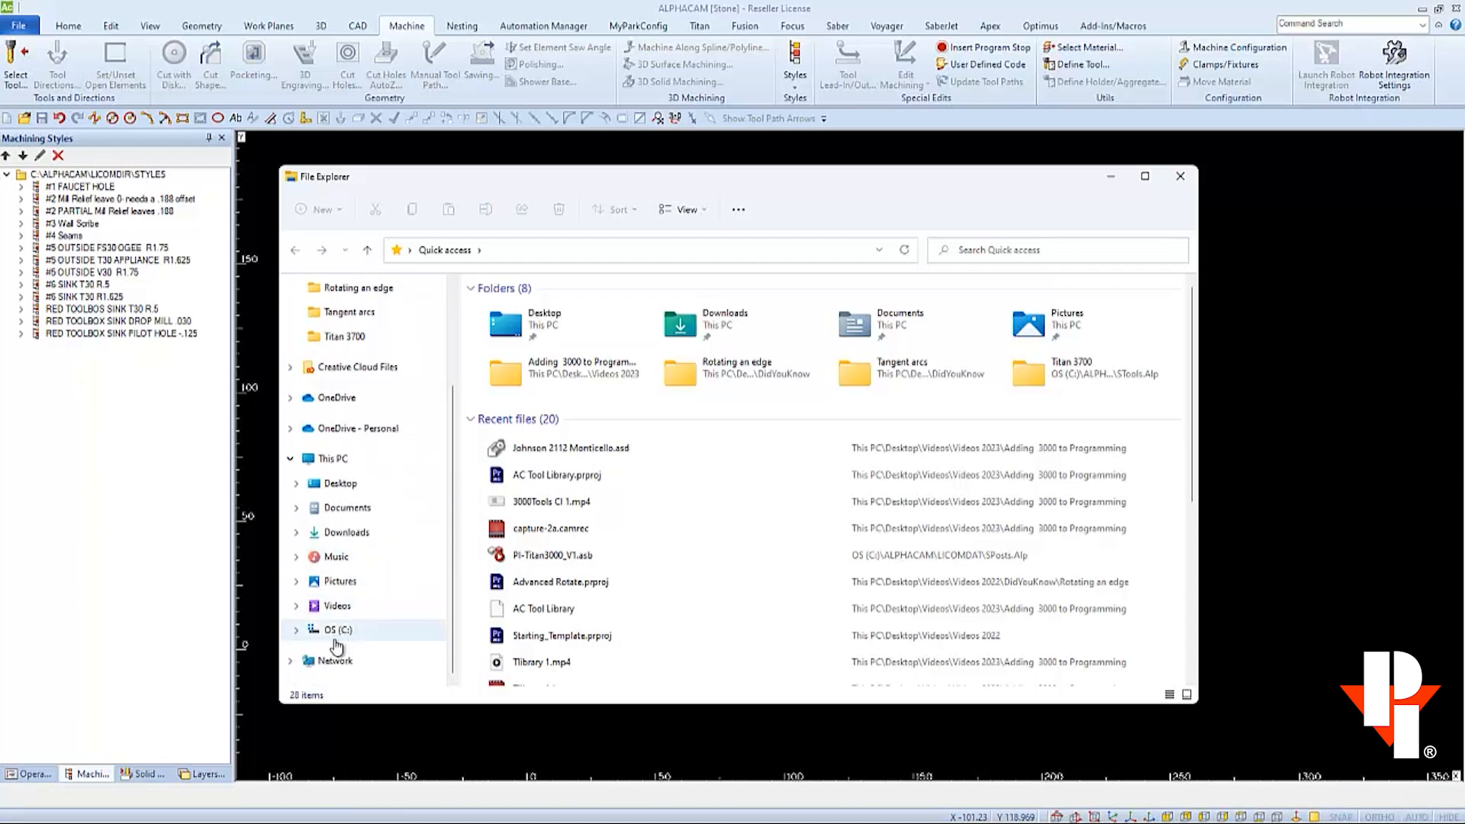
pyautogui.click(334, 630)
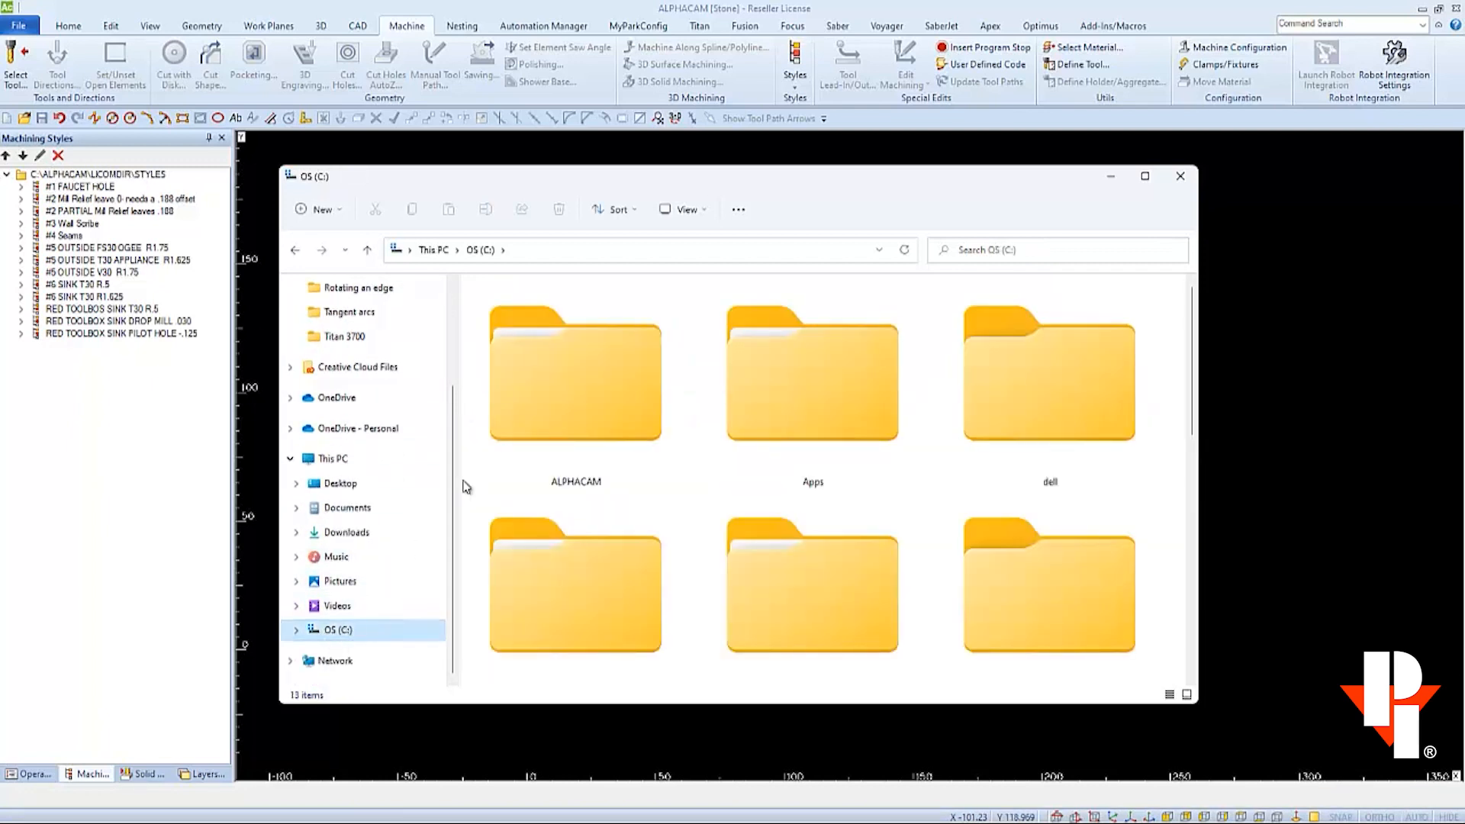
pyautogui.doubleClick(576, 380)
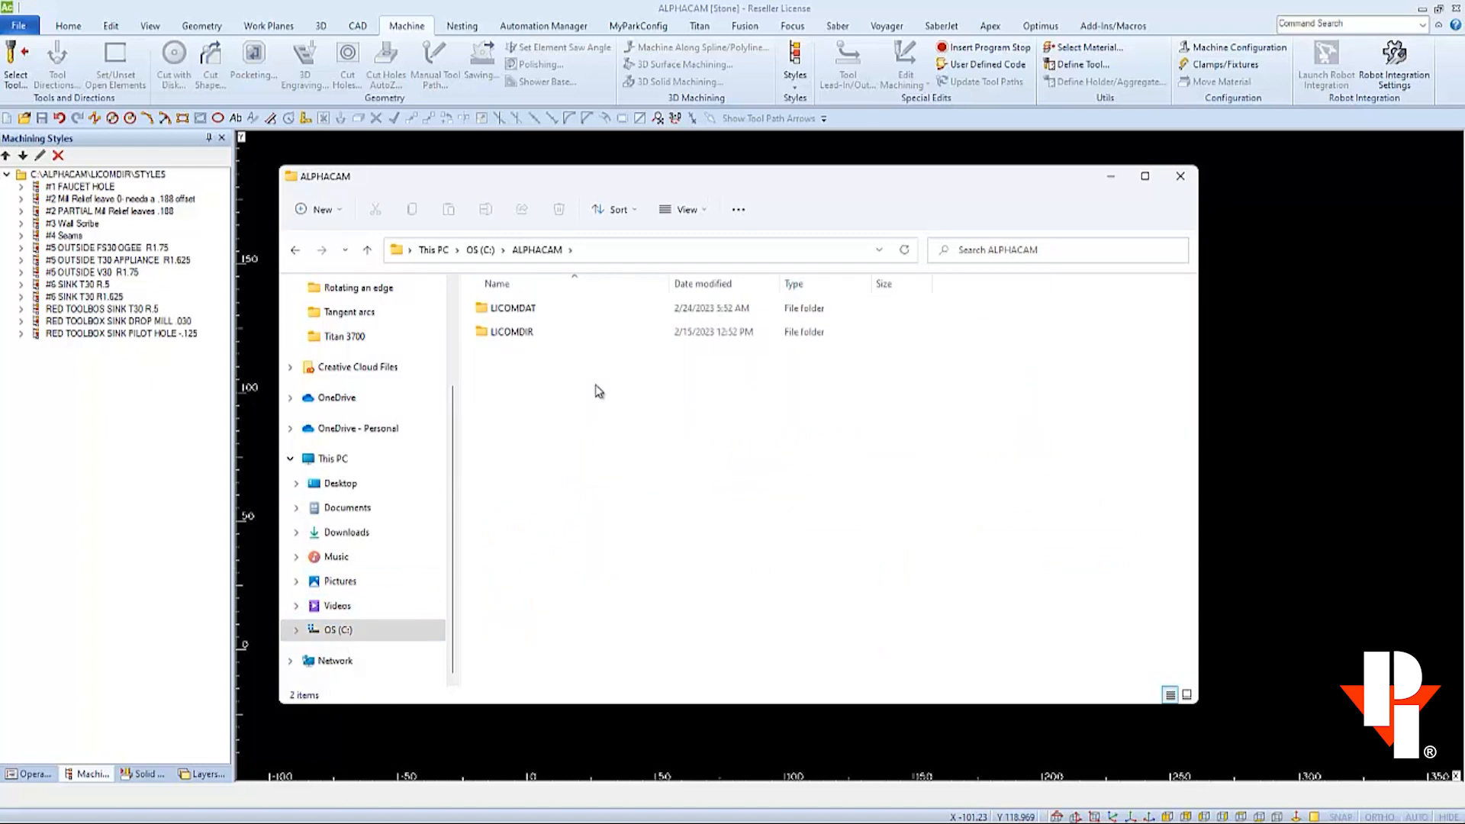
pyautogui.click(512, 331)
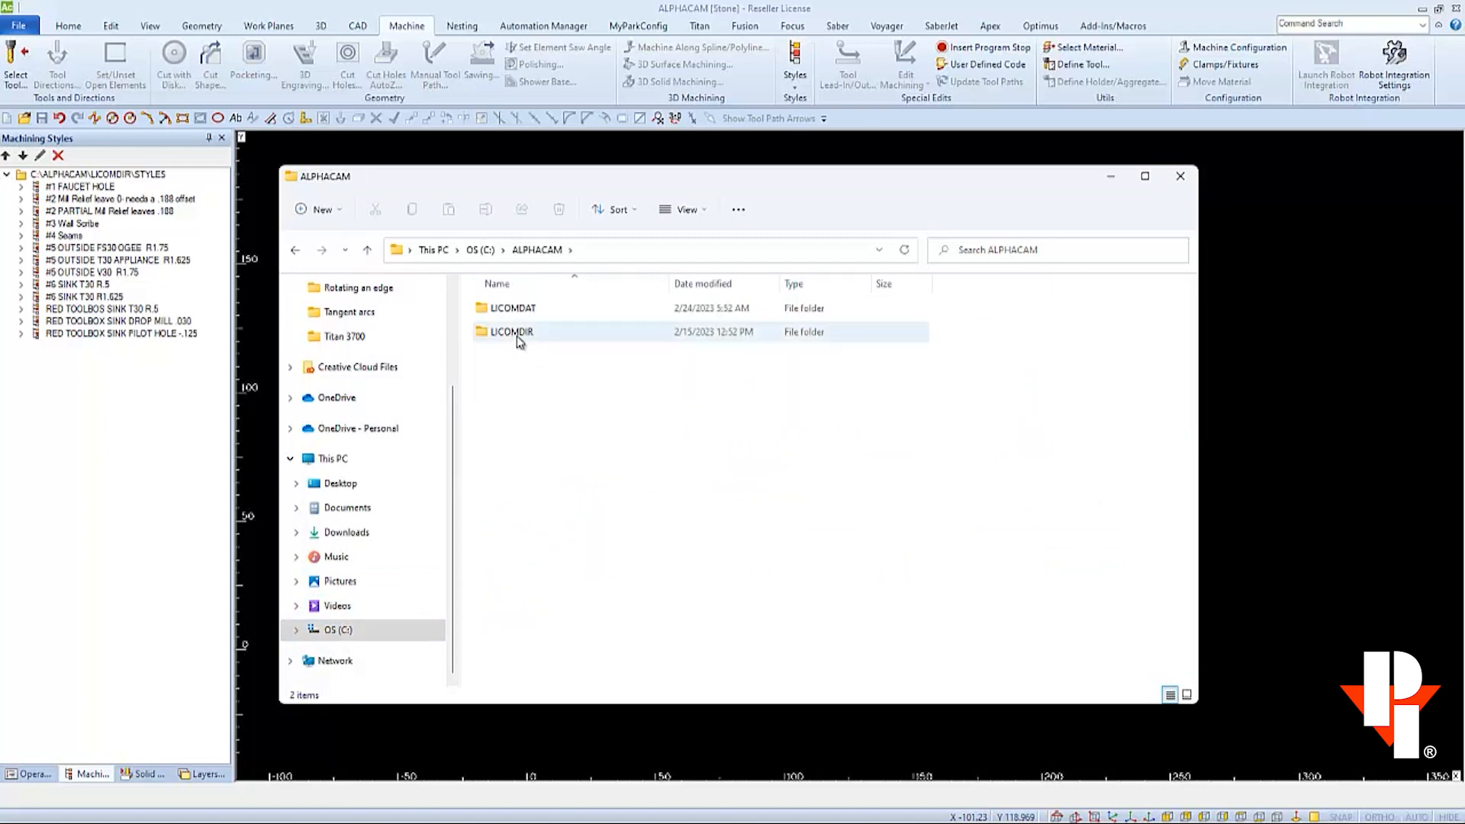
pyautogui.doubleClick(510, 331)
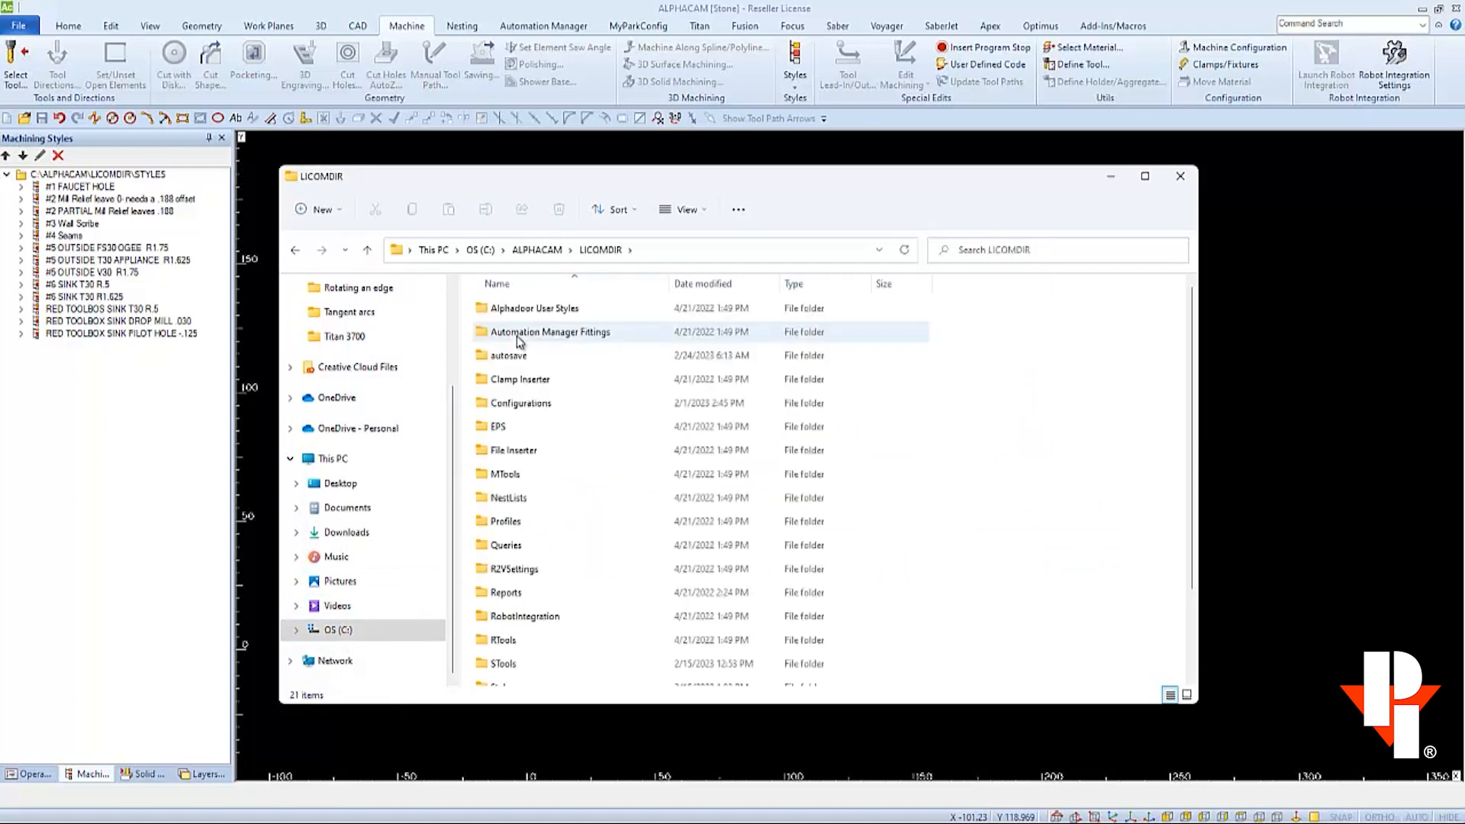
pyautogui.scroll(-3)
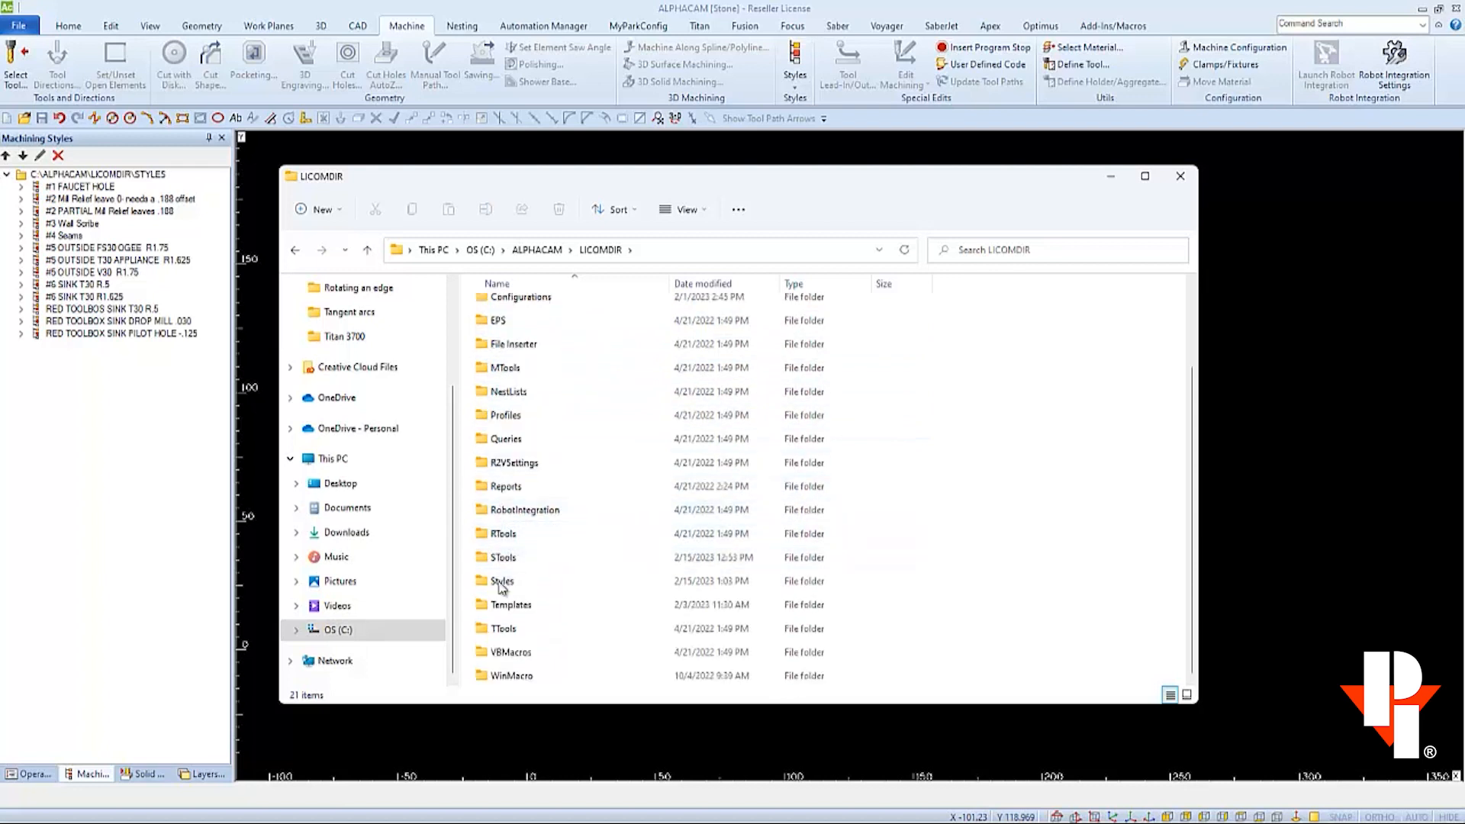
pyautogui.click(501, 581)
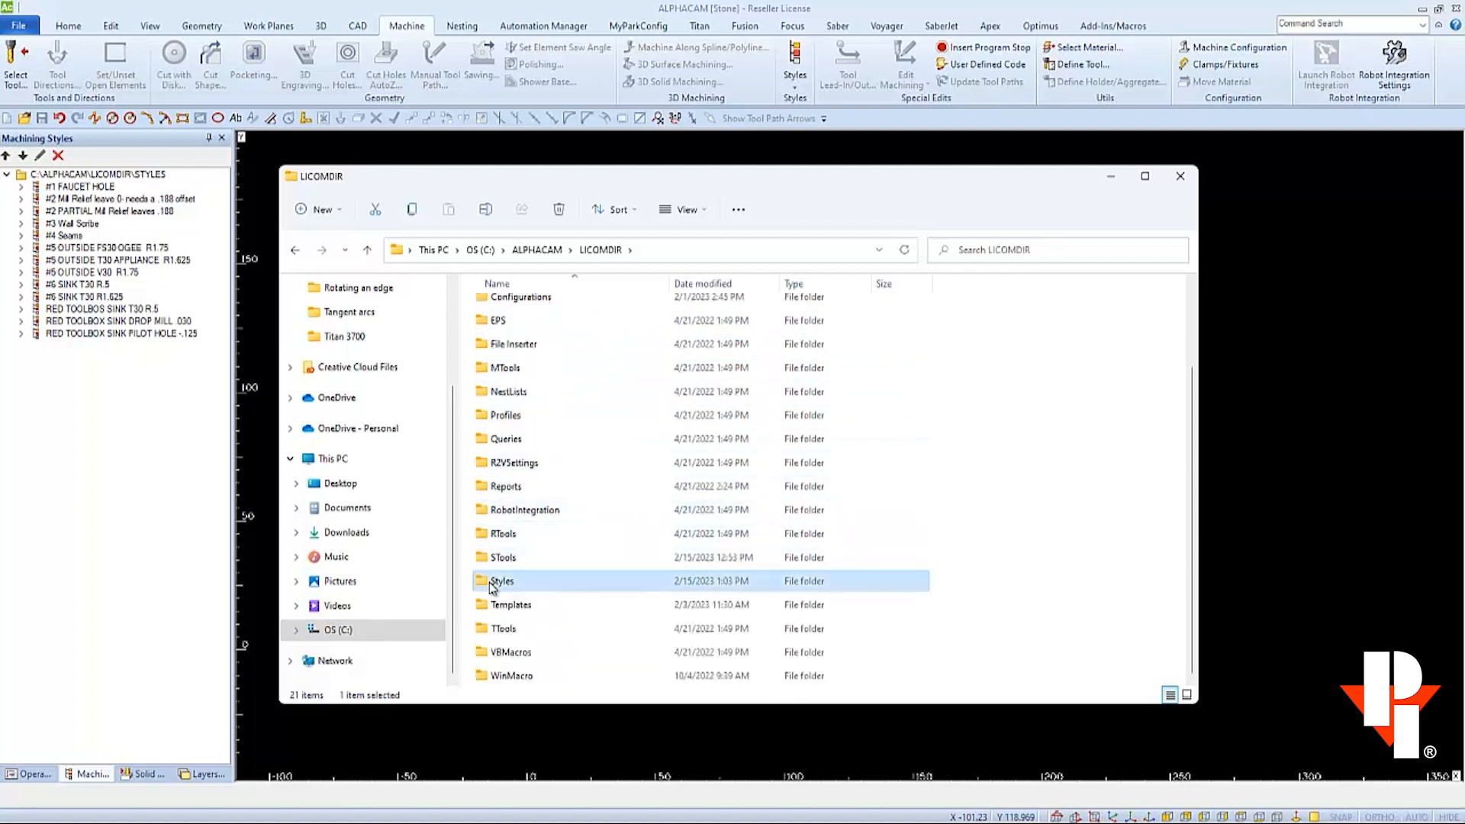
pyautogui.doubleClick(501, 581)
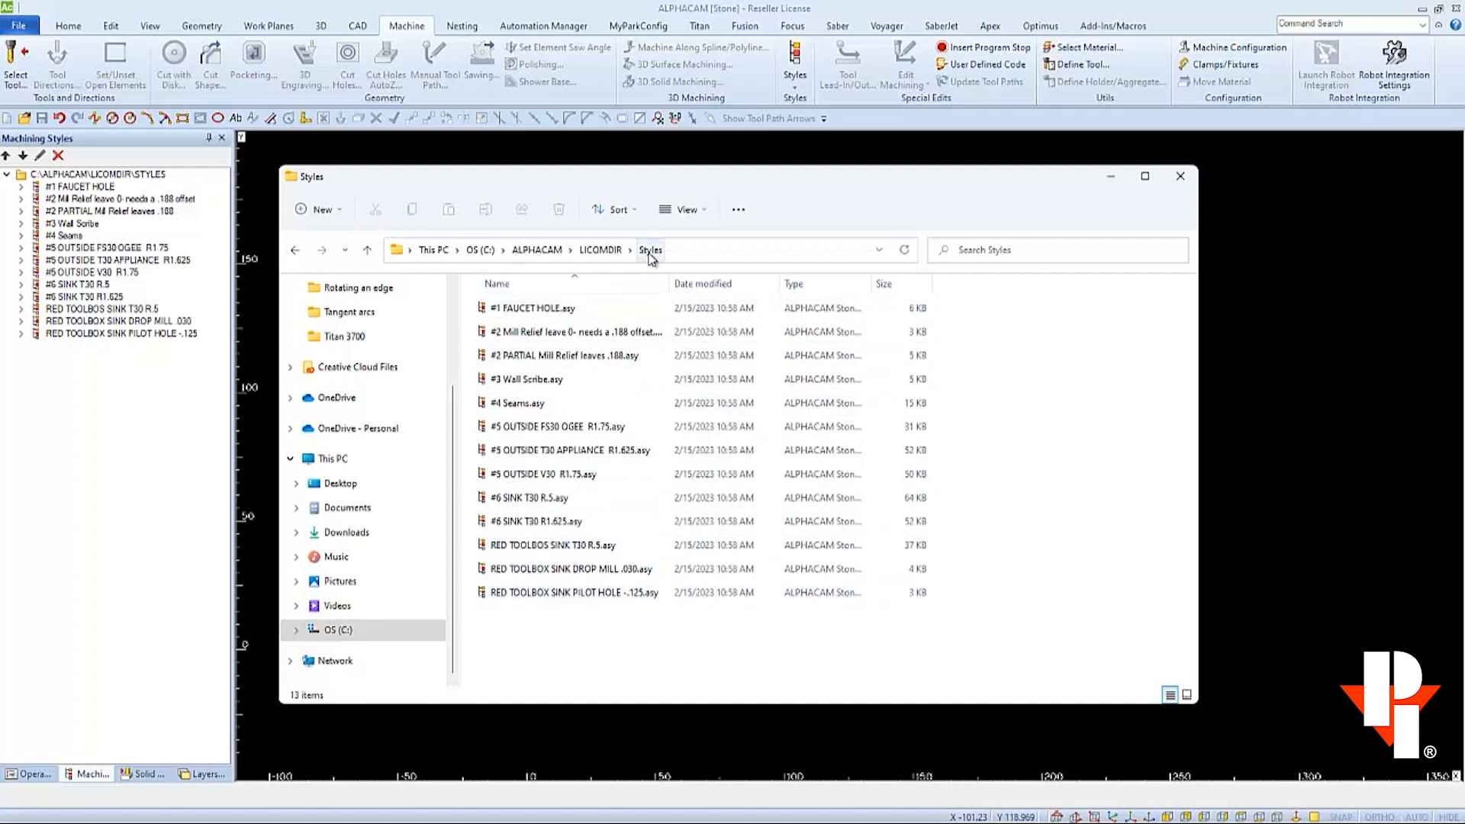
pyautogui.moveTo(524, 593)
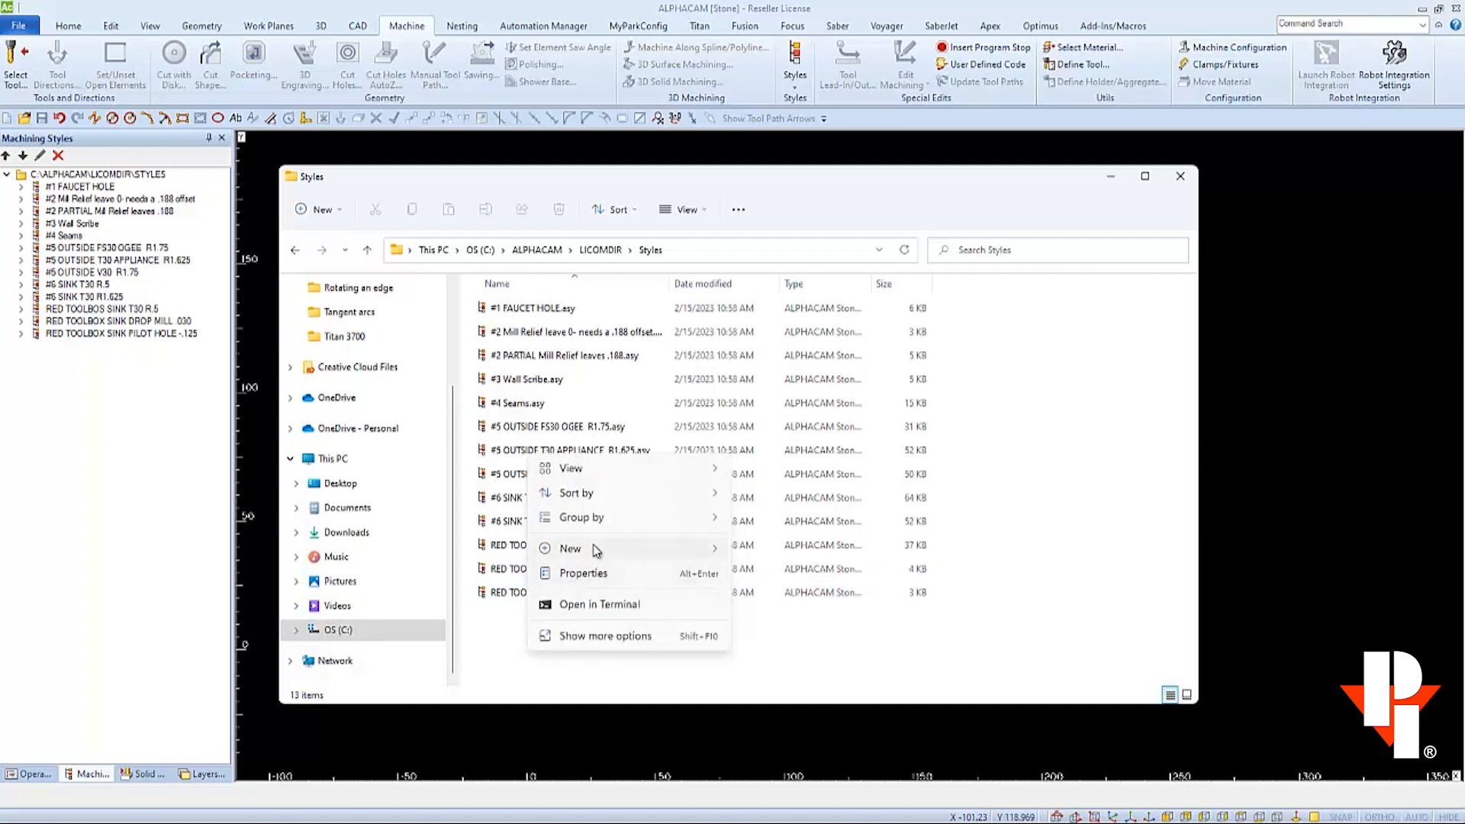
# Create new folders named Titan 2700 and Titan 3700 in the Styles folder
pyautogui.click(569, 548)
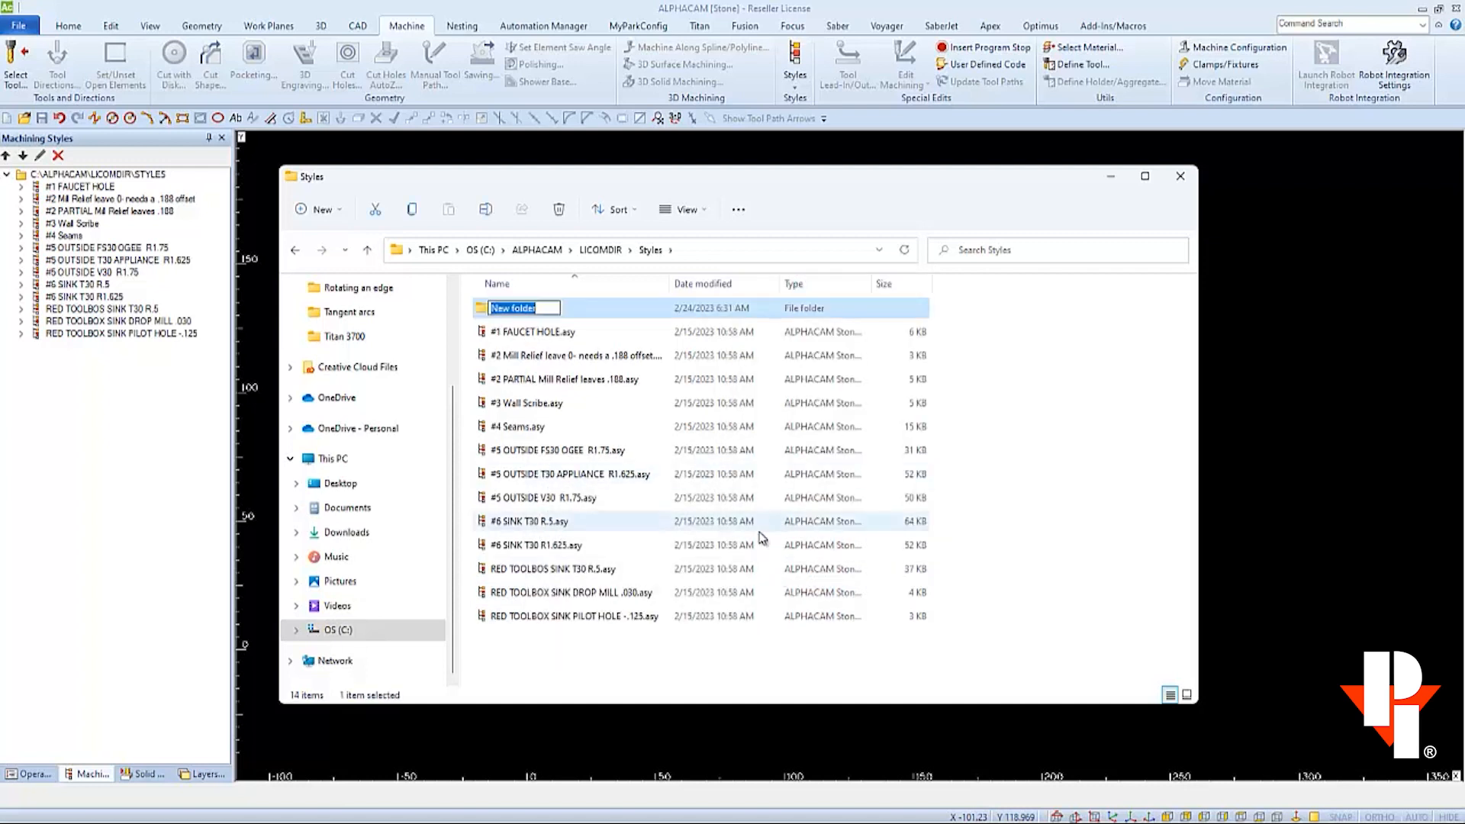
pyautogui.write('Titan 2700')
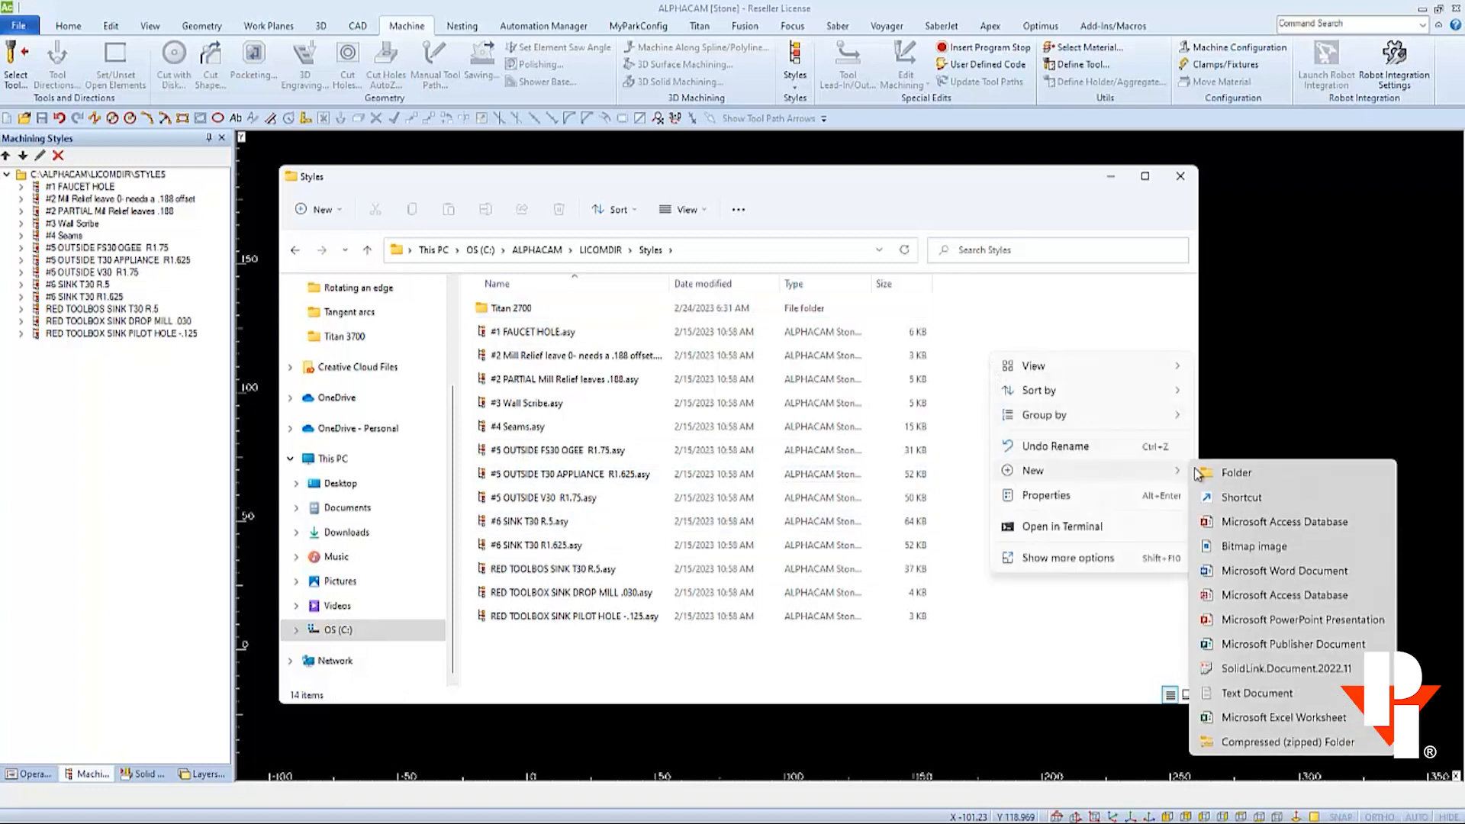
pyautogui.click(1236, 473)
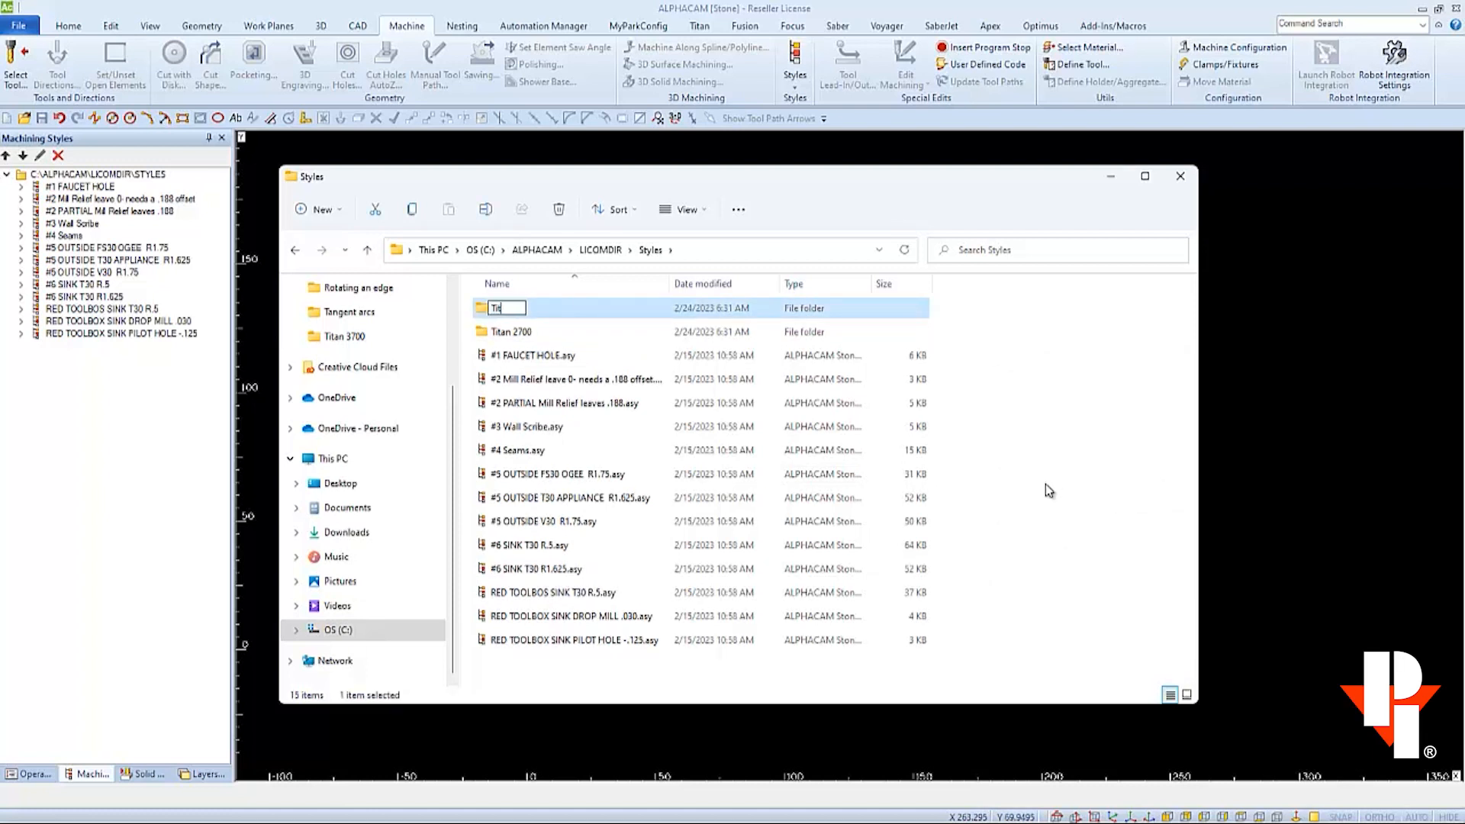
pyautogui.write('Titan 3700')
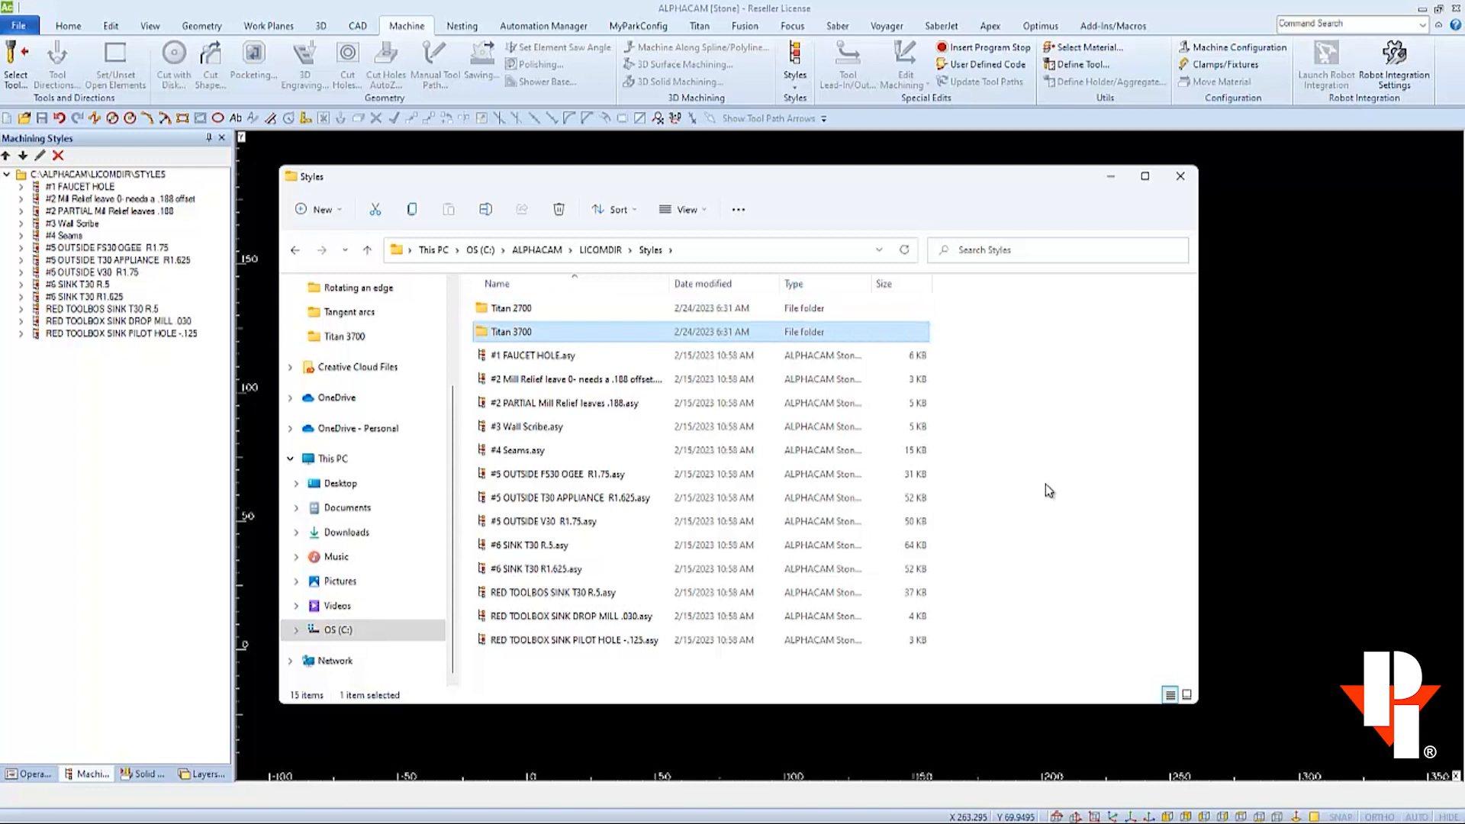
pyautogui.click(532, 355)
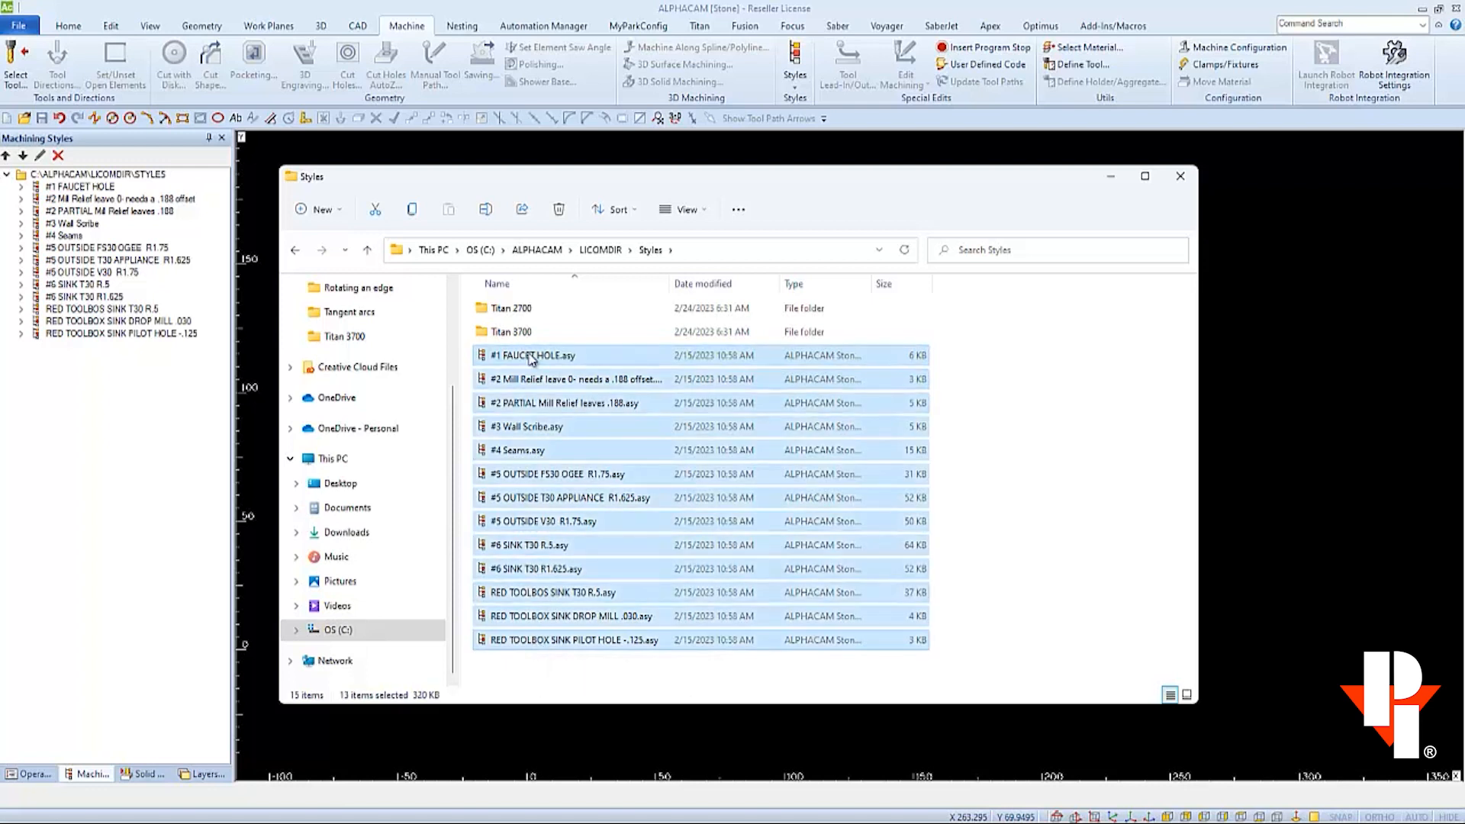
# Copy the 13 .asy style files into Titan 2700, refresh, then move them into Titan 3700
pyautogui.rightClick(532, 355)
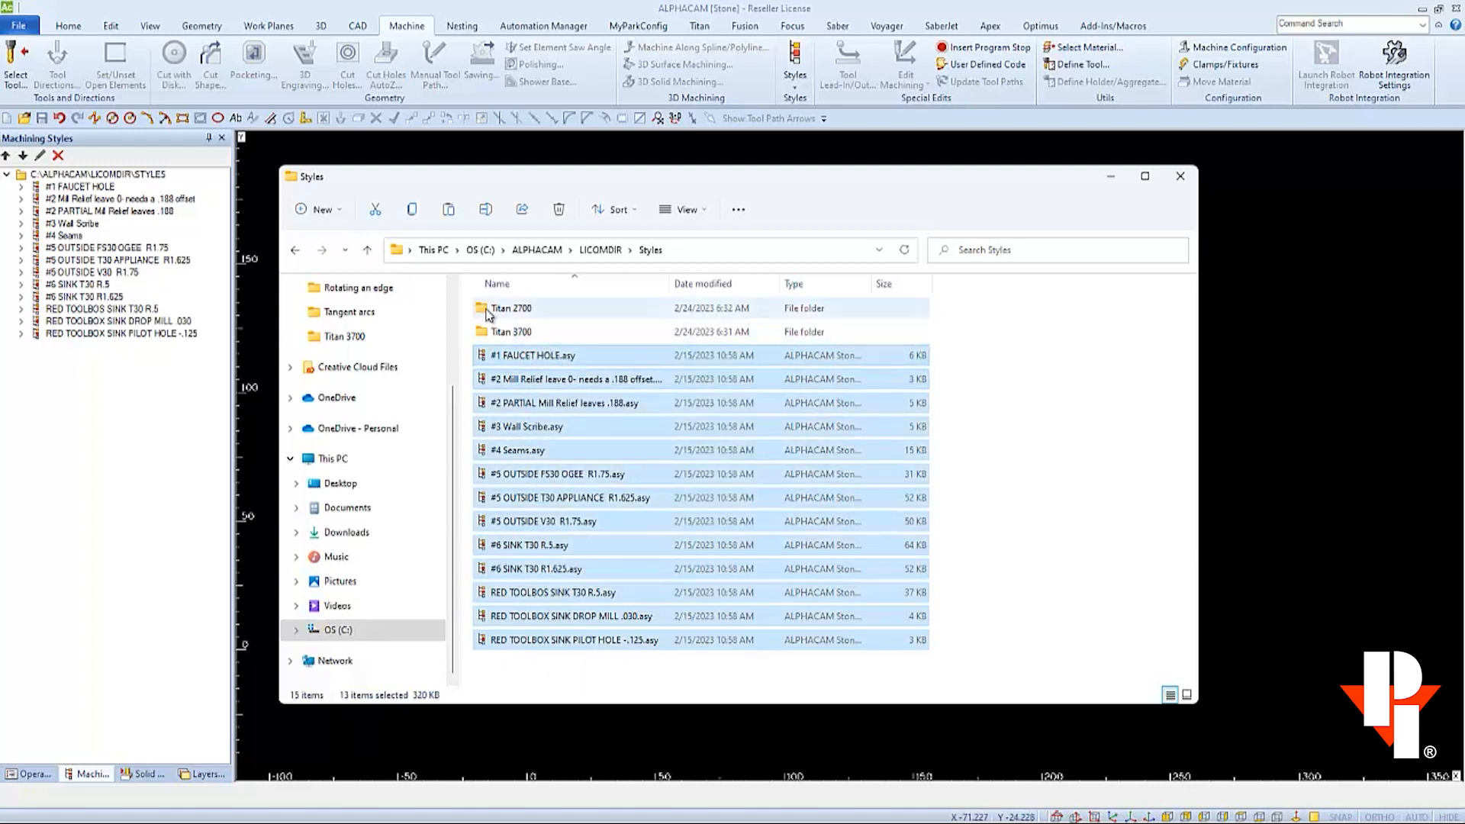
pyautogui.rightClick(511, 308)
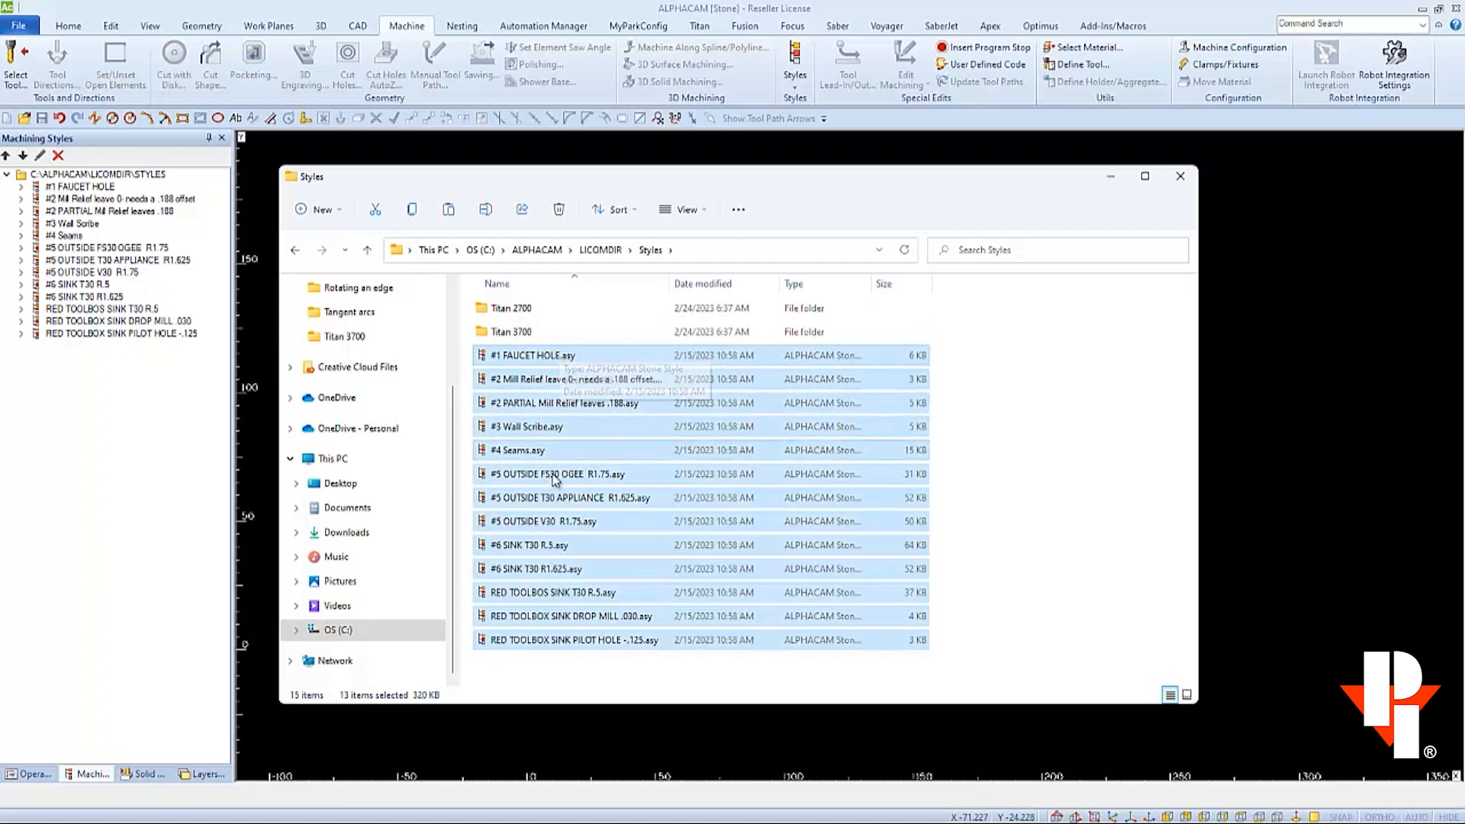
pyautogui.moveTo(495, 308)
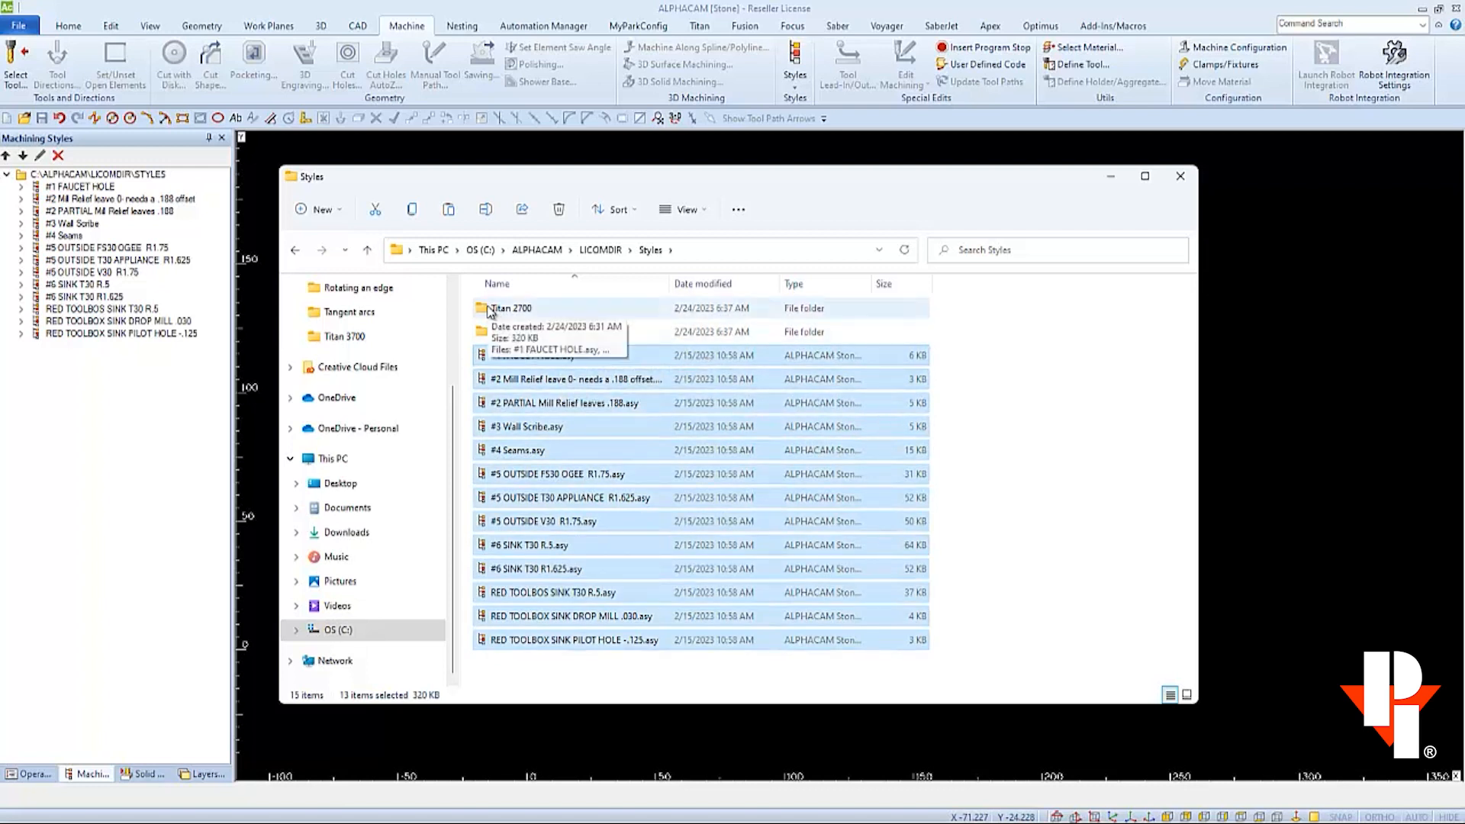
pyautogui.click(650, 250)
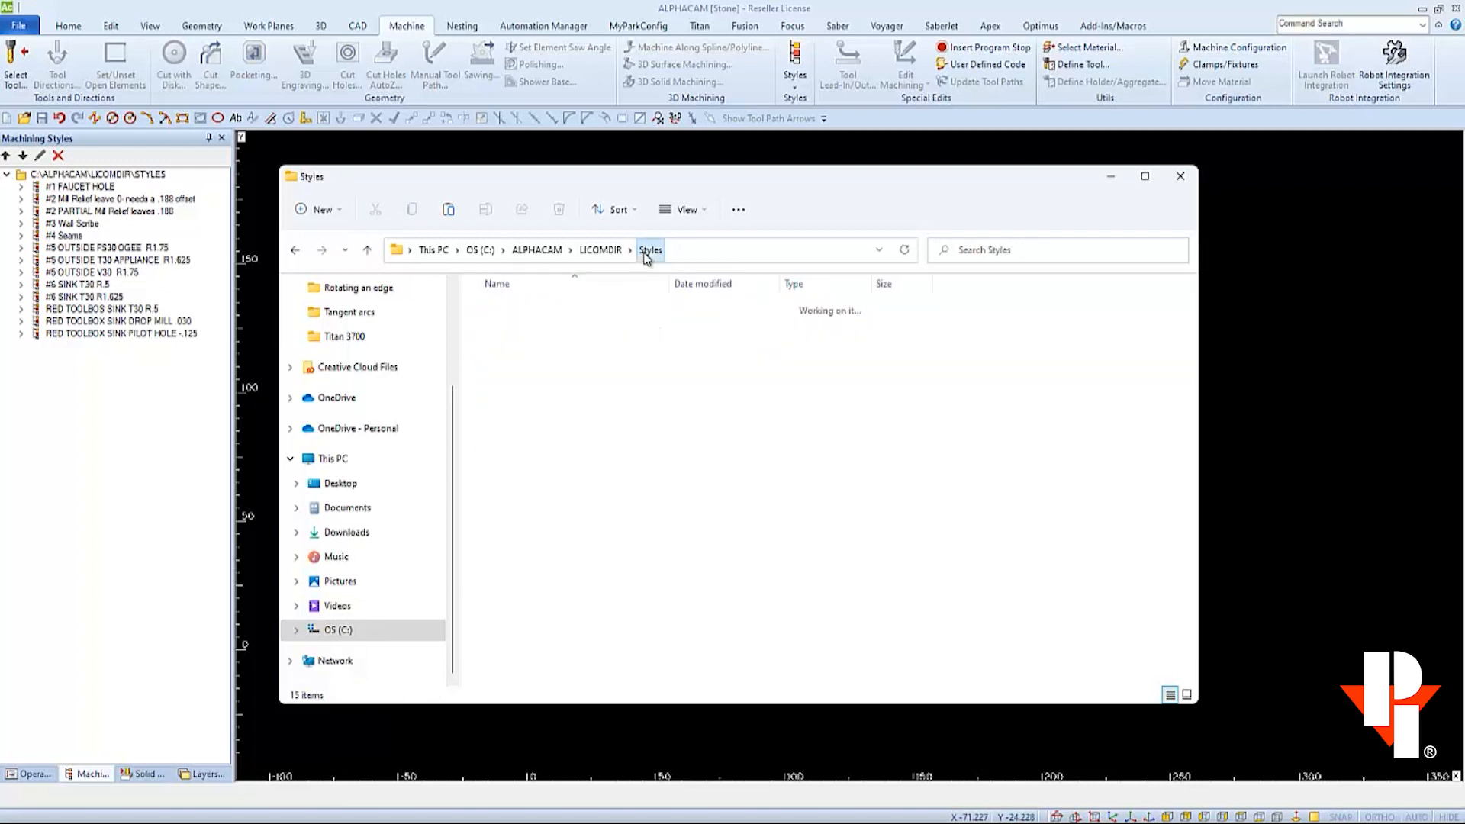
pyautogui.doubleClick(343, 336)
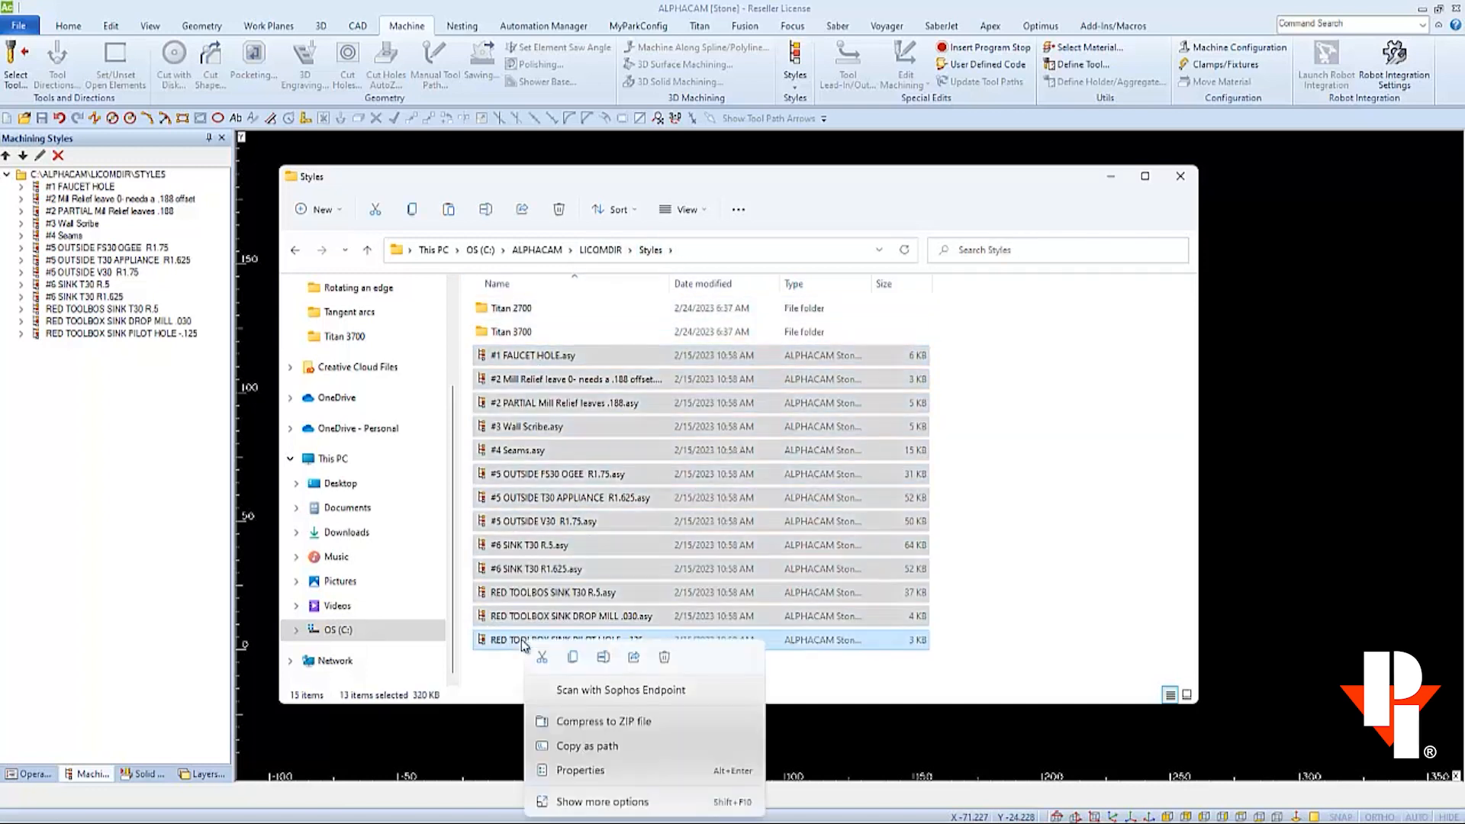
pyautogui.click(665, 663)
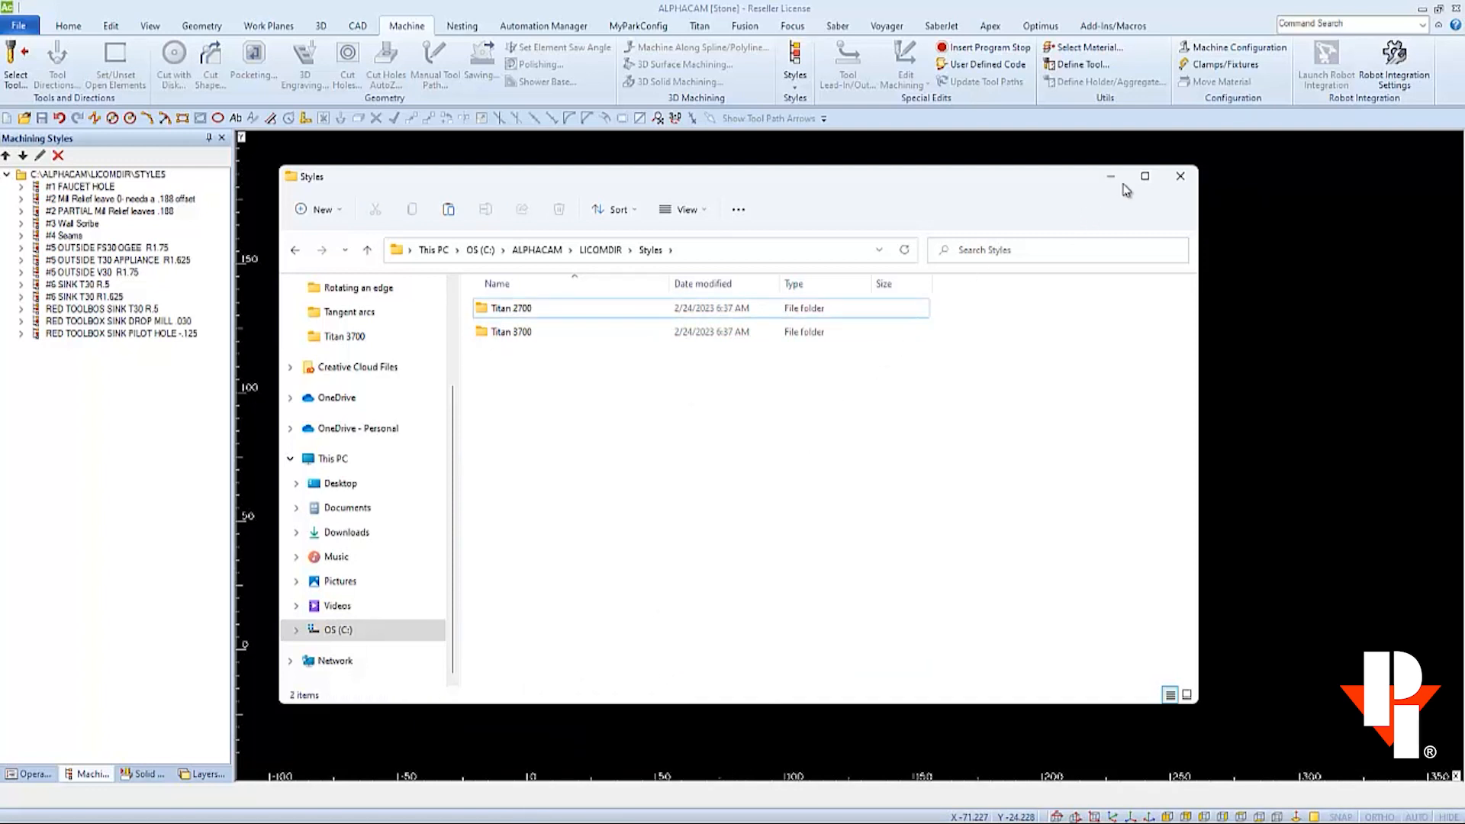
# Refresh ALPHACAM's Machining Styles panel and expand the Titan 2700 and Titan 3700 folders
pyautogui.click(1179, 176)
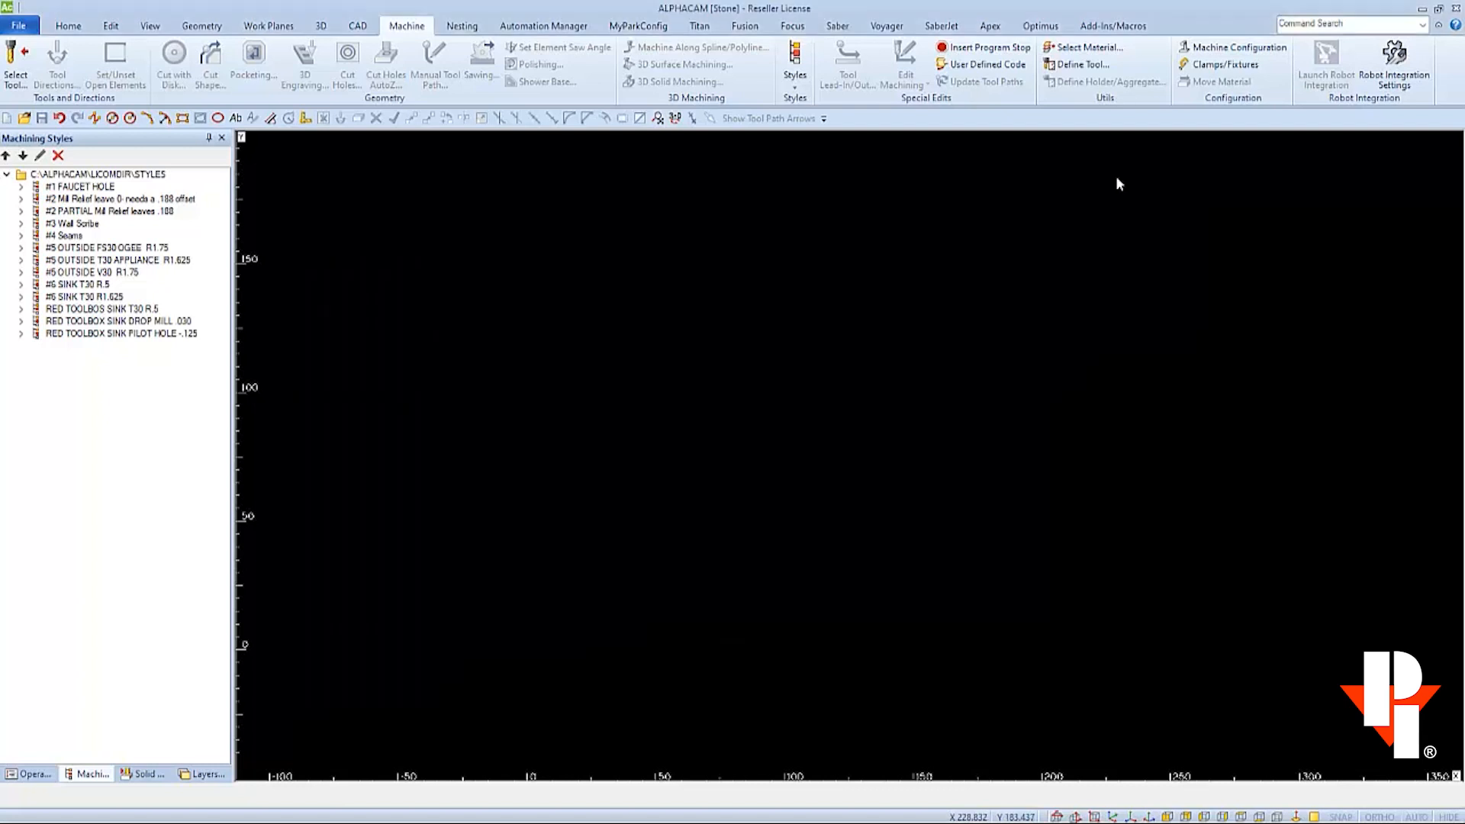
pyautogui.moveTo(80, 345)
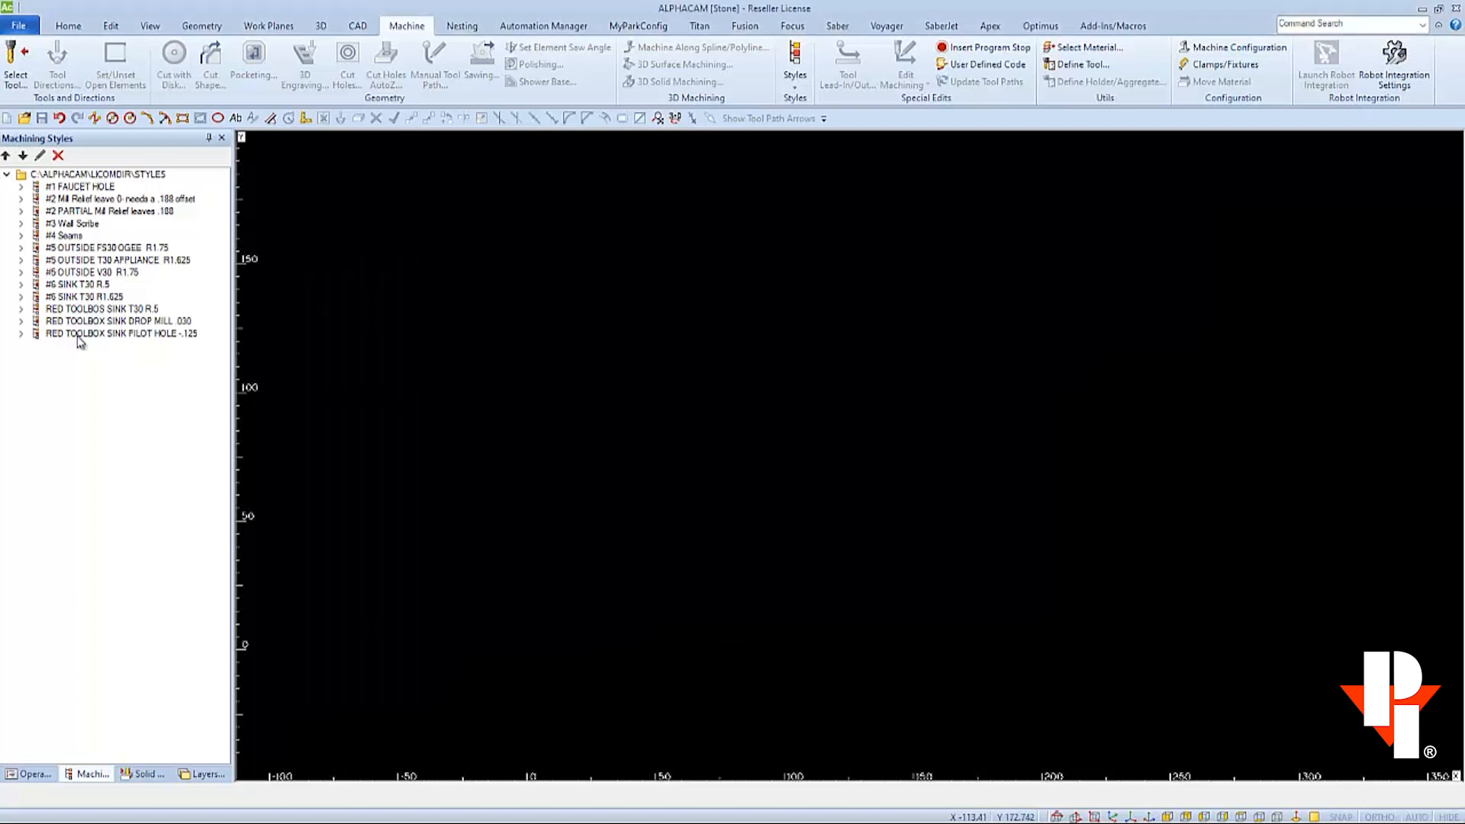
pyautogui.moveTo(152, 777)
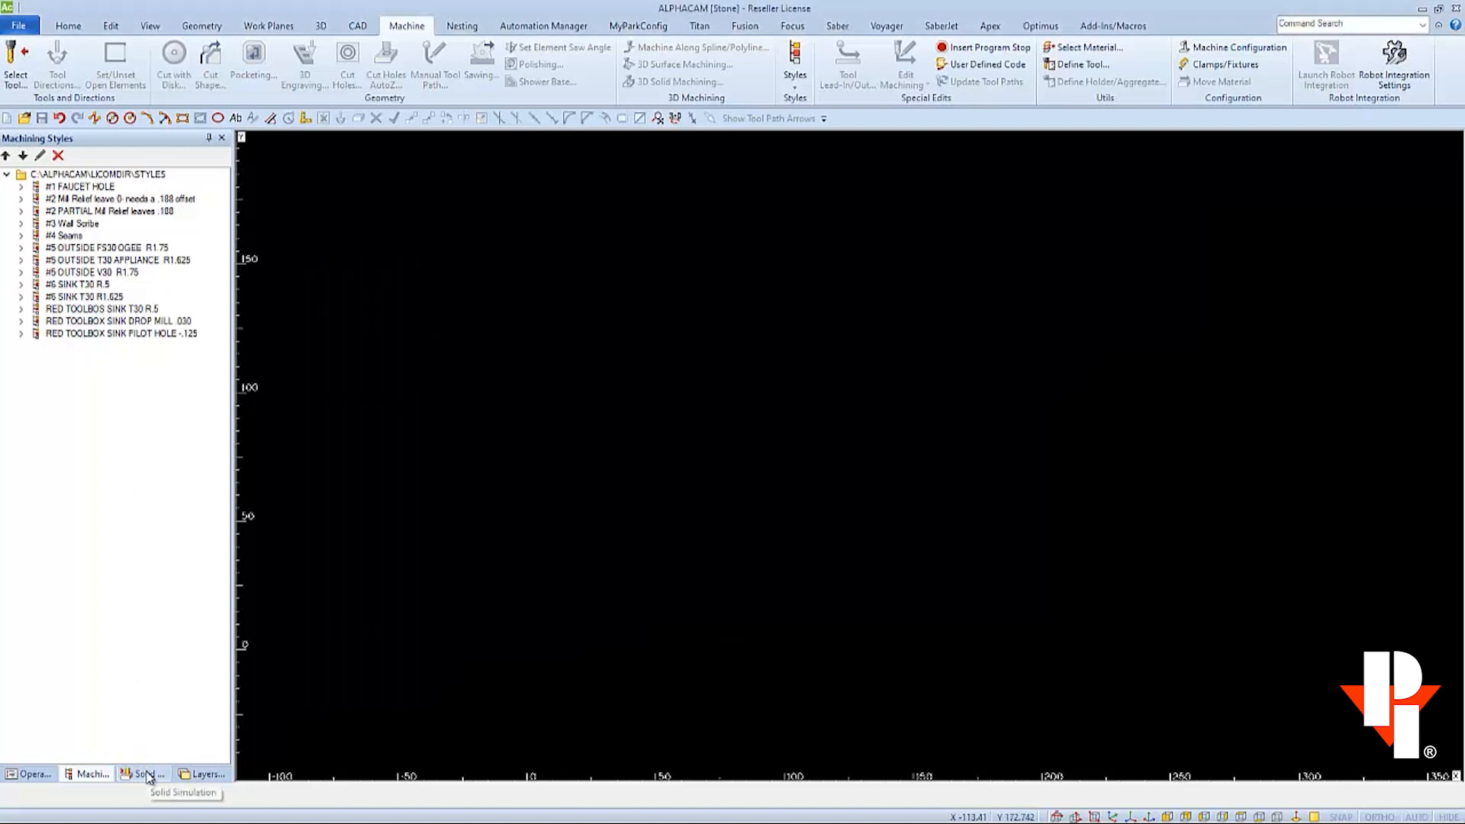
pyautogui.click(149, 773)
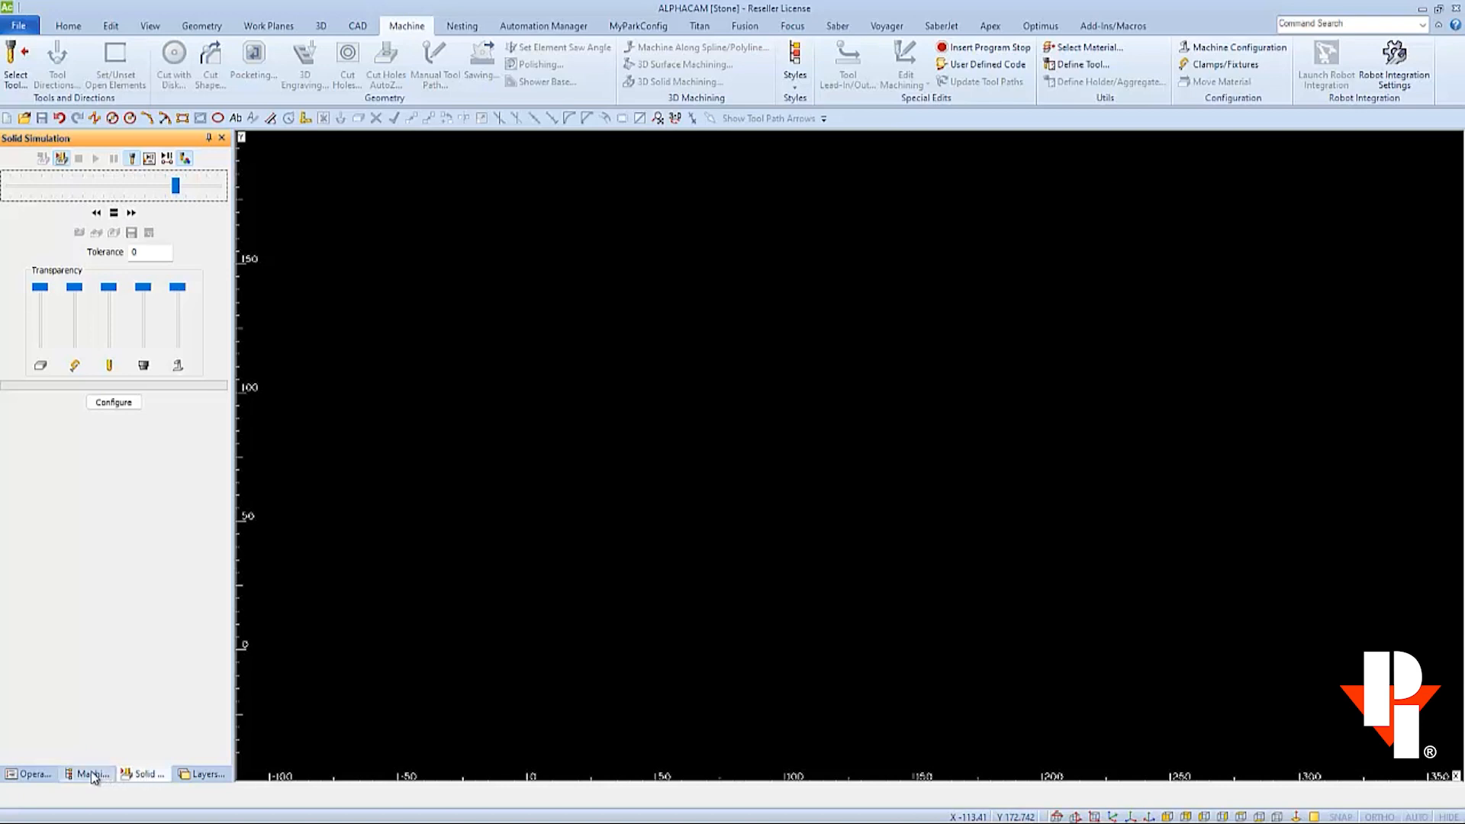
pyautogui.click(86, 775)
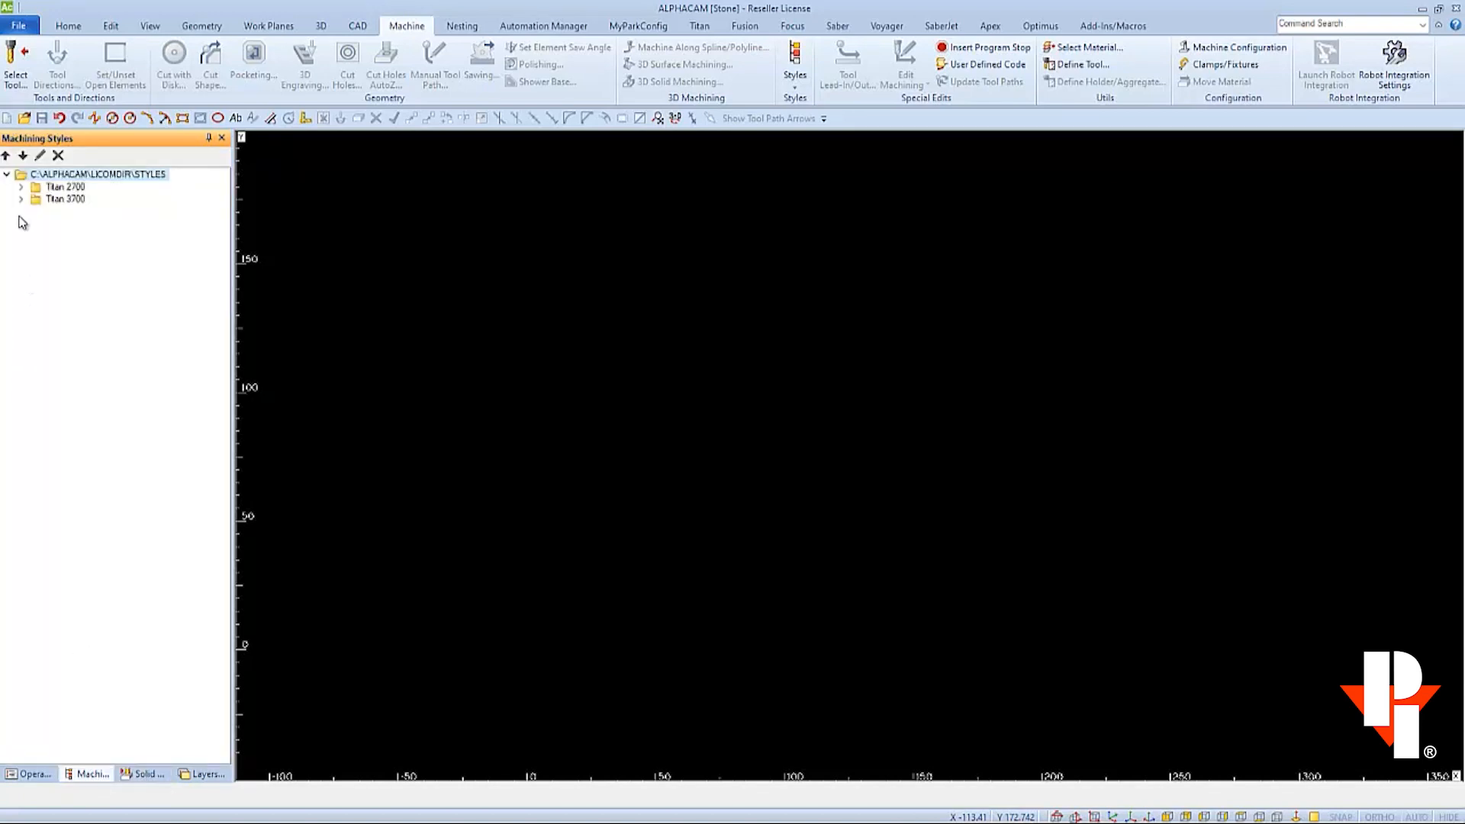
pyautogui.click(22, 186)
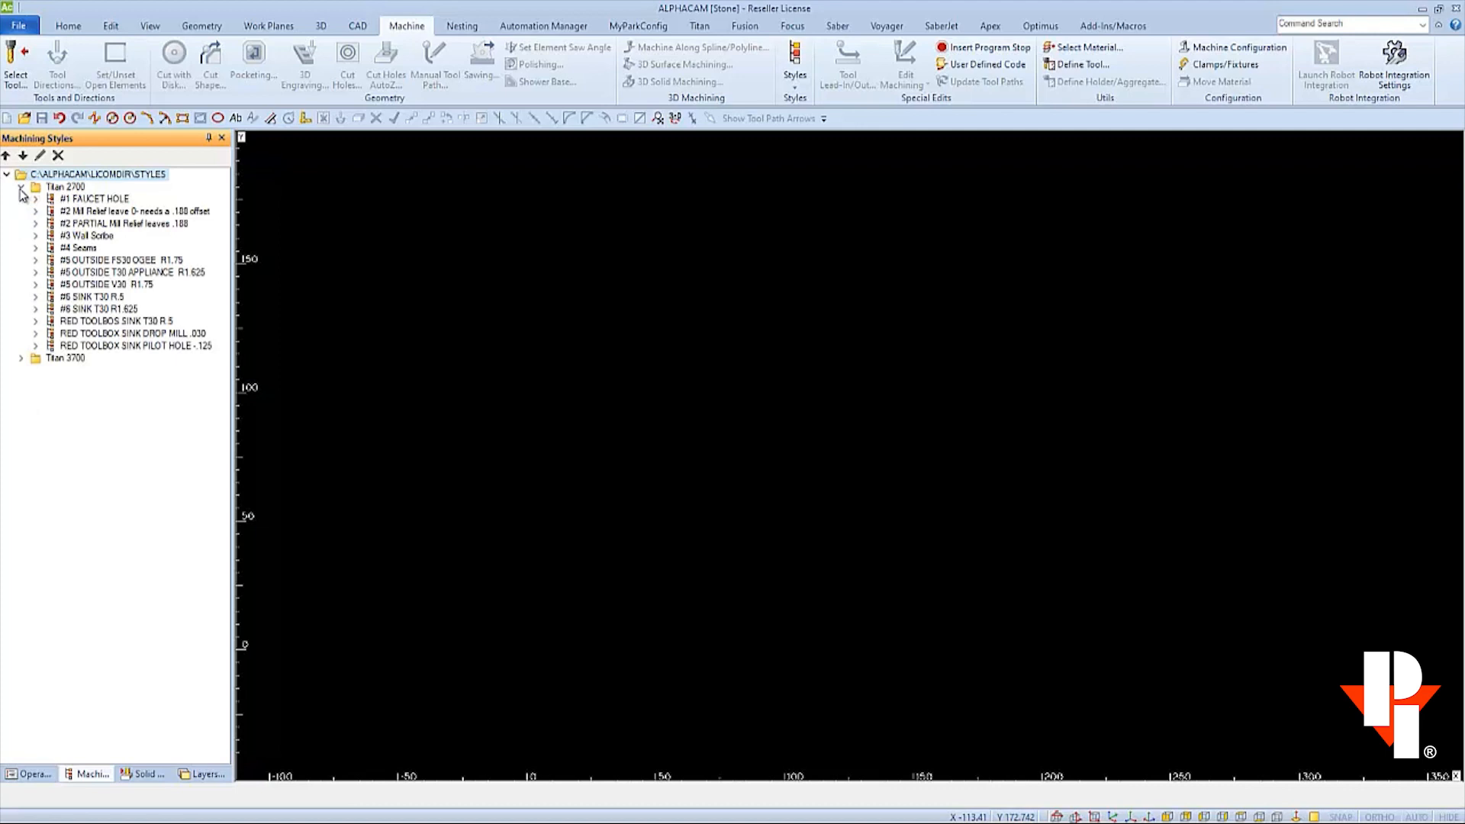
pyautogui.click(19, 187)
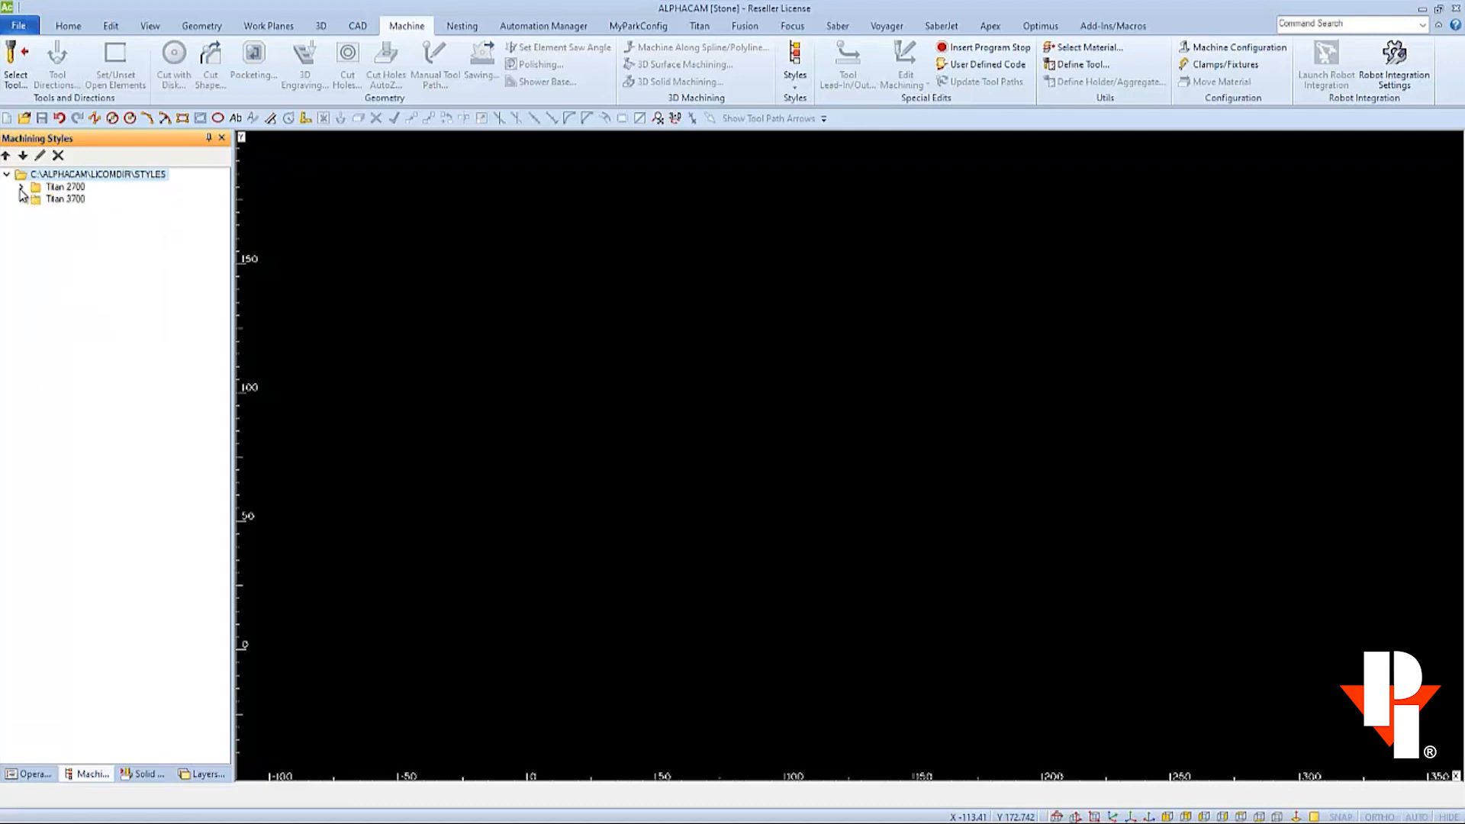
pyautogui.click(27, 200)
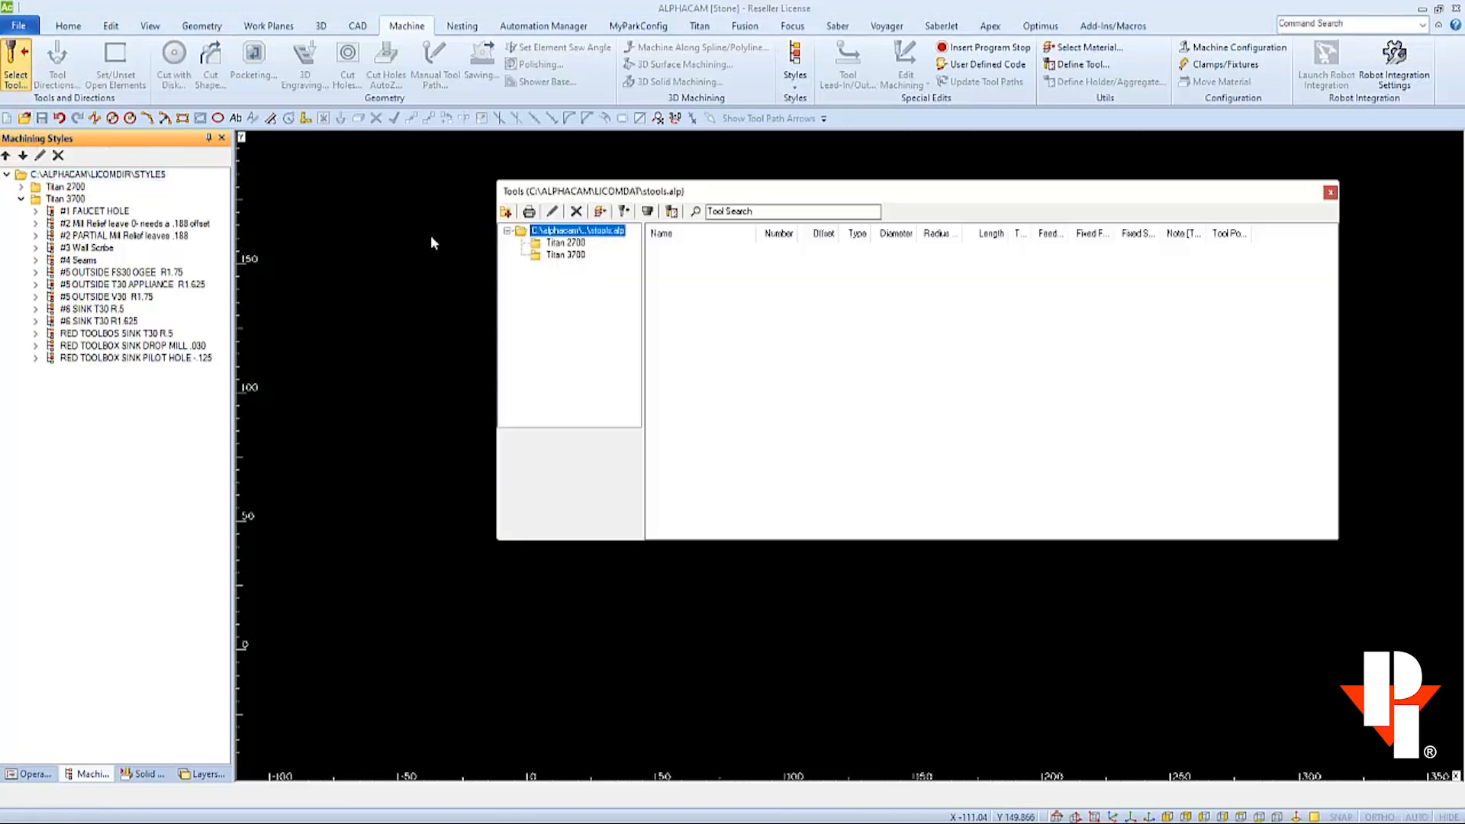
# Check Titan 3700 tools FS30 P0–P6 as 40–46 and cone bit as 100, then close
pyautogui.click(564, 254)
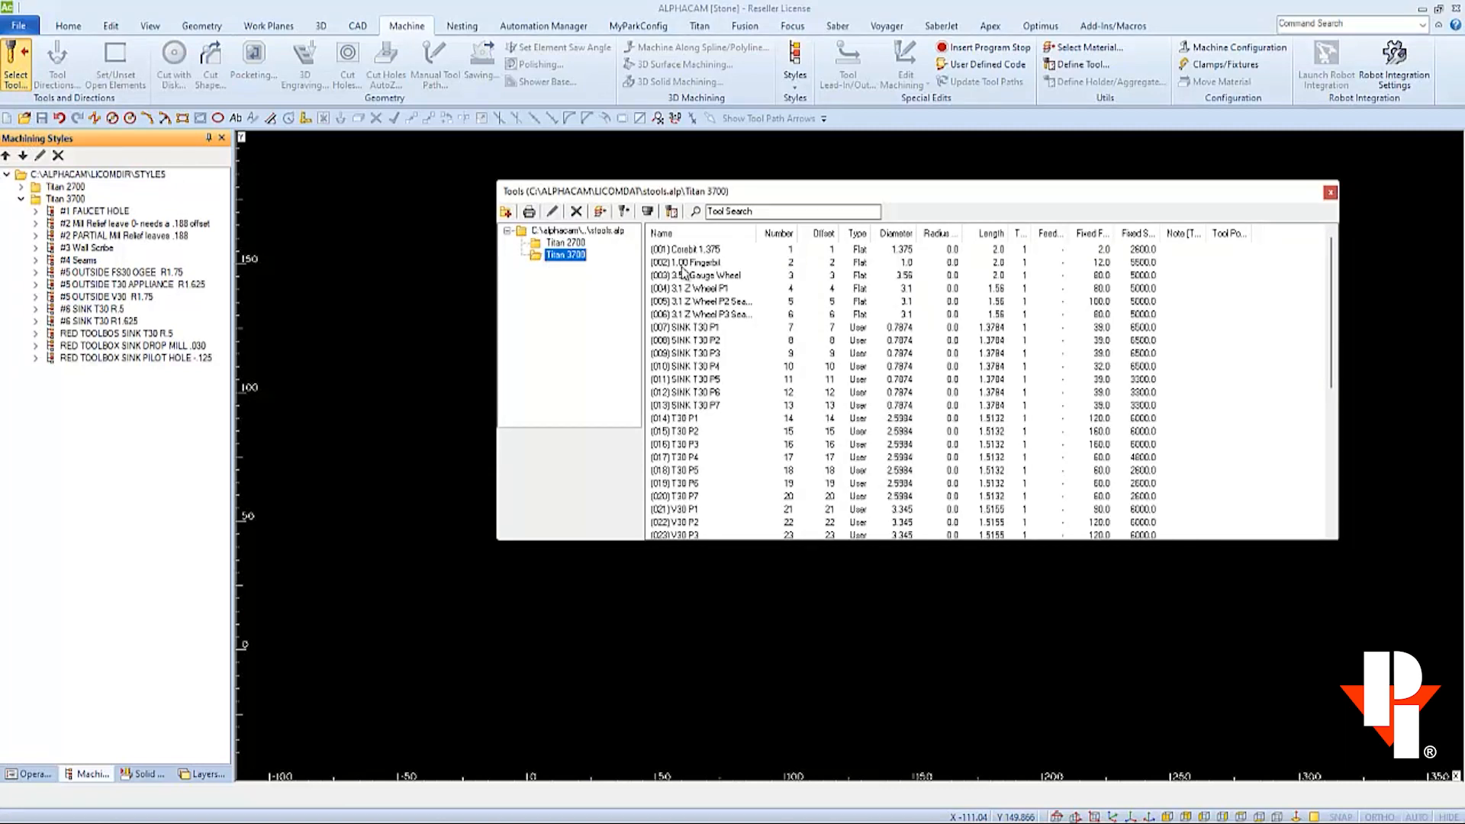
pyautogui.scroll(-3)
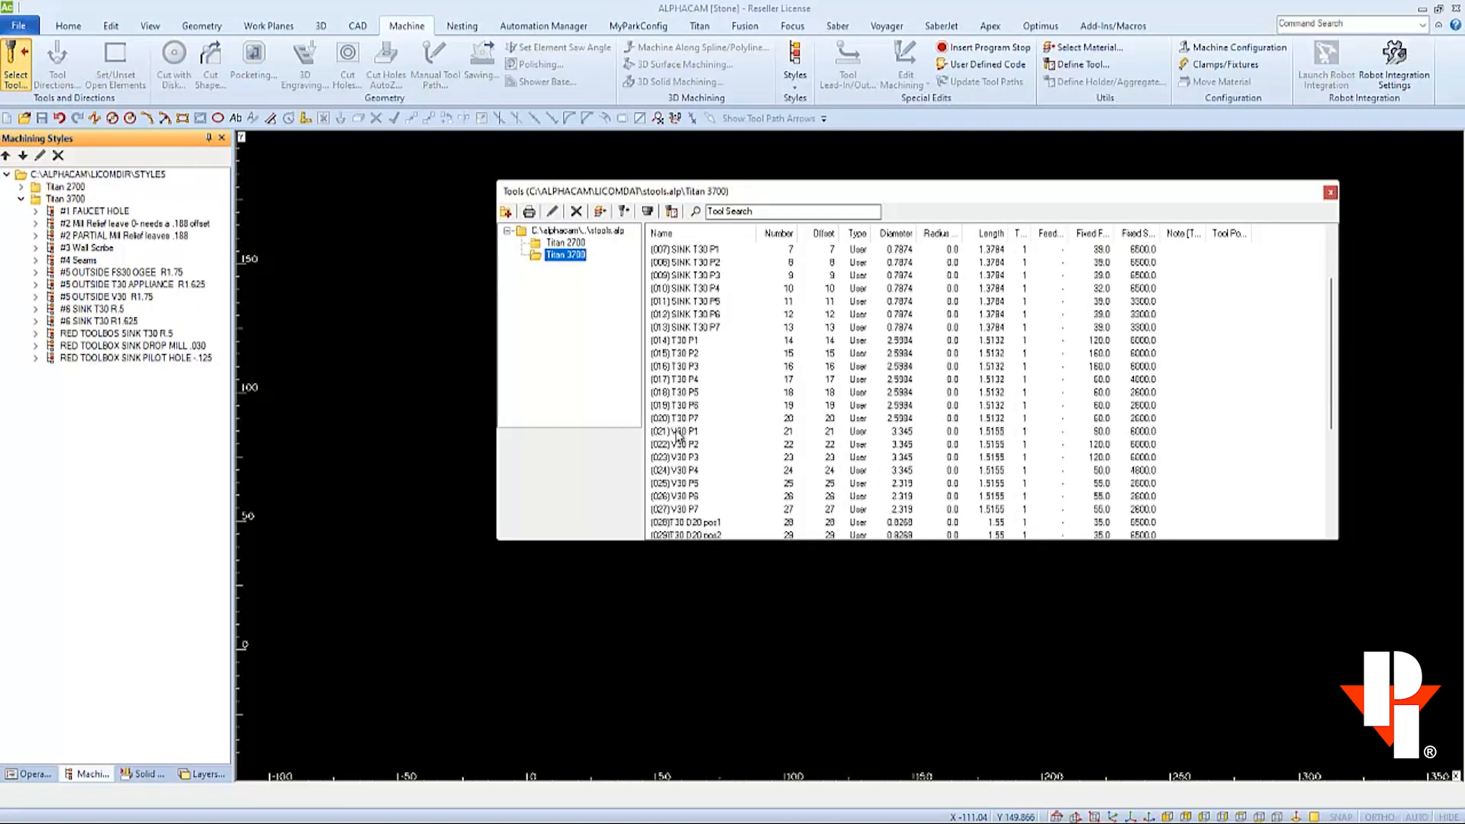
pyautogui.scroll(-3)
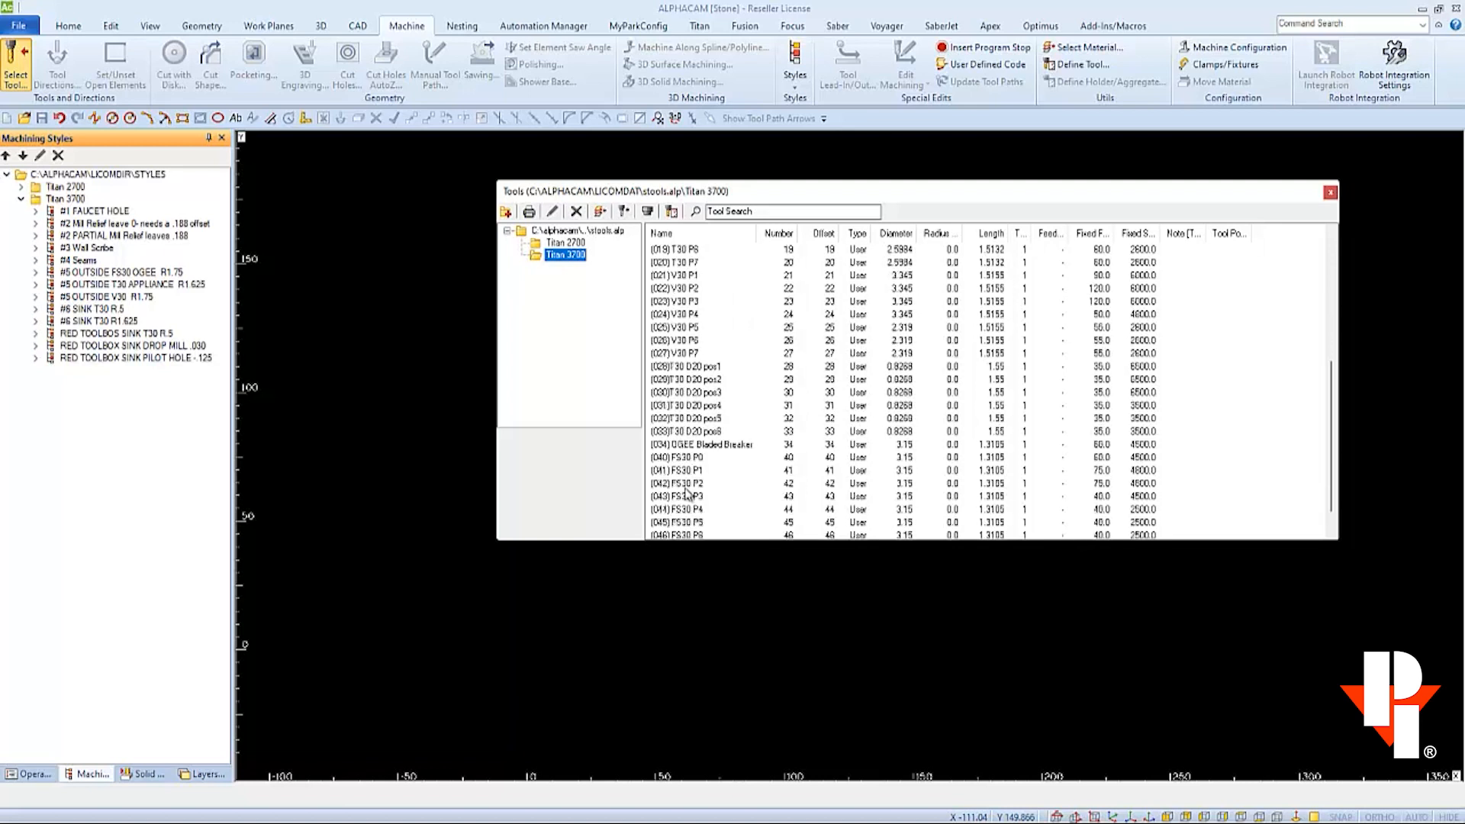
pyautogui.scroll(-3)
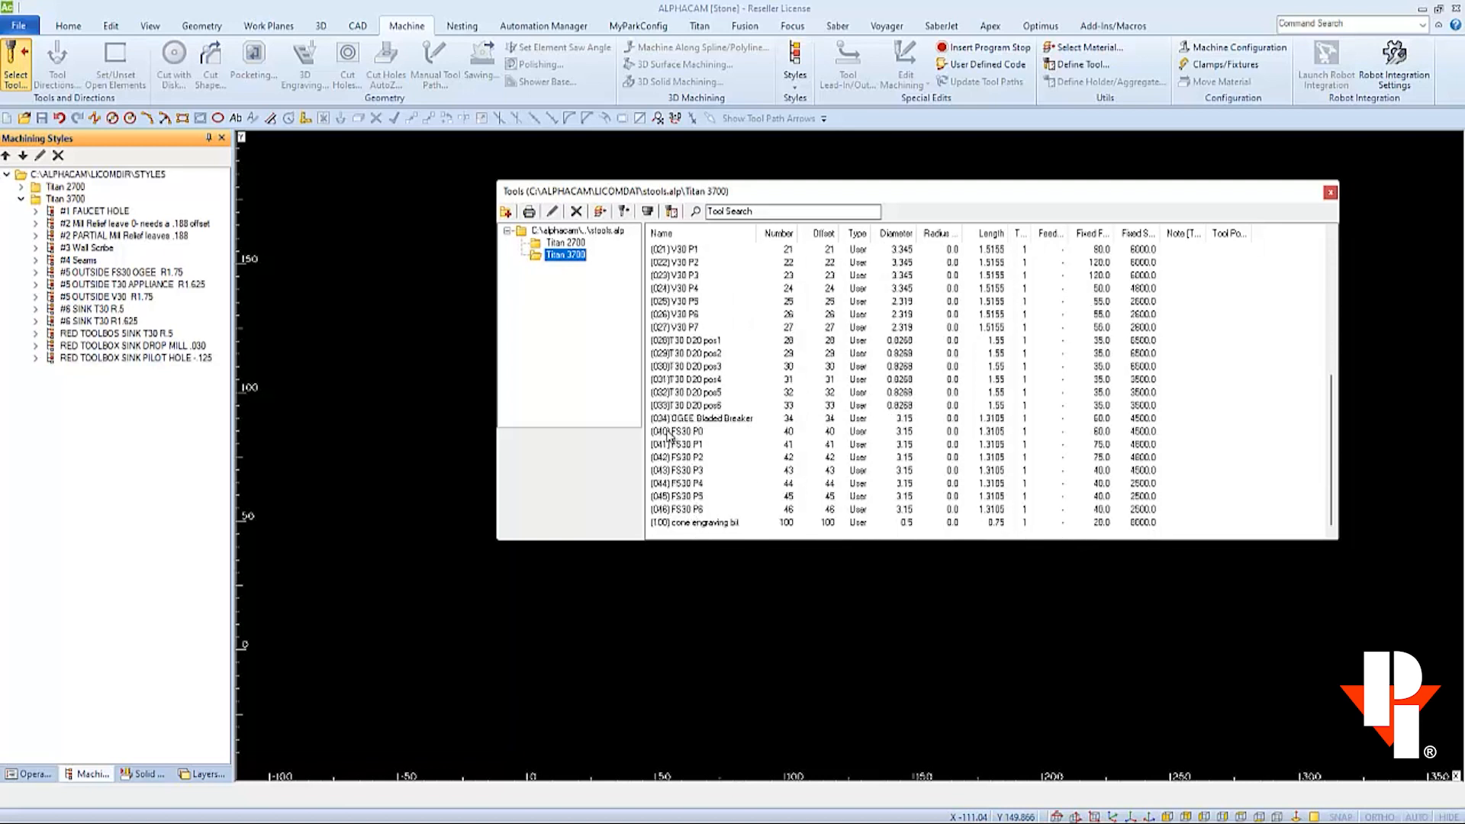
pyautogui.moveTo(707, 431)
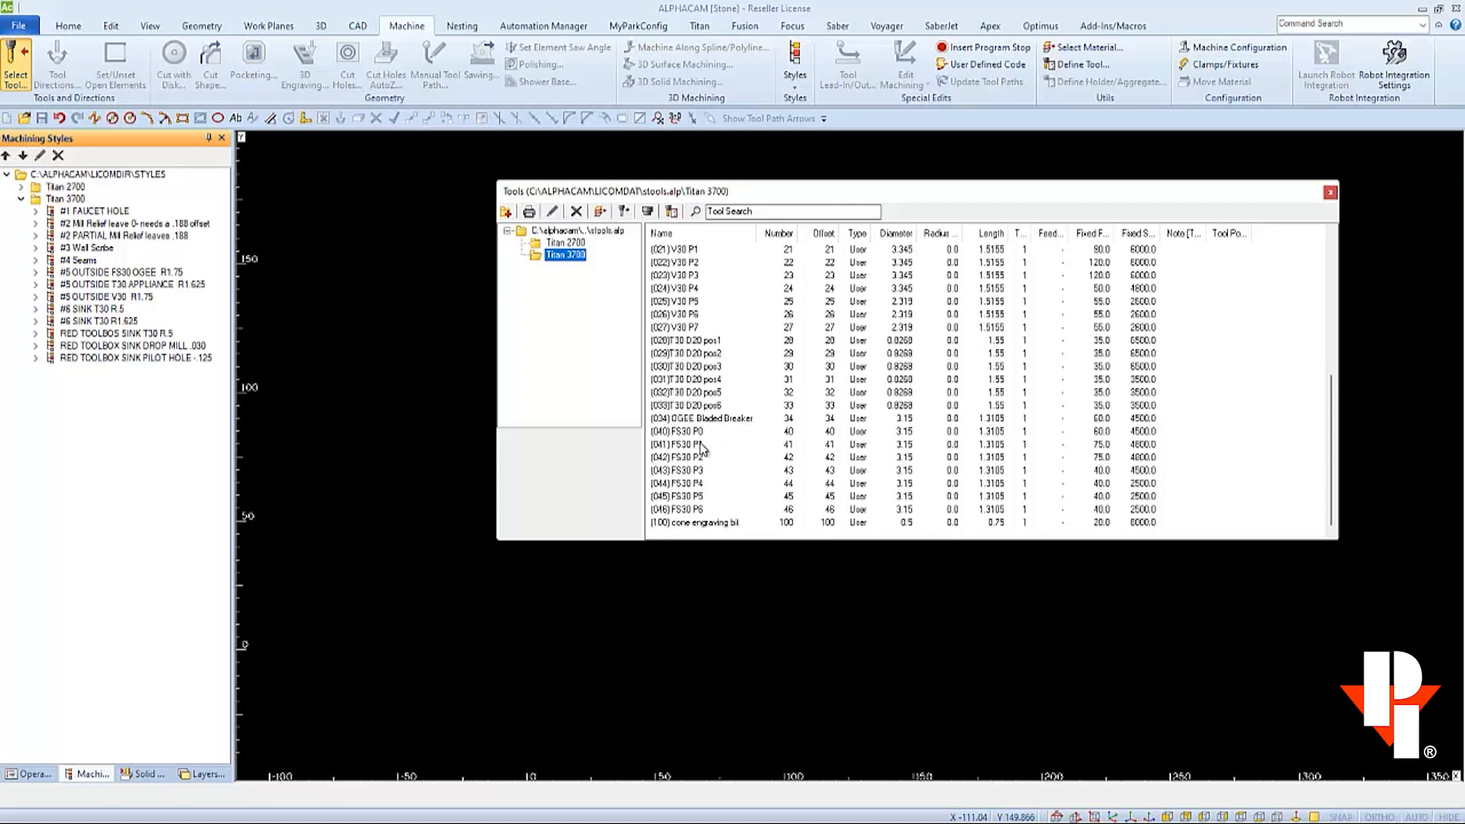
pyautogui.moveTo(706, 538)
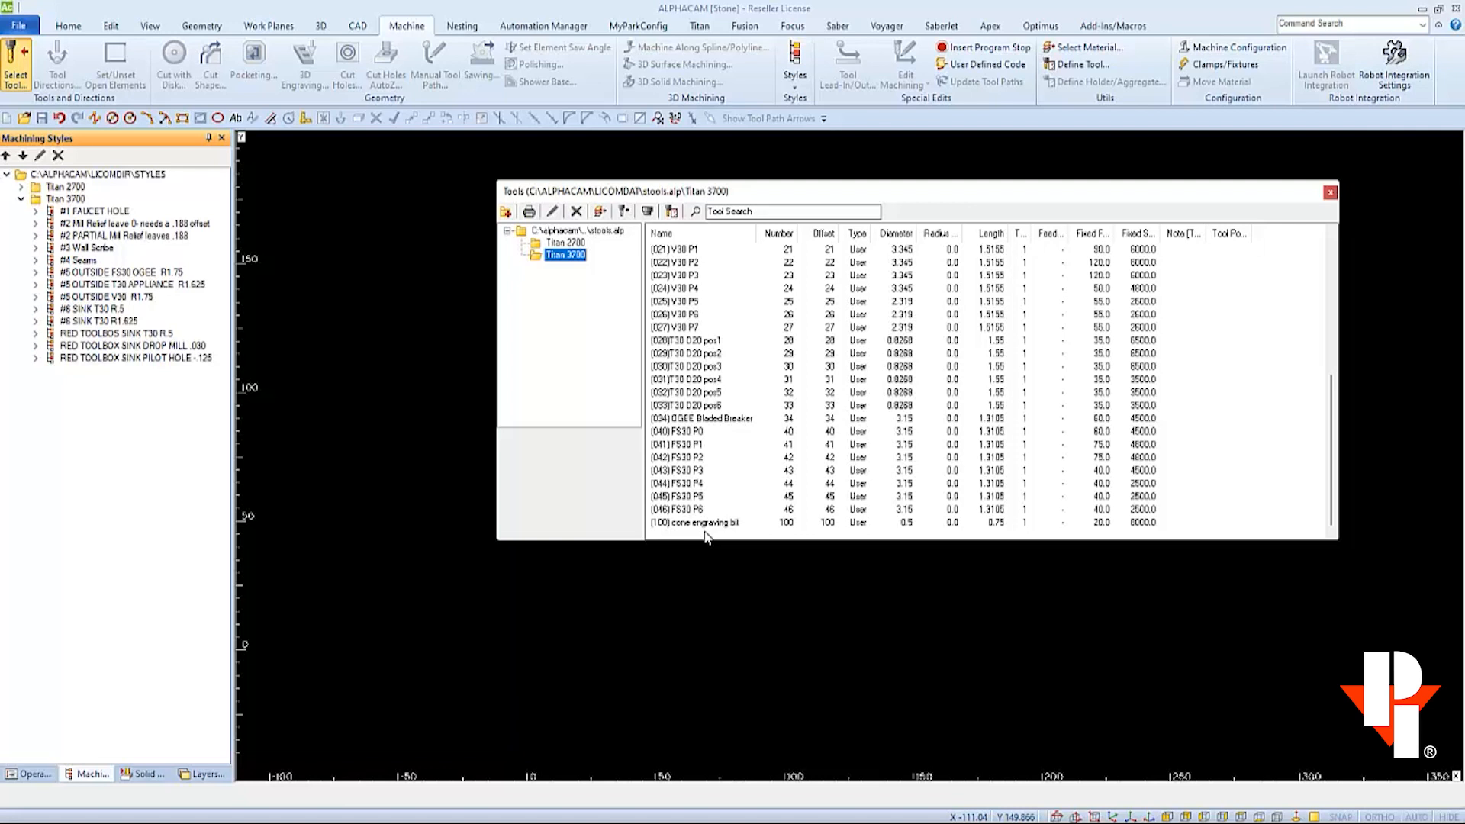
pyautogui.moveTo(825, 437)
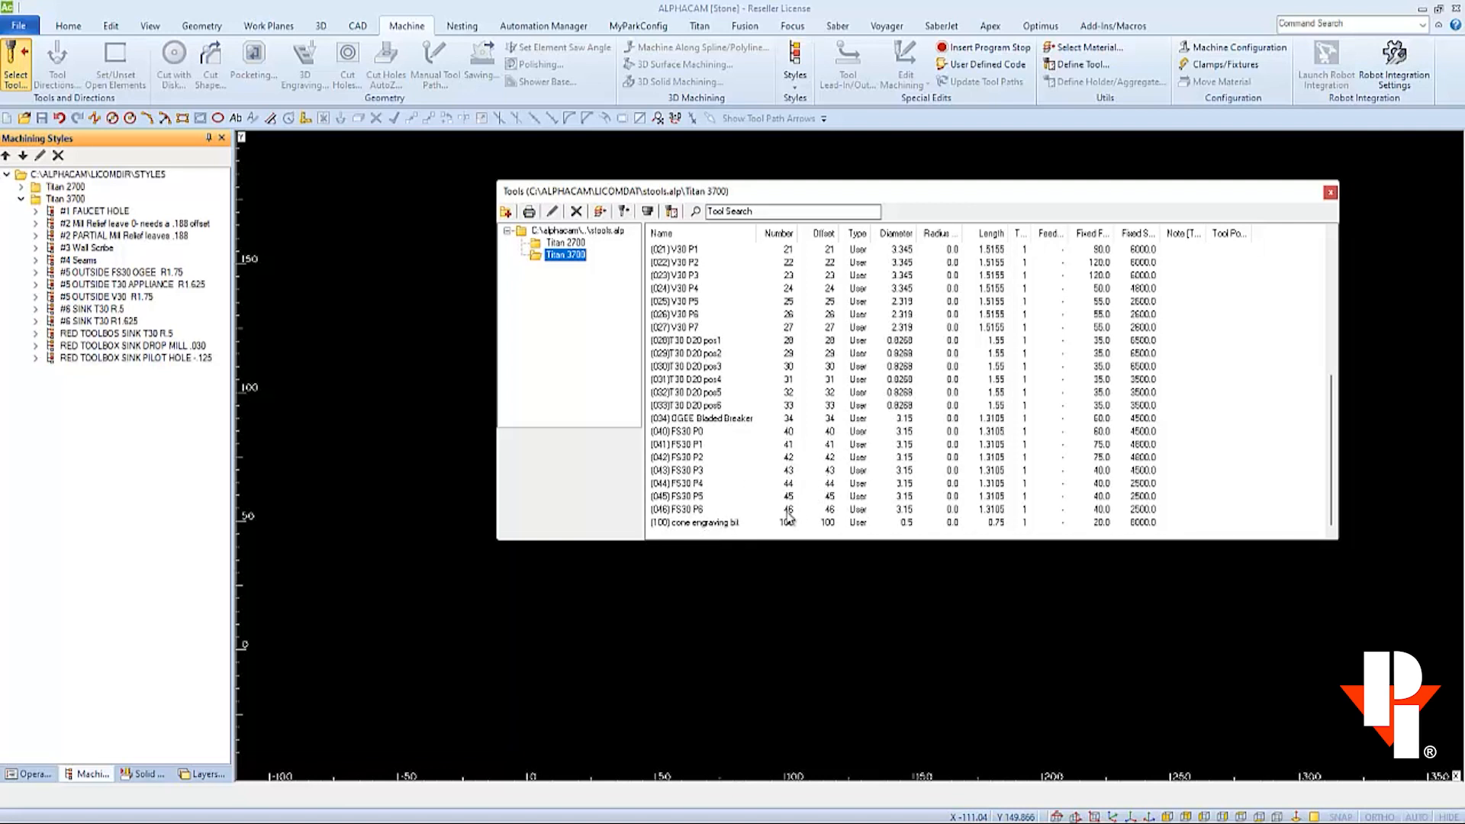
pyautogui.moveTo(810, 540)
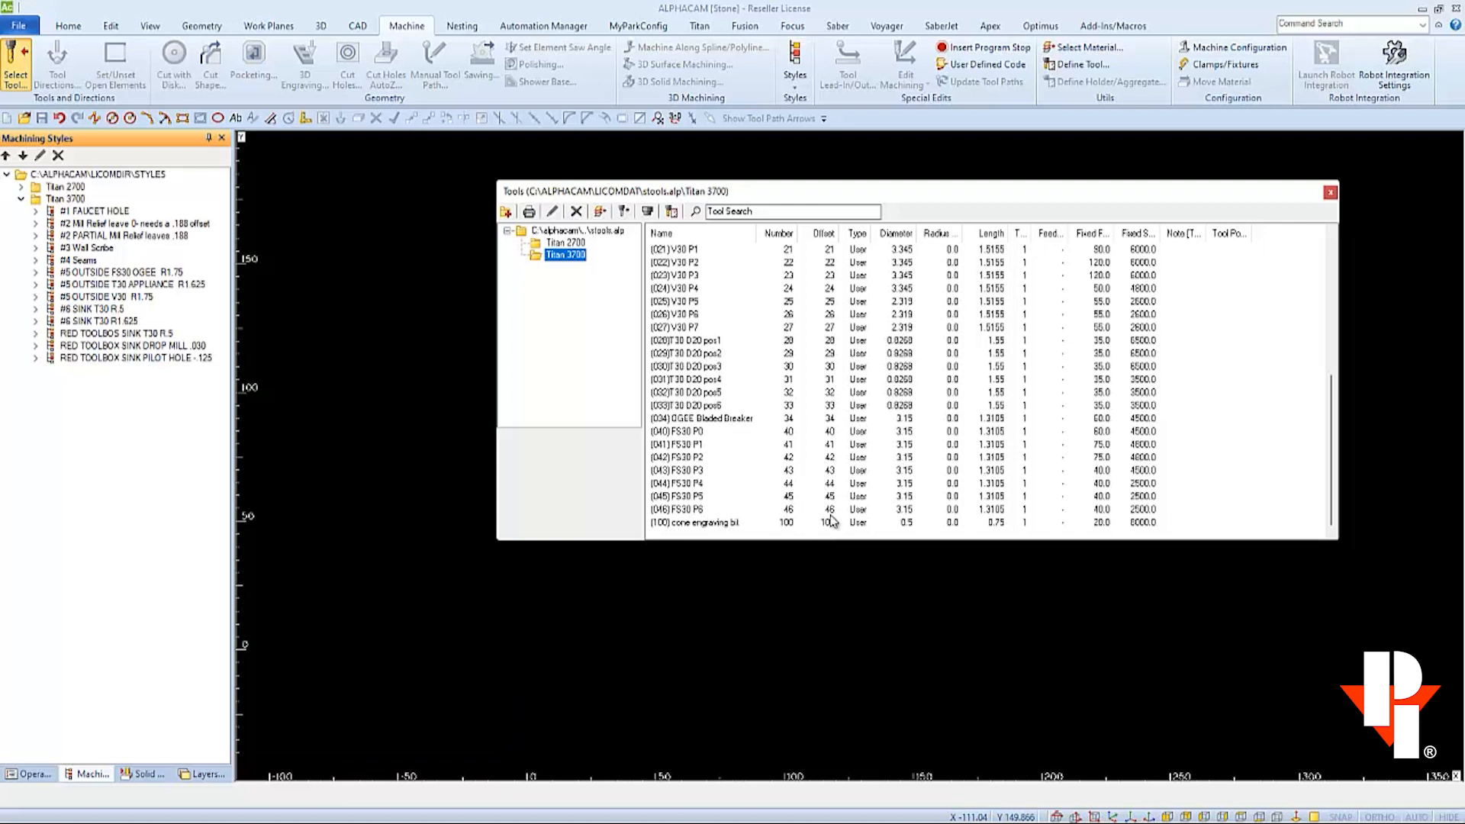
pyautogui.moveTo(1327, 192)
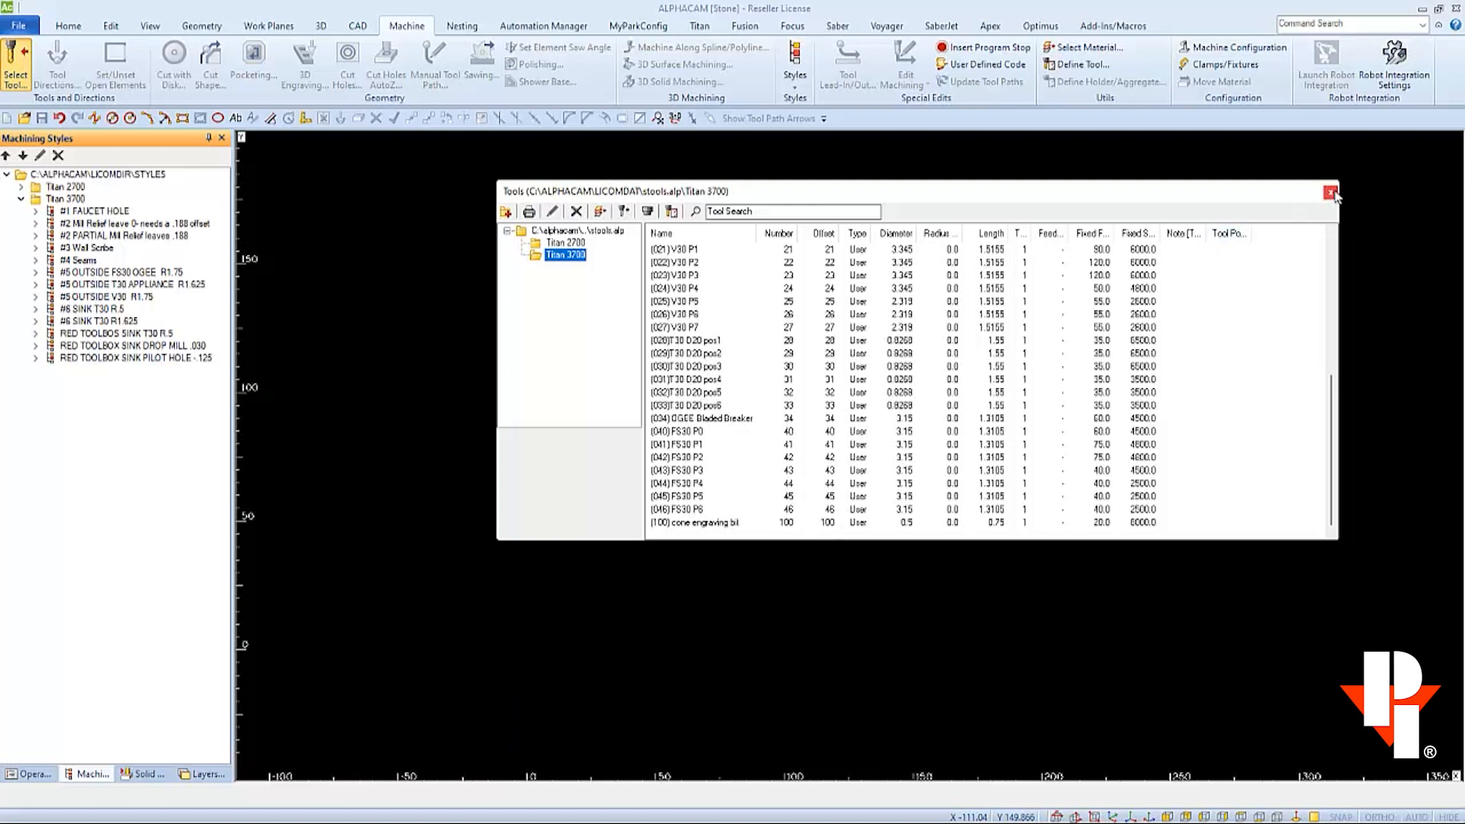
pyautogui.click(1328, 192)
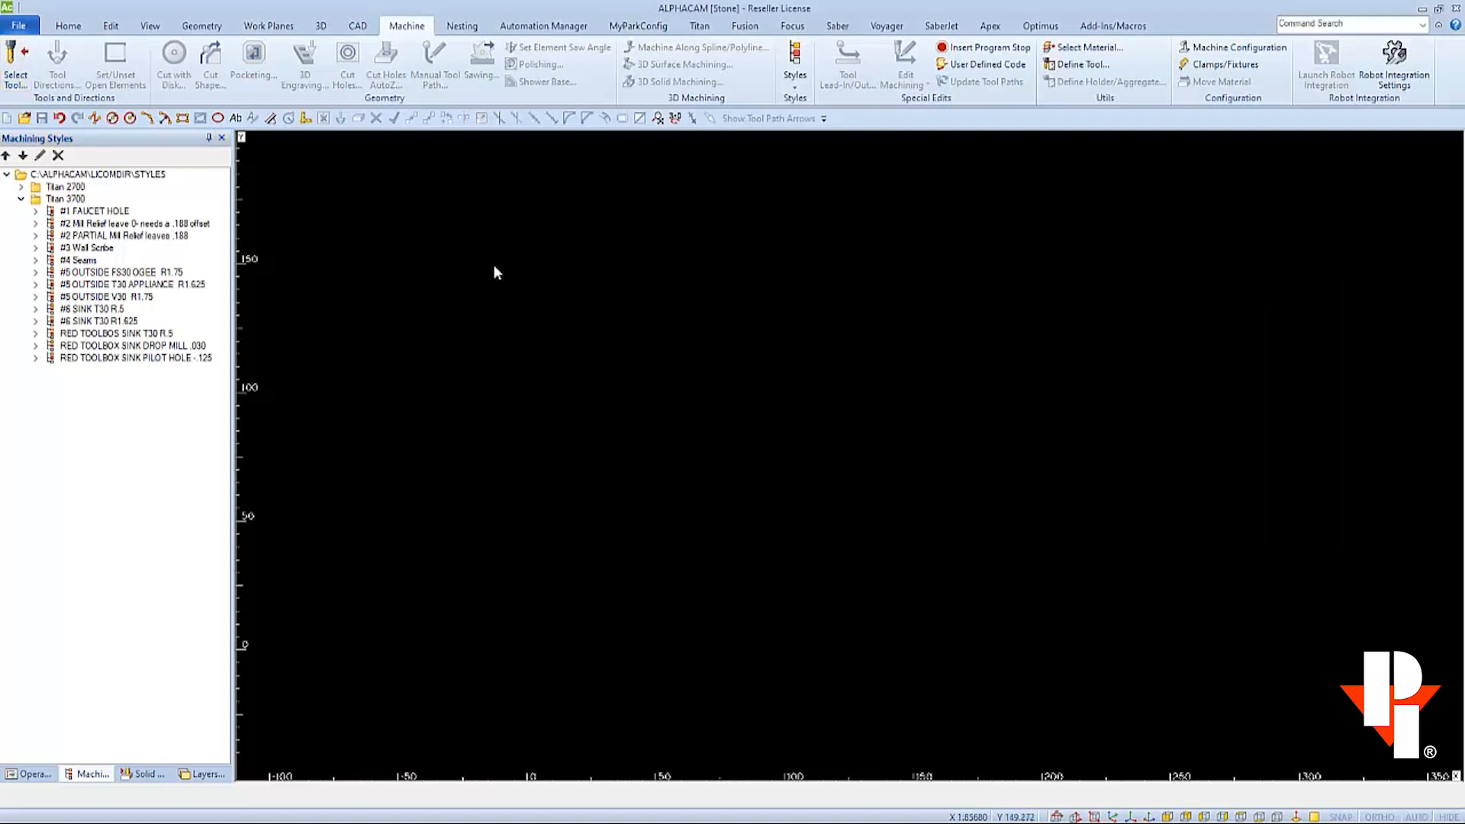
pyautogui.moveTo(37, 221)
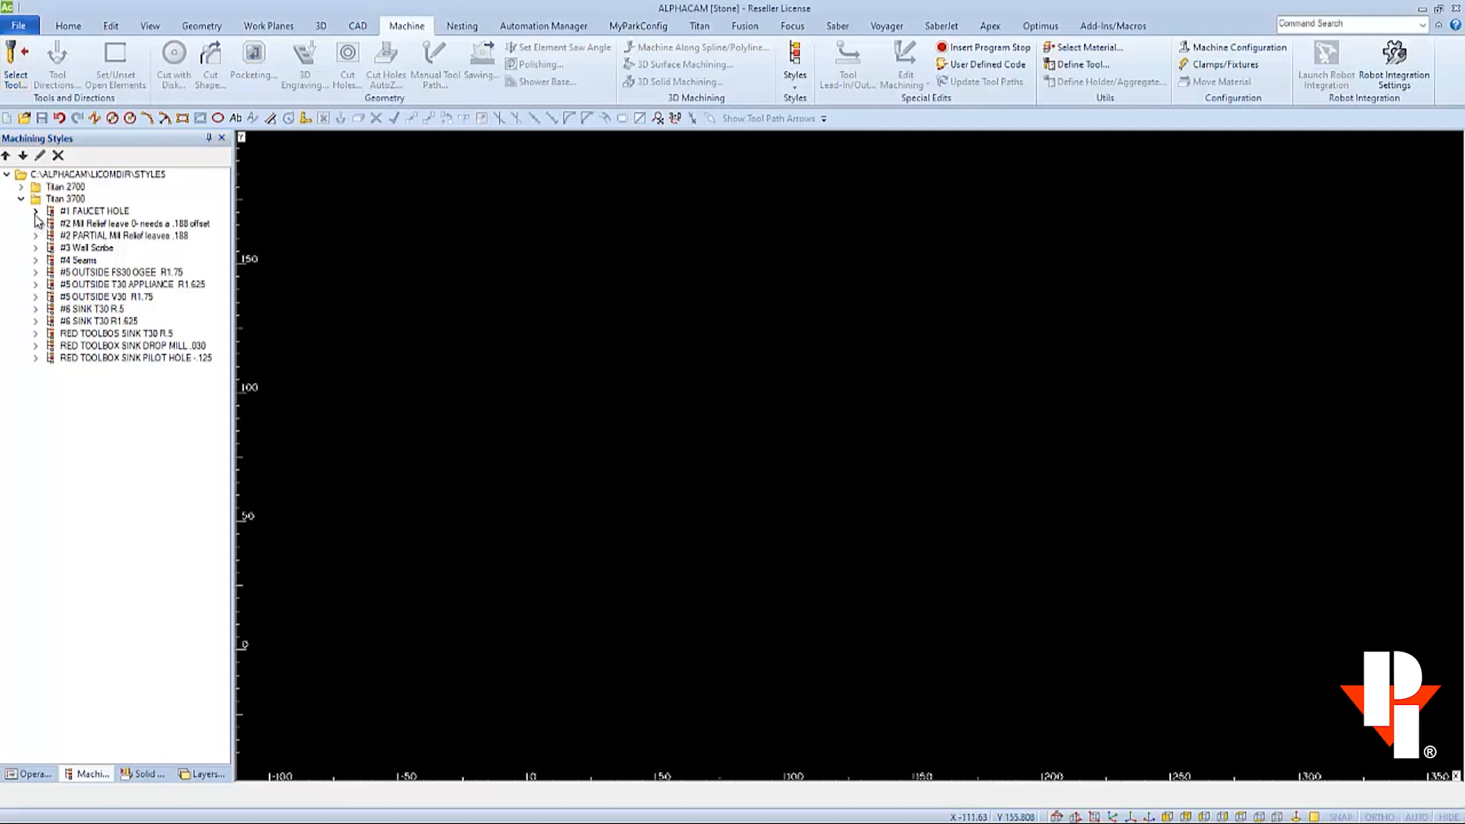
# Expand #2 Mill Relief, #2 Partial, #3 Wall Scribe, #4 Seams and #5 Outside FS30 Ogee
pyautogui.click(43, 210)
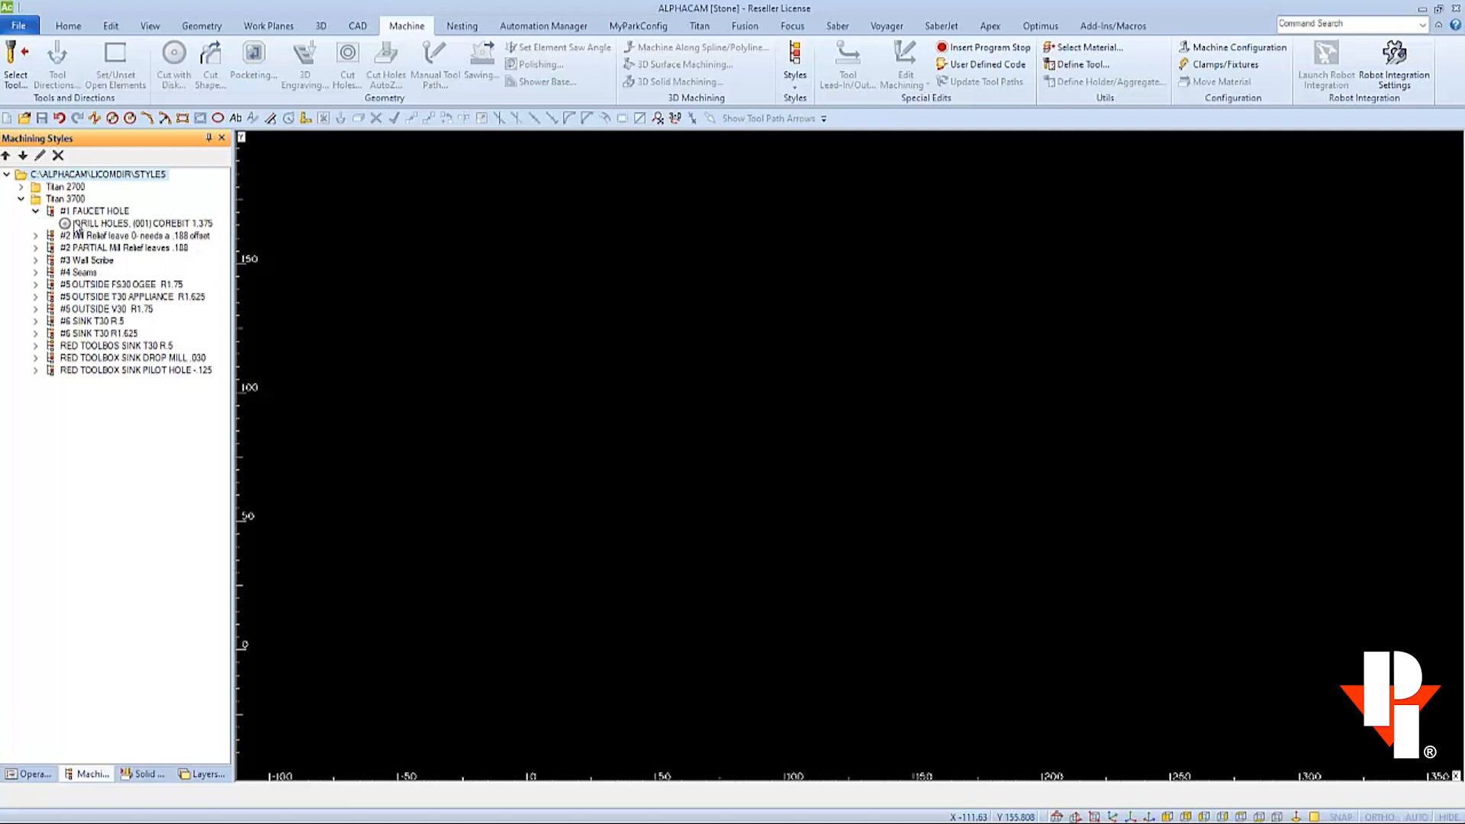
pyautogui.click(43, 211)
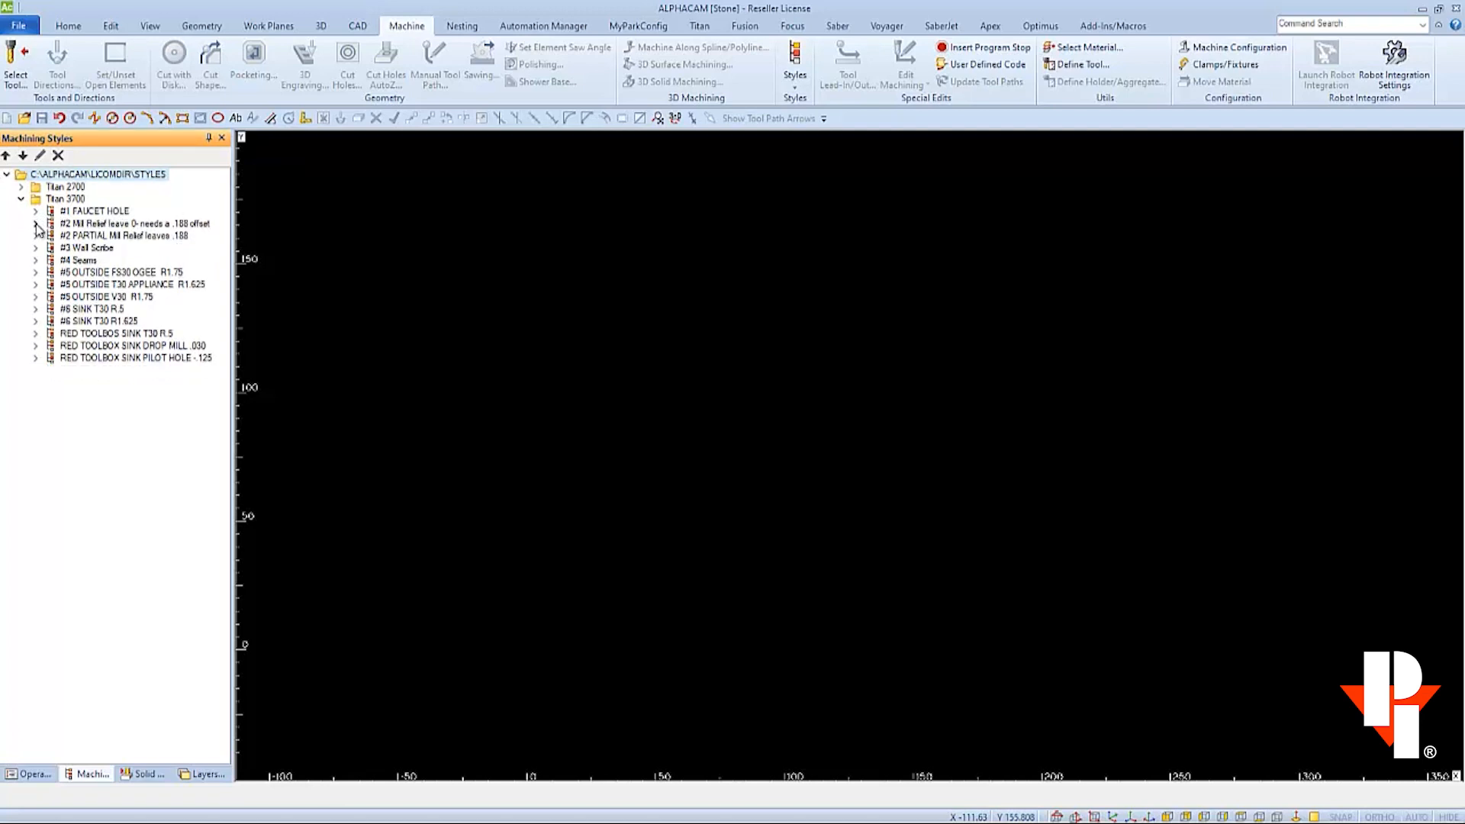
pyautogui.click(39, 222)
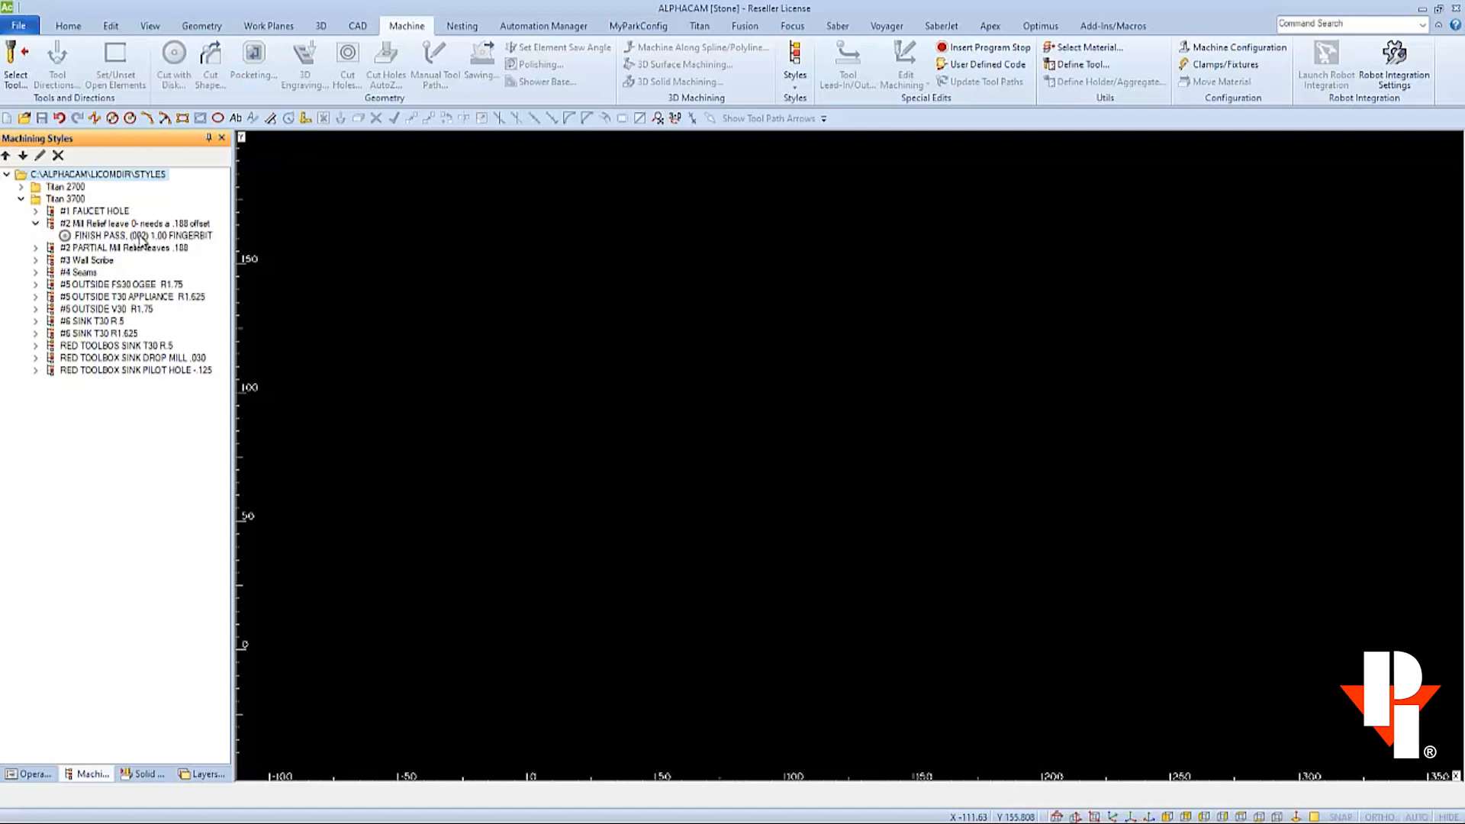
pyautogui.click(41, 247)
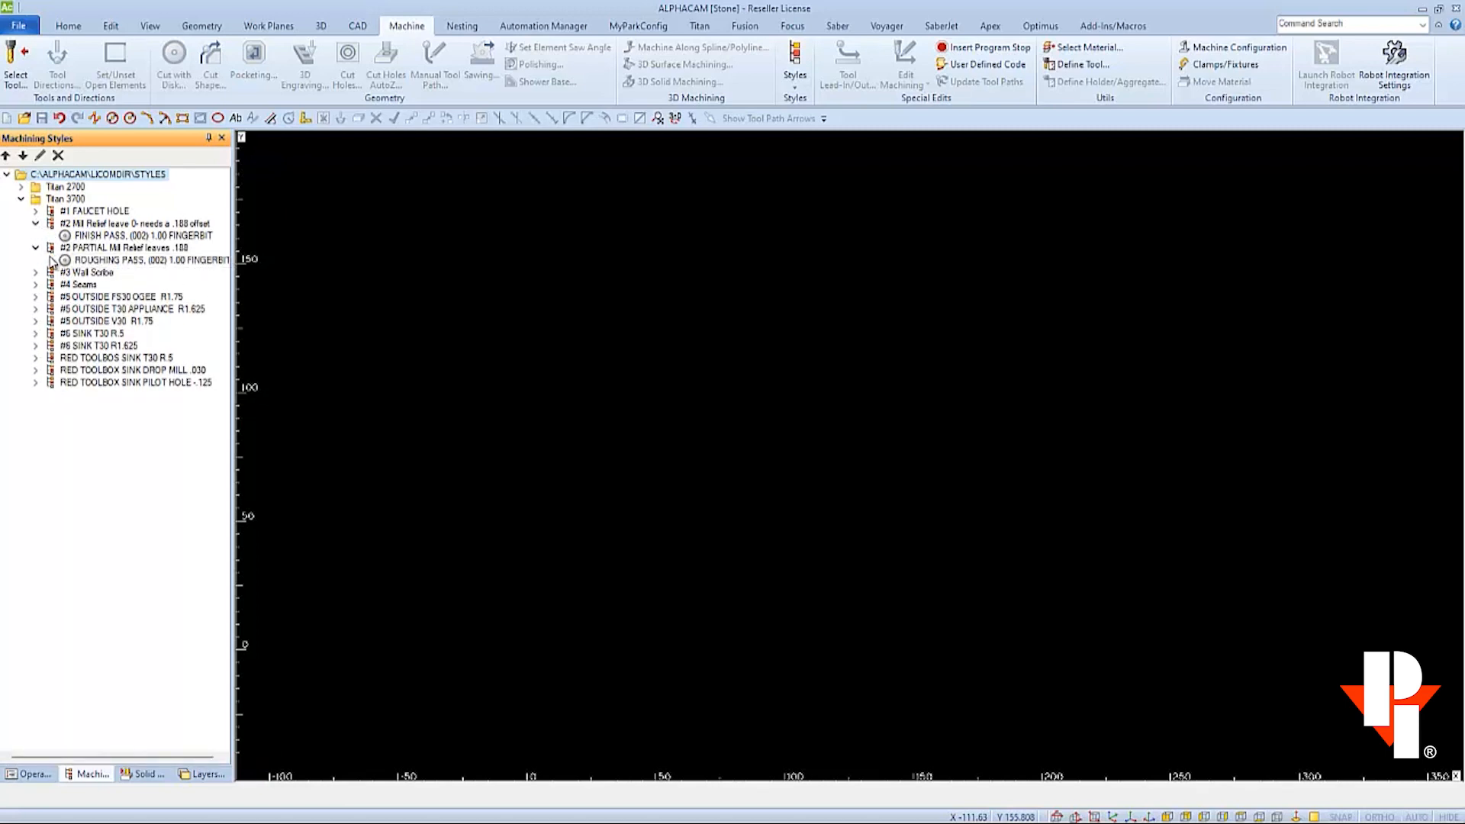
pyautogui.click(36, 272)
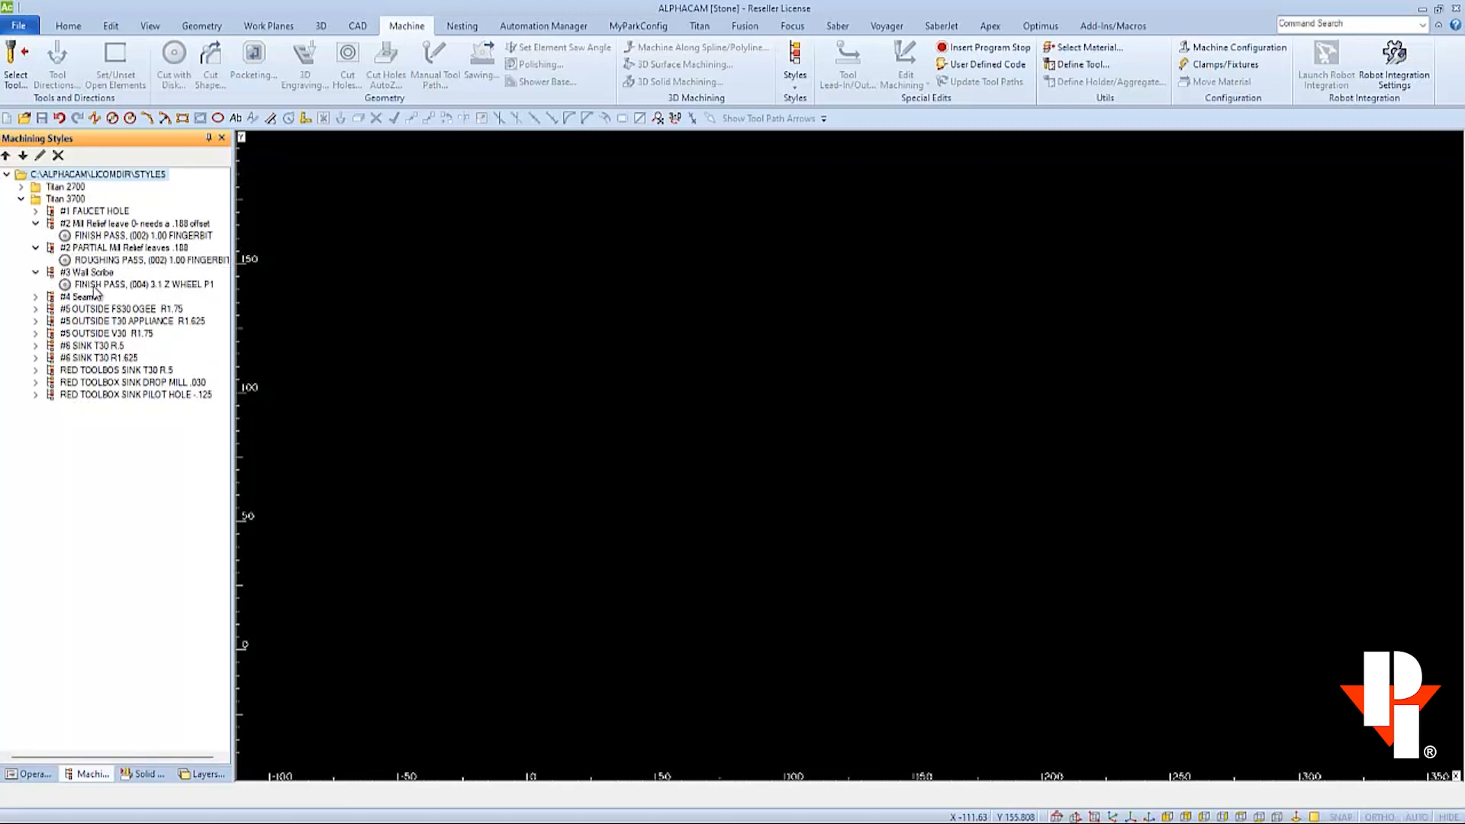
pyautogui.click(35, 296)
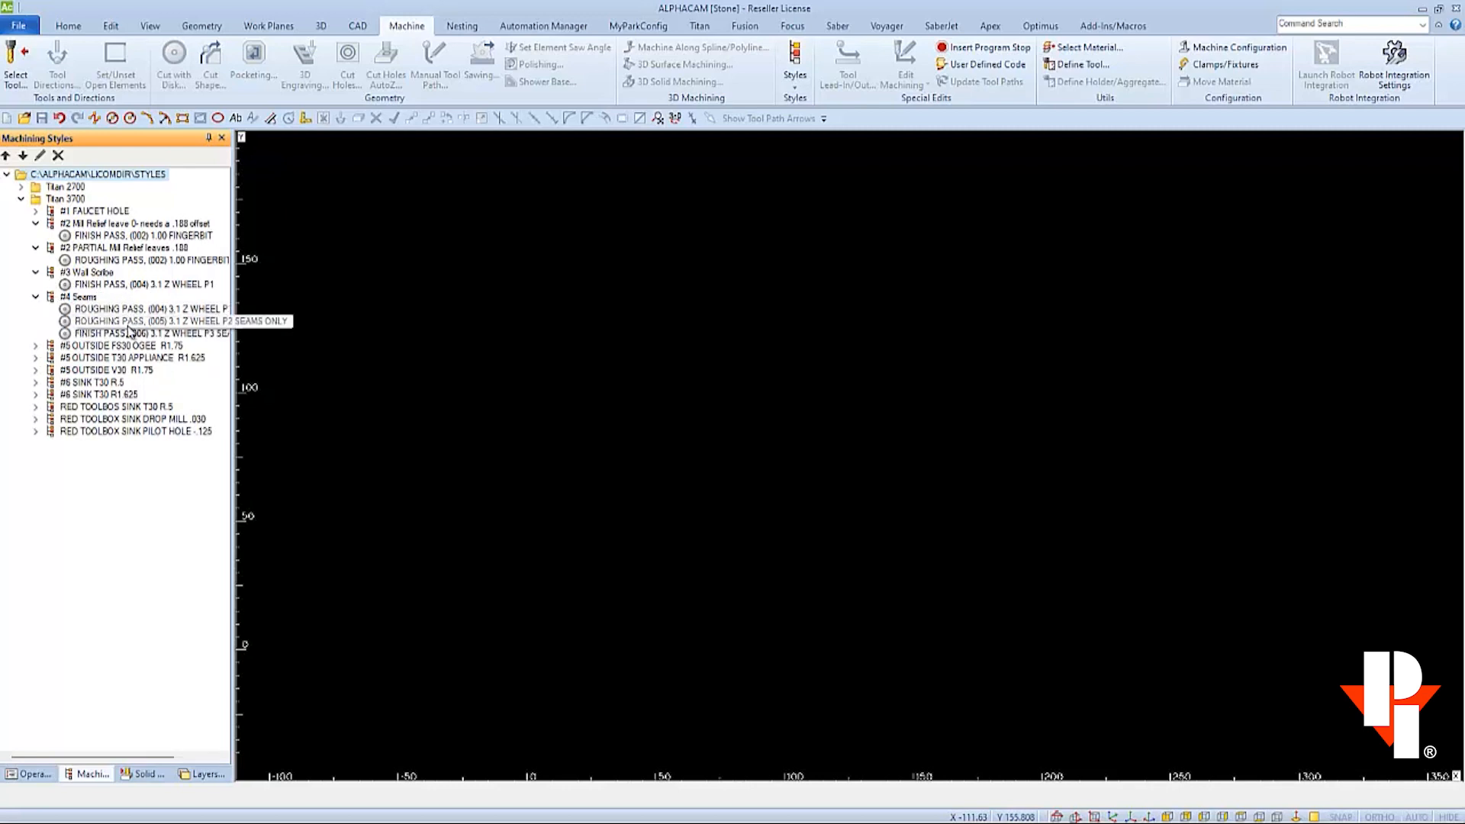
pyautogui.click(35, 345)
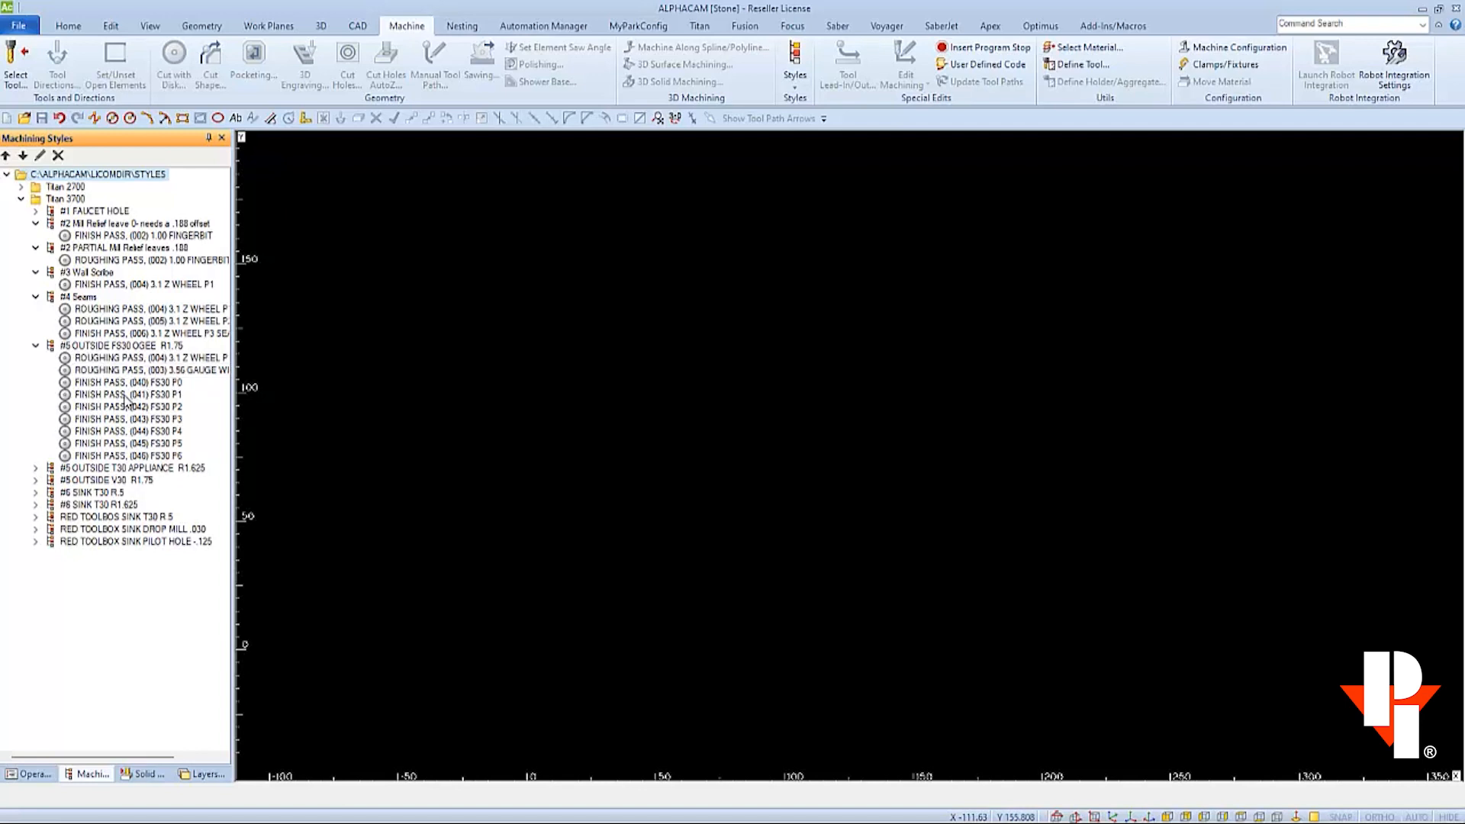
pyautogui.moveTo(137, 455)
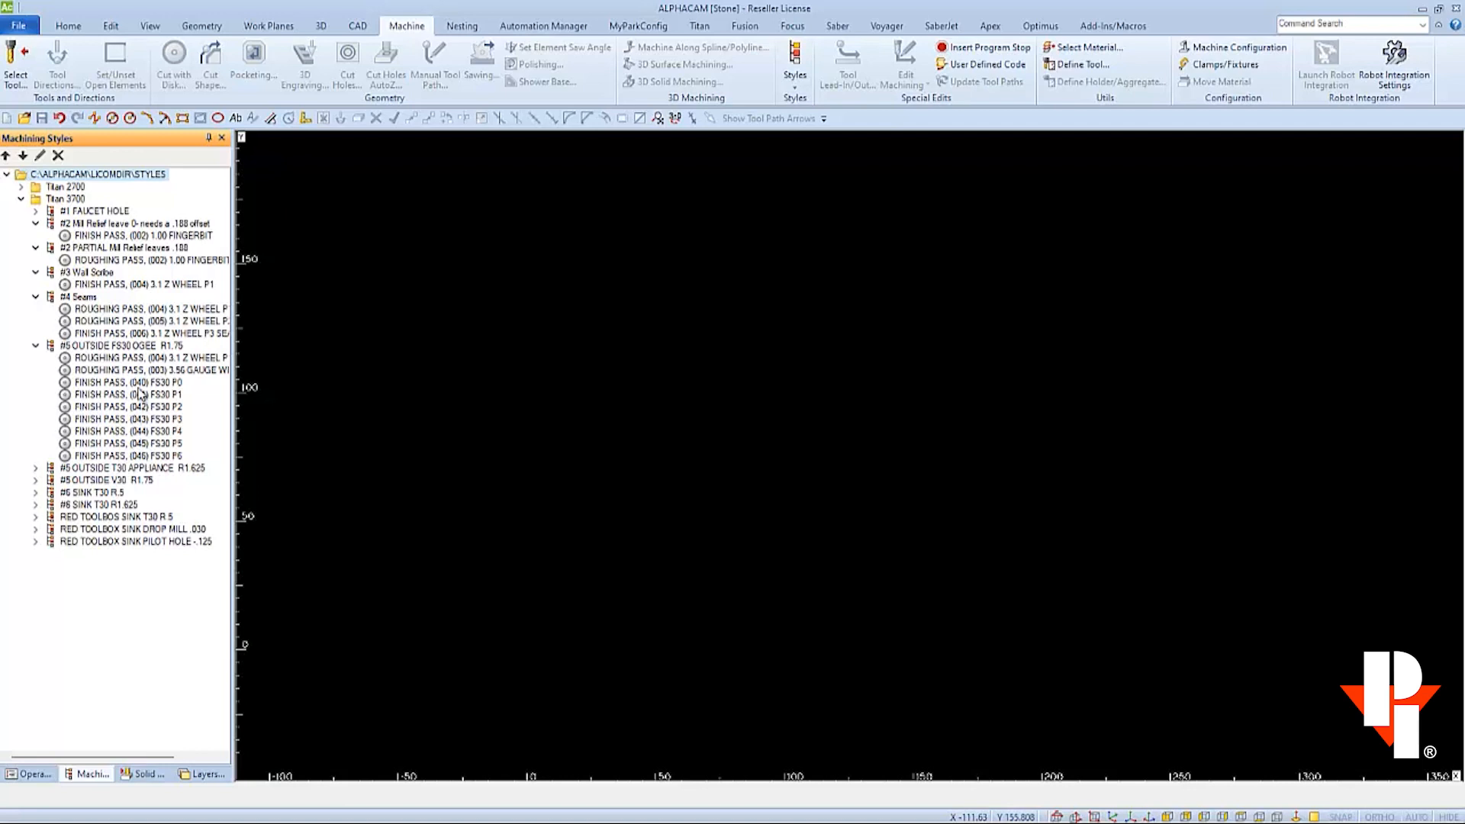
# Open the FS30 P0 finish pass and review its tool and offset numbers
pyautogui.click(122, 382)
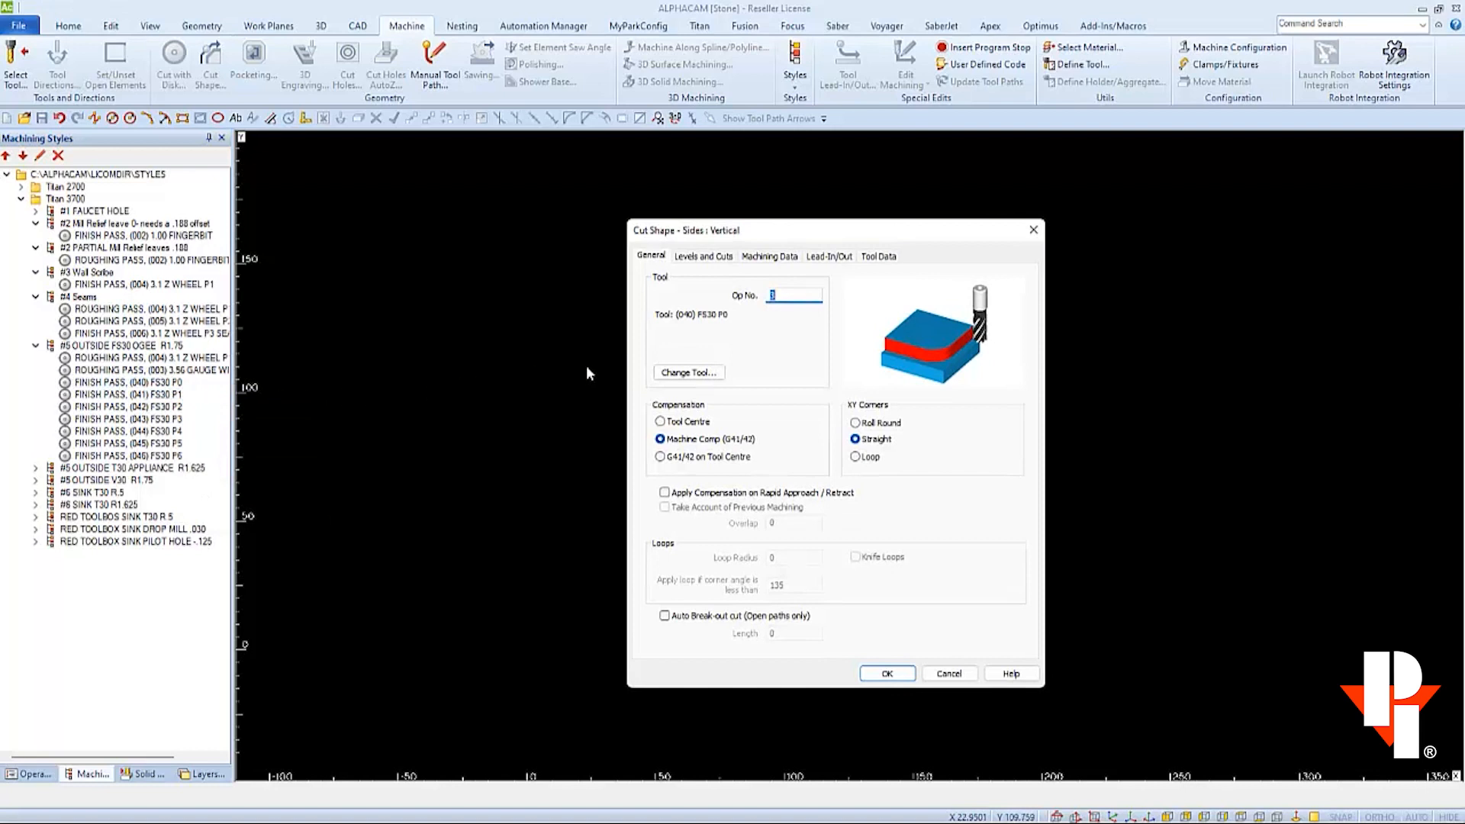
pyautogui.moveTo(690, 337)
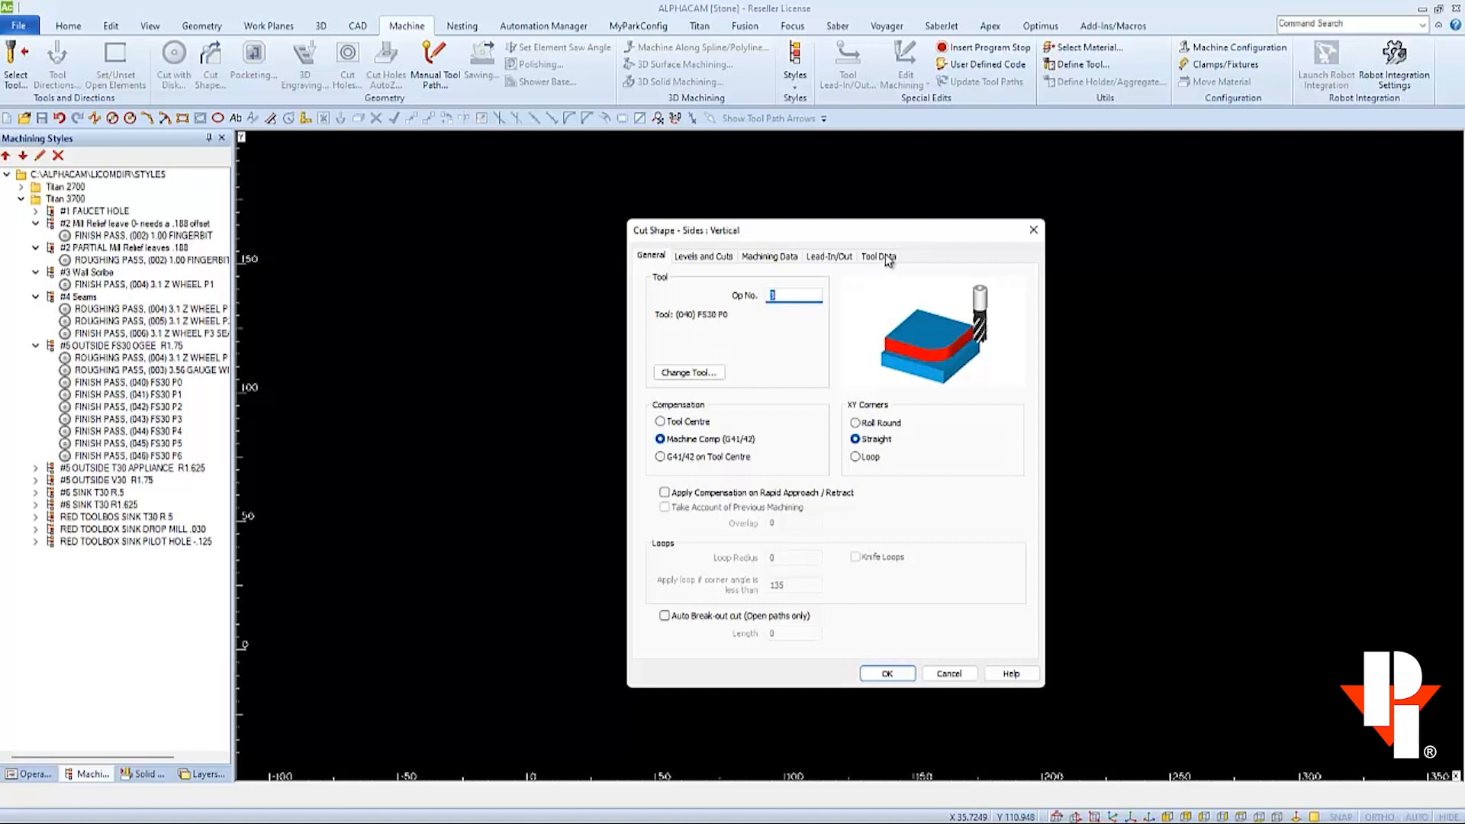
pyautogui.click(878, 256)
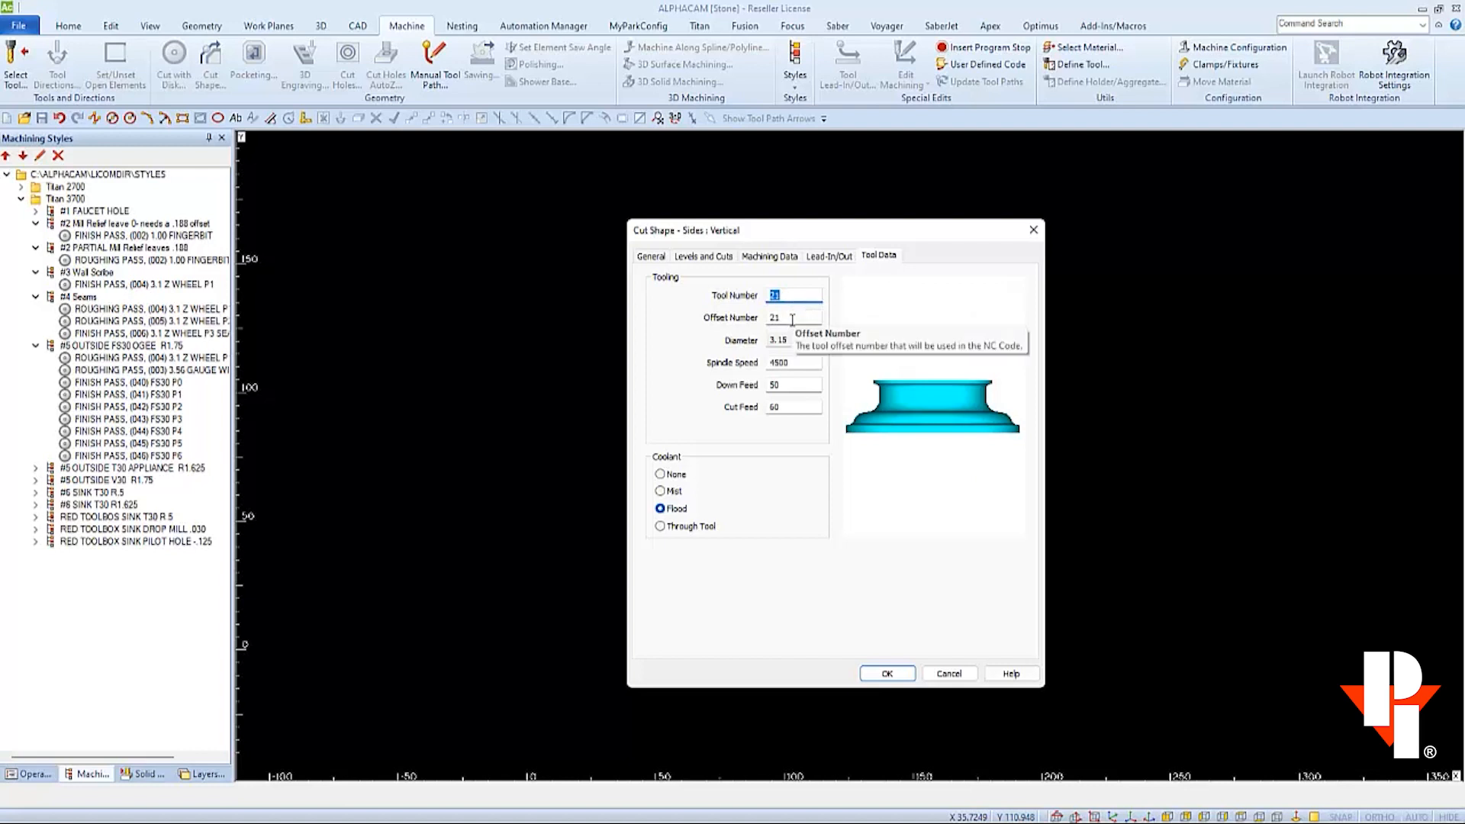
pyautogui.moveTo(762, 277)
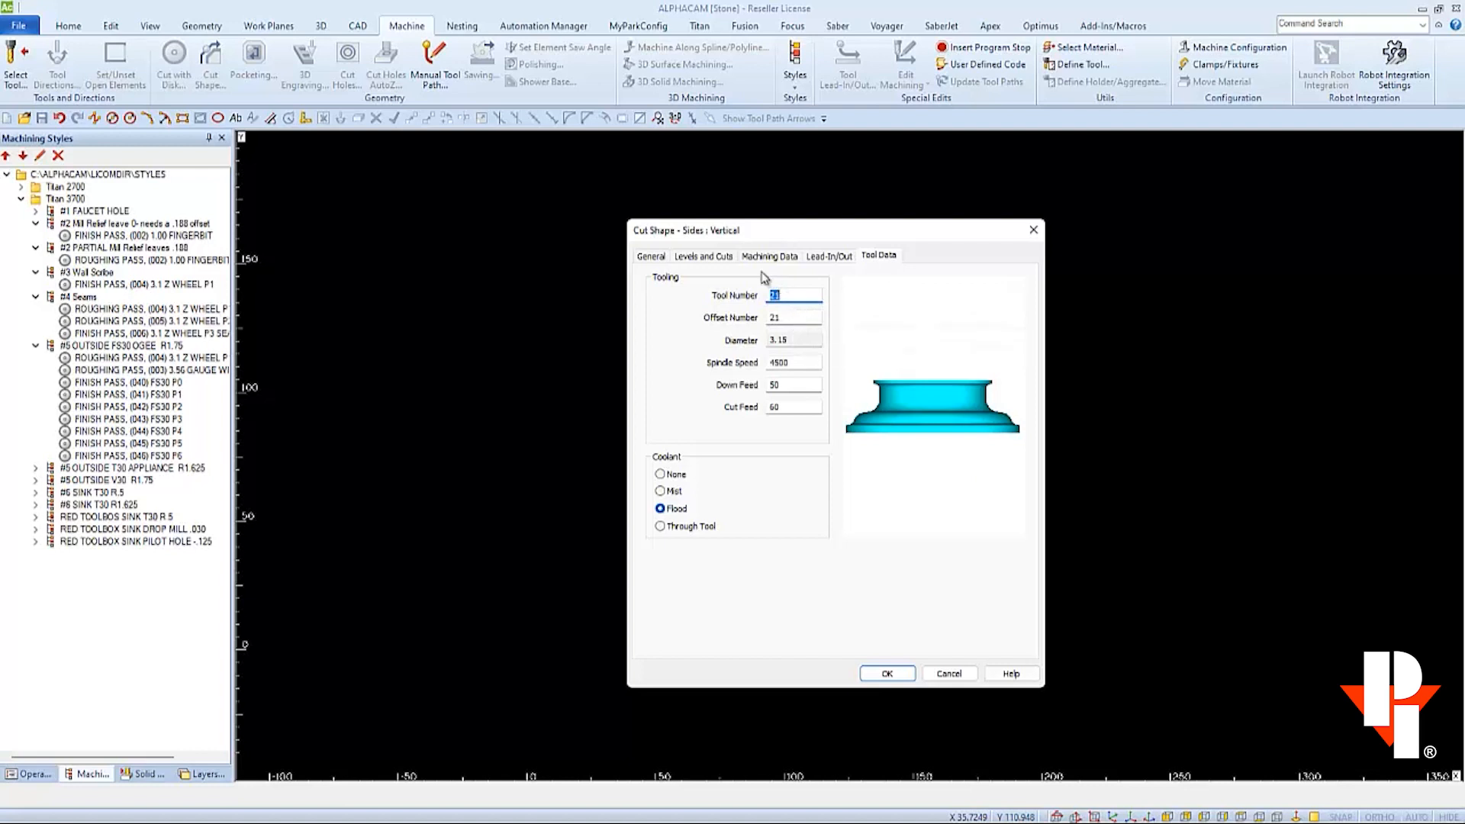
pyautogui.click(650, 256)
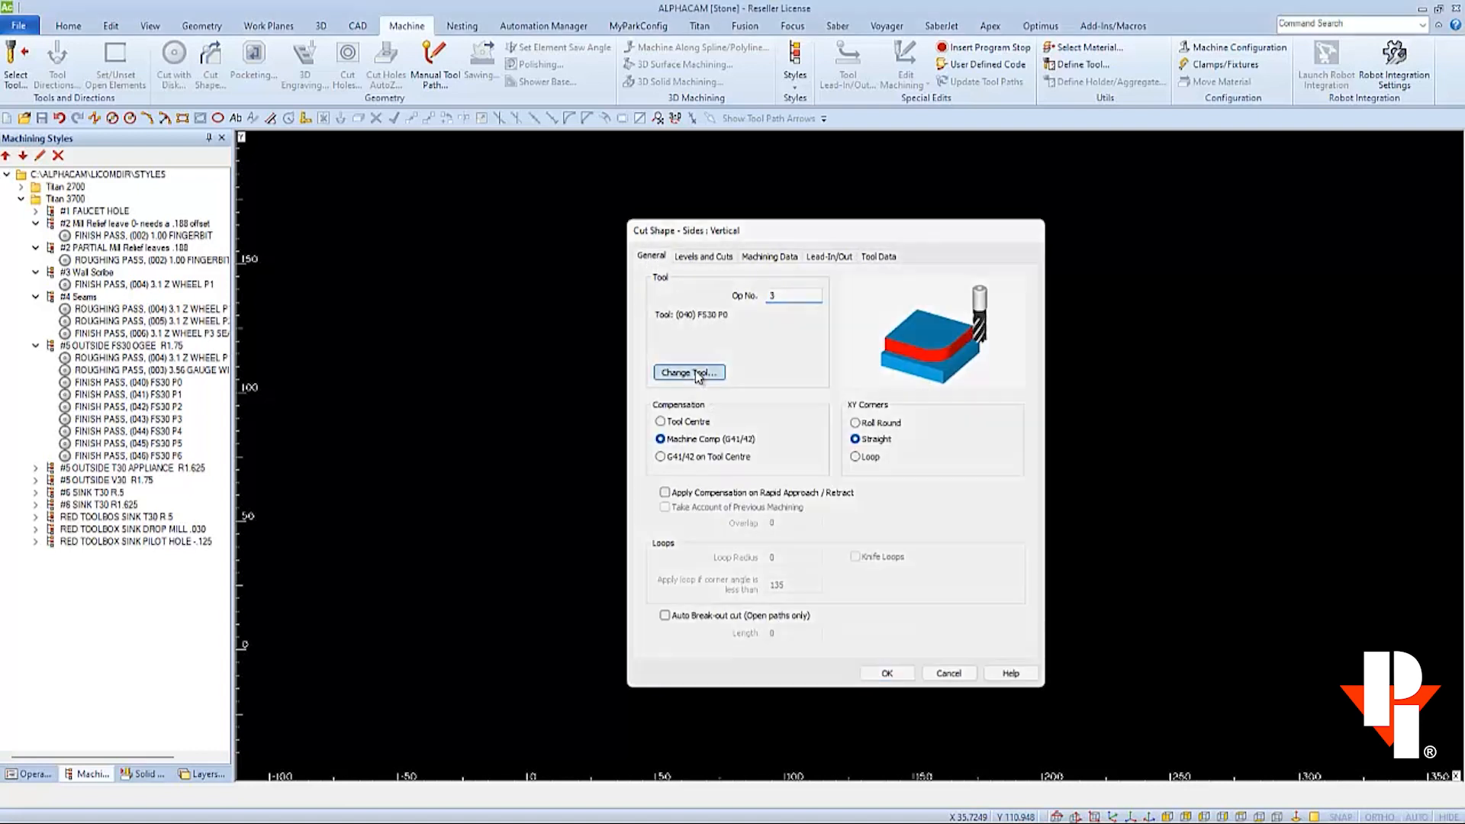
# Give the FS30 P0 pass tool (040) FS30 P0 from Titan 3700, confirm number 40, and save
pyautogui.click(688, 372)
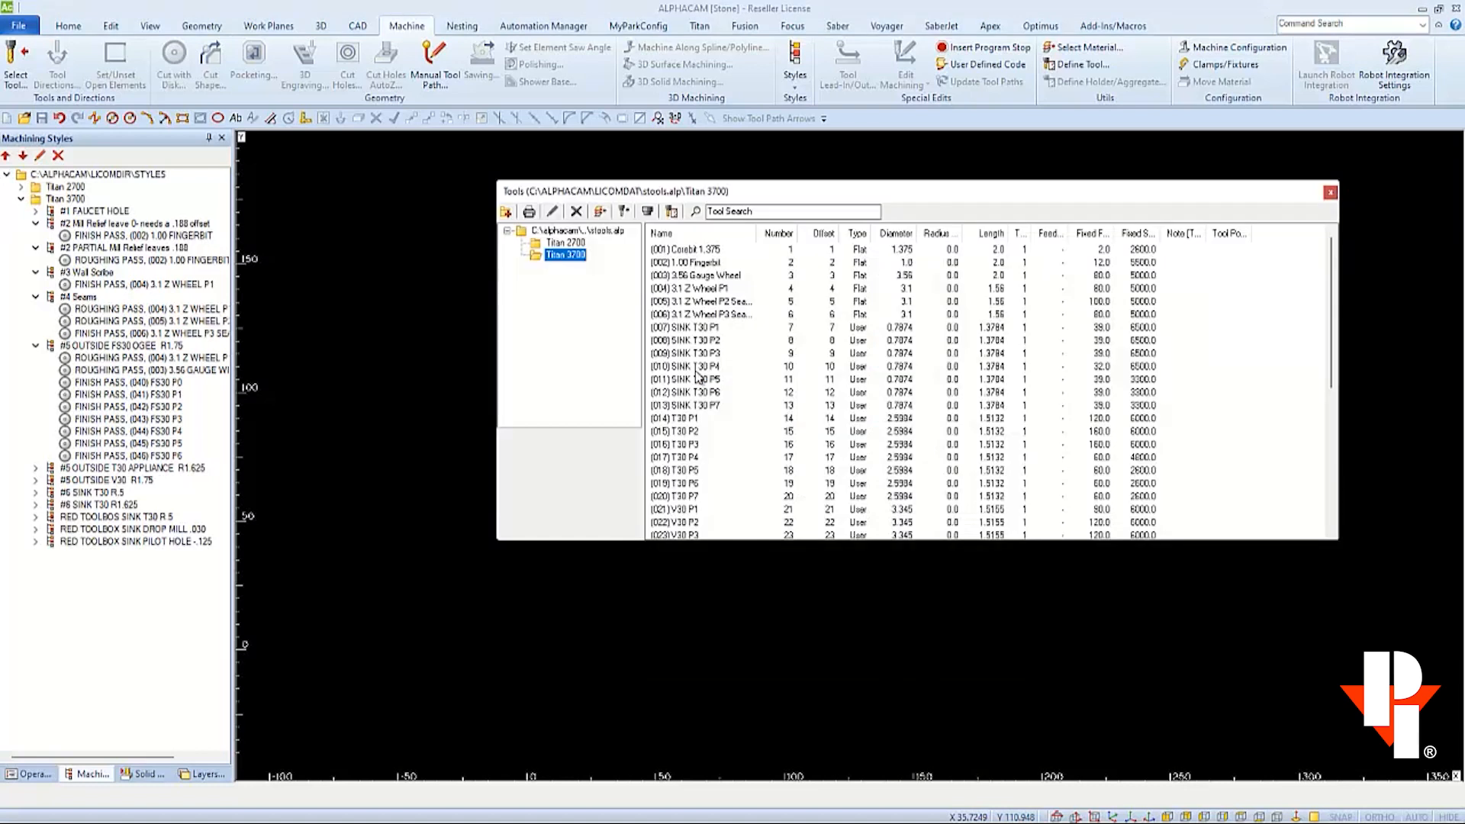
pyautogui.scroll(-3)
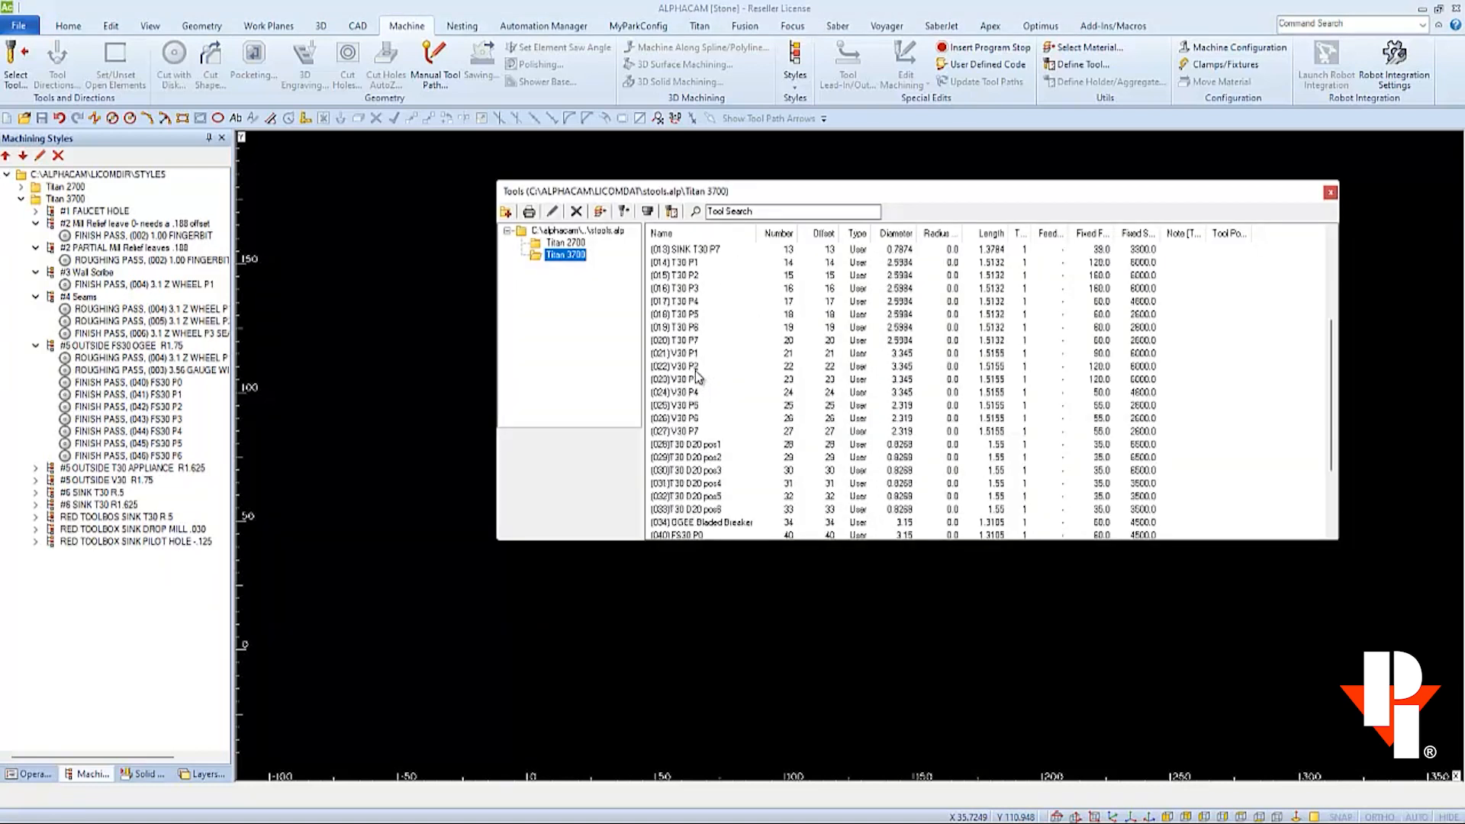
pyautogui.scroll(-3)
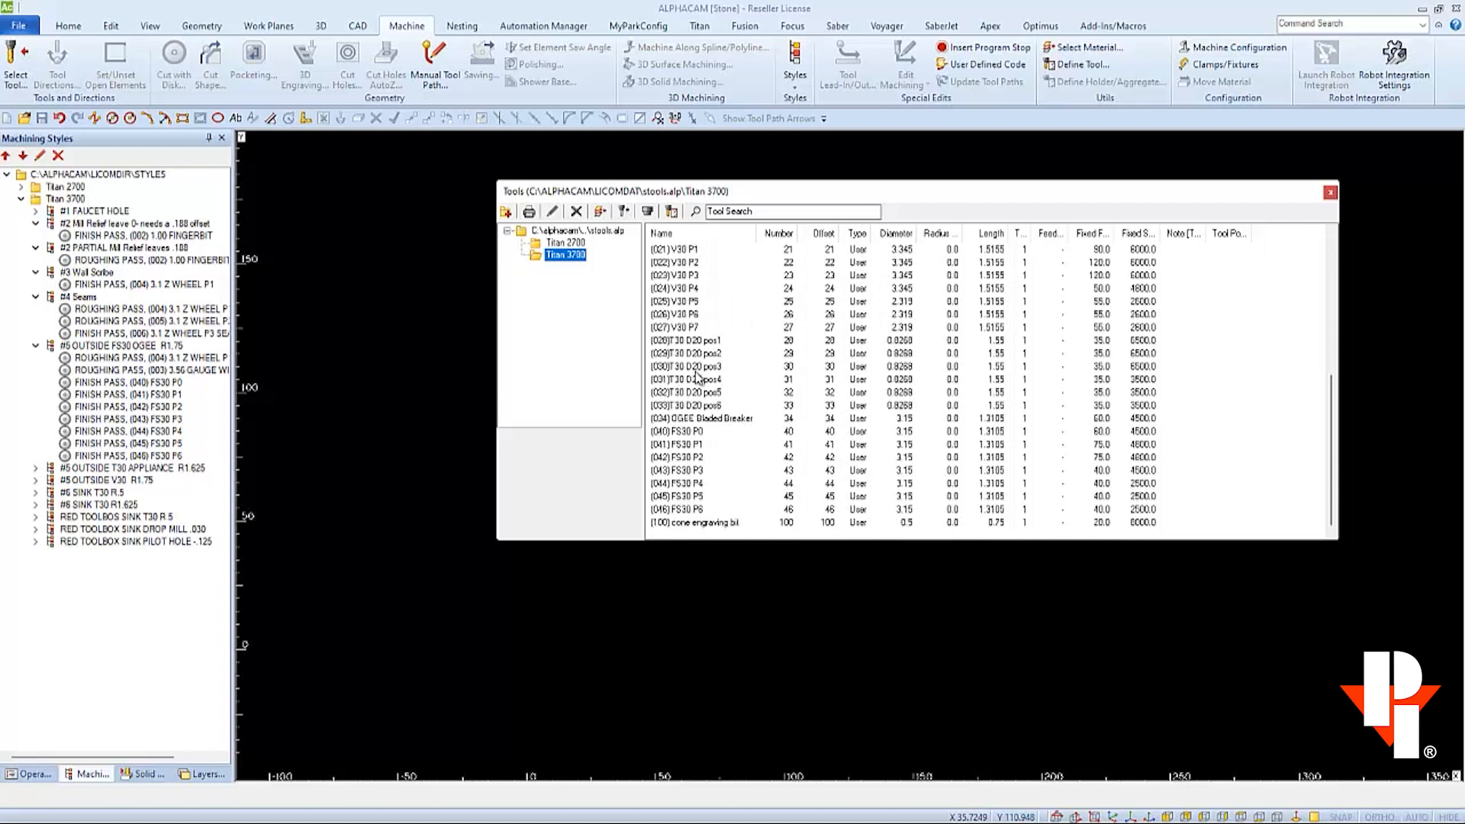
pyautogui.moveTo(683, 430)
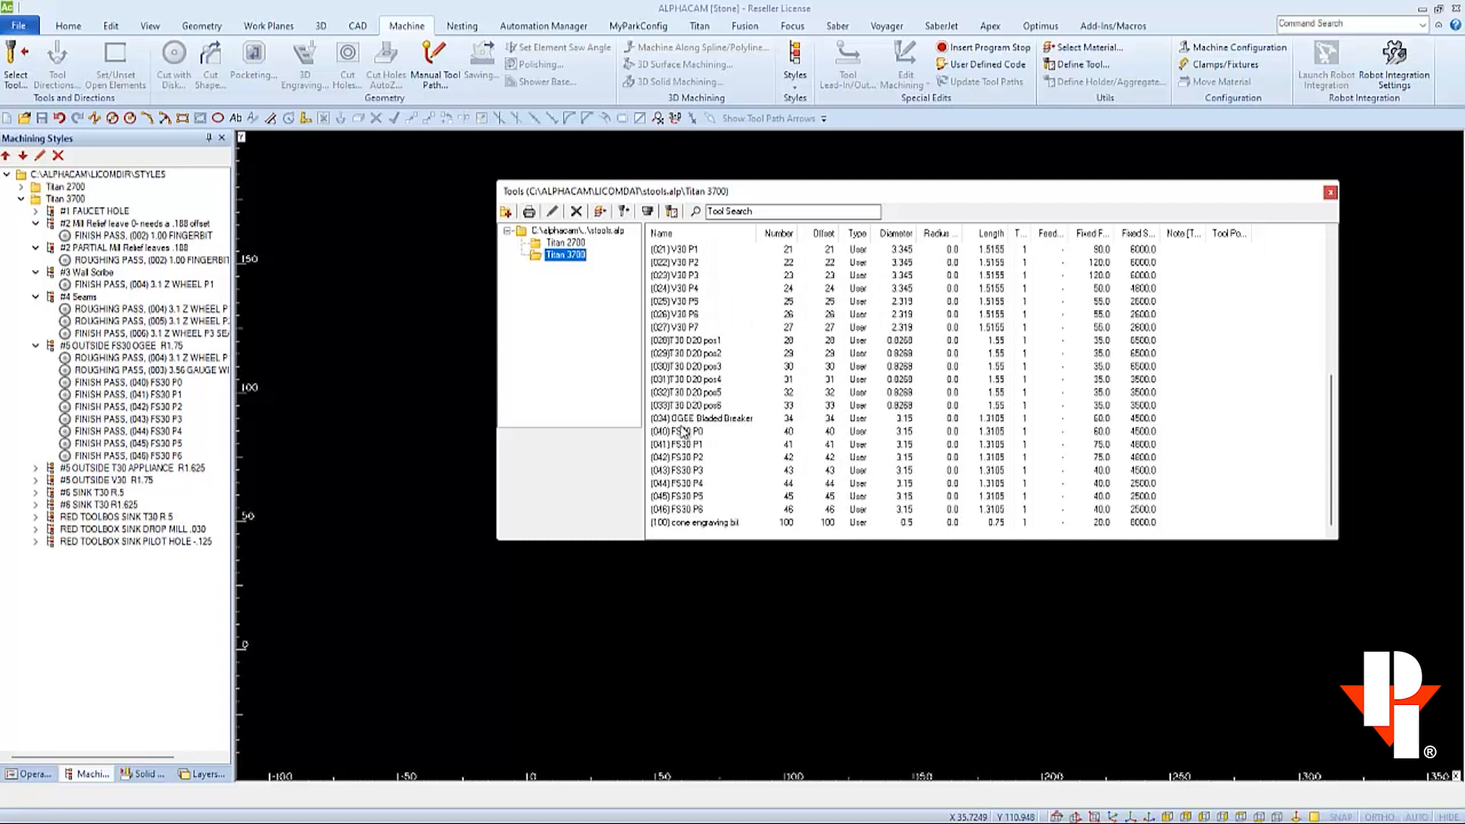
pyautogui.moveTo(765, 442)
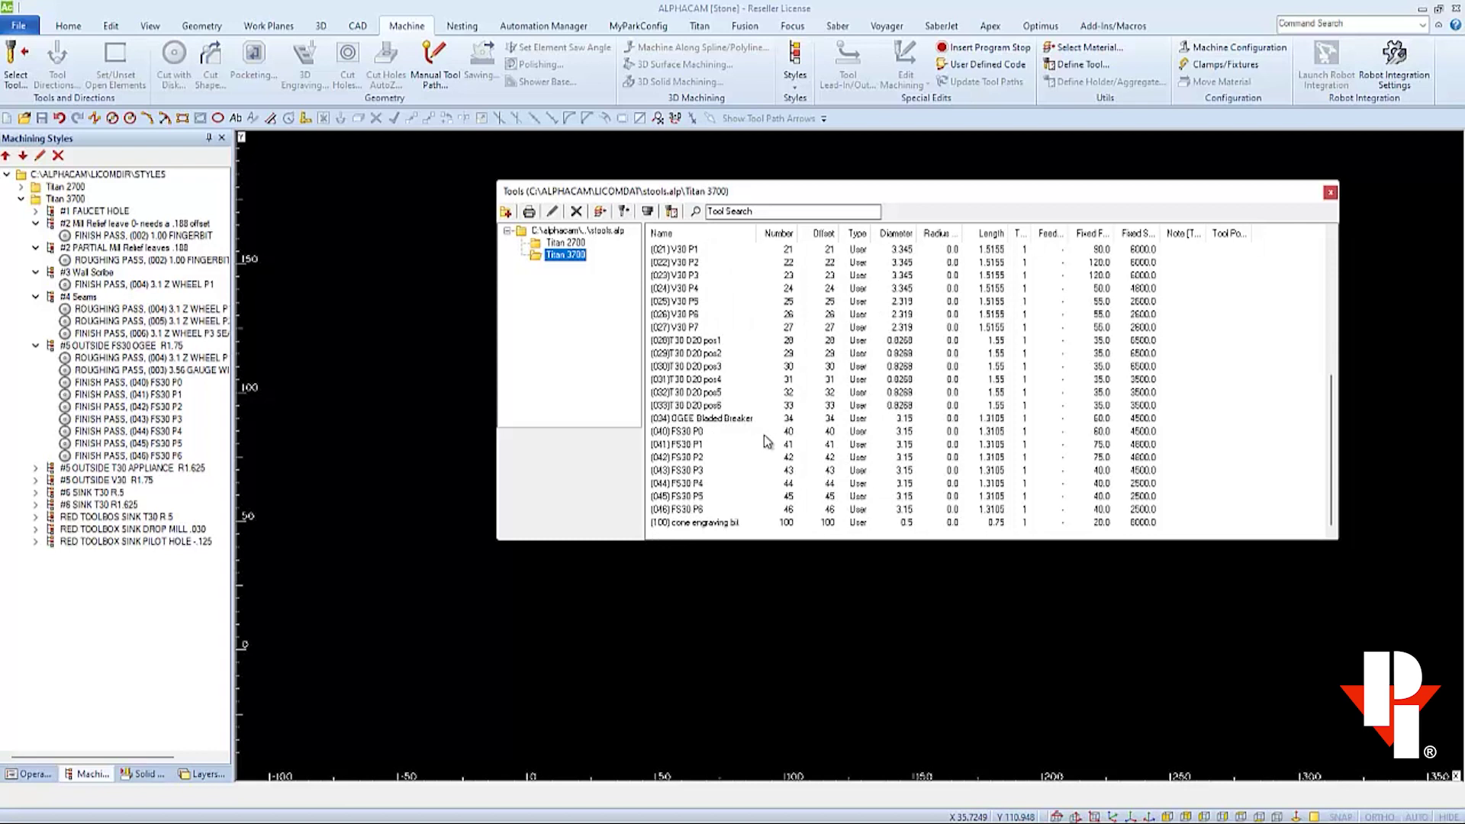
pyautogui.moveTo(696, 431)
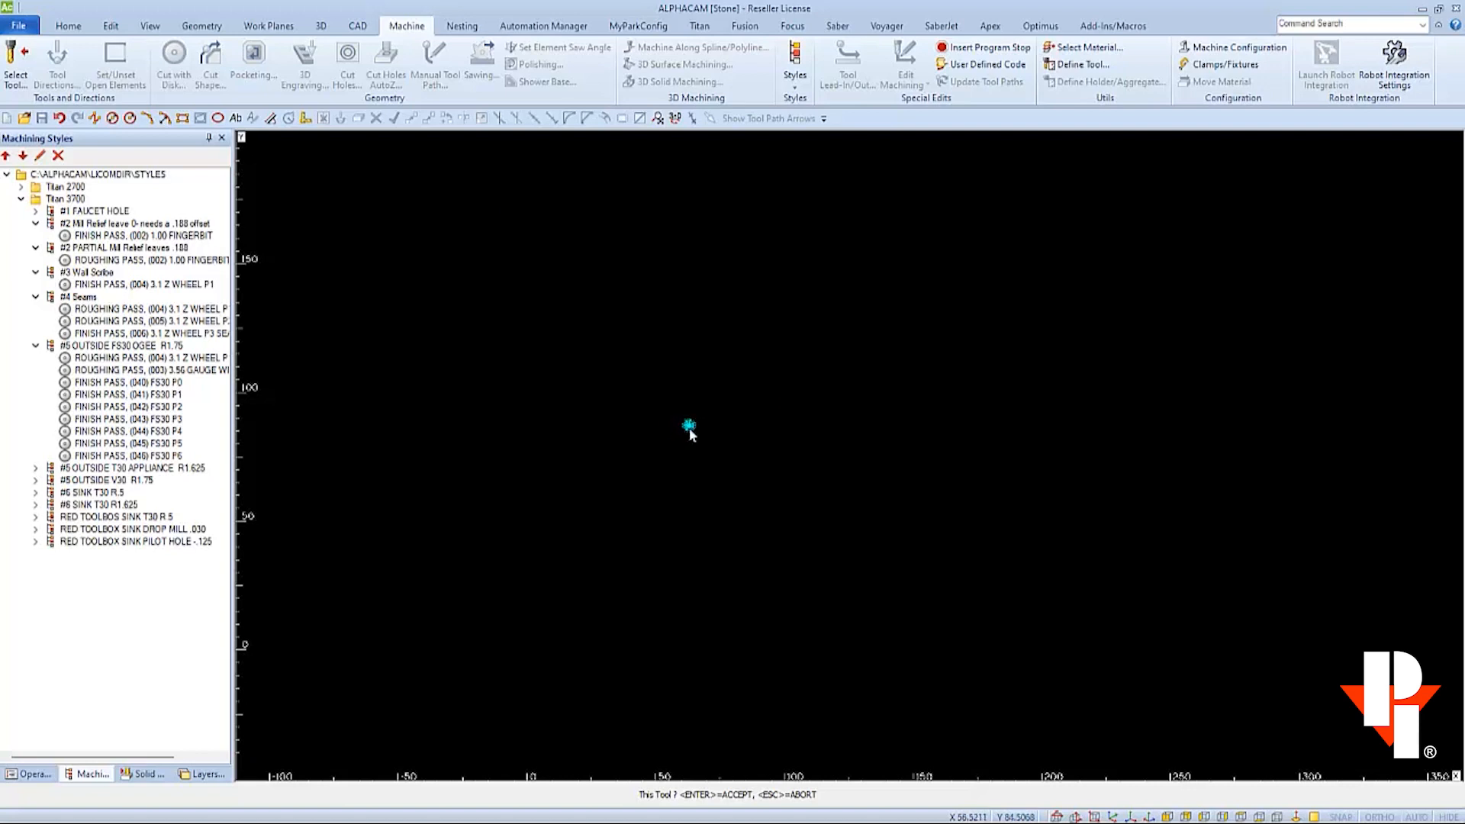
pyautogui.moveTo(690, 441)
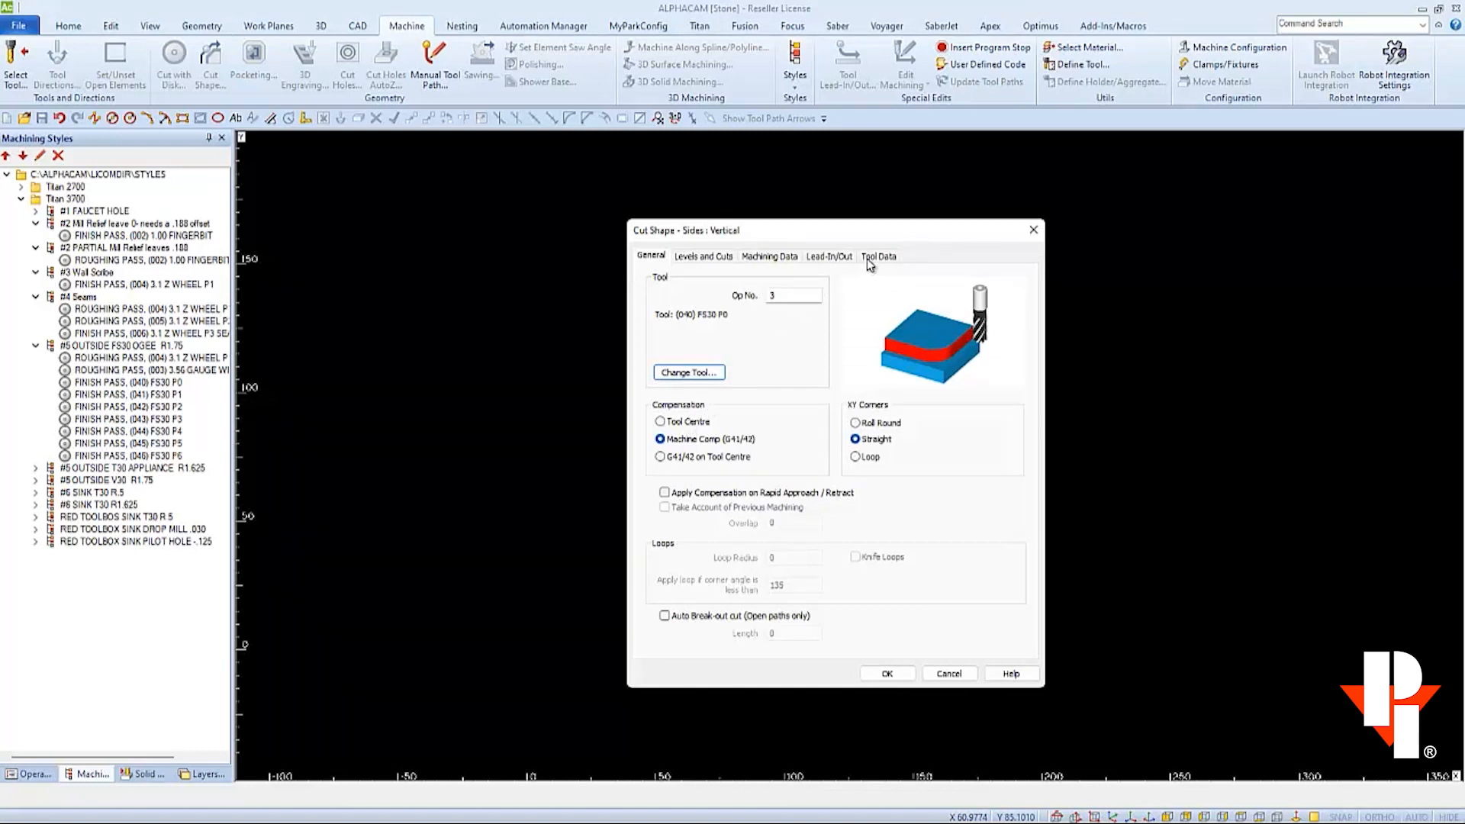
pyautogui.click(879, 255)
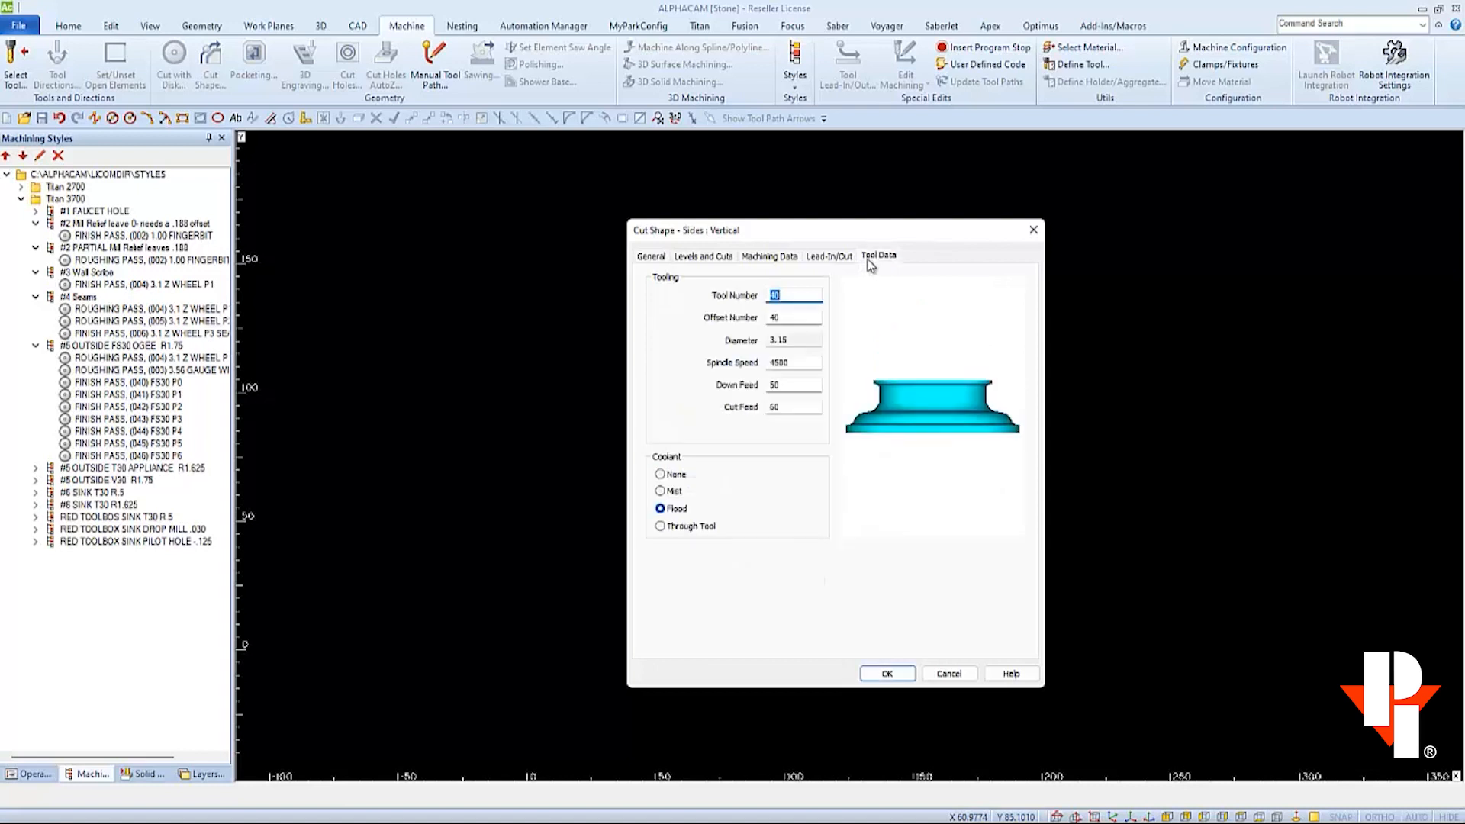
pyautogui.moveTo(826, 435)
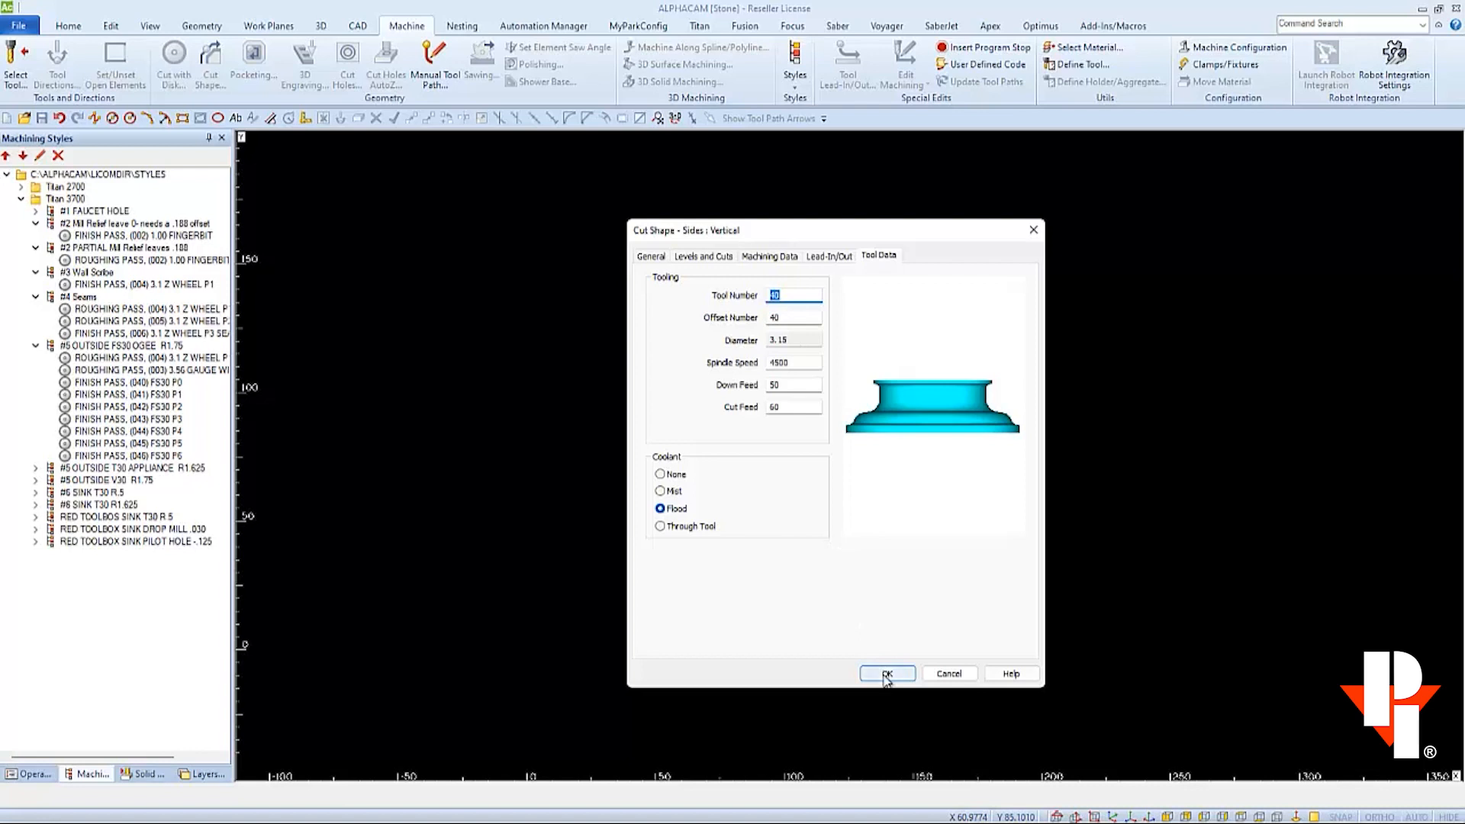
pyautogui.click(887, 674)
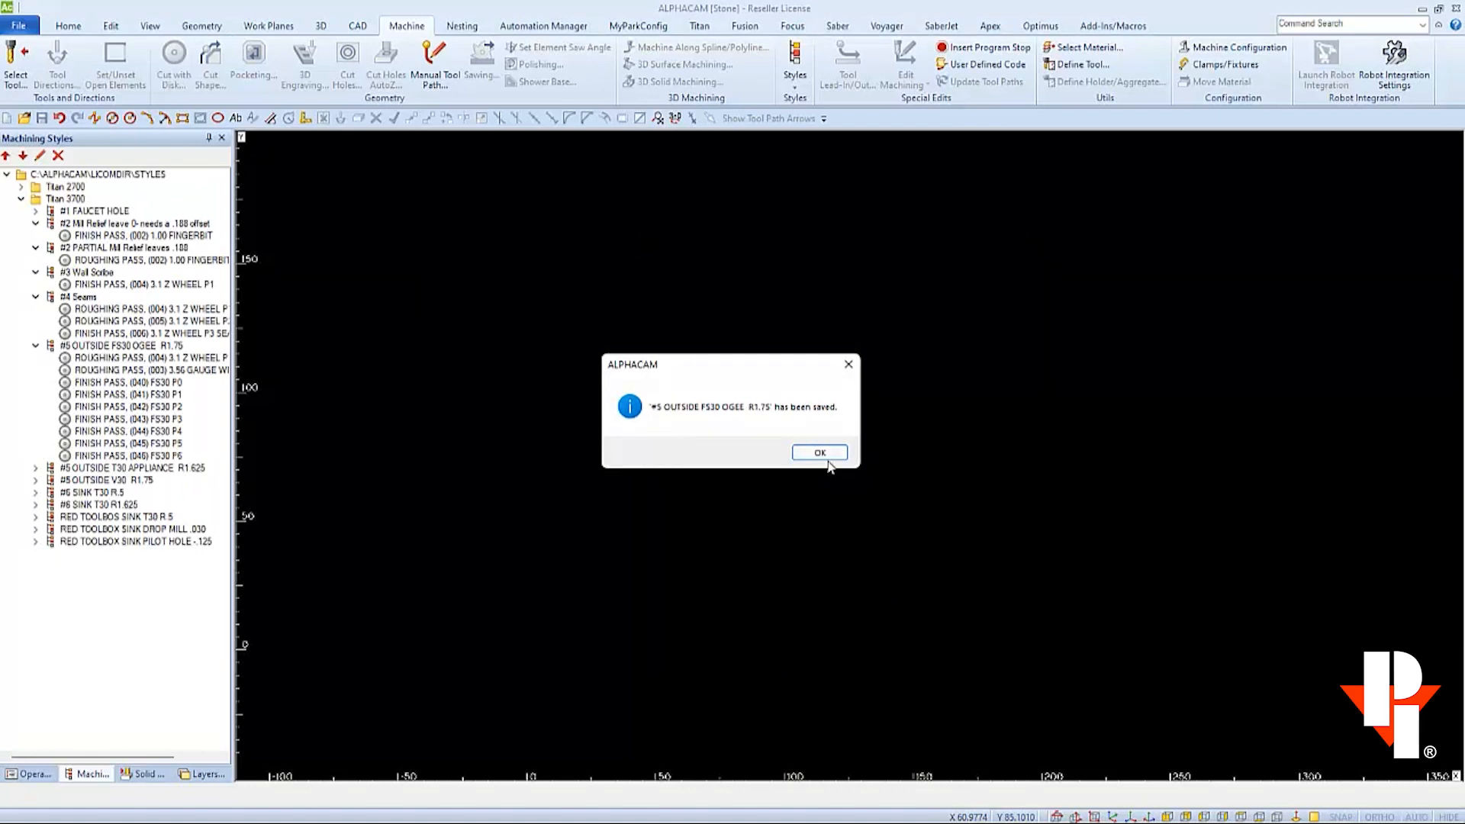
# Confirm the FS30 P1 pass uses tool and offset 41 and accept its settings
pyautogui.click(819, 452)
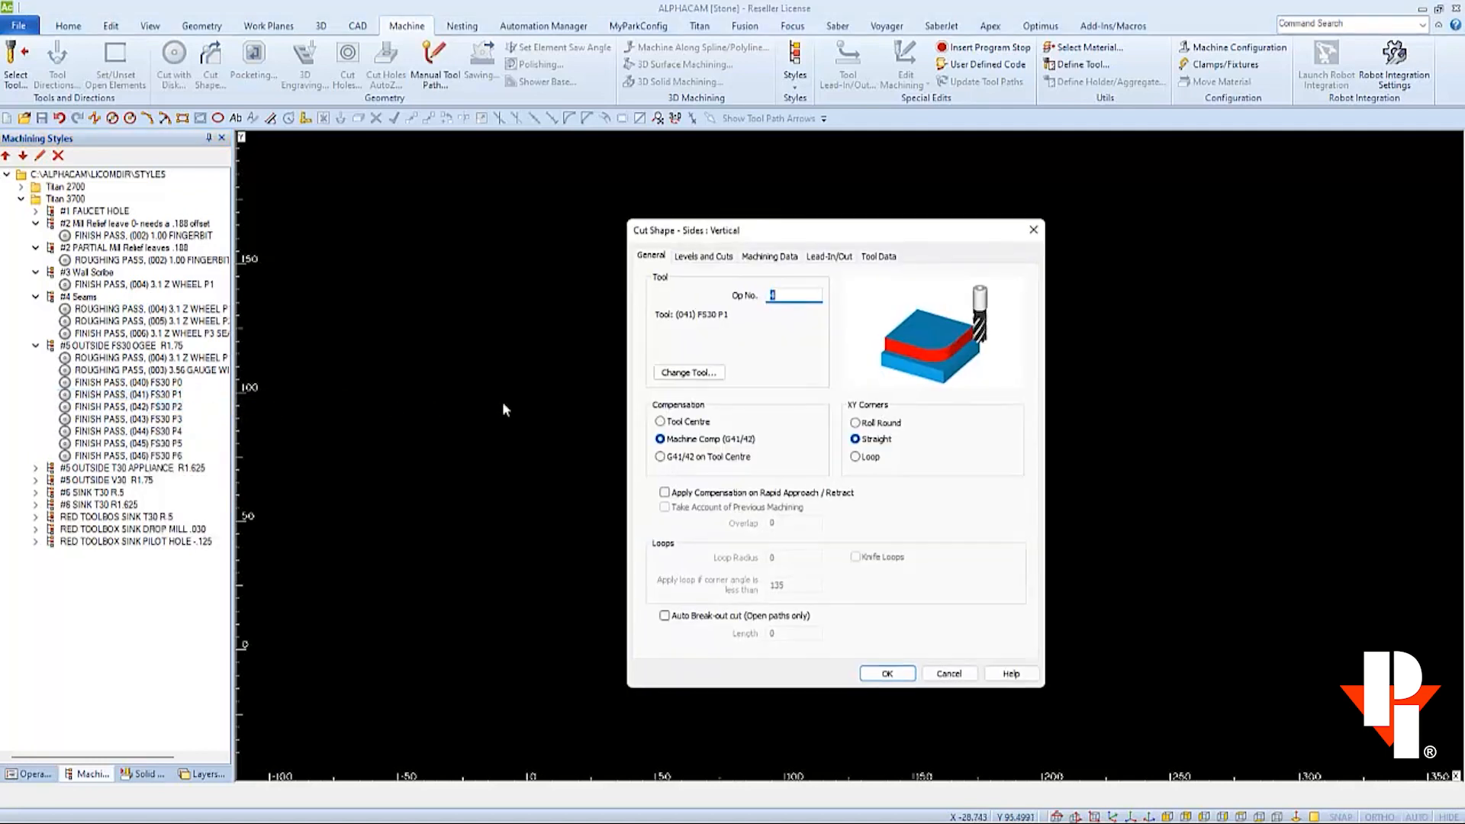
pyautogui.click(688, 373)
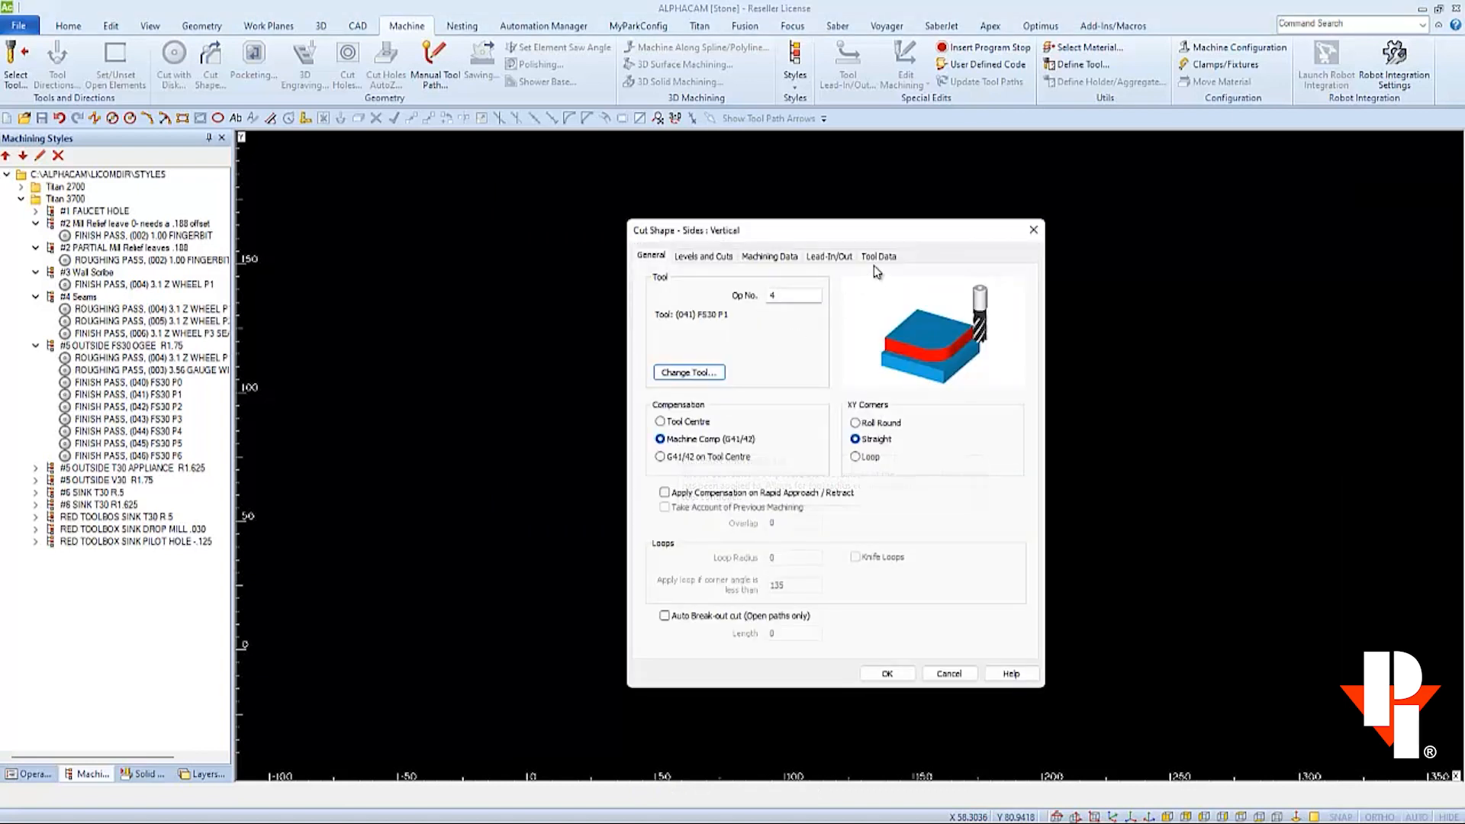
pyautogui.click(879, 256)
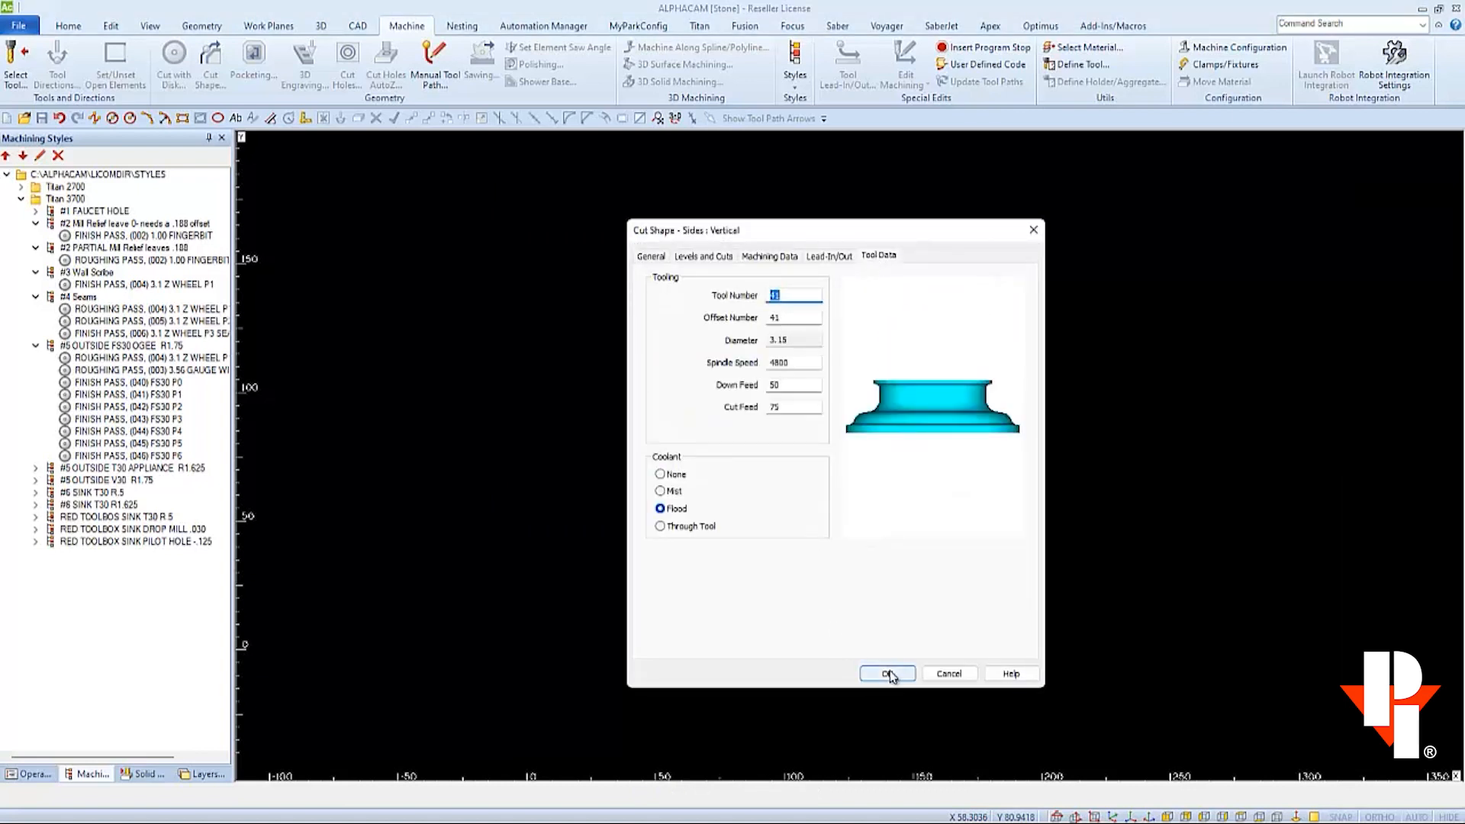
pyautogui.click(887, 673)
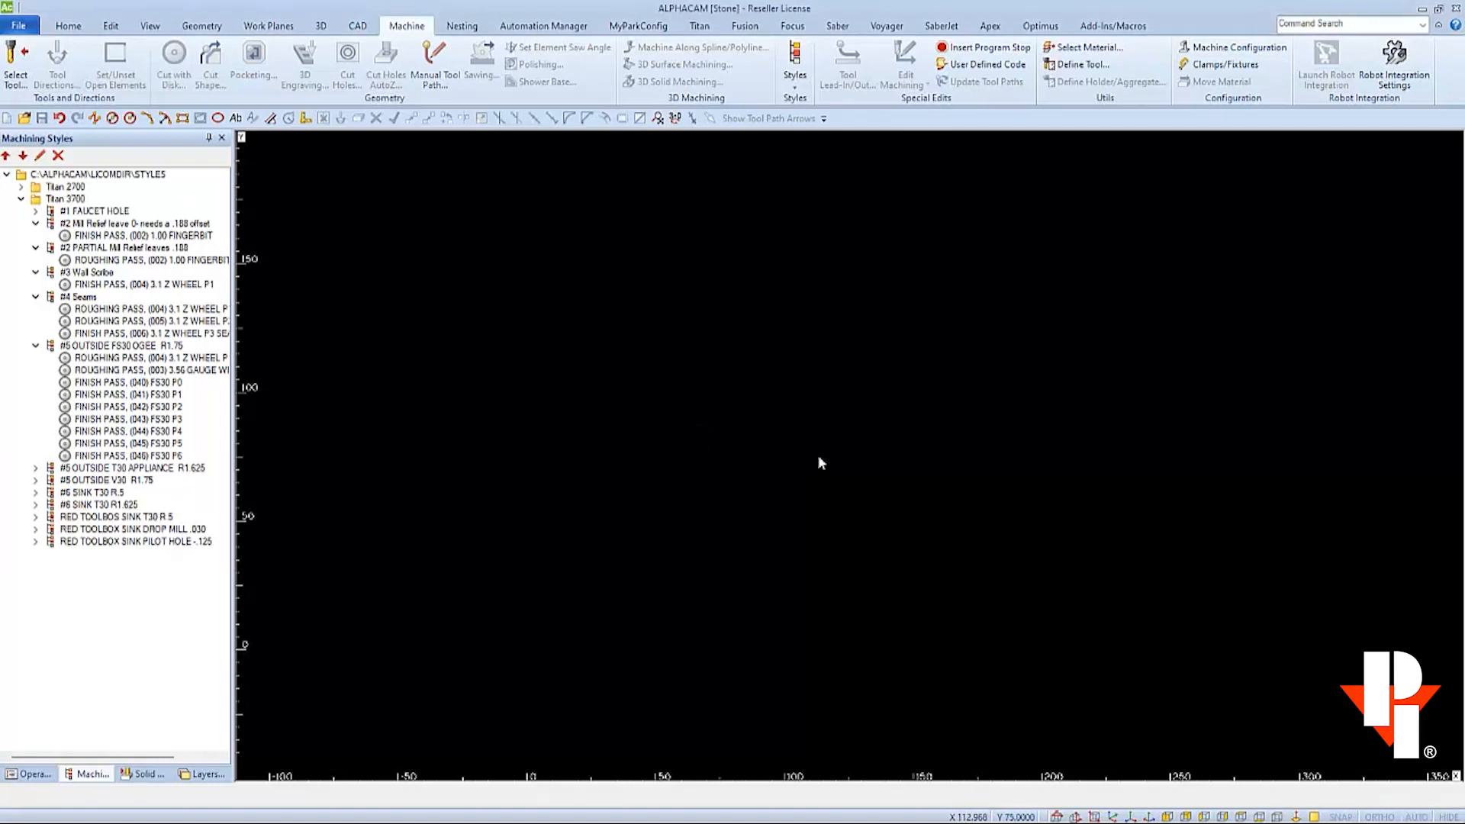
# Edit the FS30 P2 finish pass and change its tool to 42
pyautogui.rightClick(106, 406)
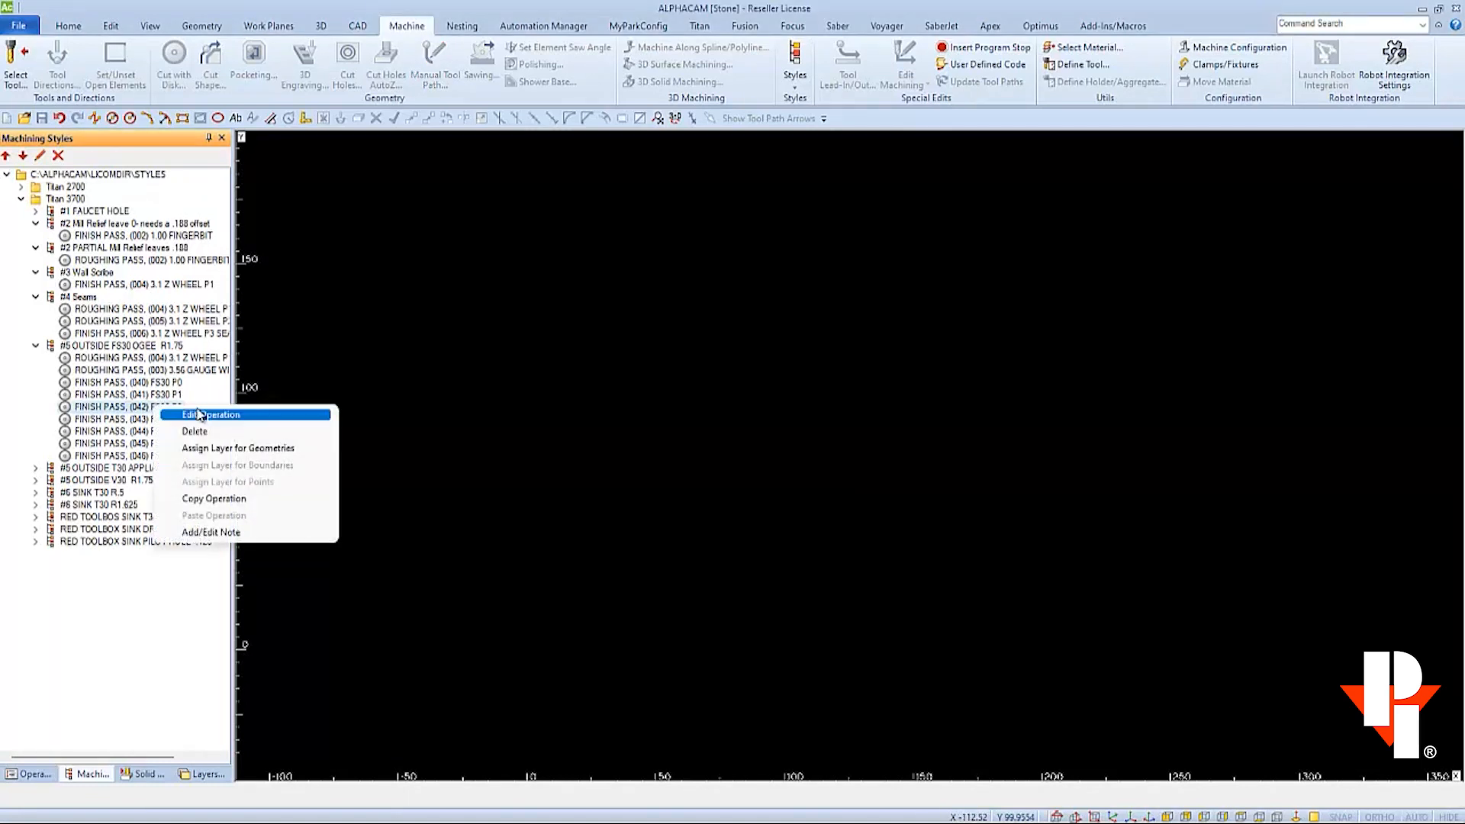
pyautogui.click(211, 414)
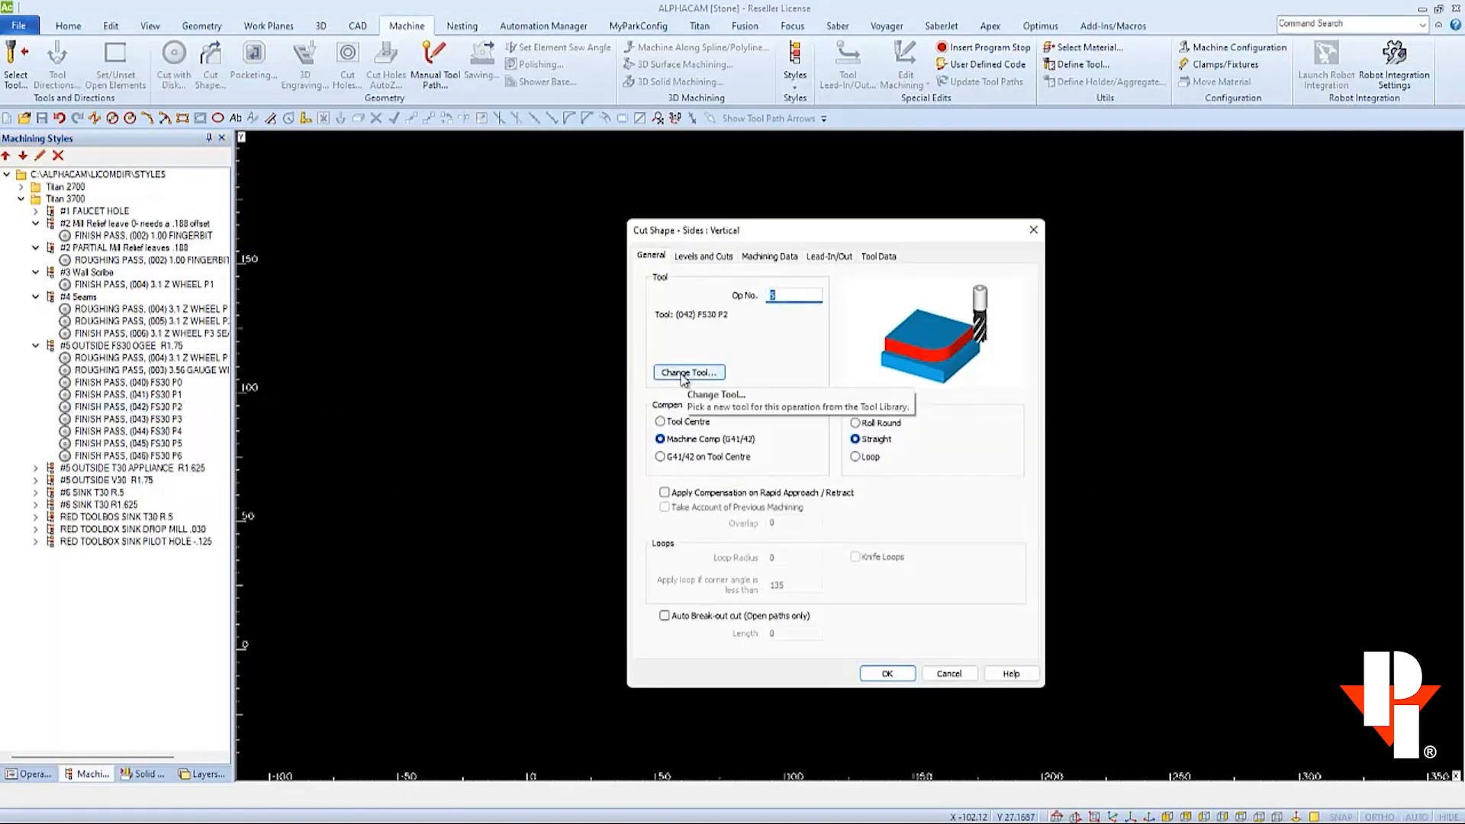
pyautogui.click(688, 371)
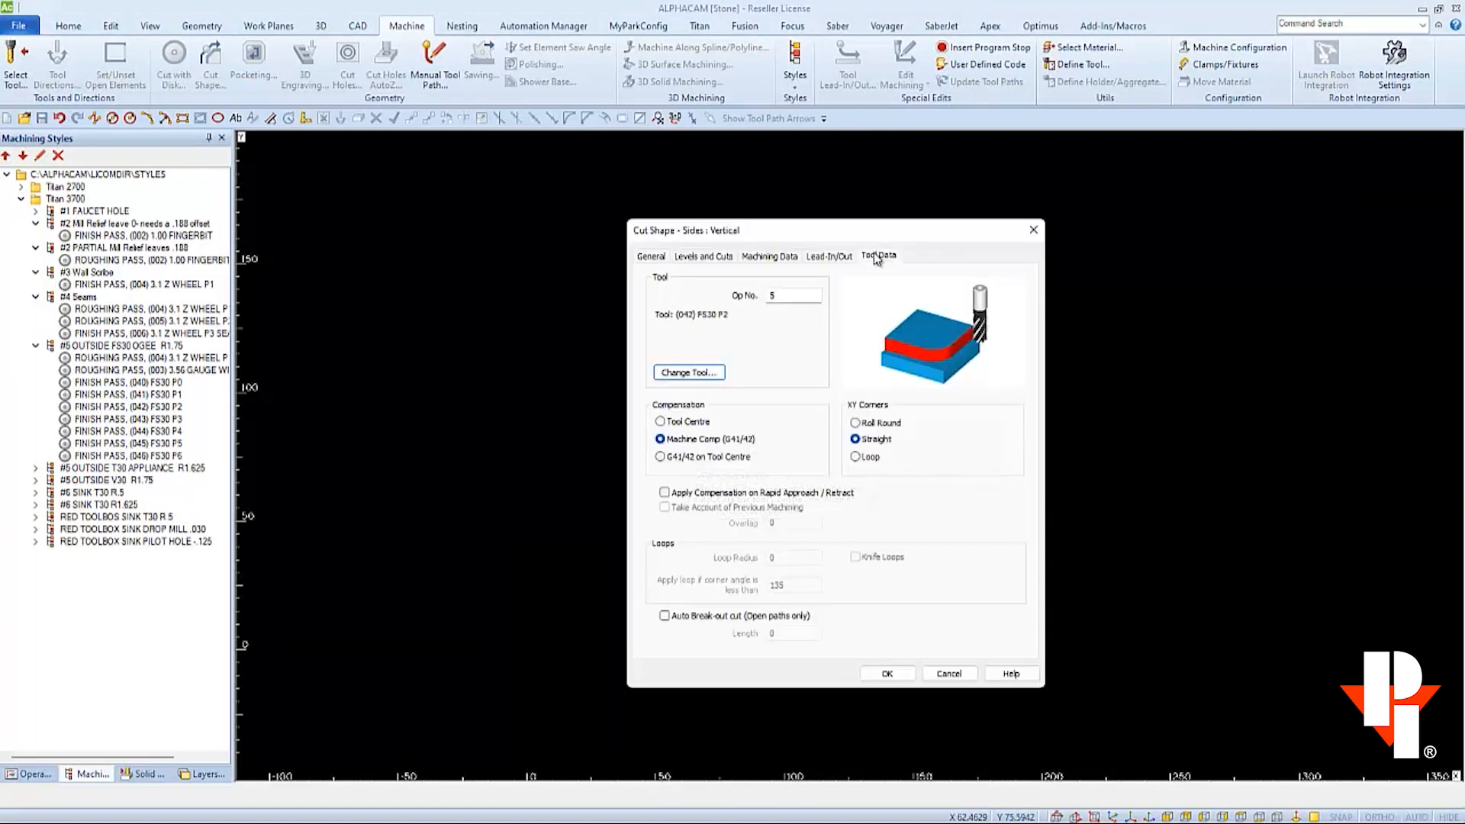
pyautogui.click(878, 255)
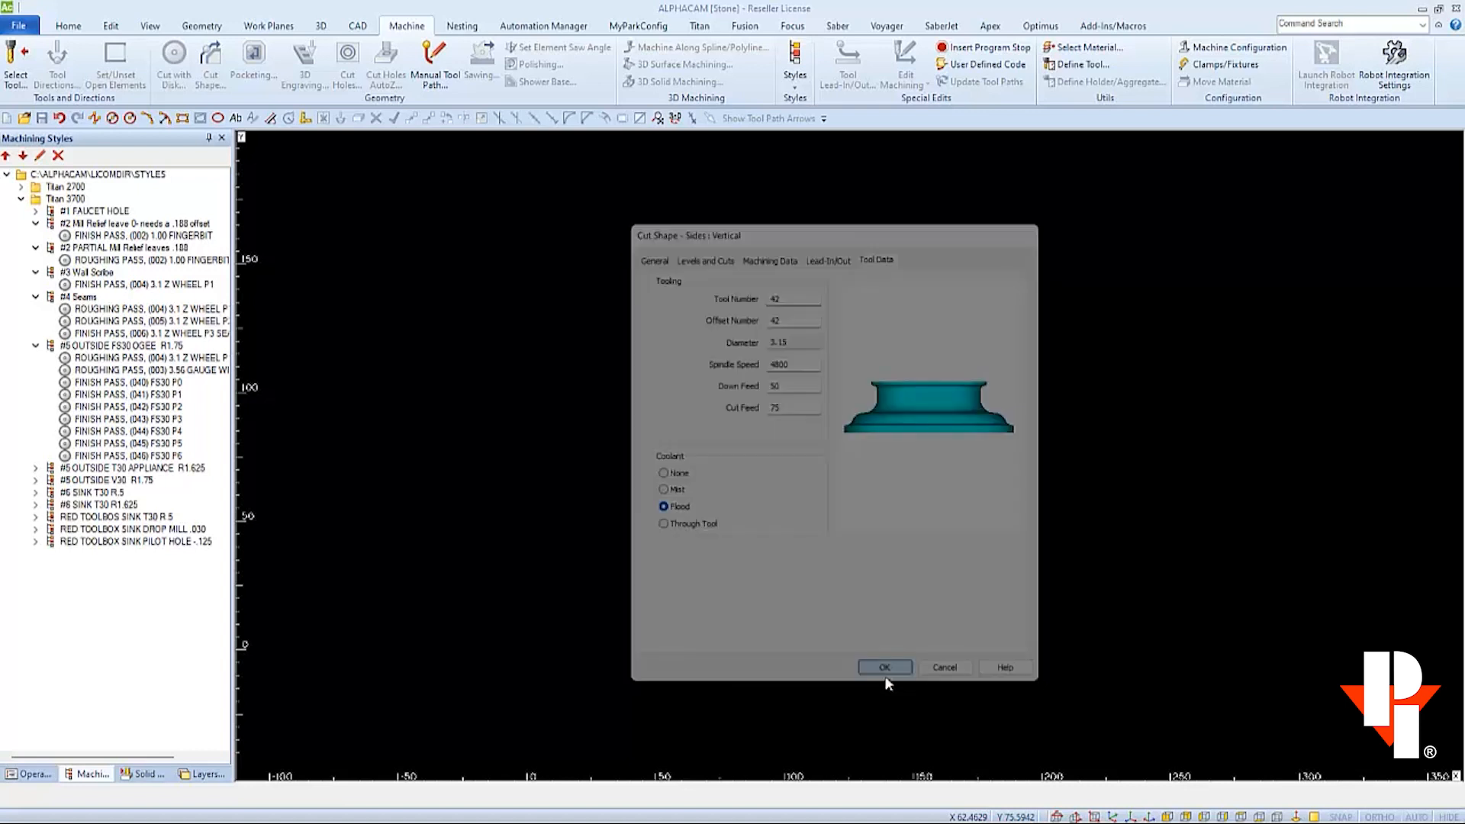
# Accept the FS30 P2 settings and save the #5 Outside FS30 Ogee R1.75 style
pyautogui.click(884, 667)
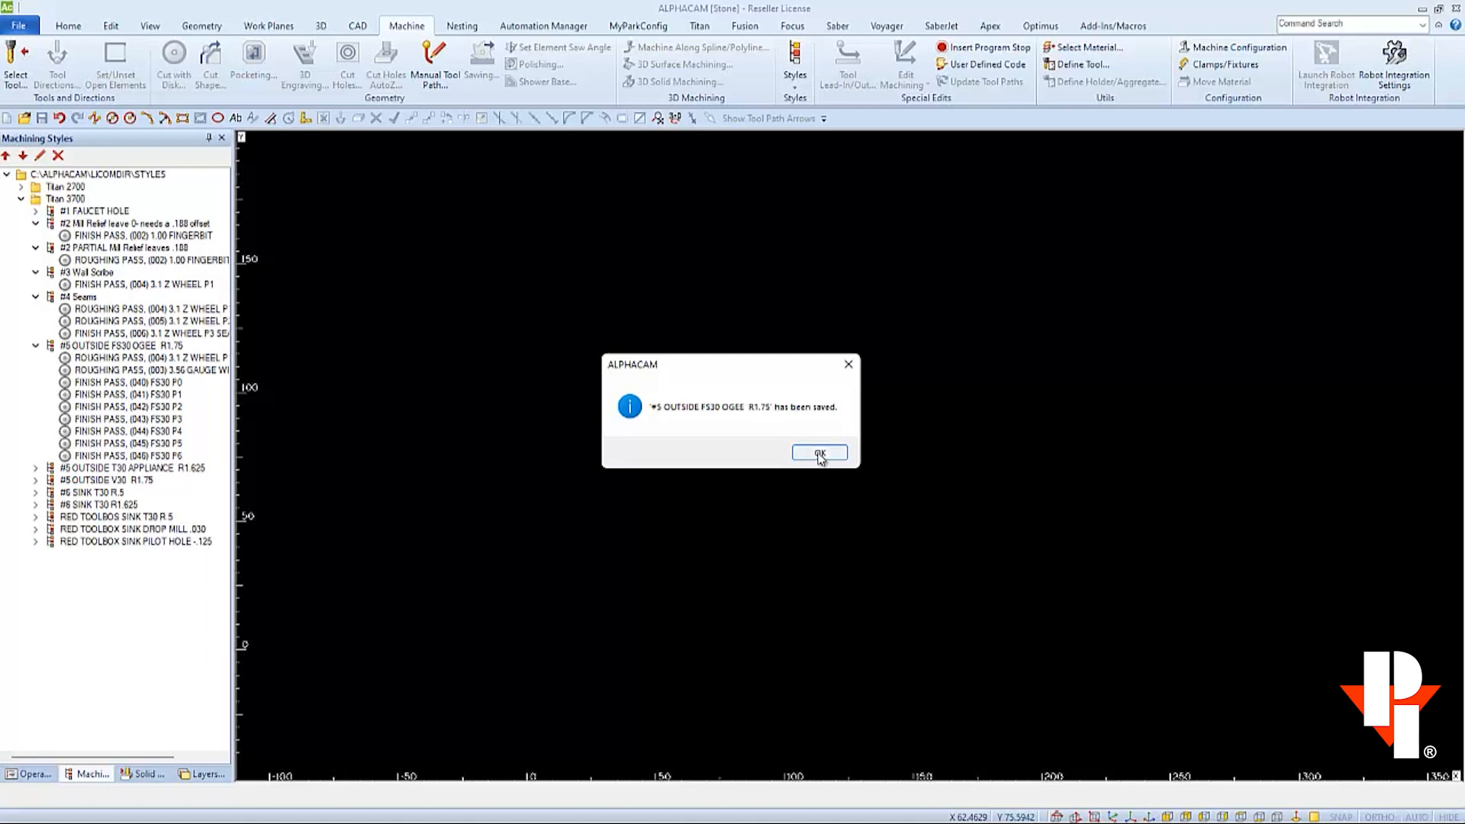
pyautogui.click(819, 452)
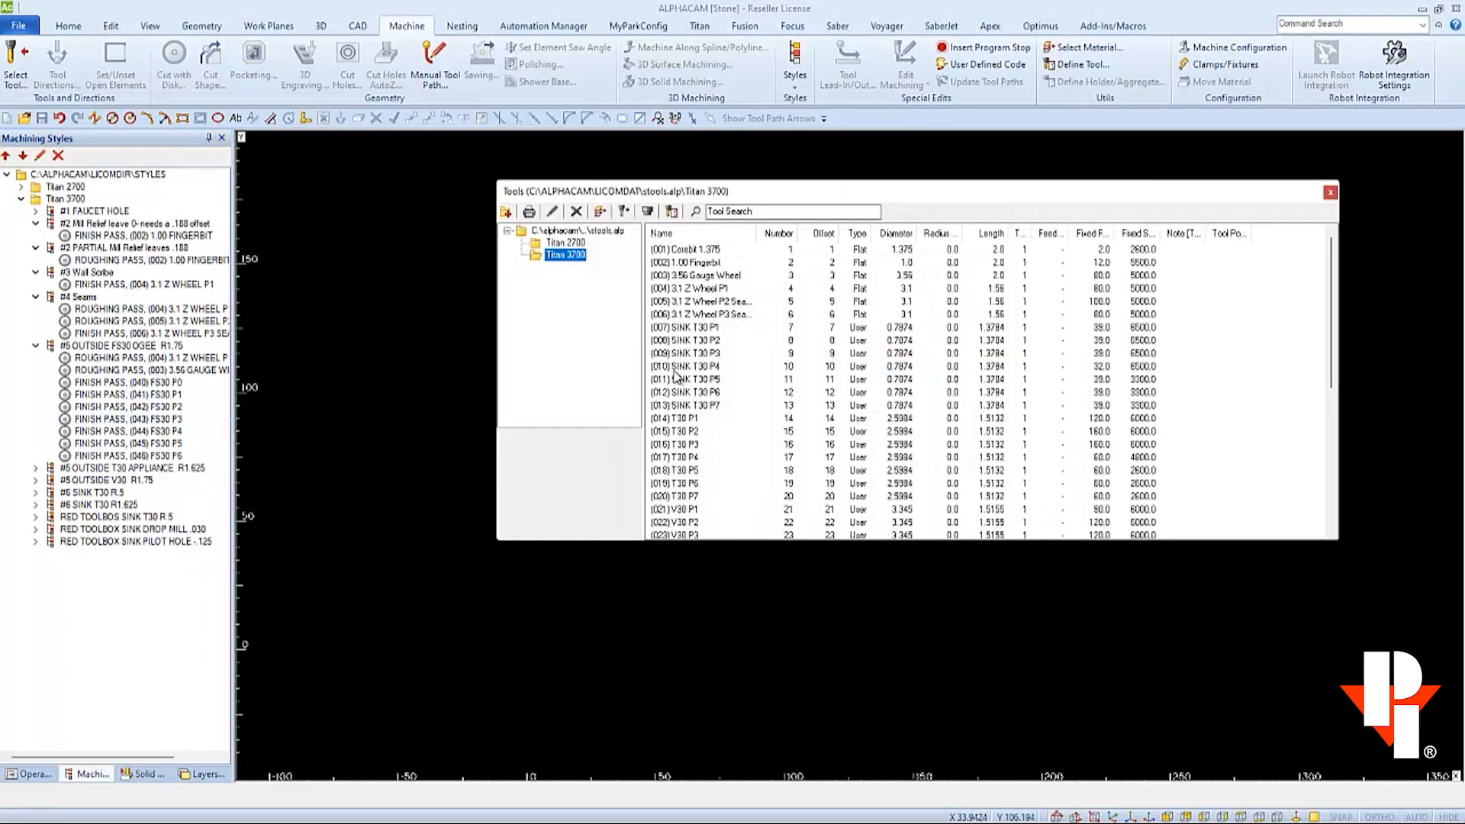
pyautogui.click(1330, 191)
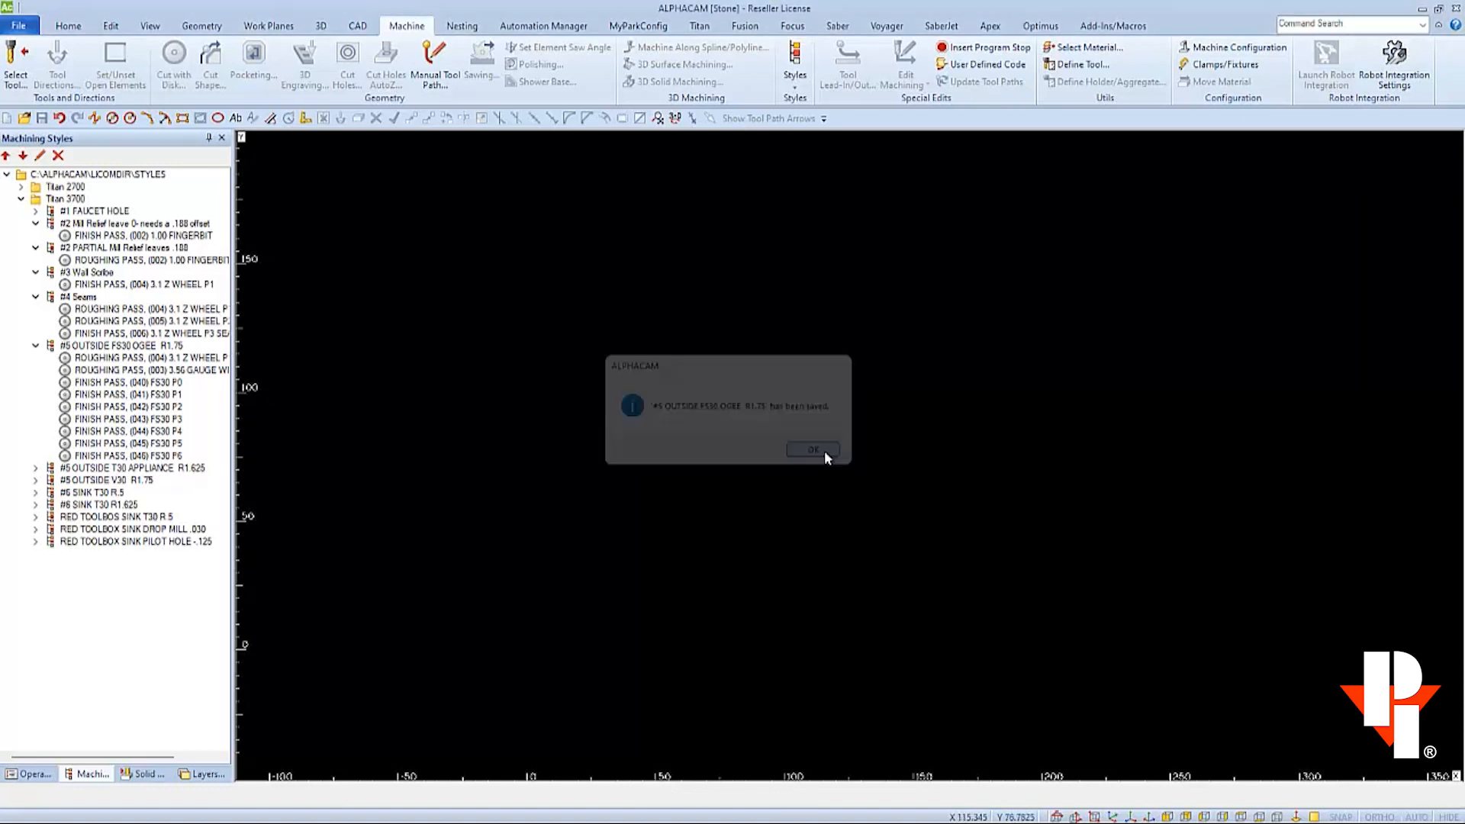
# Dismiss the saved message and collapse the Red Toolbox Sink T30 R.5 style
pyautogui.click(813, 449)
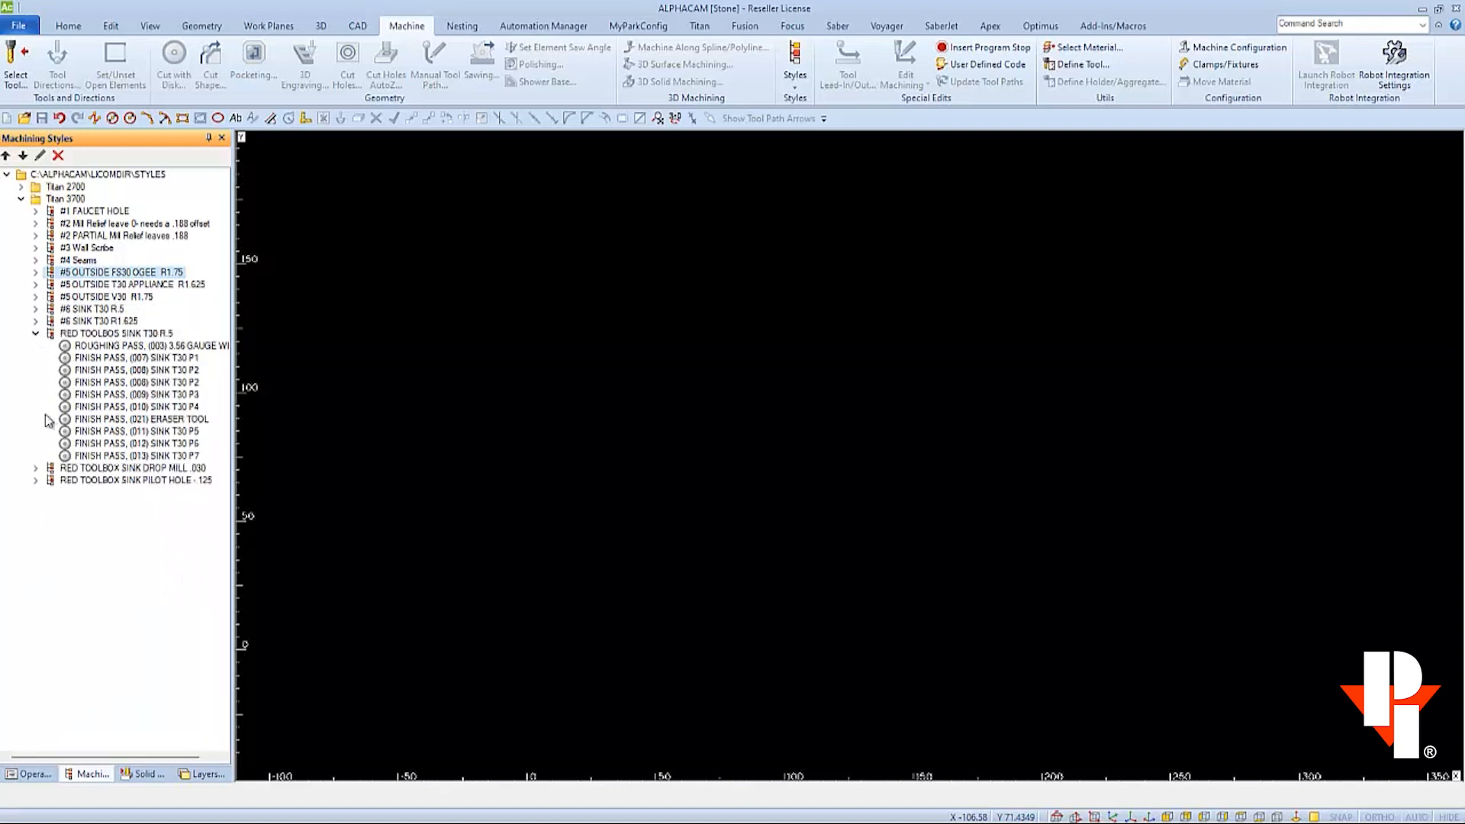
pyautogui.click(699, 25)
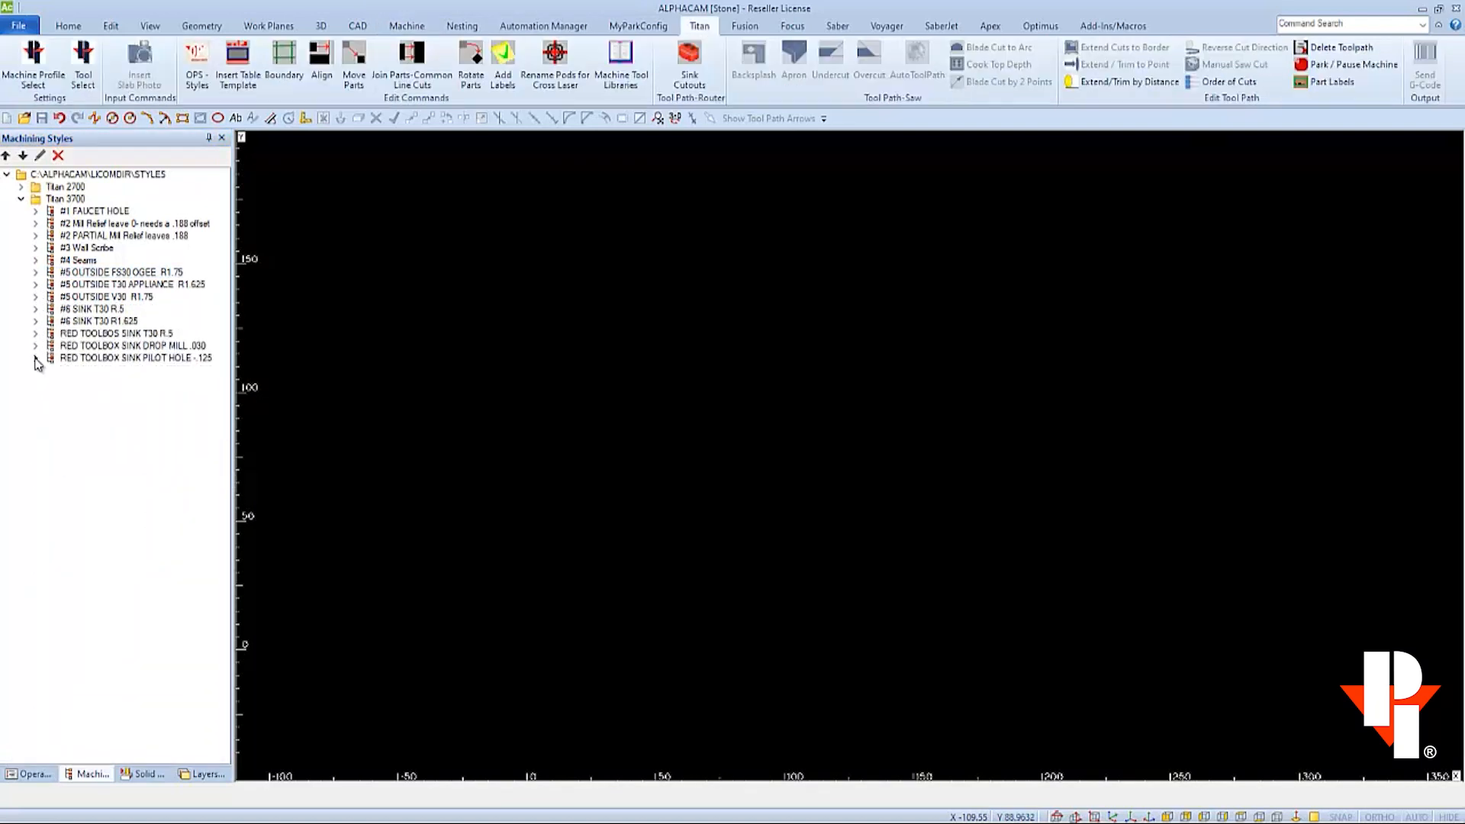
pyautogui.moveTo(38, 362)
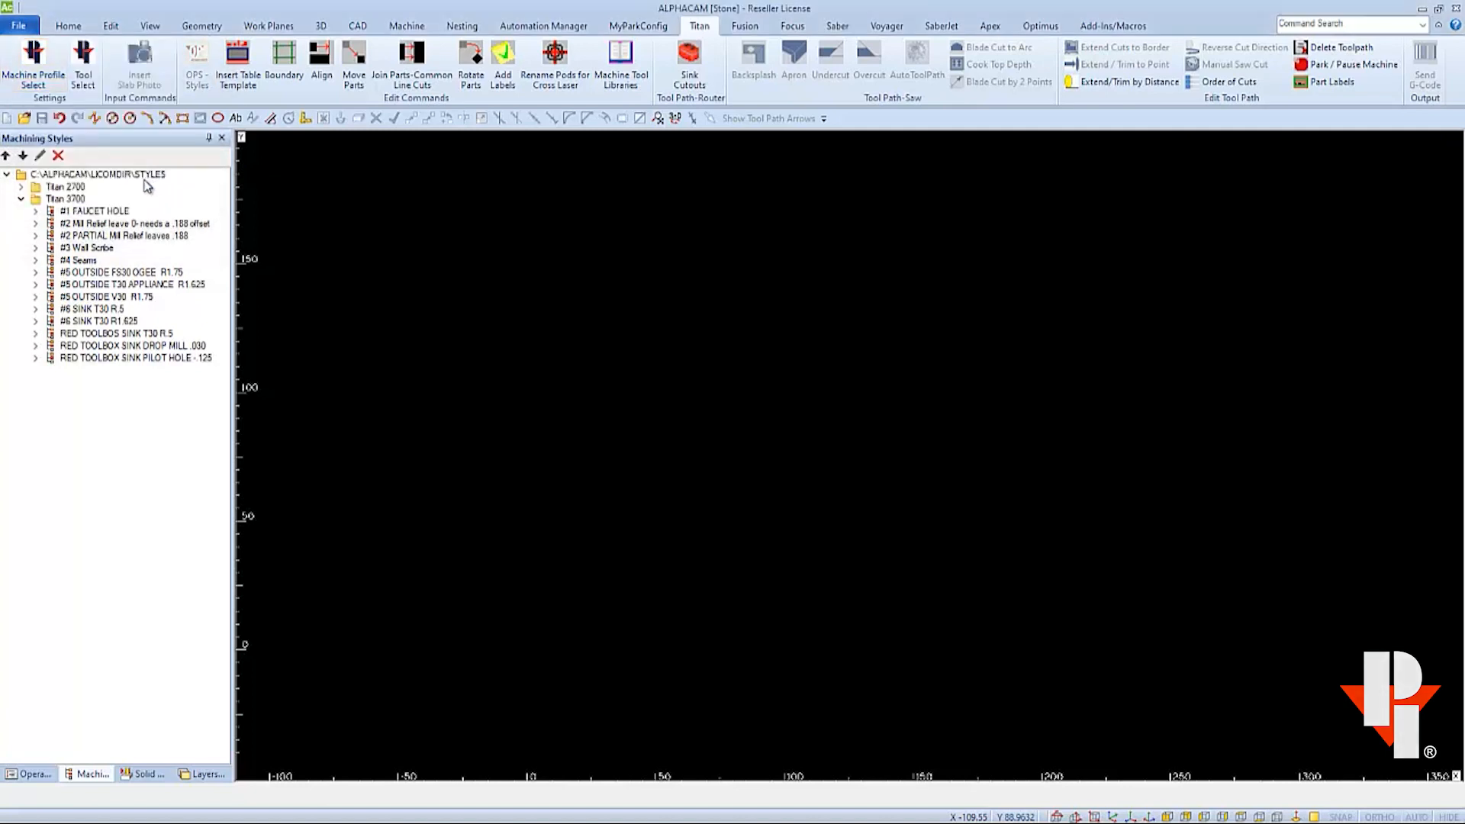
# Swap the Titan 3700 style list for Titan 2700 and view the Titan 2700 tools
pyautogui.click(22, 200)
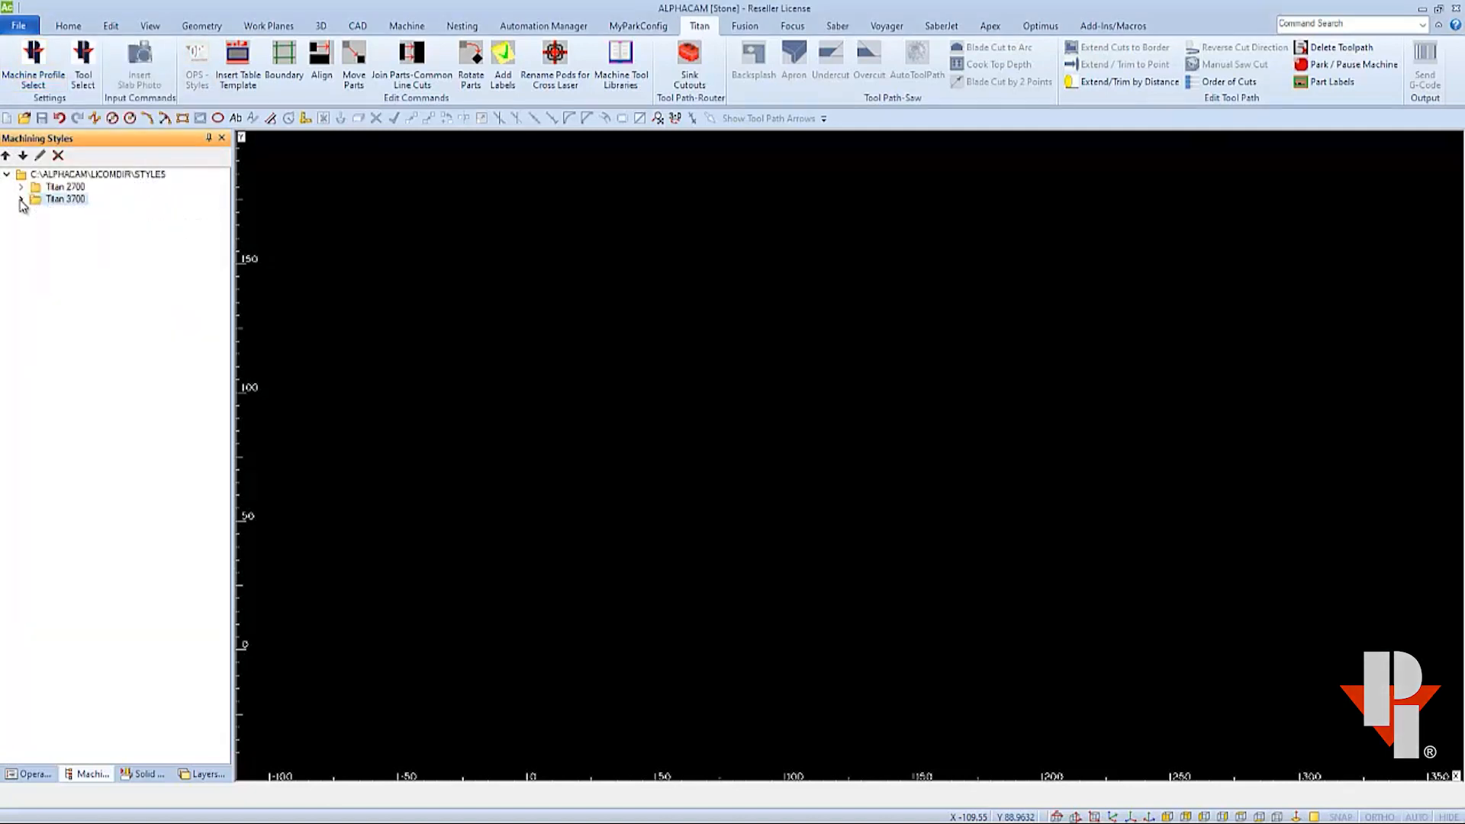
pyautogui.click(19, 186)
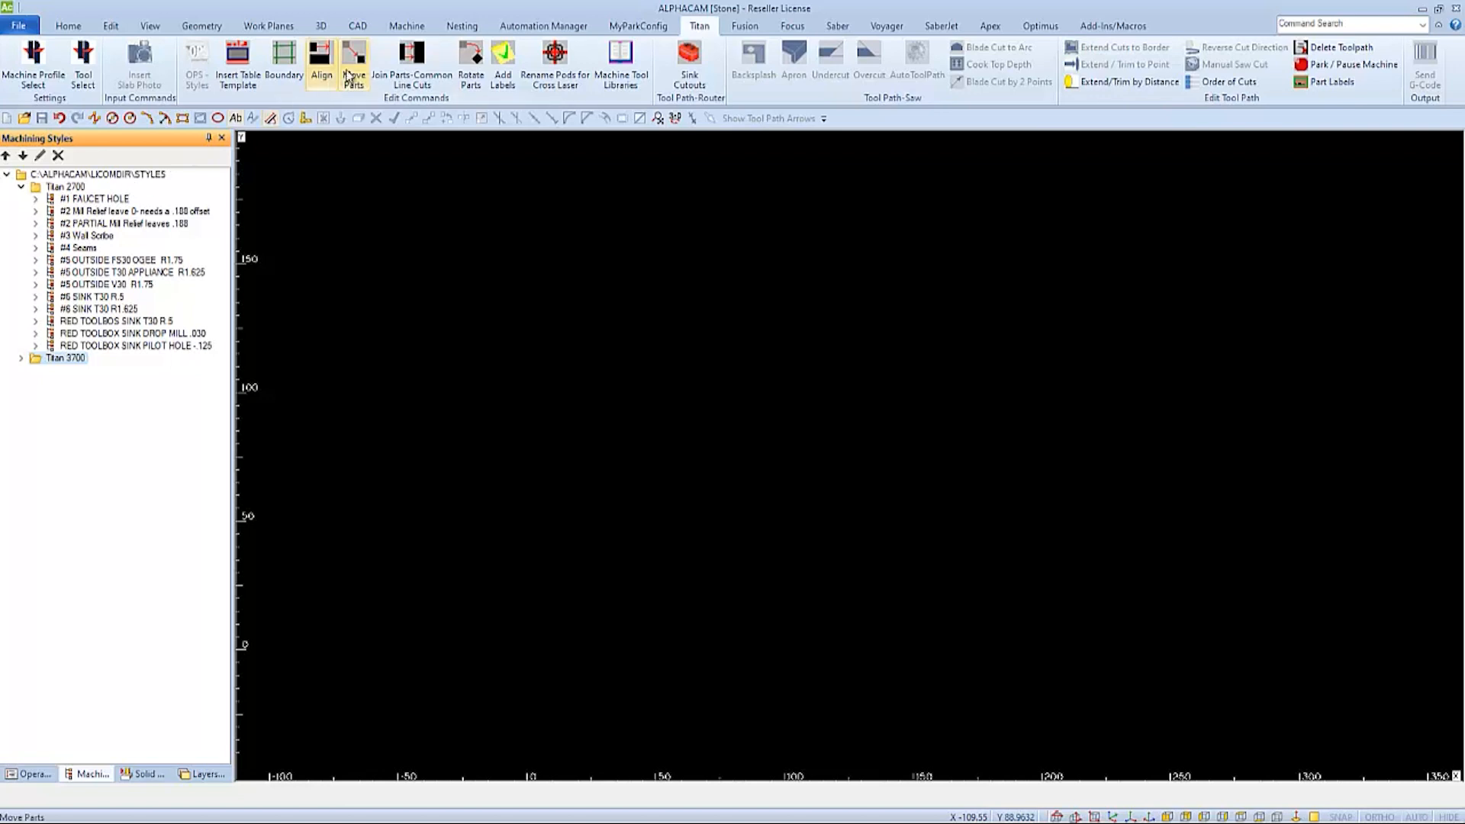
pyautogui.click(406, 25)
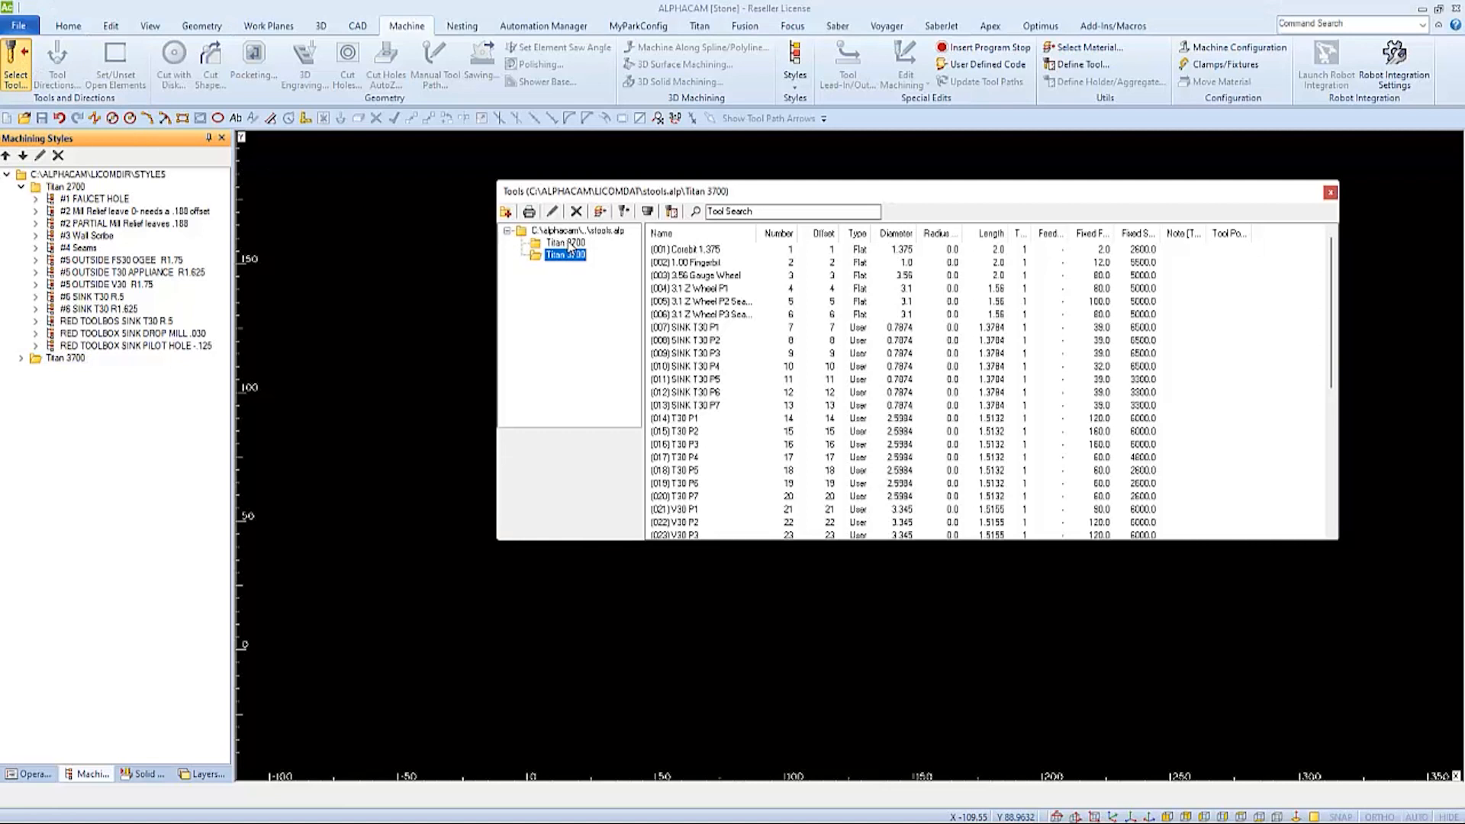
pyautogui.click(563, 242)
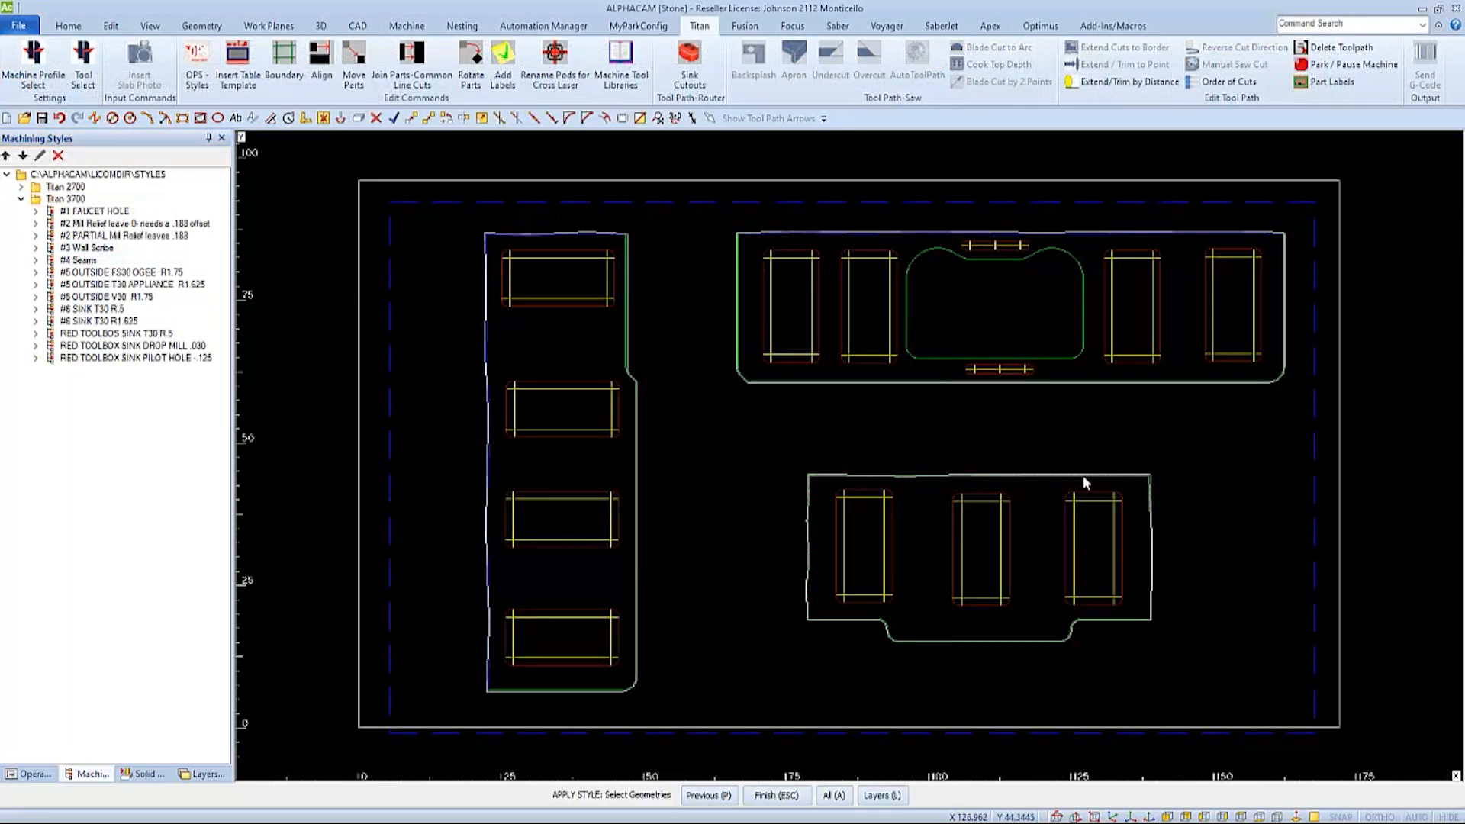
# Select the three nested part outlines and add Titan Sink Cutouts toolpaths
pyautogui.click(766, 119)
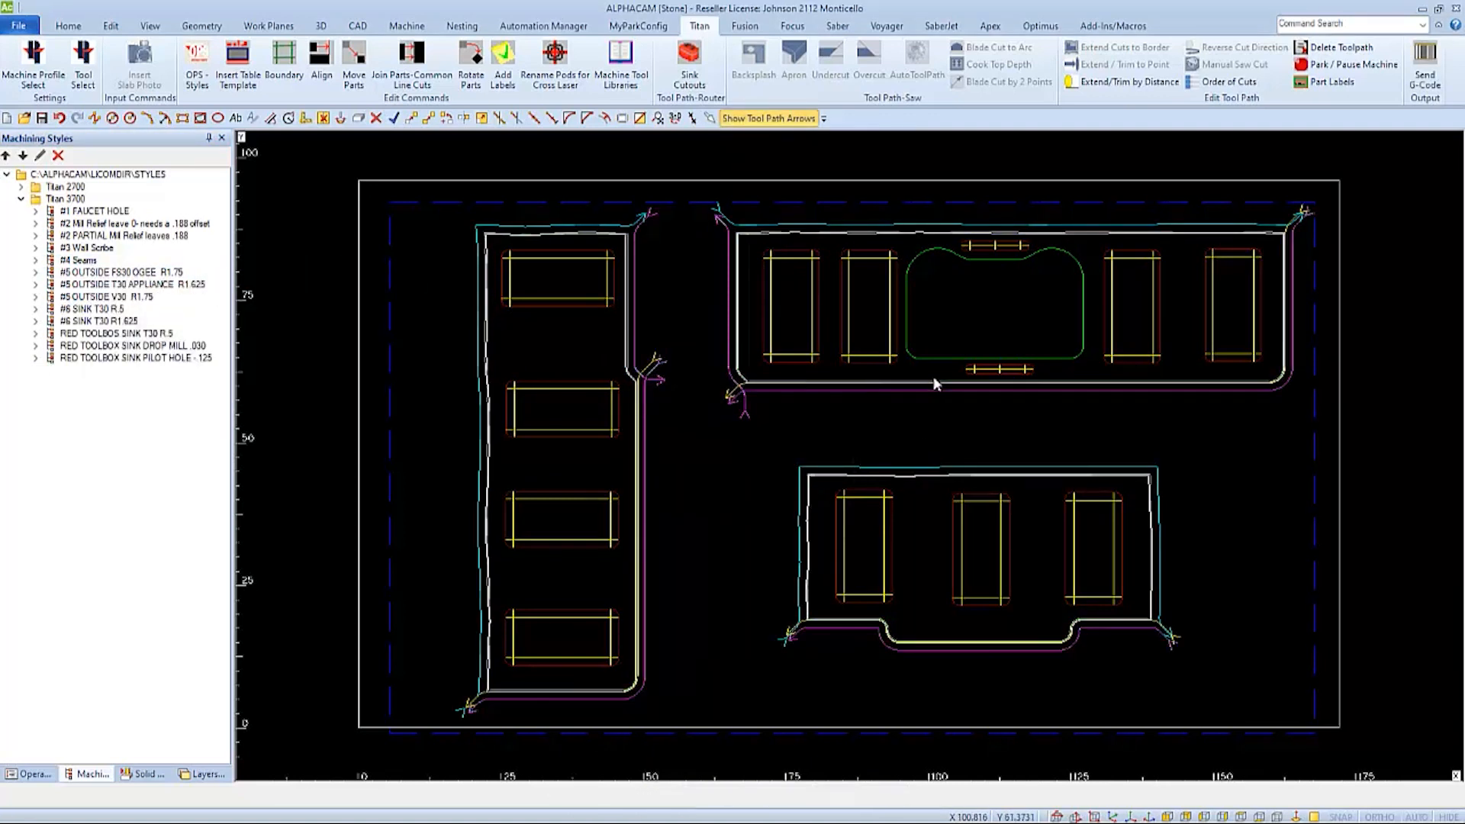
pyautogui.click(688, 59)
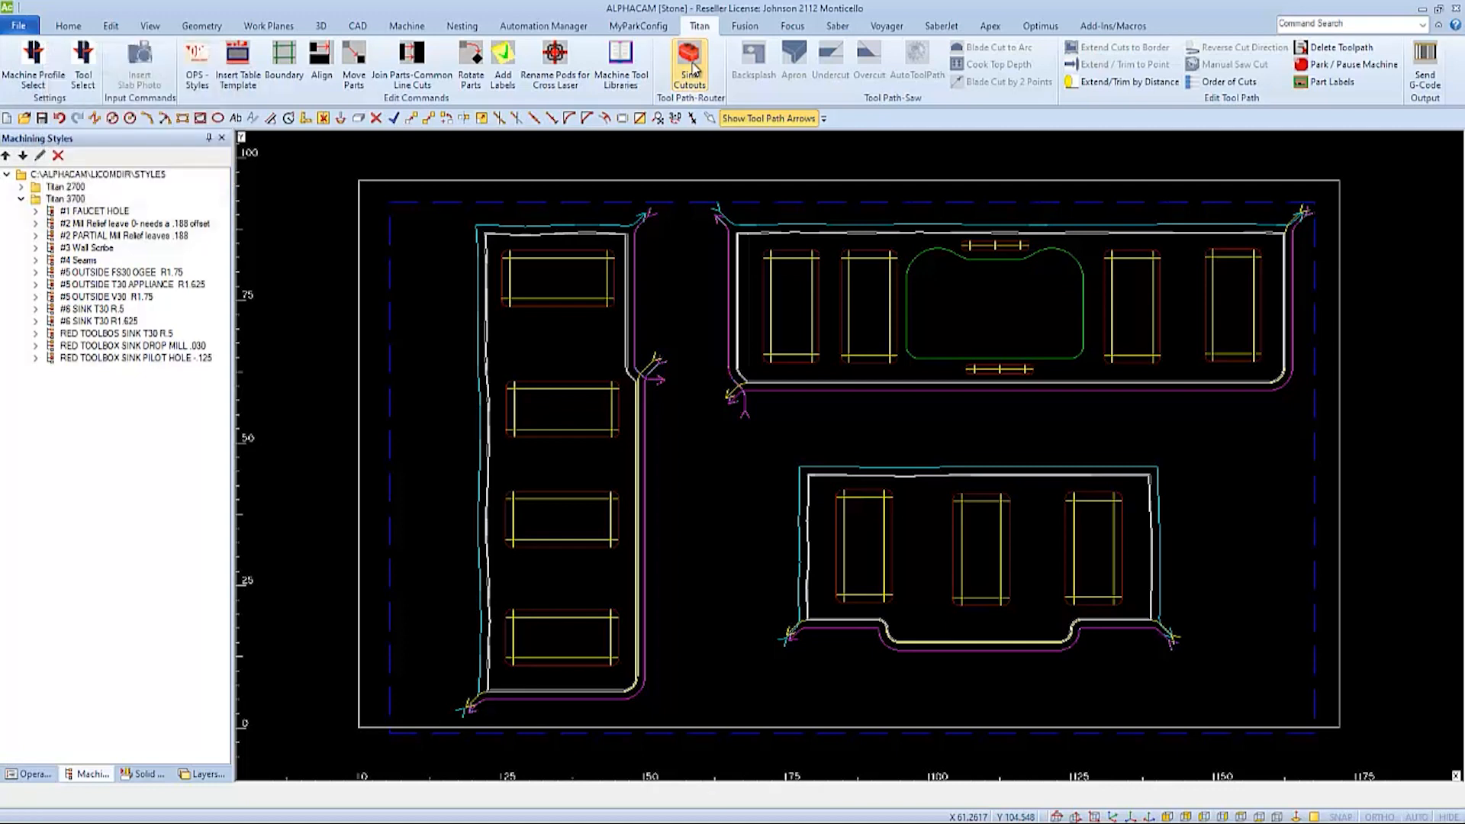